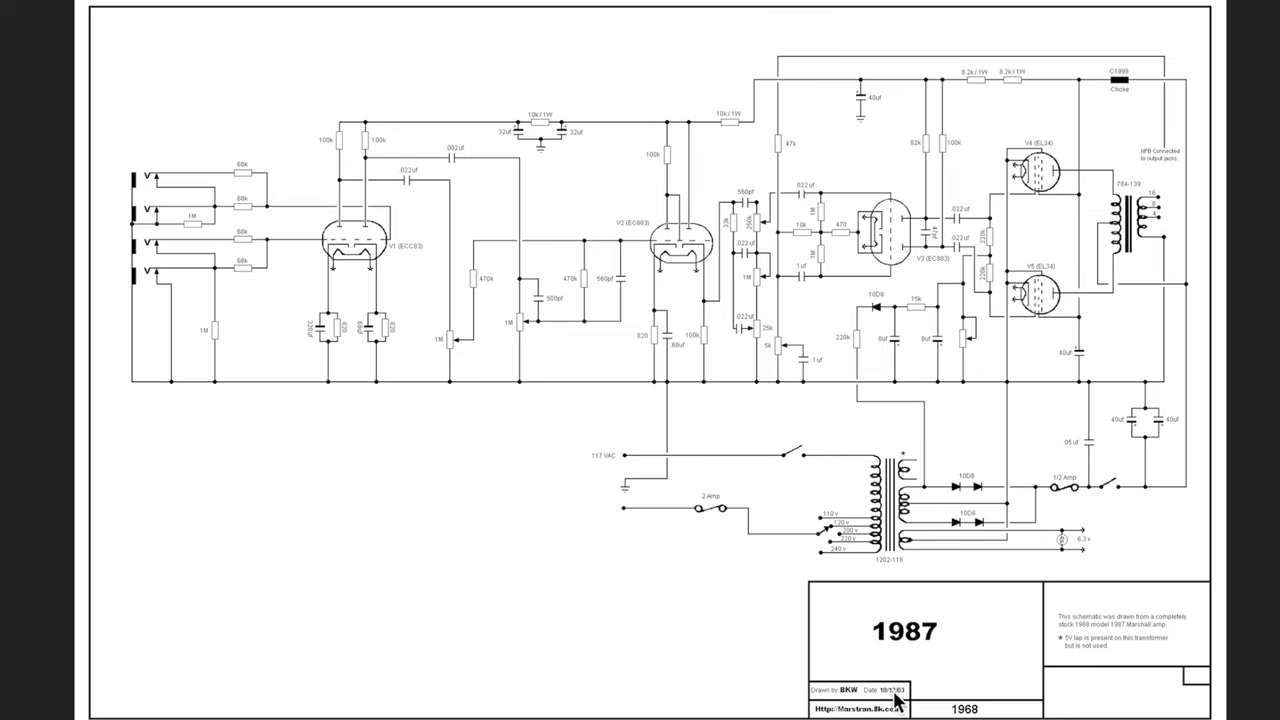
mouse_move(968, 664)
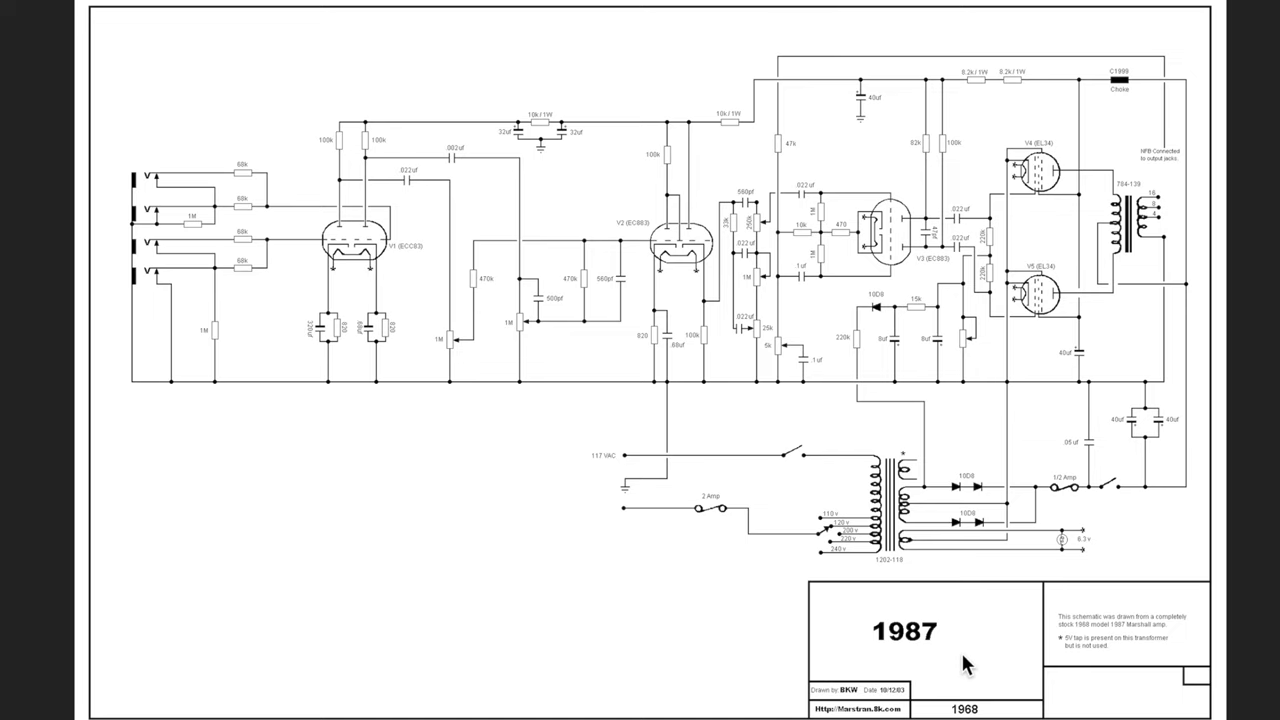
mouse_move(978, 652)
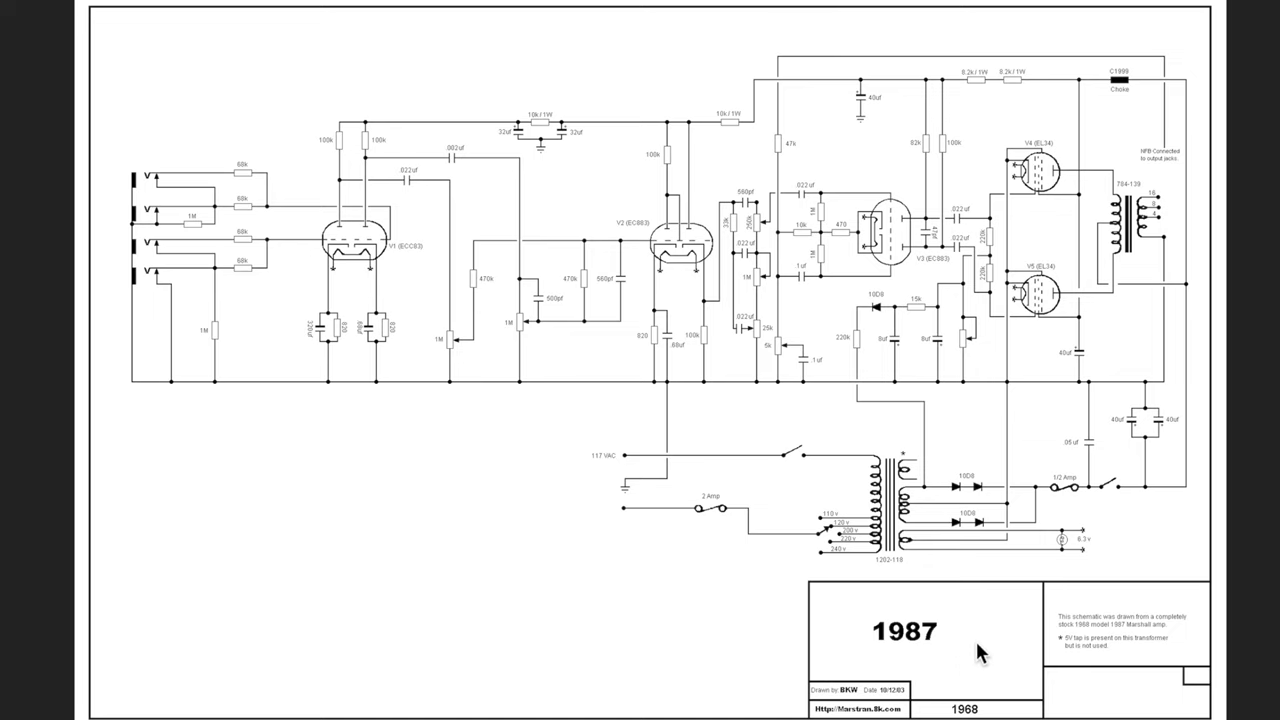
mouse_move(1090, 588)
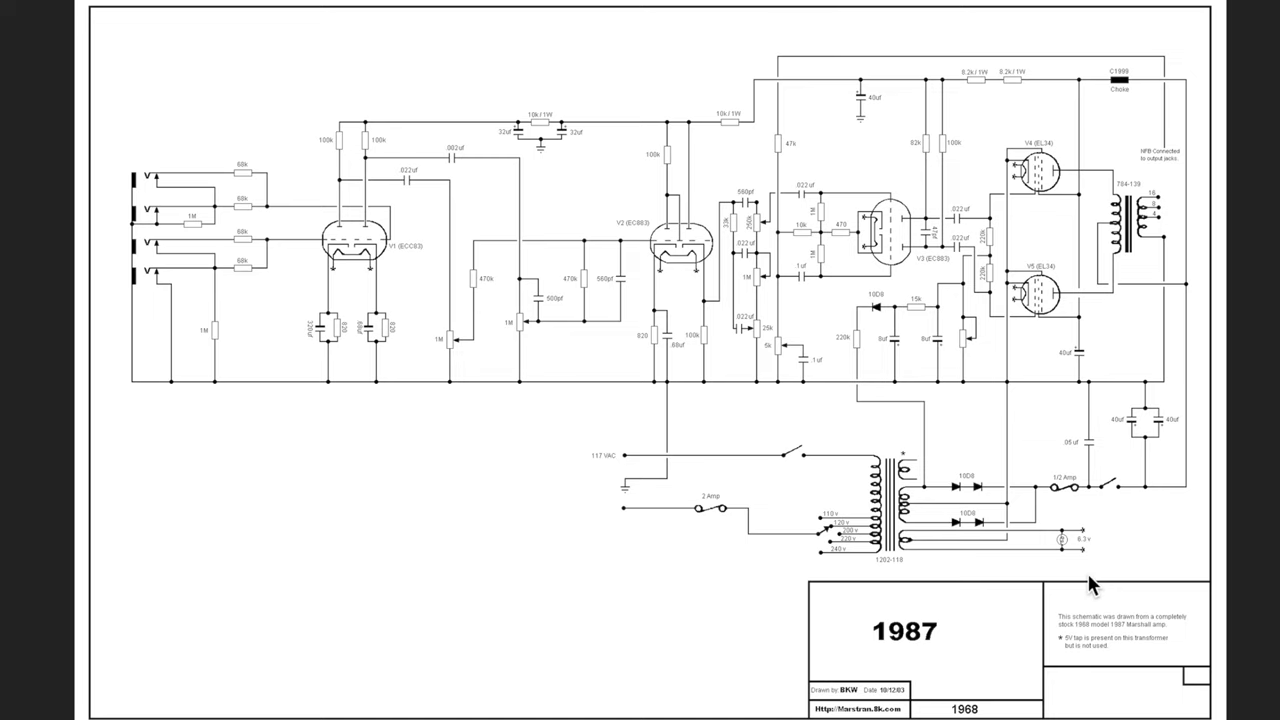
mouse_move(868, 444)
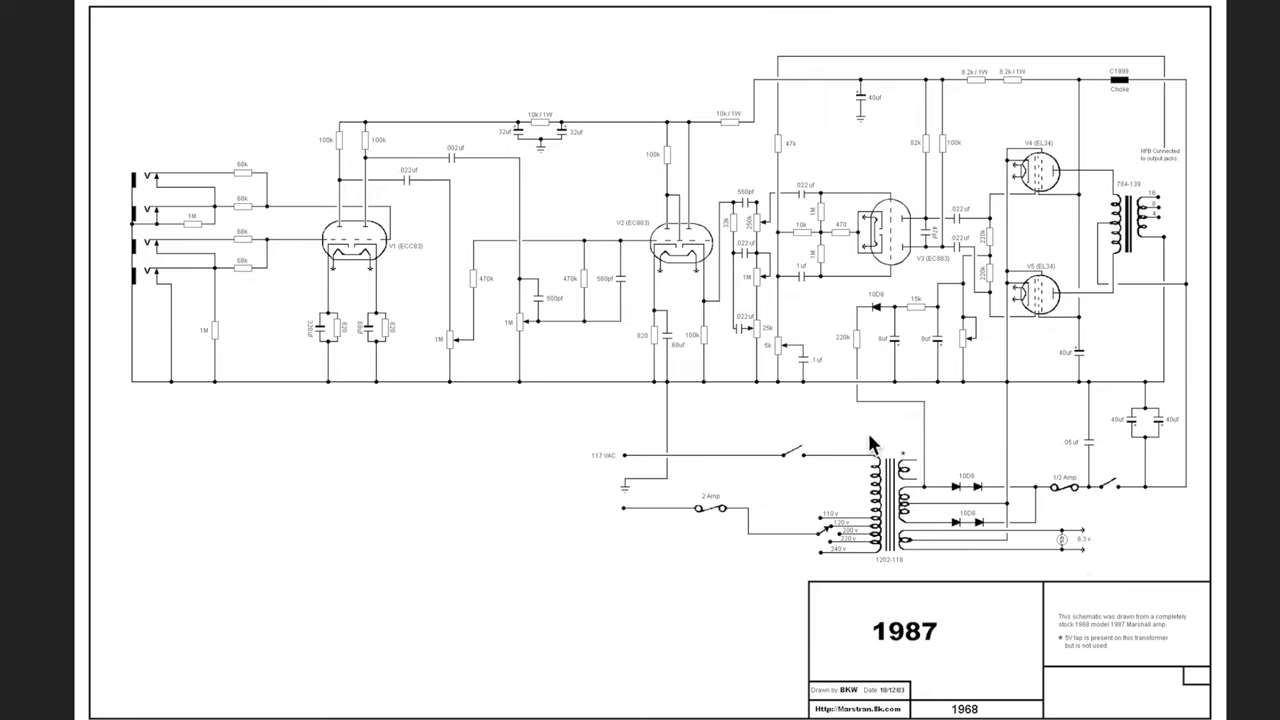
mouse_move(988, 530)
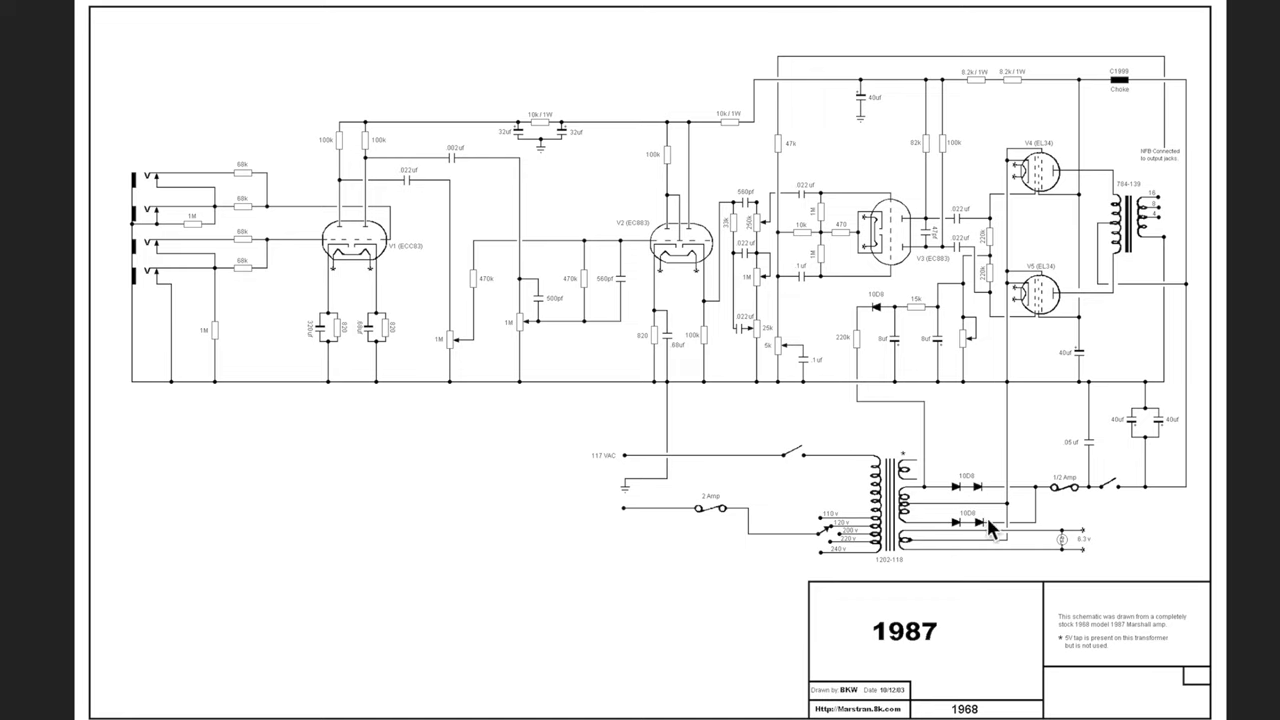
mouse_move(908, 510)
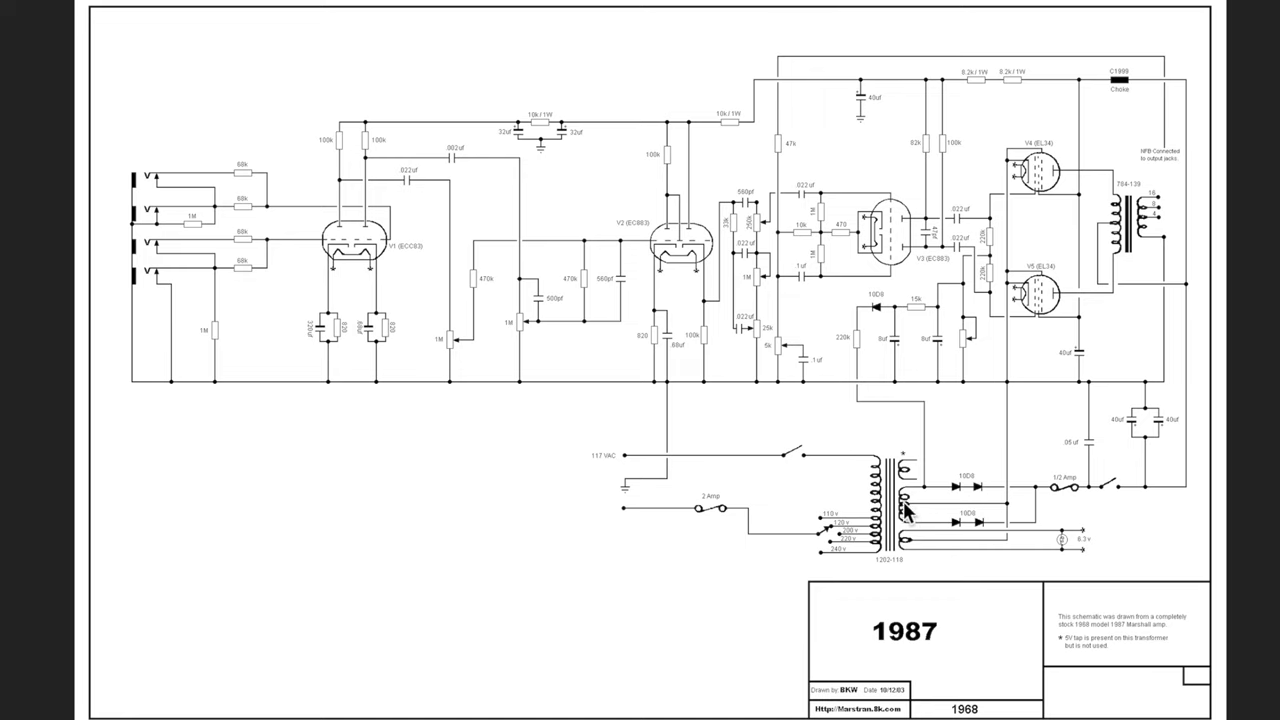
mouse_move(908, 522)
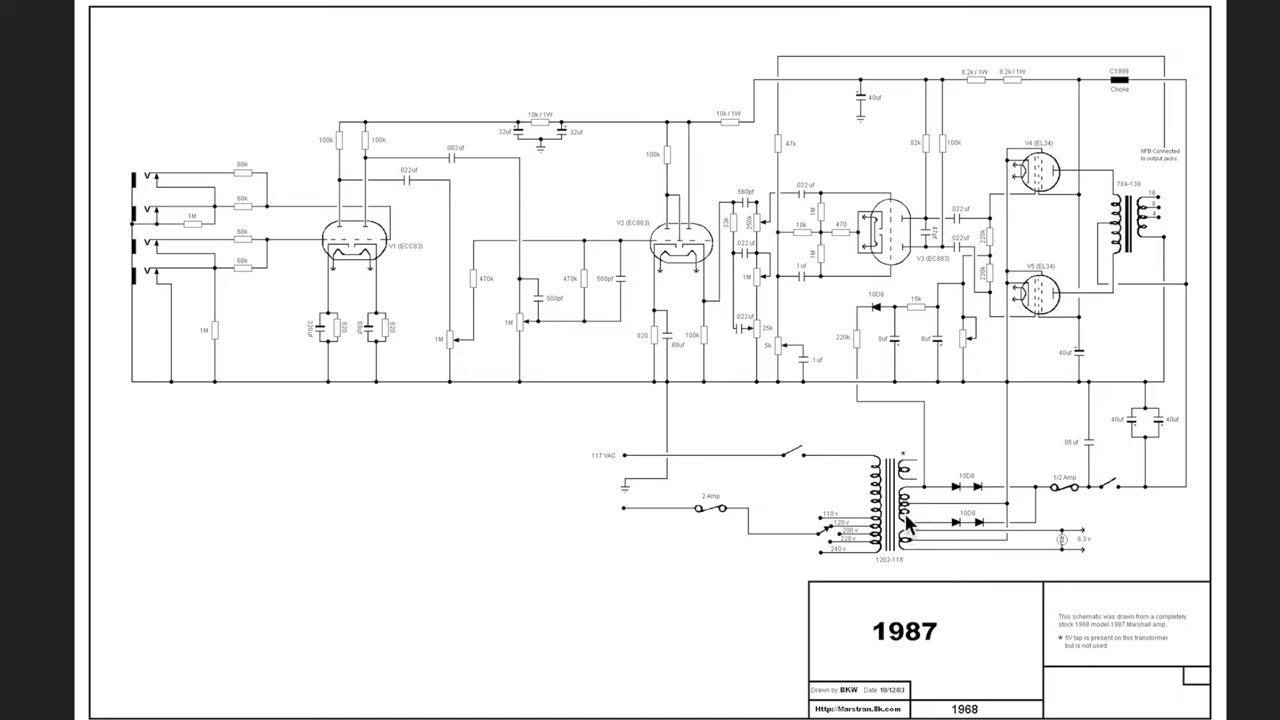
mouse_move(950, 502)
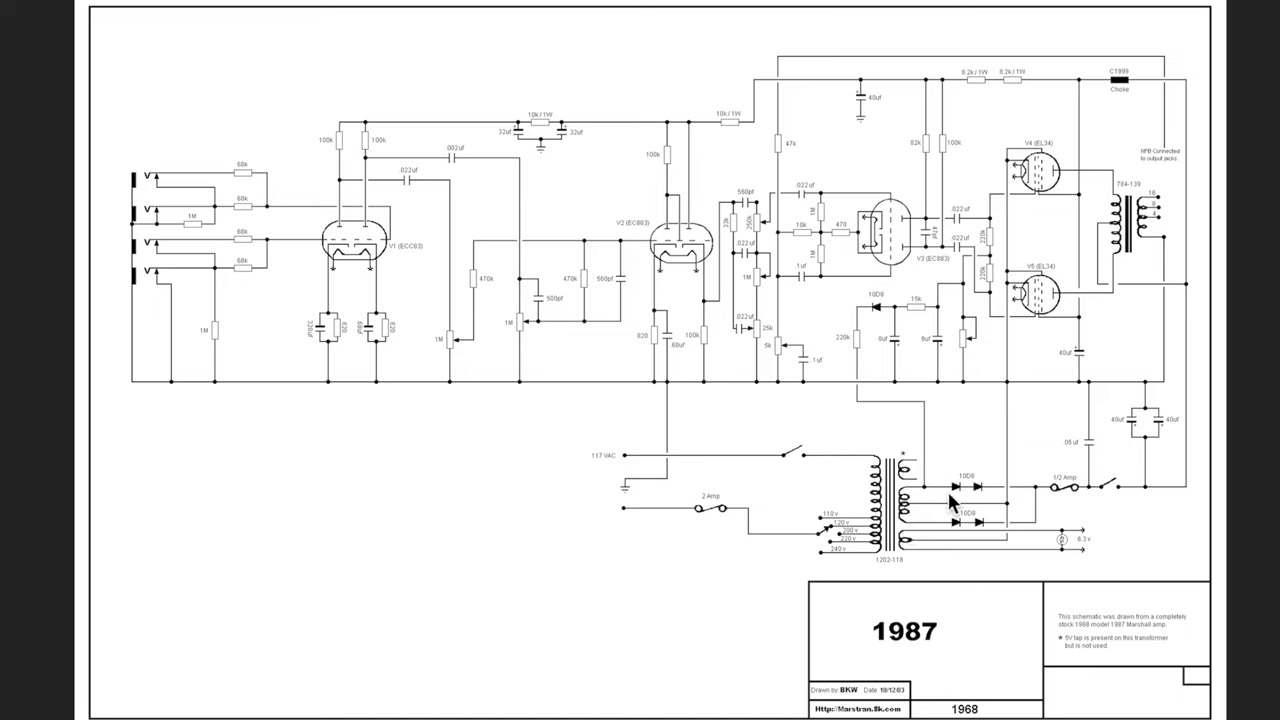
mouse_move(1064, 492)
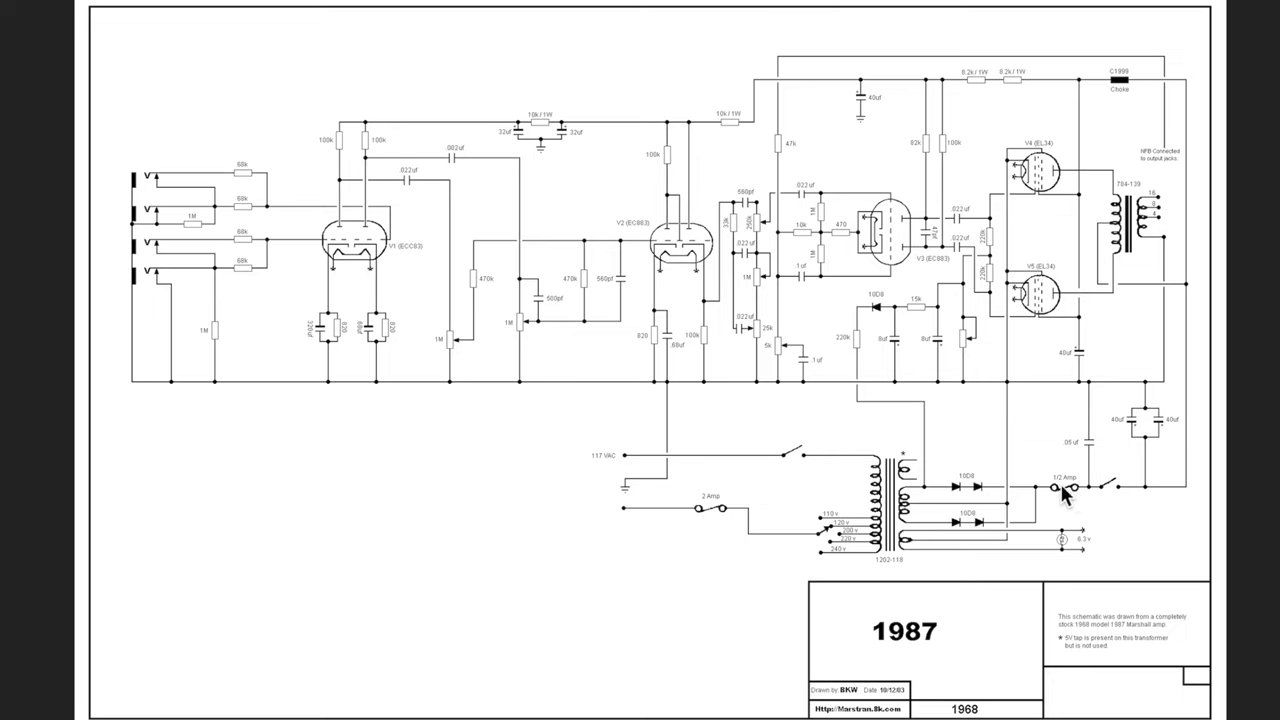
mouse_move(1124, 496)
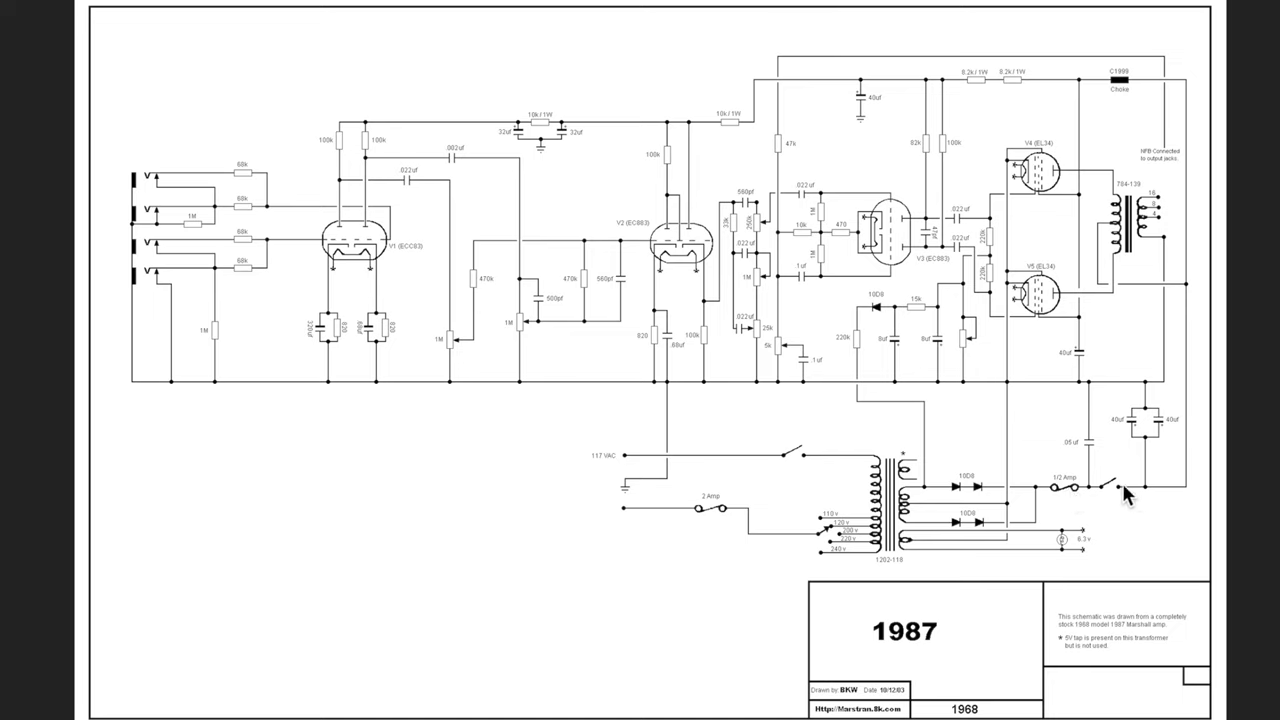
mouse_move(1212, 502)
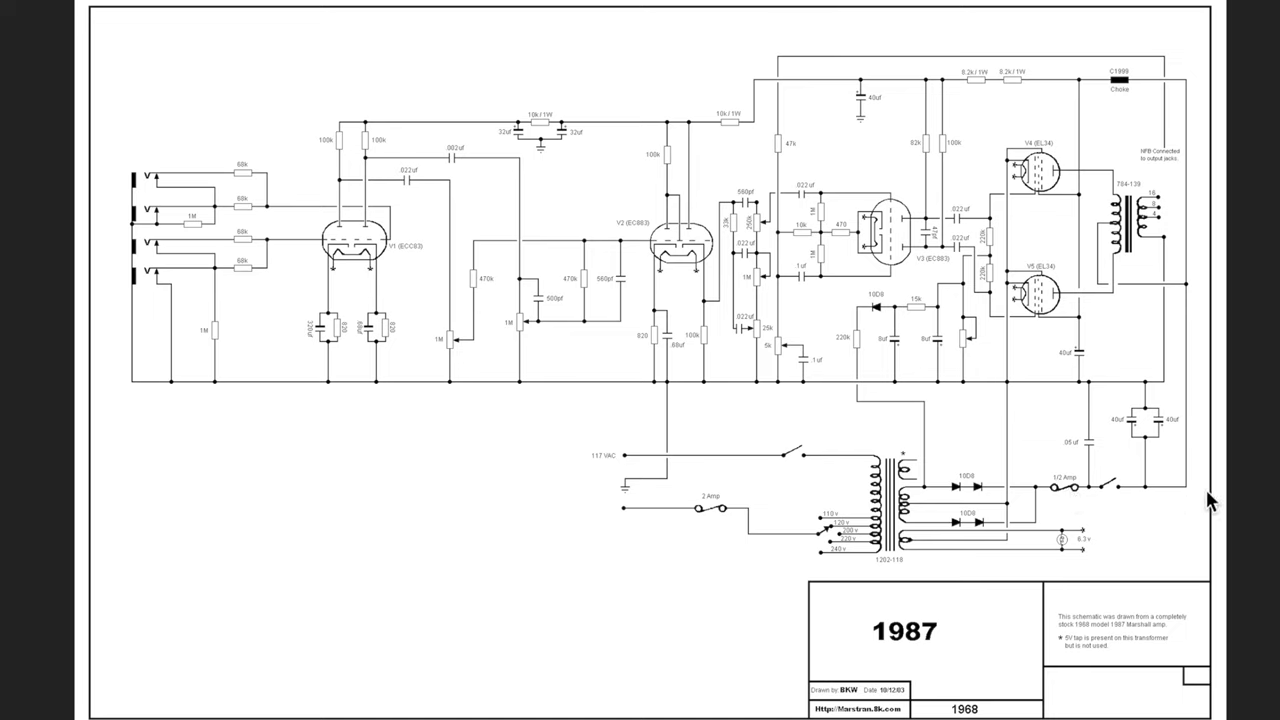
mouse_move(1178, 438)
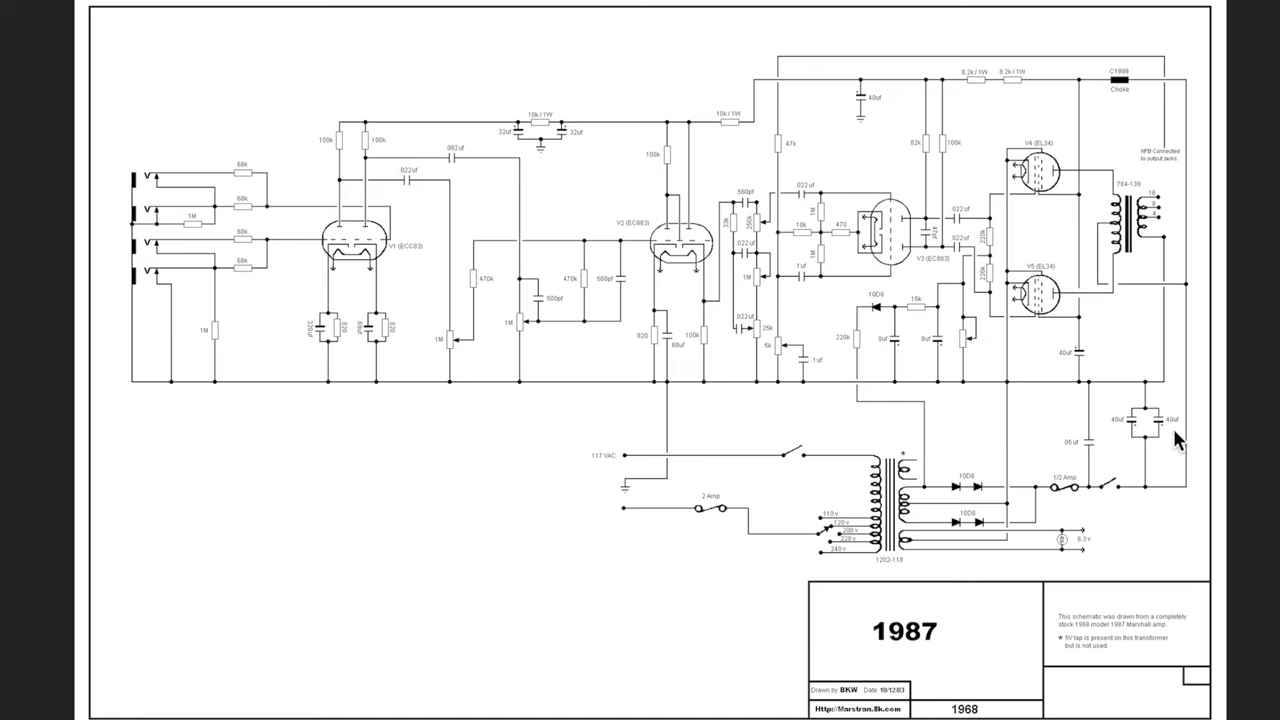
mouse_move(1144, 420)
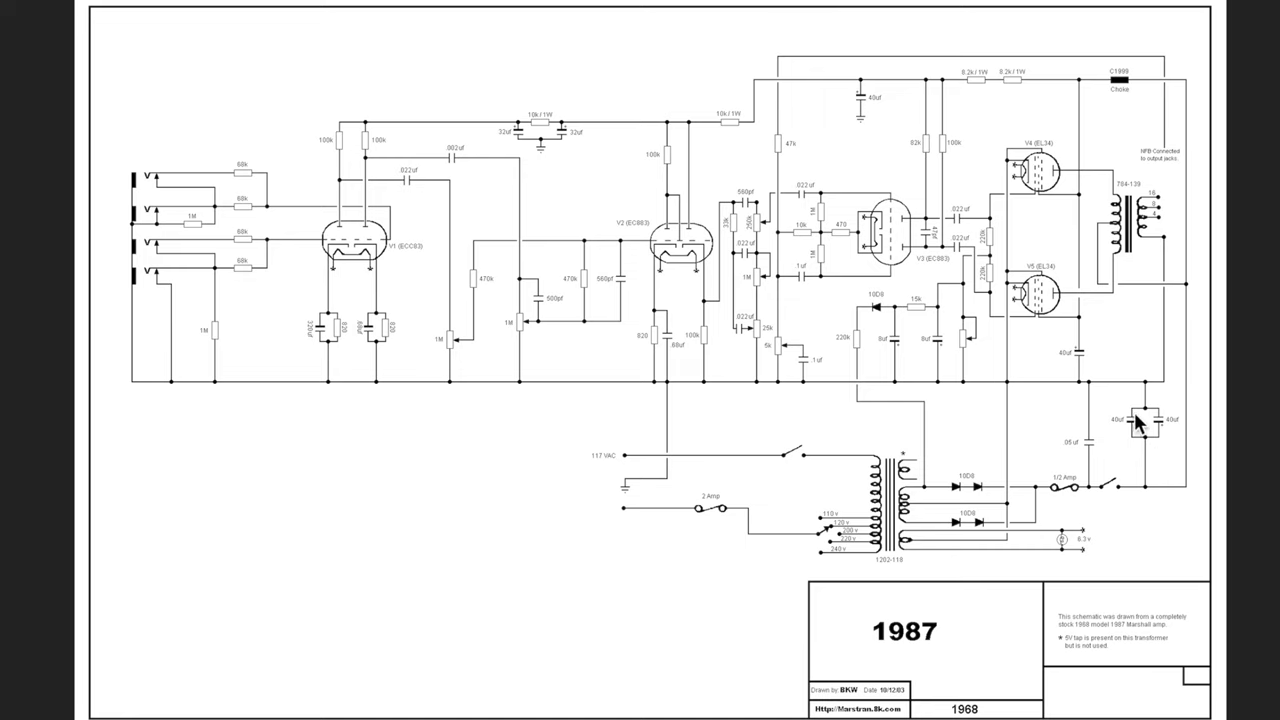
mouse_move(1140, 430)
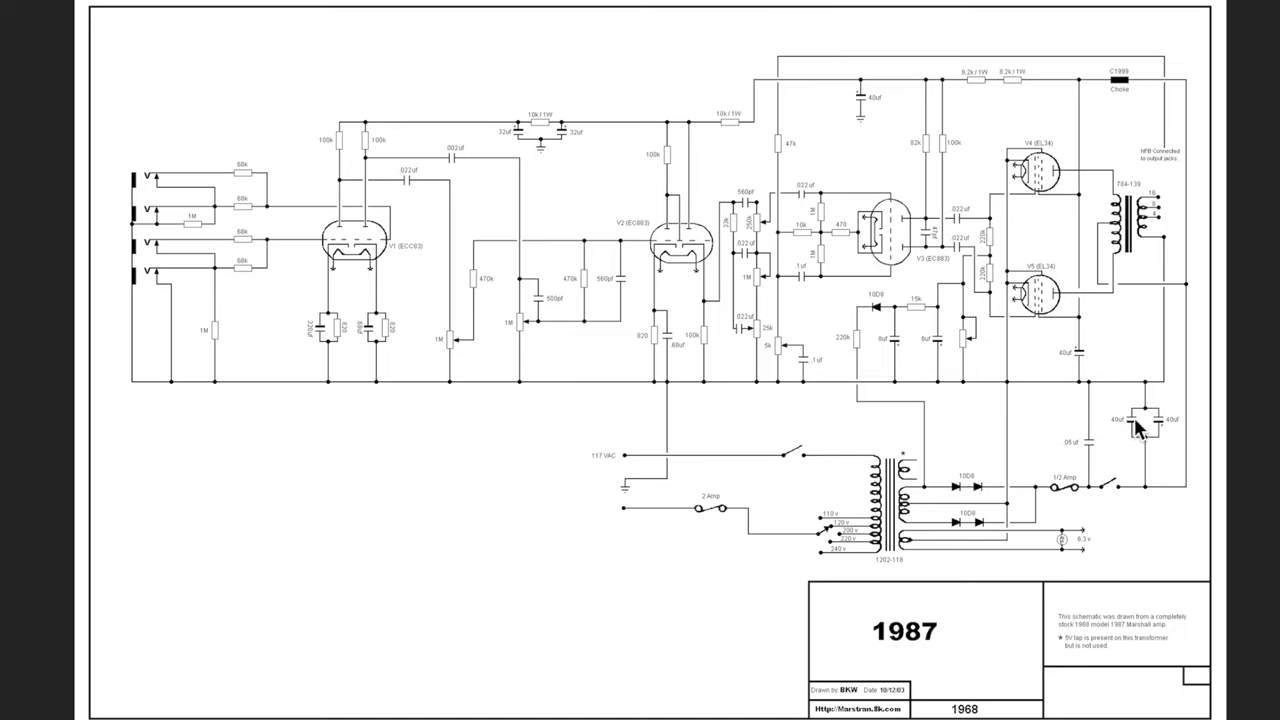
mouse_move(1178, 436)
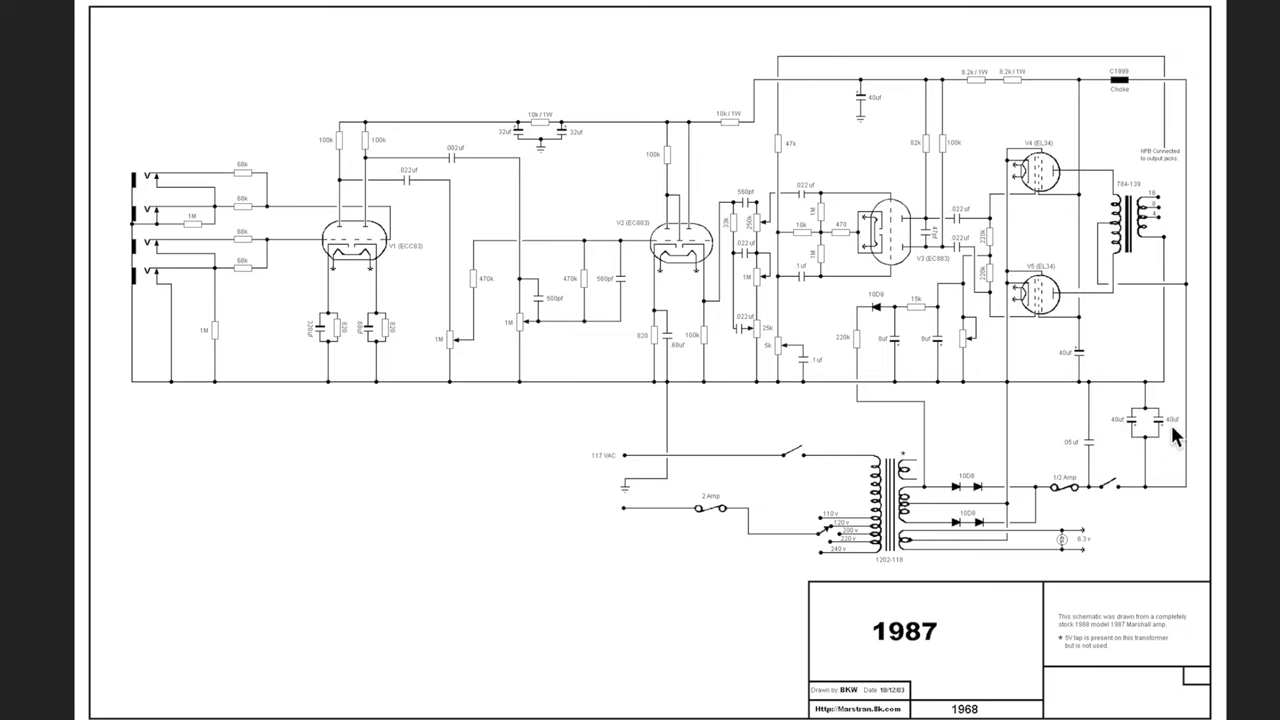
mouse_move(1148, 438)
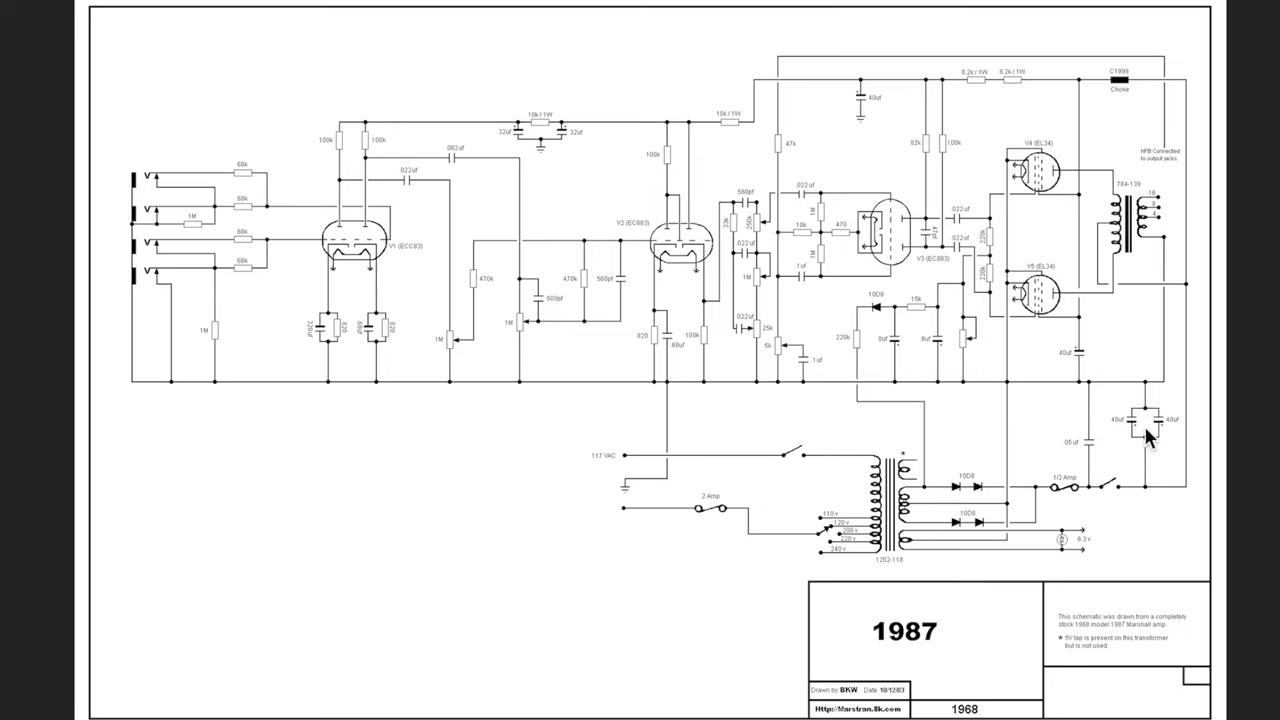
mouse_move(1184, 420)
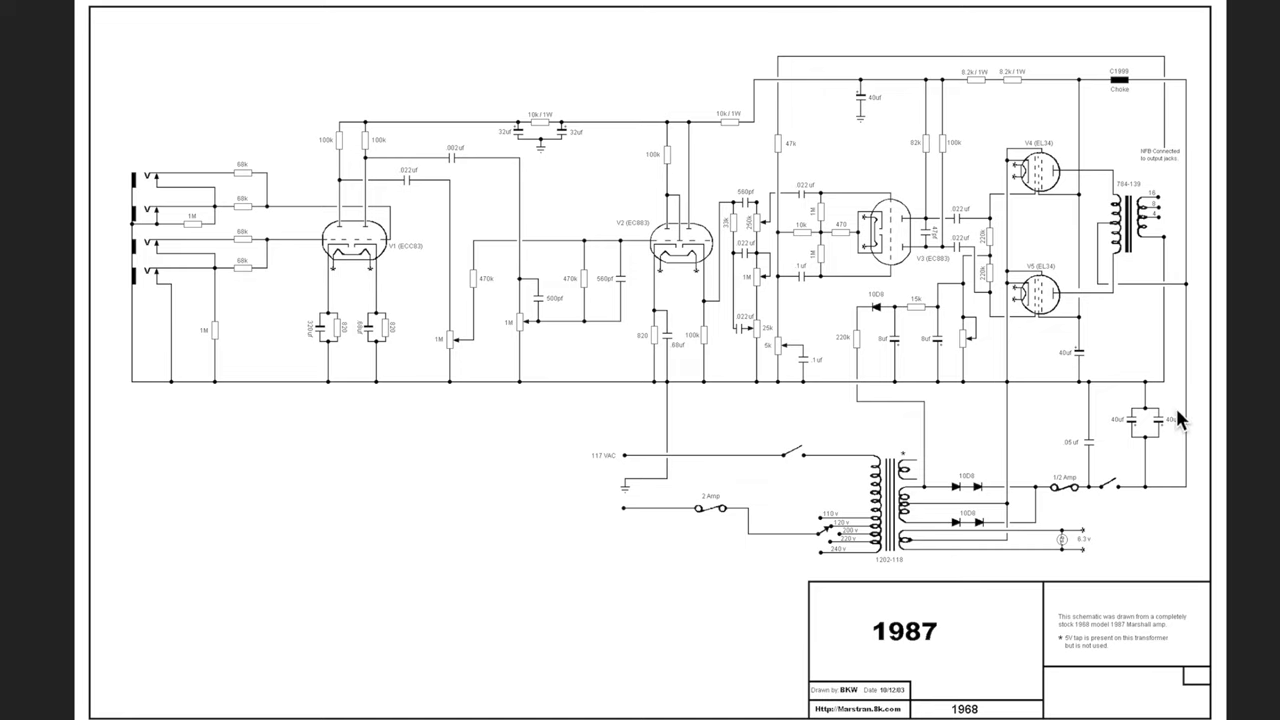
mouse_move(1128, 448)
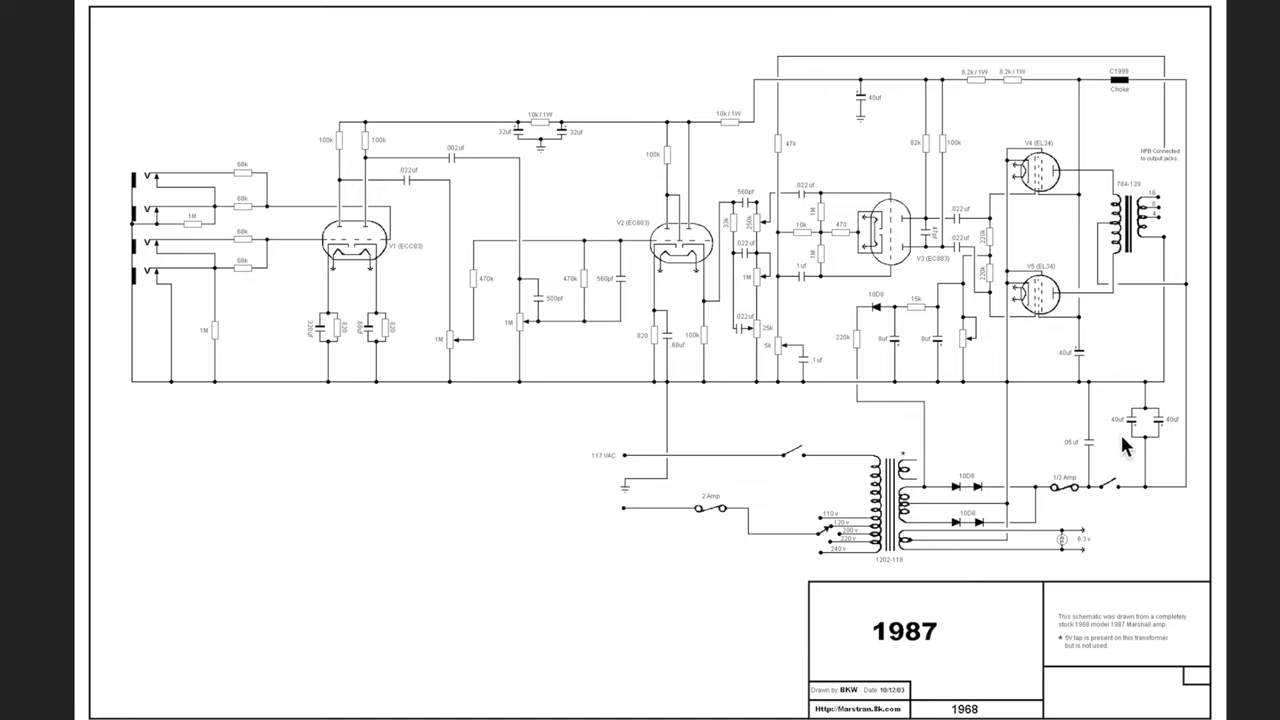
mouse_move(1178, 432)
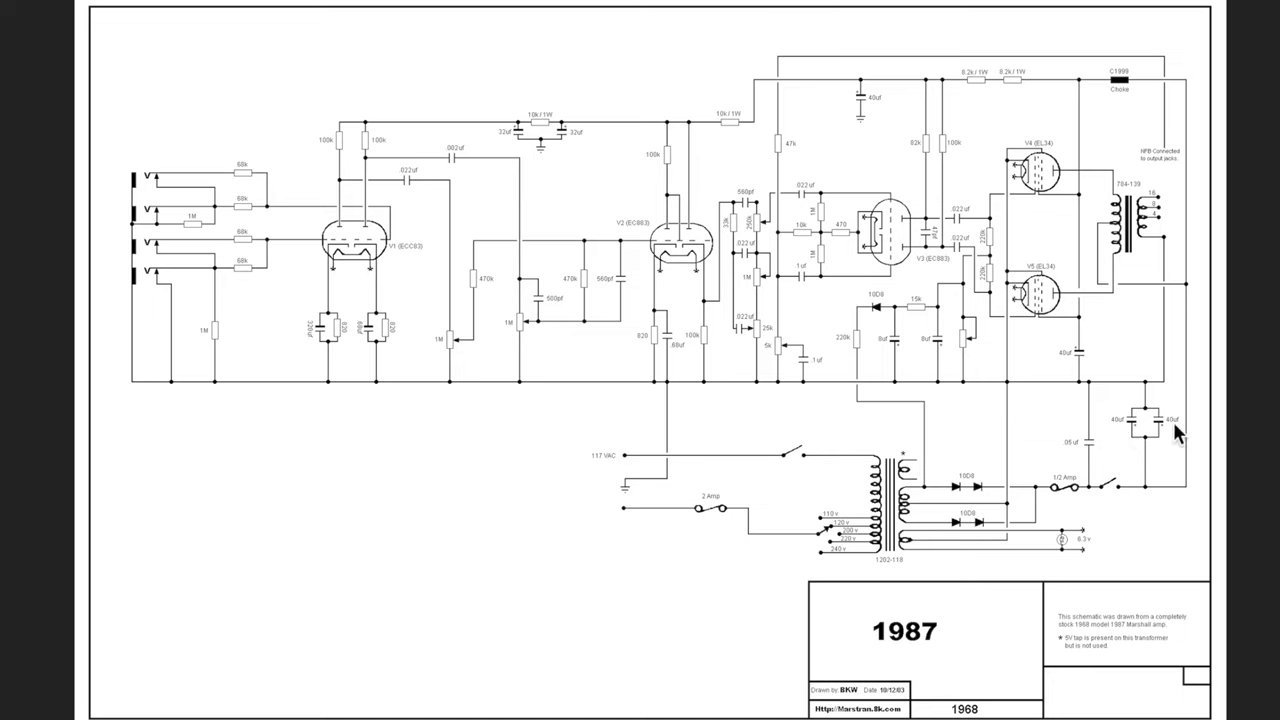
mouse_move(1148, 420)
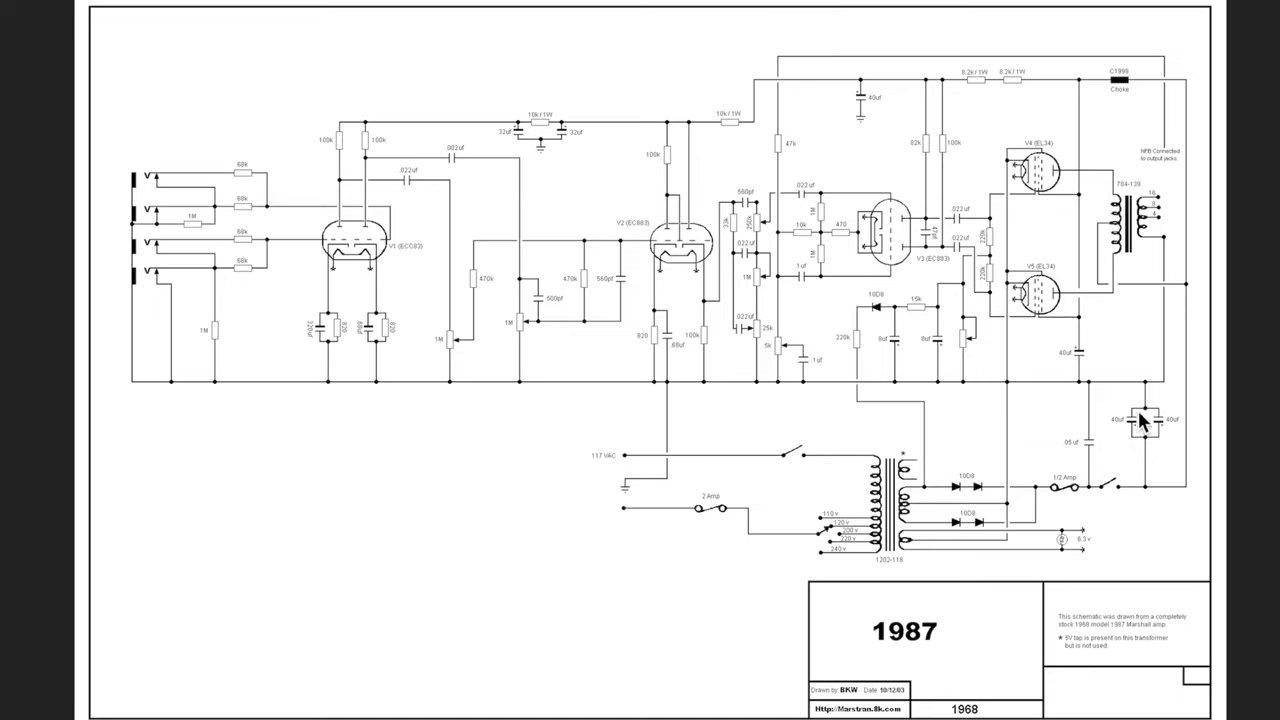
mouse_move(1148, 396)
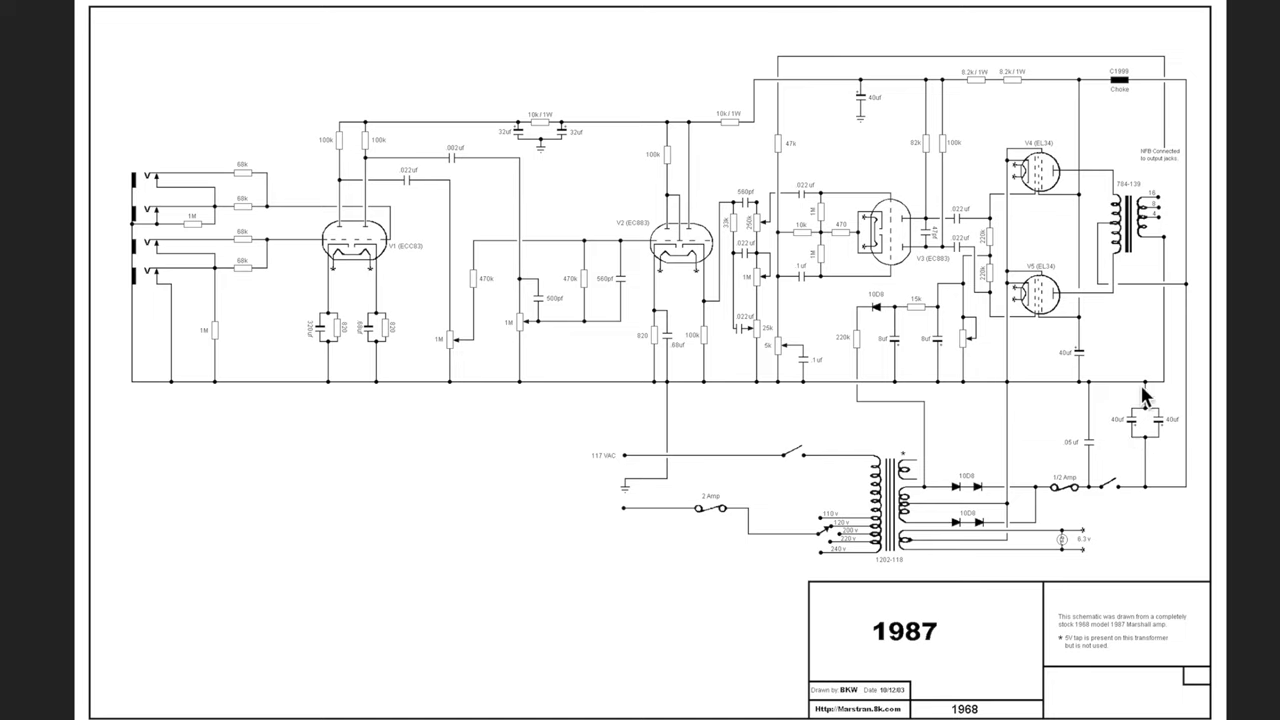
mouse_move(928, 400)
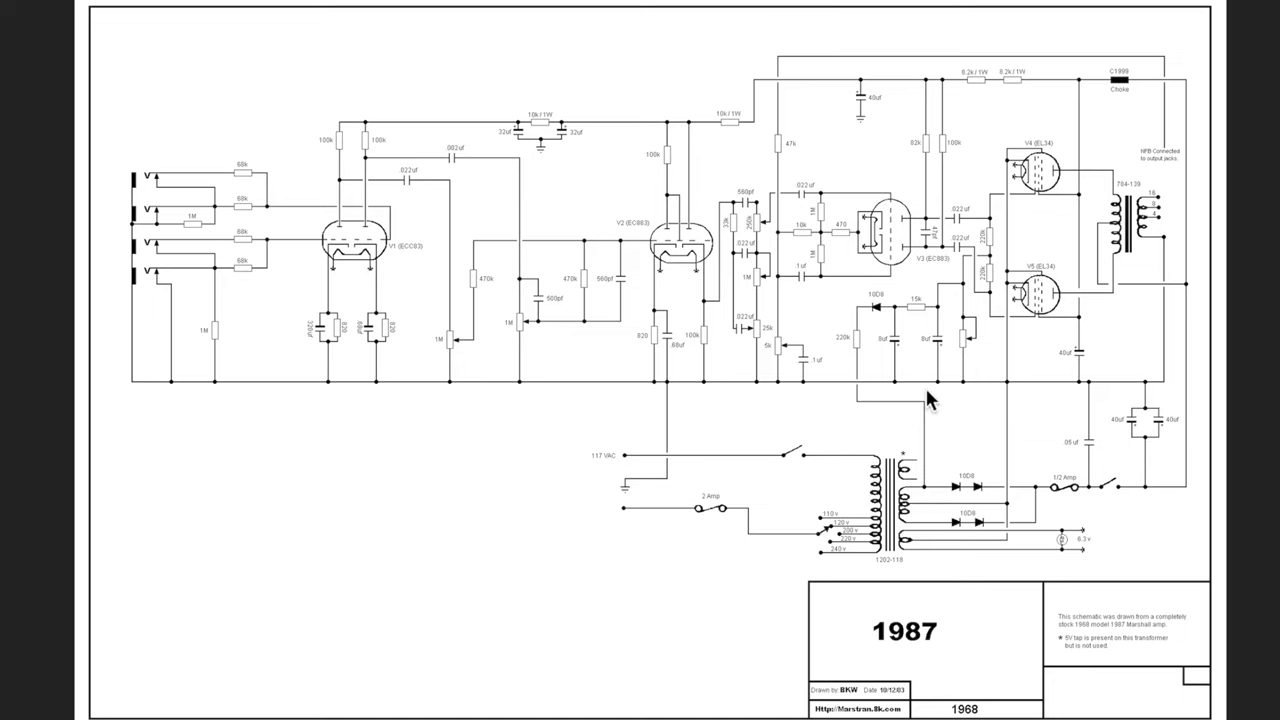
mouse_move(232, 396)
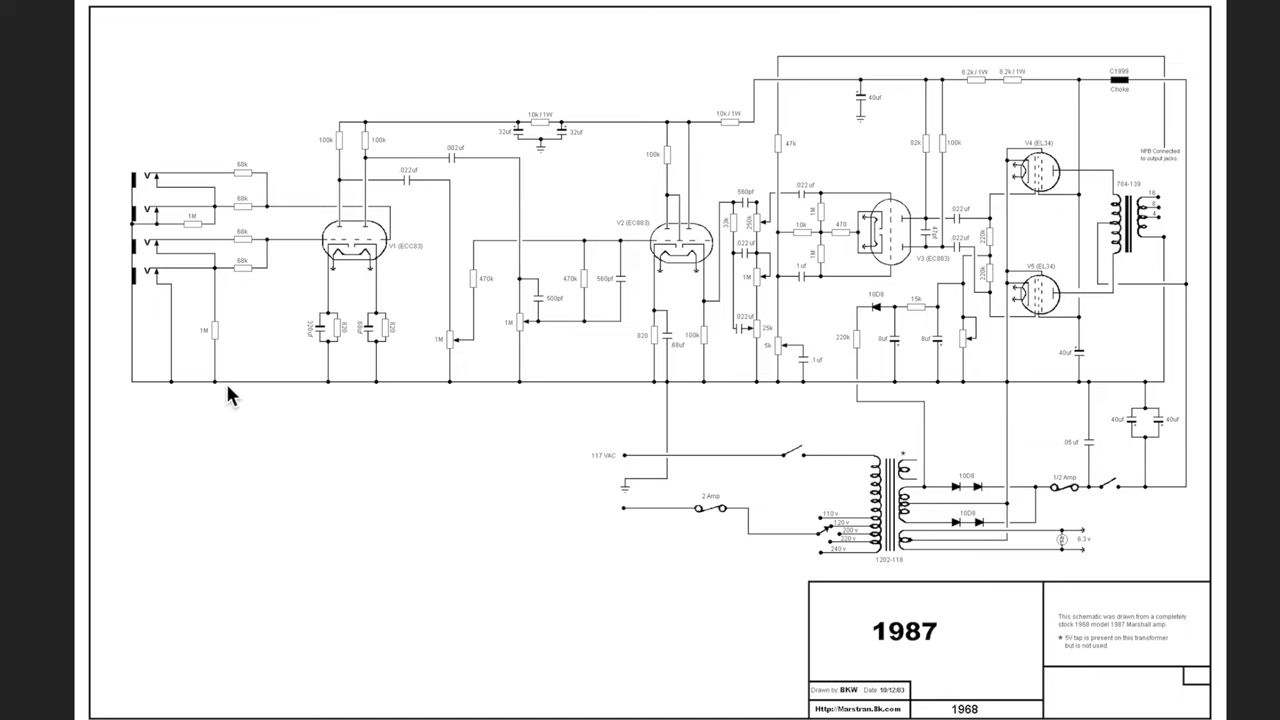
mouse_move(1170, 396)
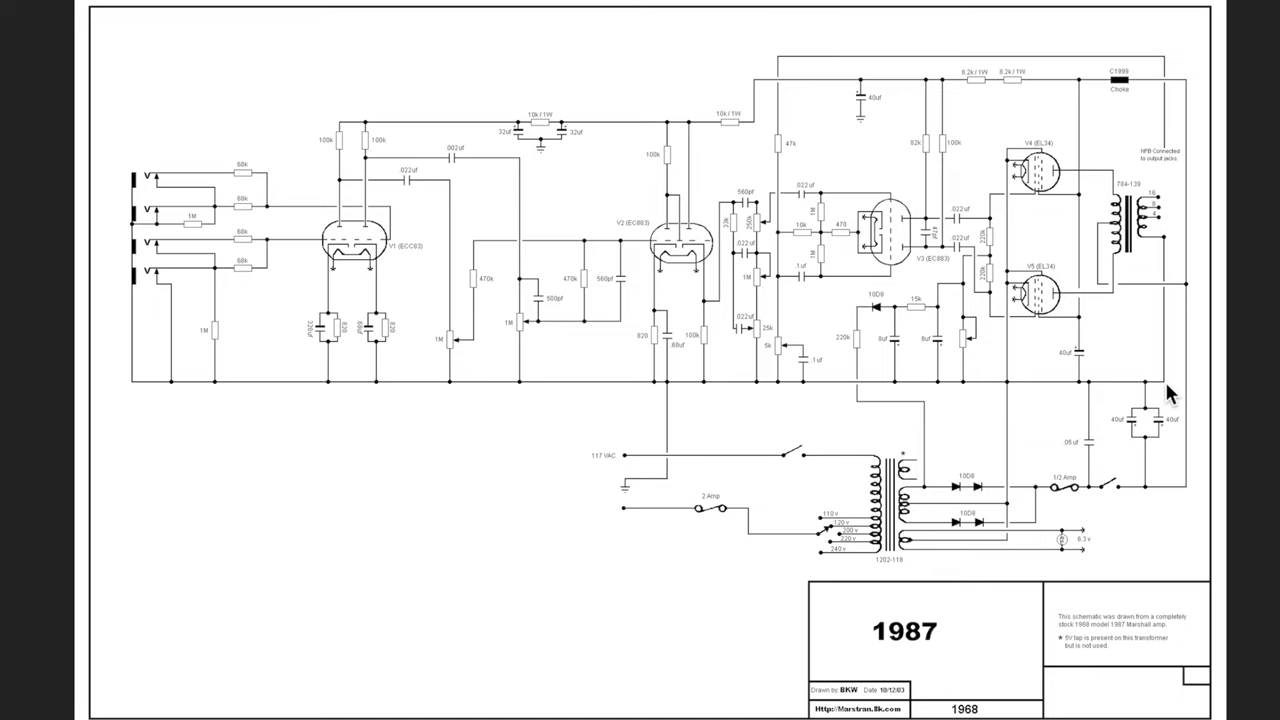
mouse_move(1096, 508)
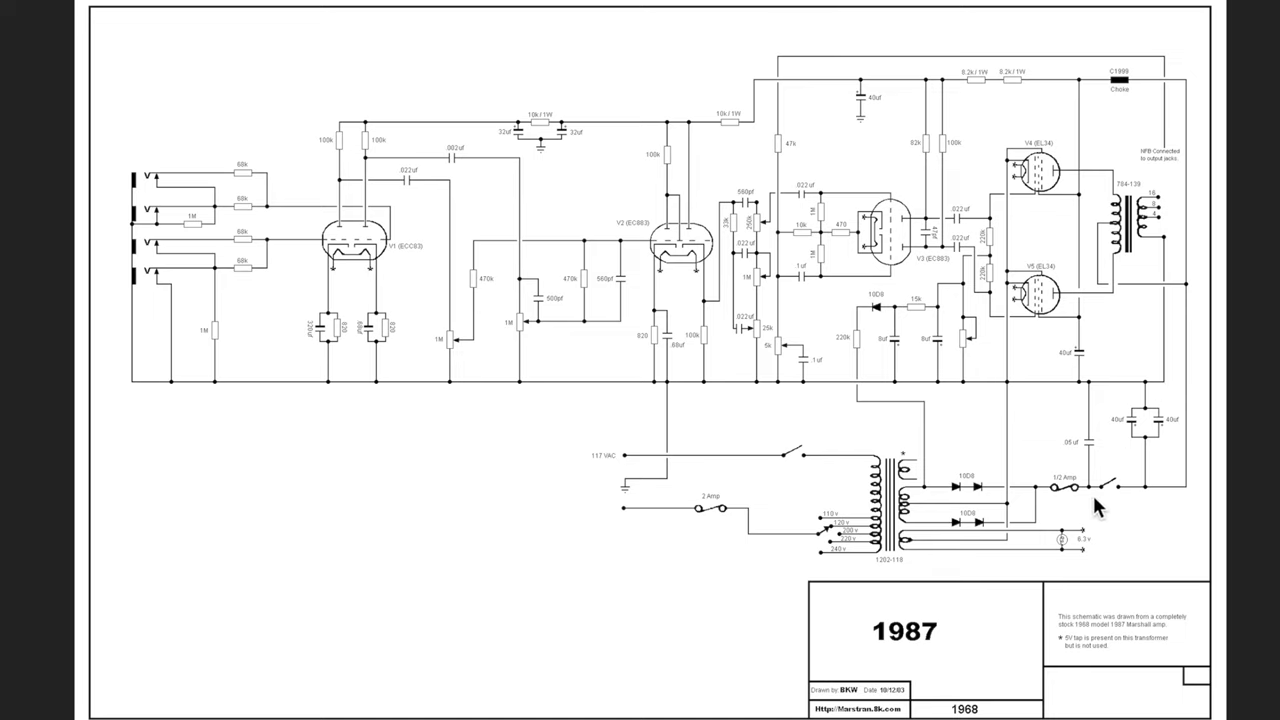
mouse_move(978, 498)
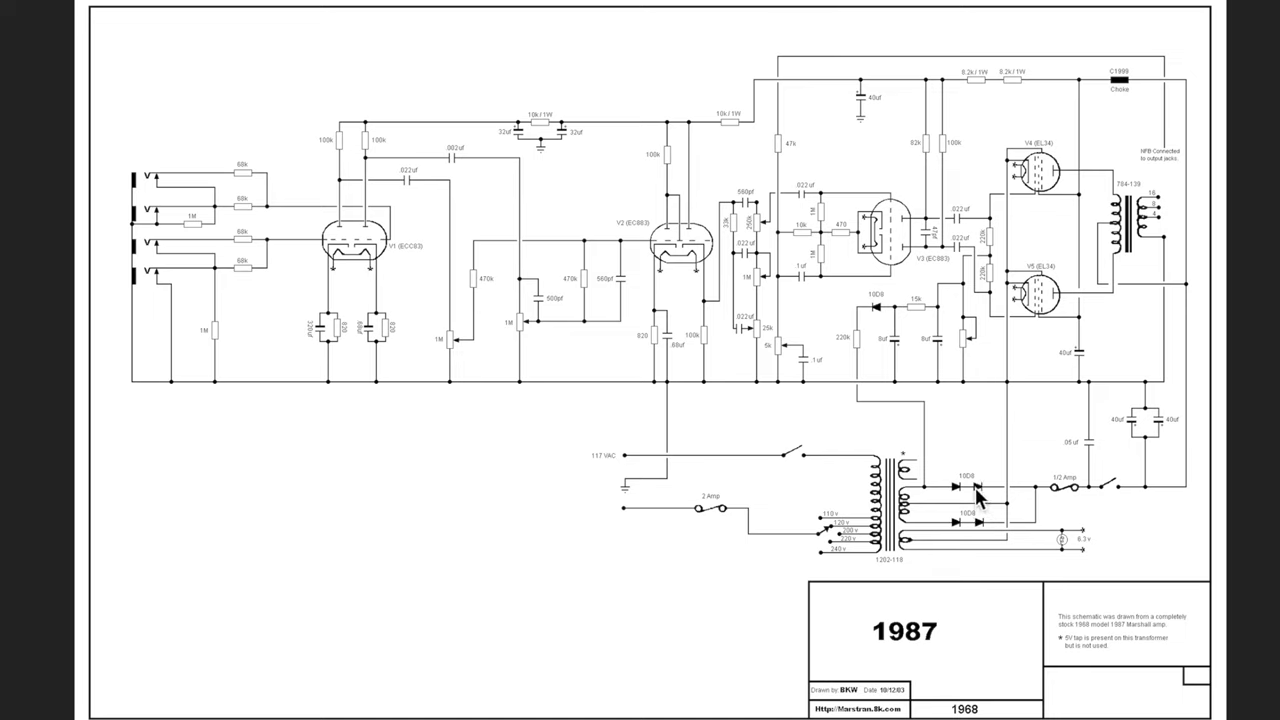
mouse_move(1148, 492)
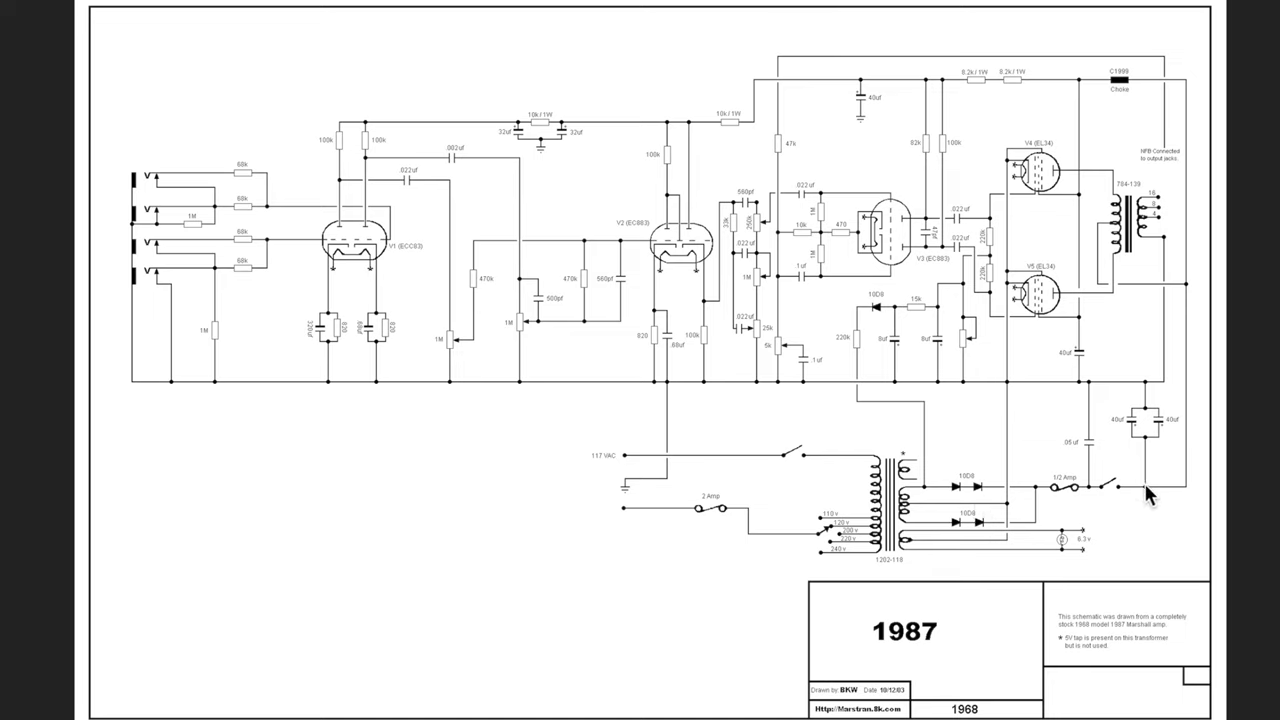
mouse_move(1180, 432)
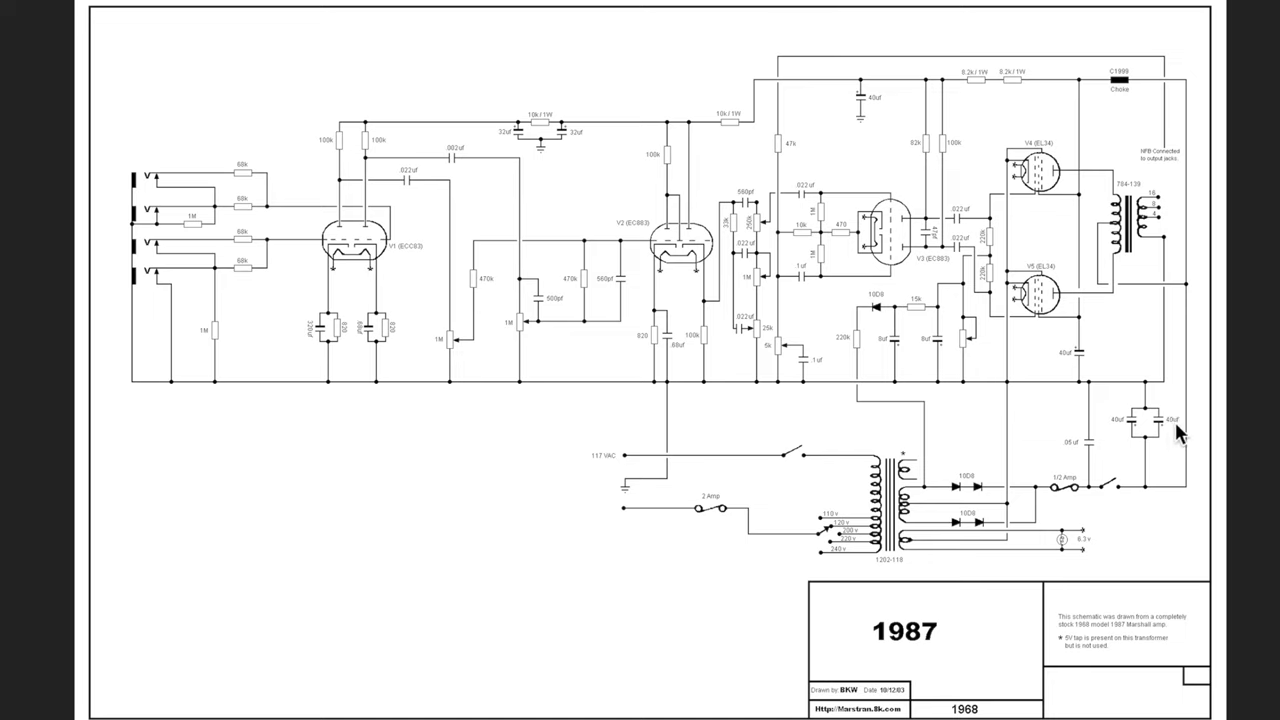
mouse_move(1190, 448)
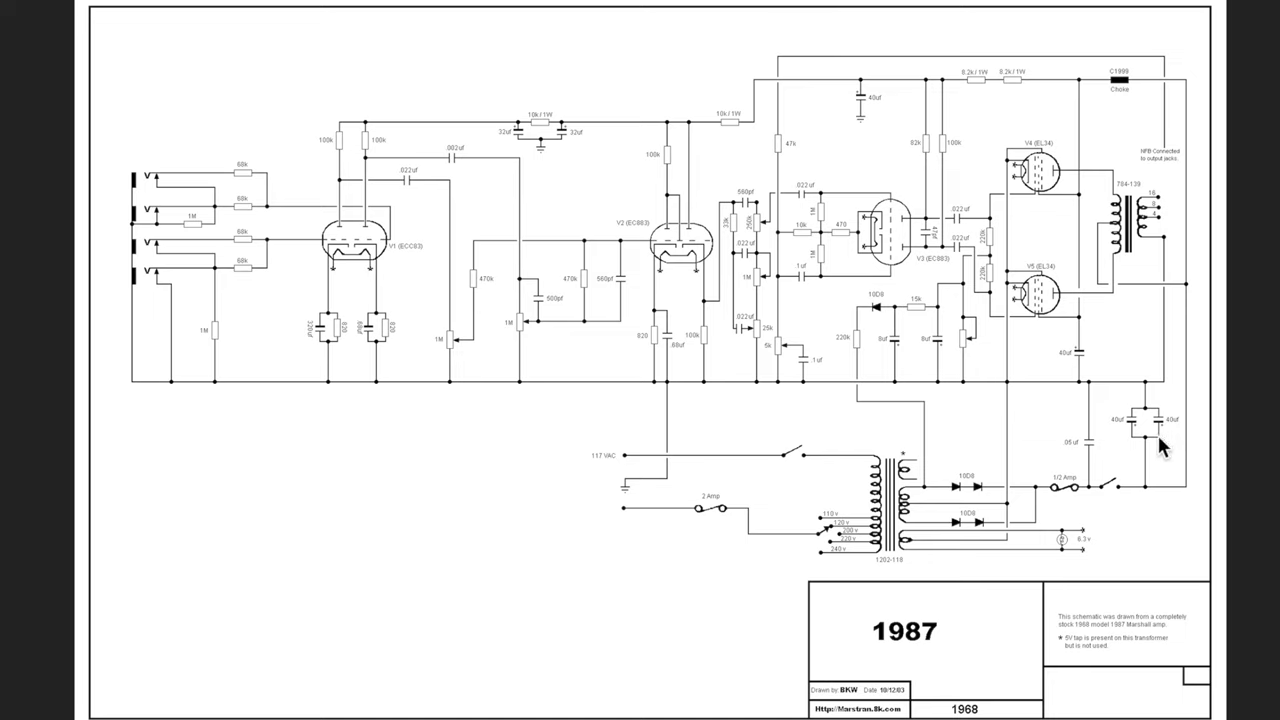
mouse_move(1148, 450)
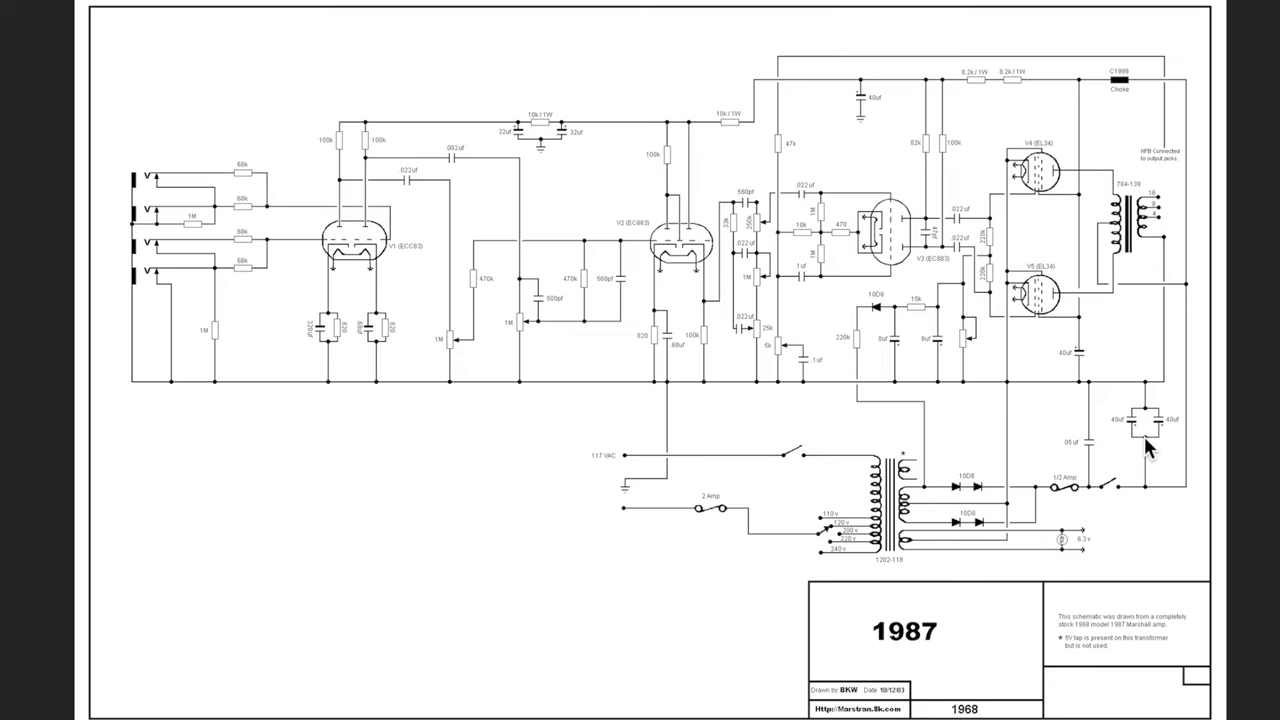
mouse_move(1148, 502)
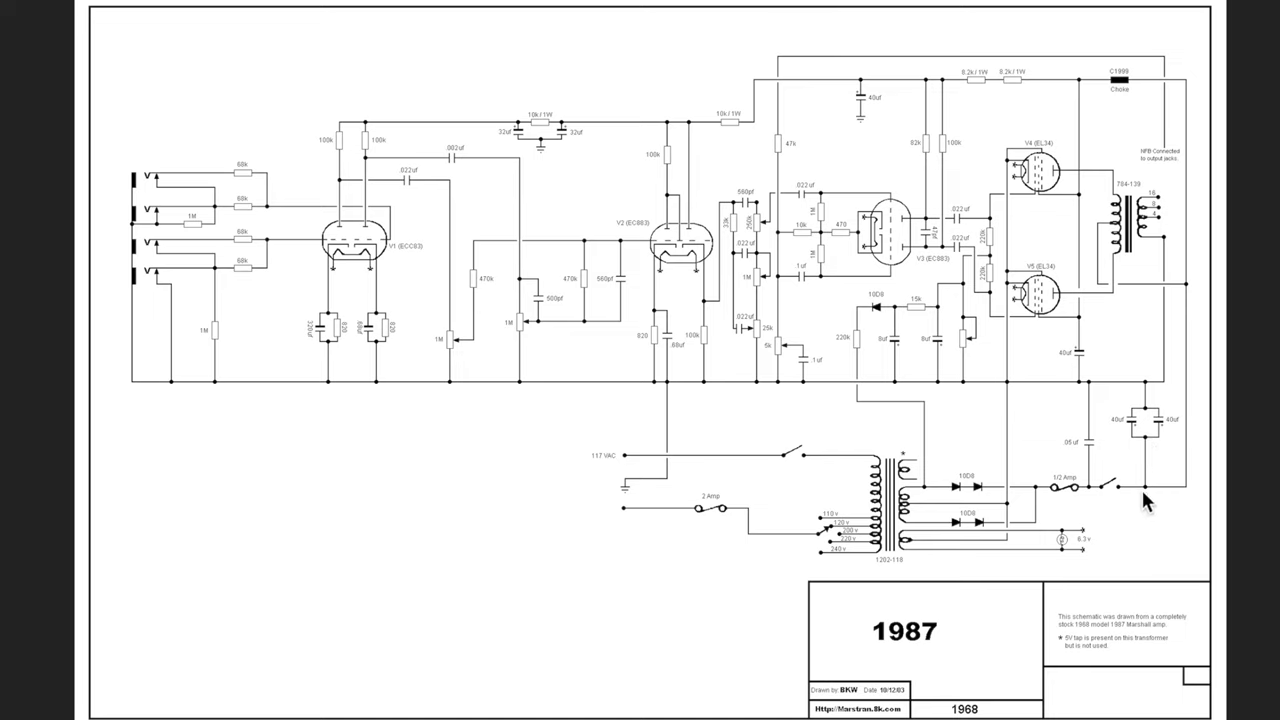
mouse_move(1184, 496)
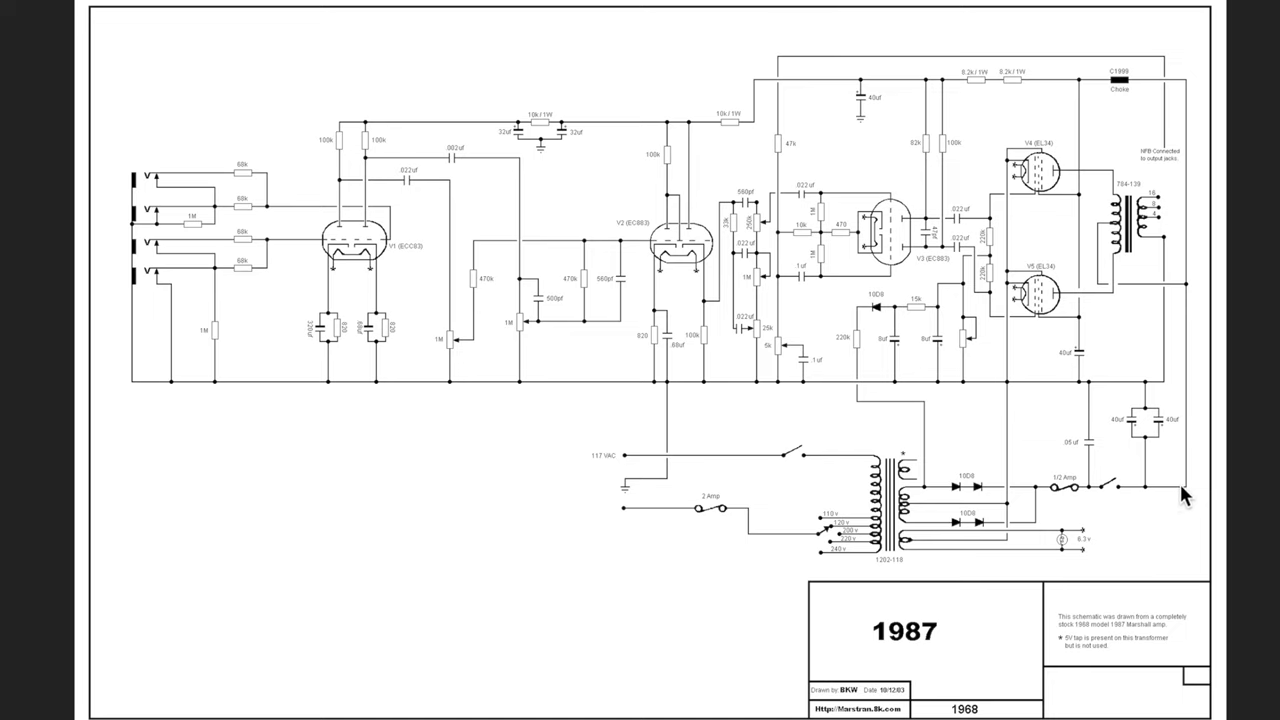
mouse_move(1160, 502)
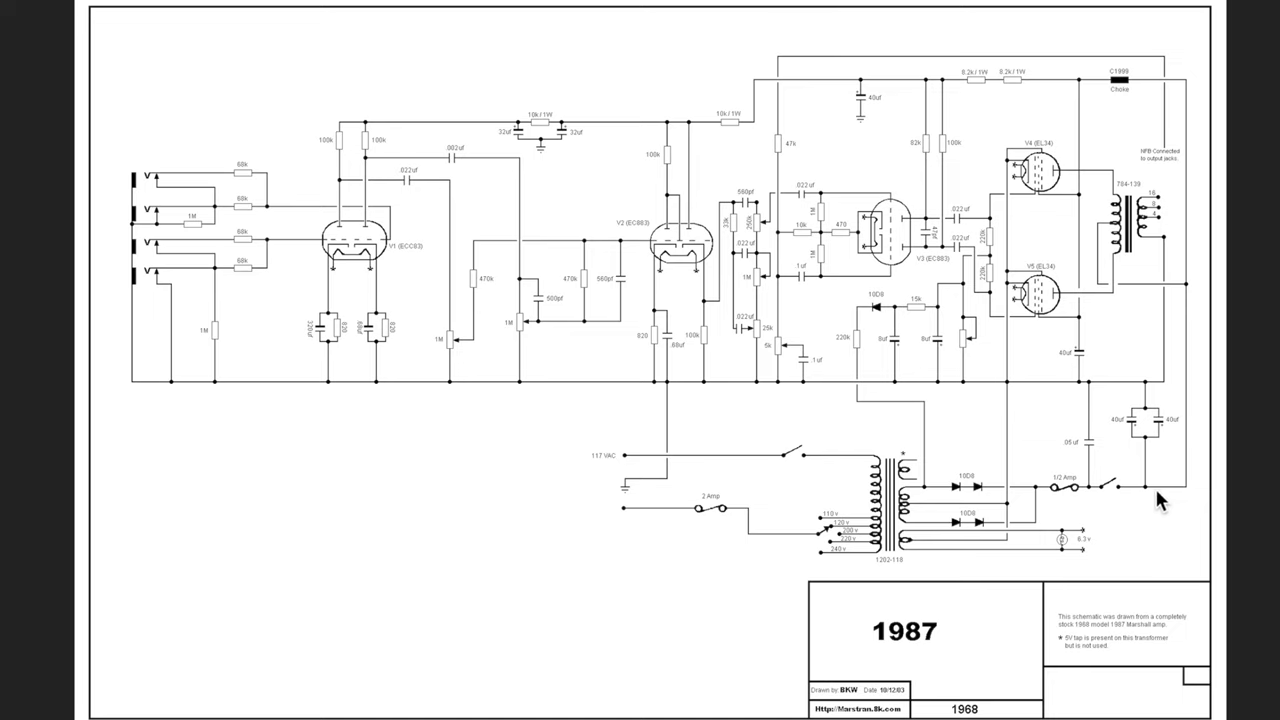
mouse_move(1172, 504)
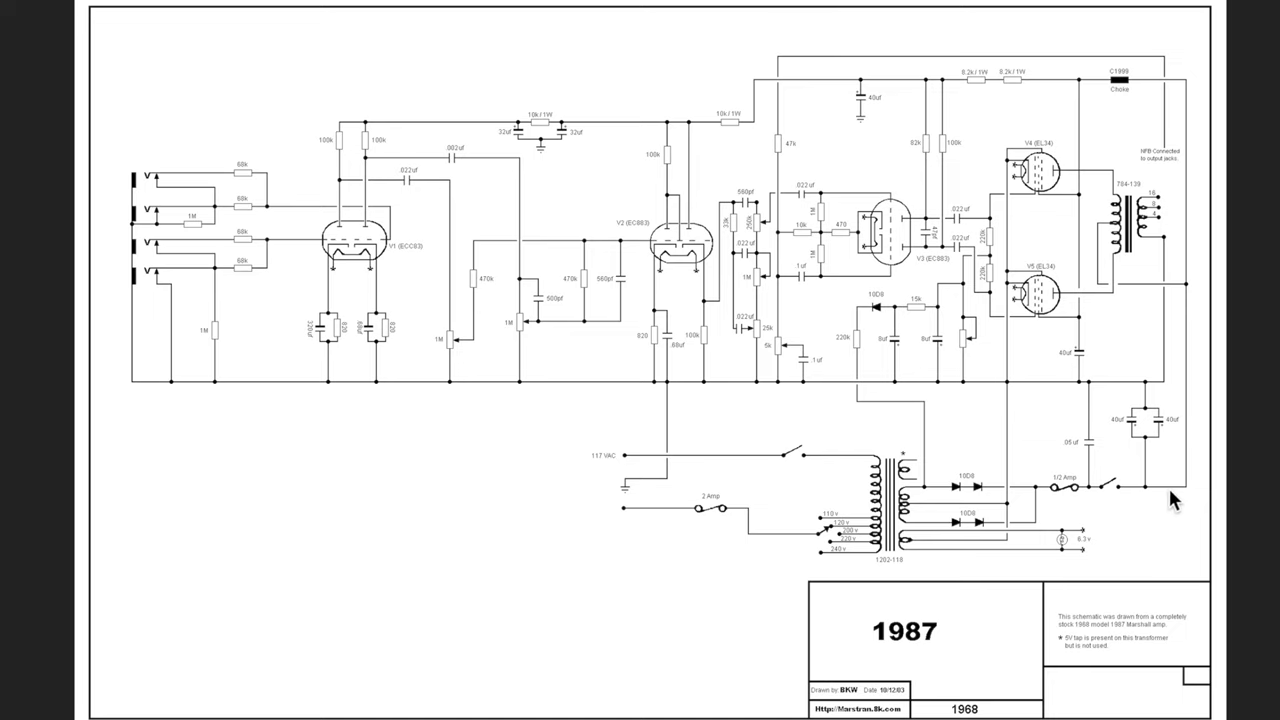
mouse_move(1196, 304)
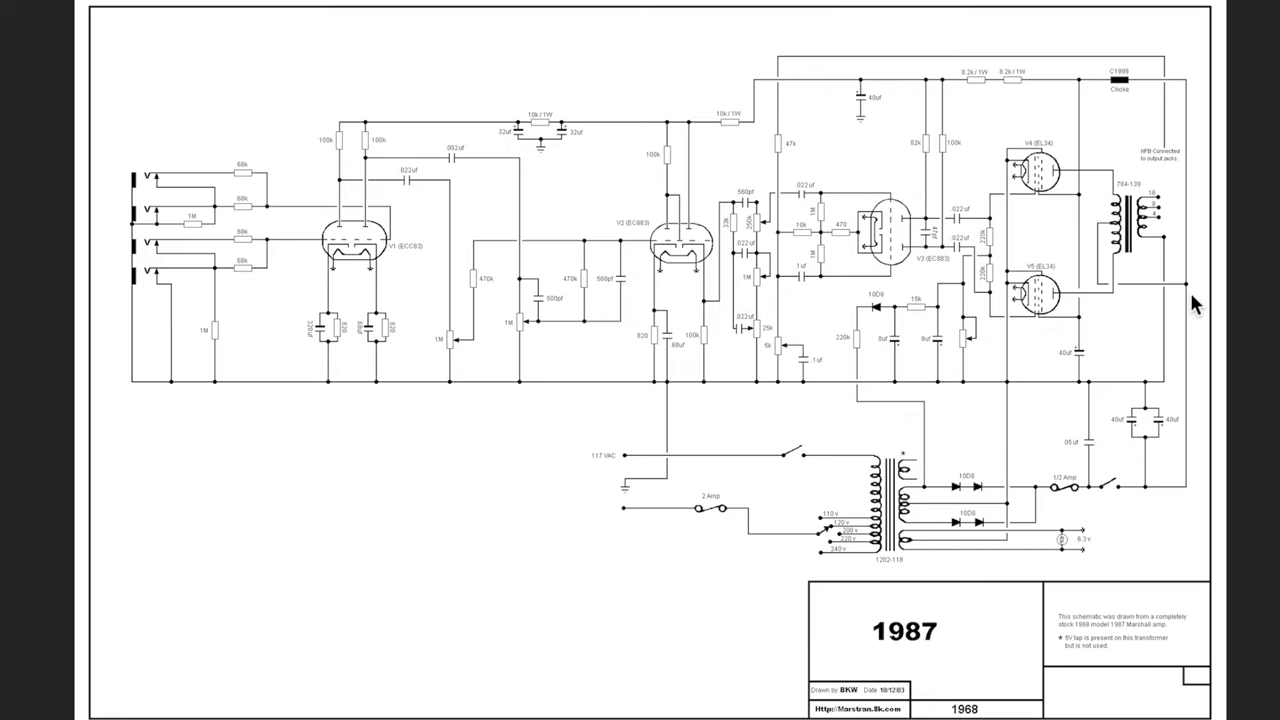
mouse_move(1146, 222)
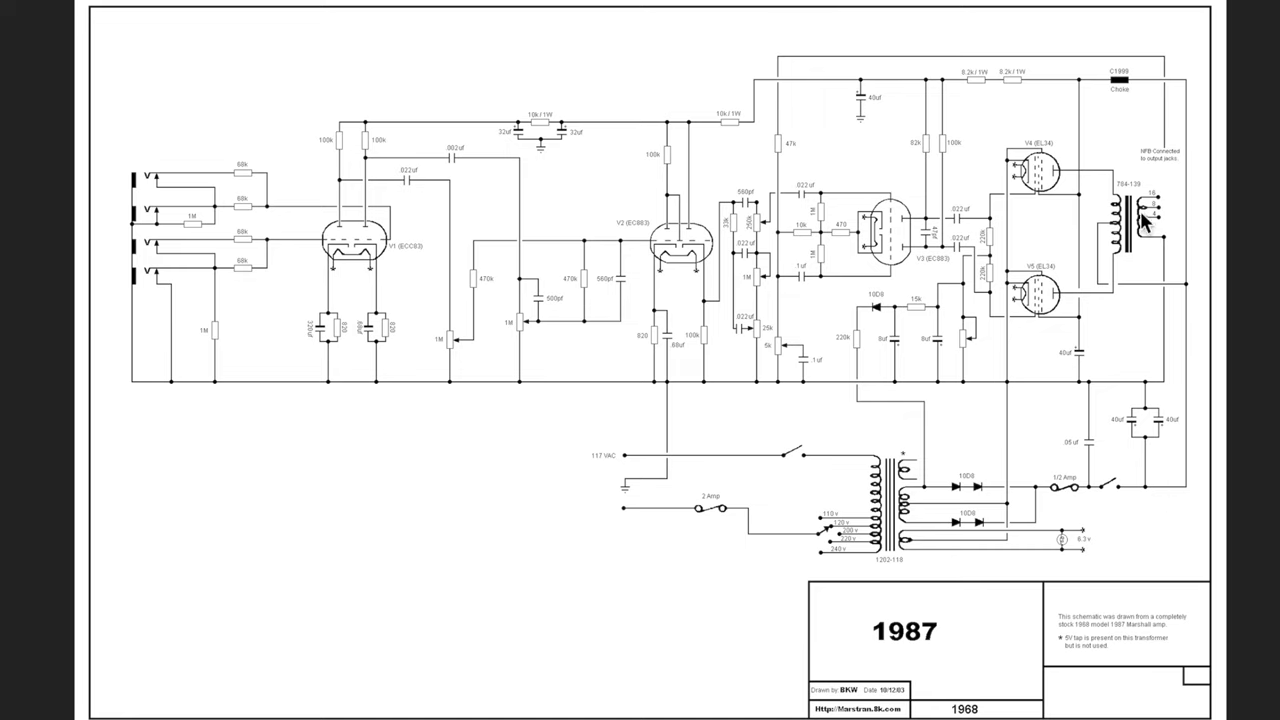
mouse_move(1100, 284)
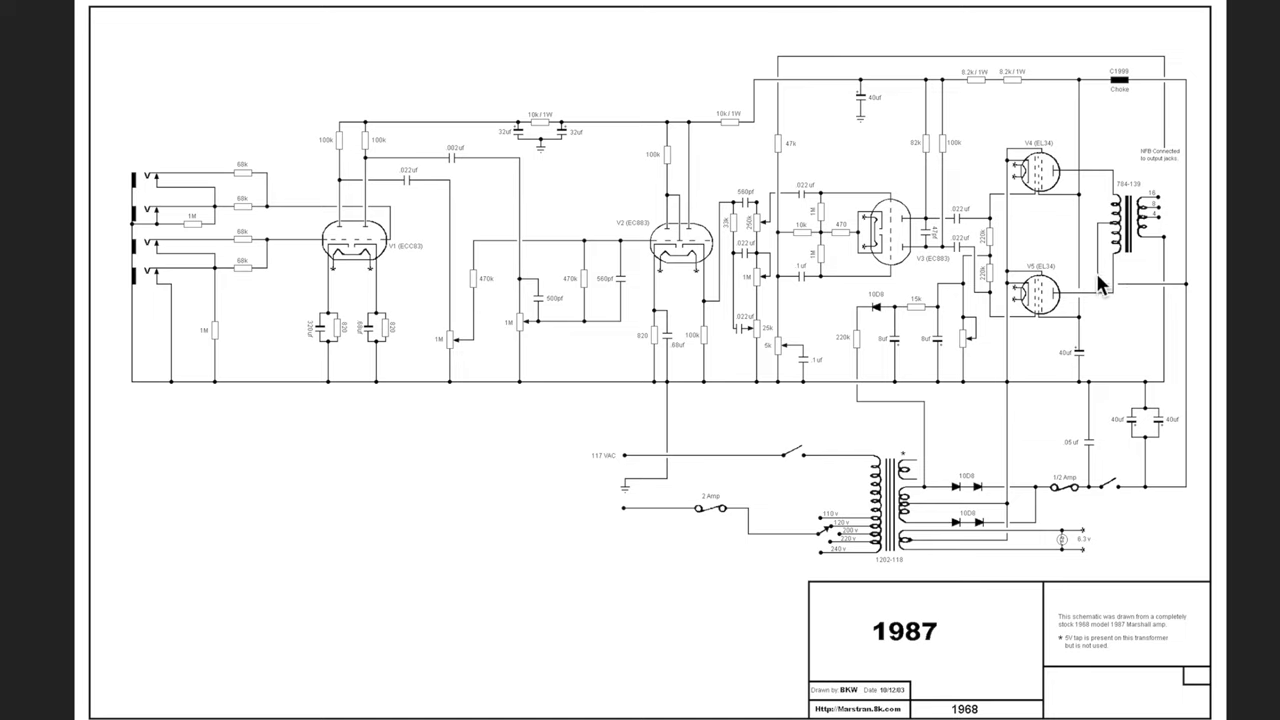
mouse_move(1116, 232)
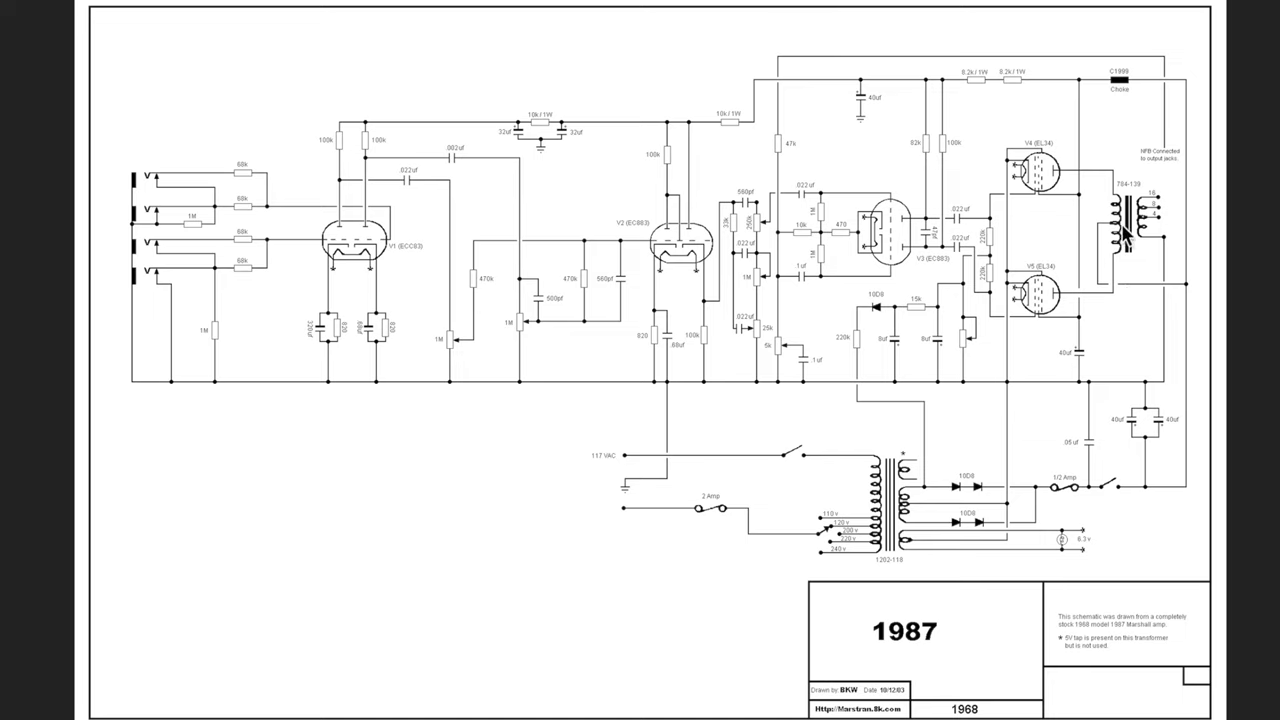
mouse_move(1124, 204)
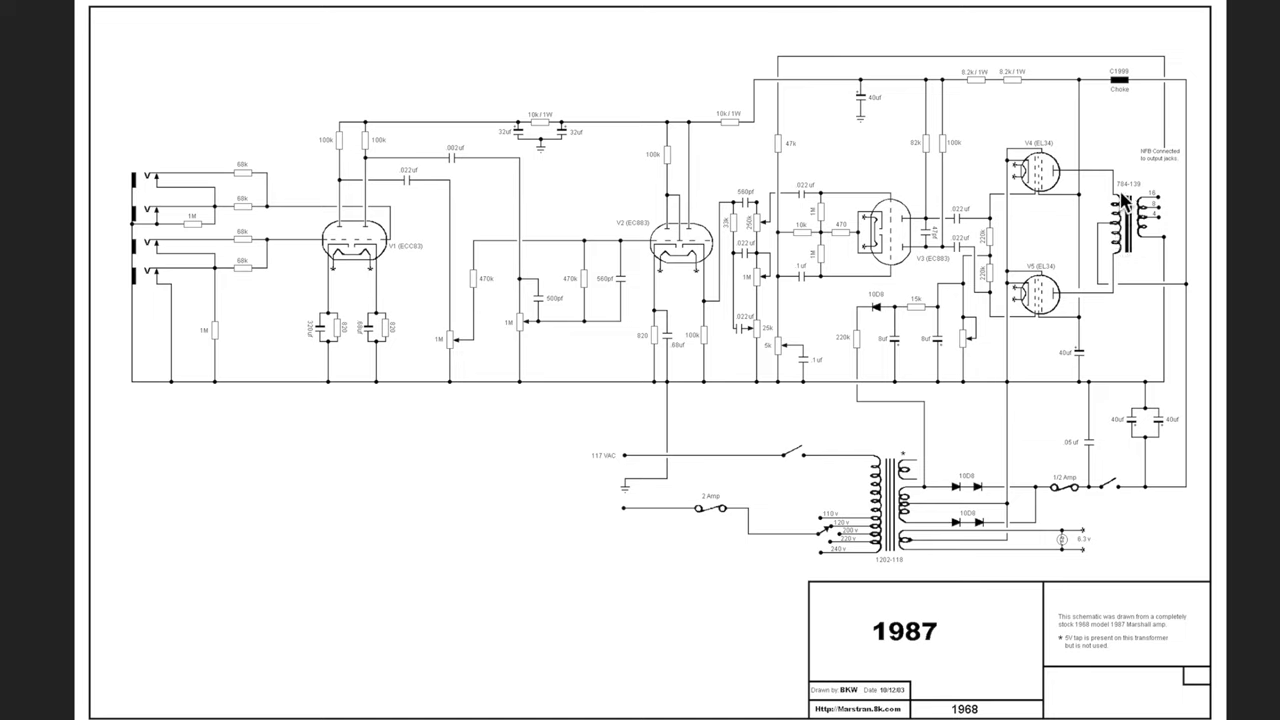
mouse_move(1060, 300)
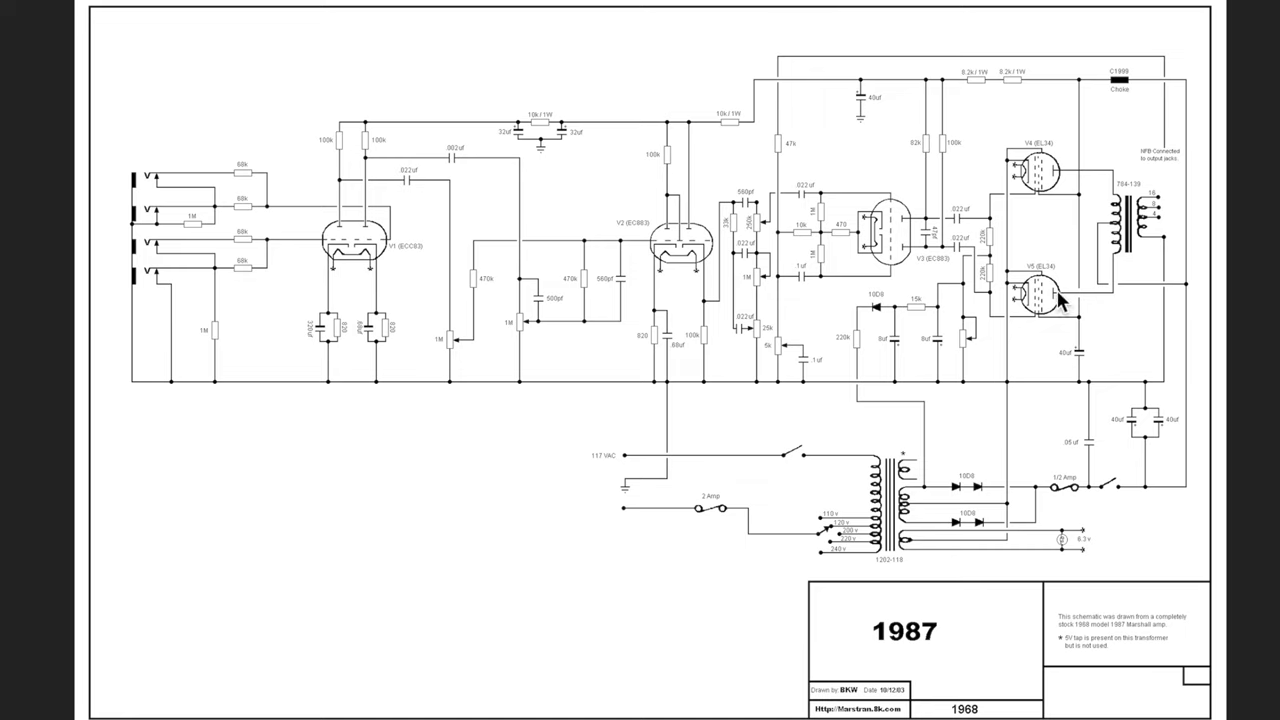
mouse_move(1104, 278)
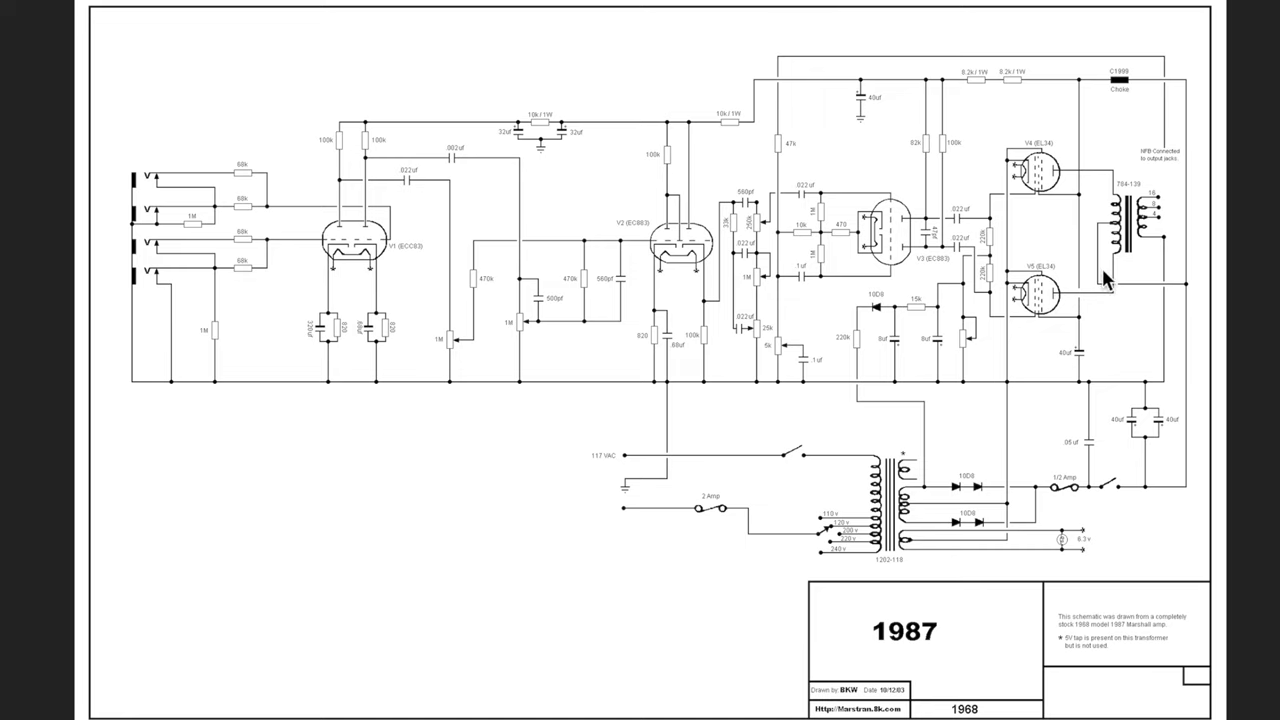
mouse_move(1196, 336)
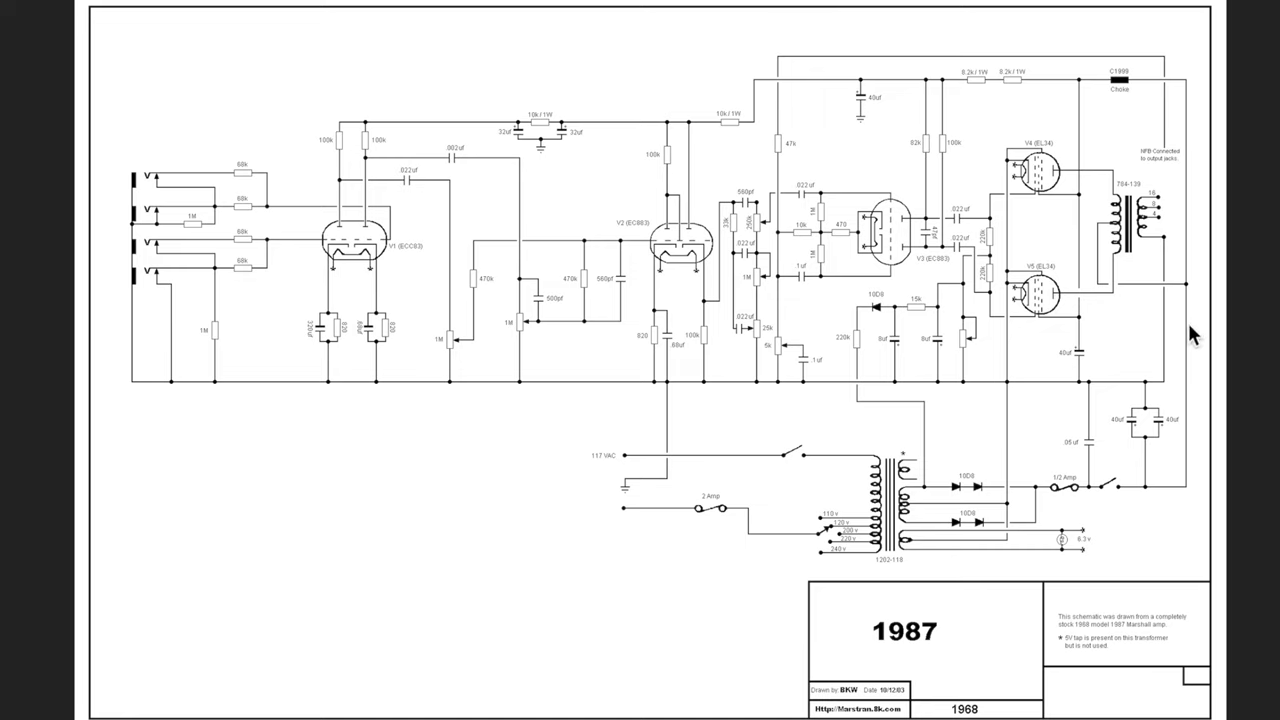
mouse_move(1196, 504)
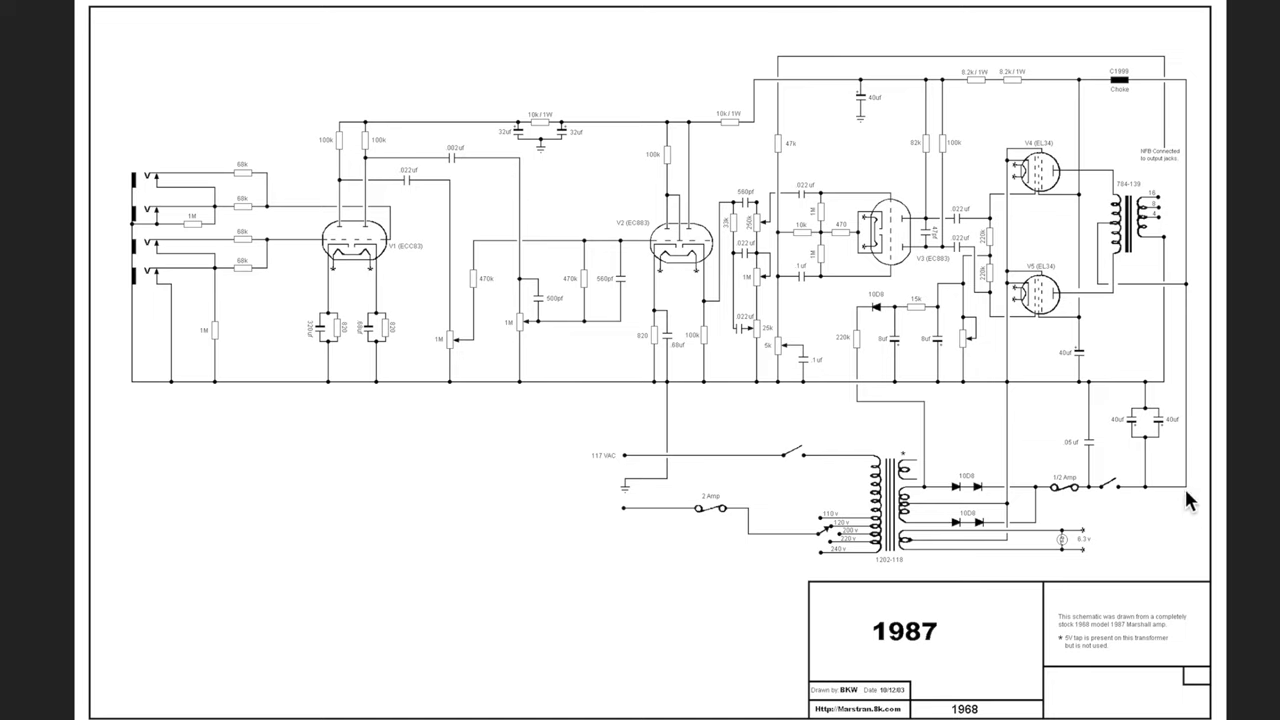
mouse_move(1200, 272)
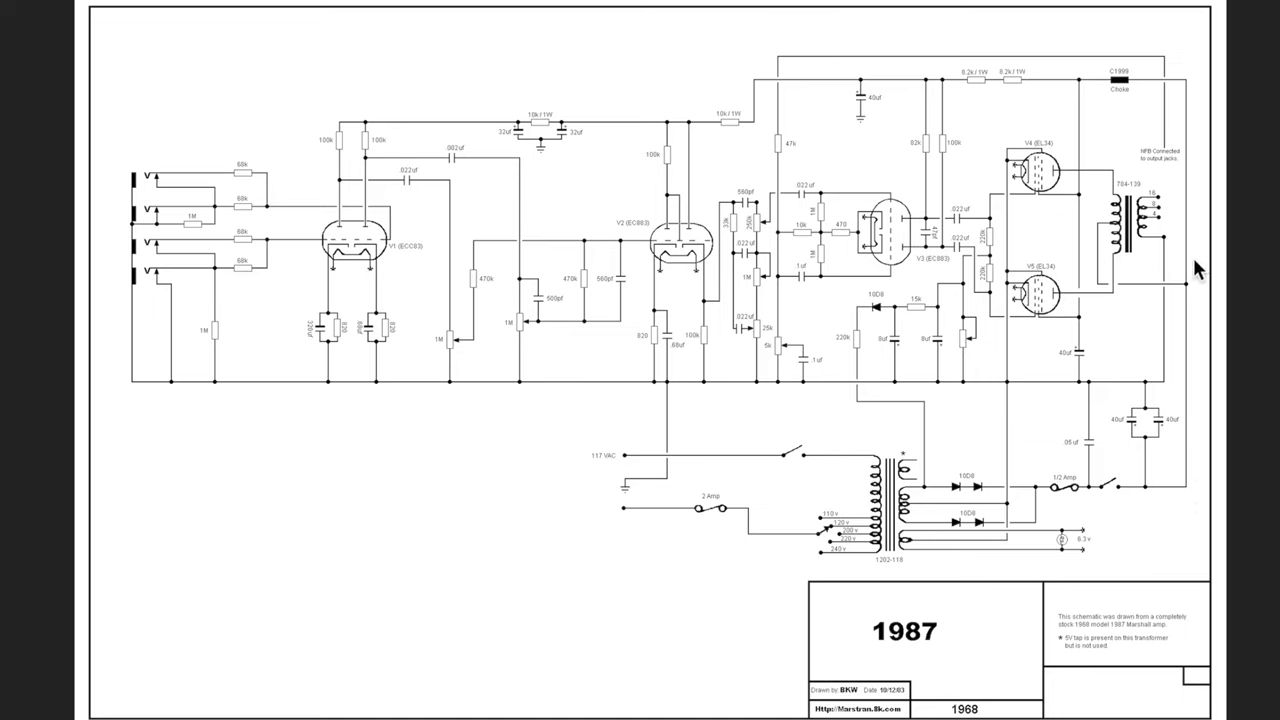
mouse_move(1128, 258)
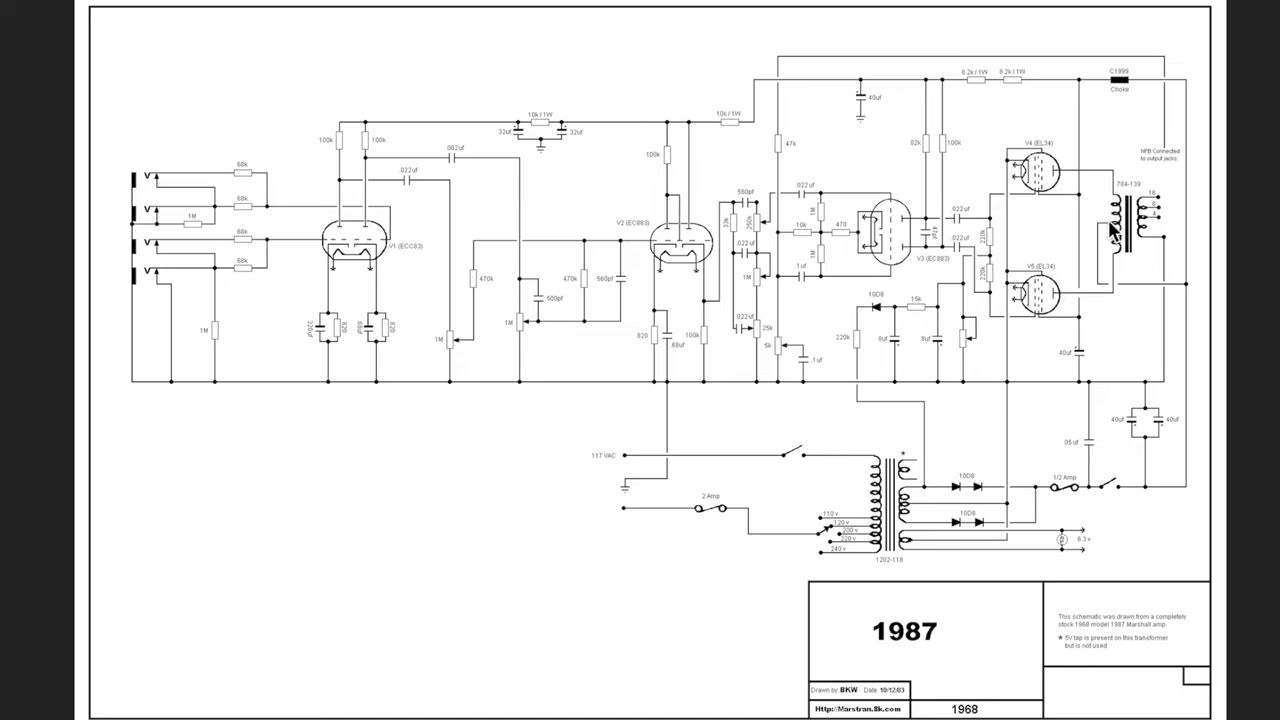
mouse_move(1190, 460)
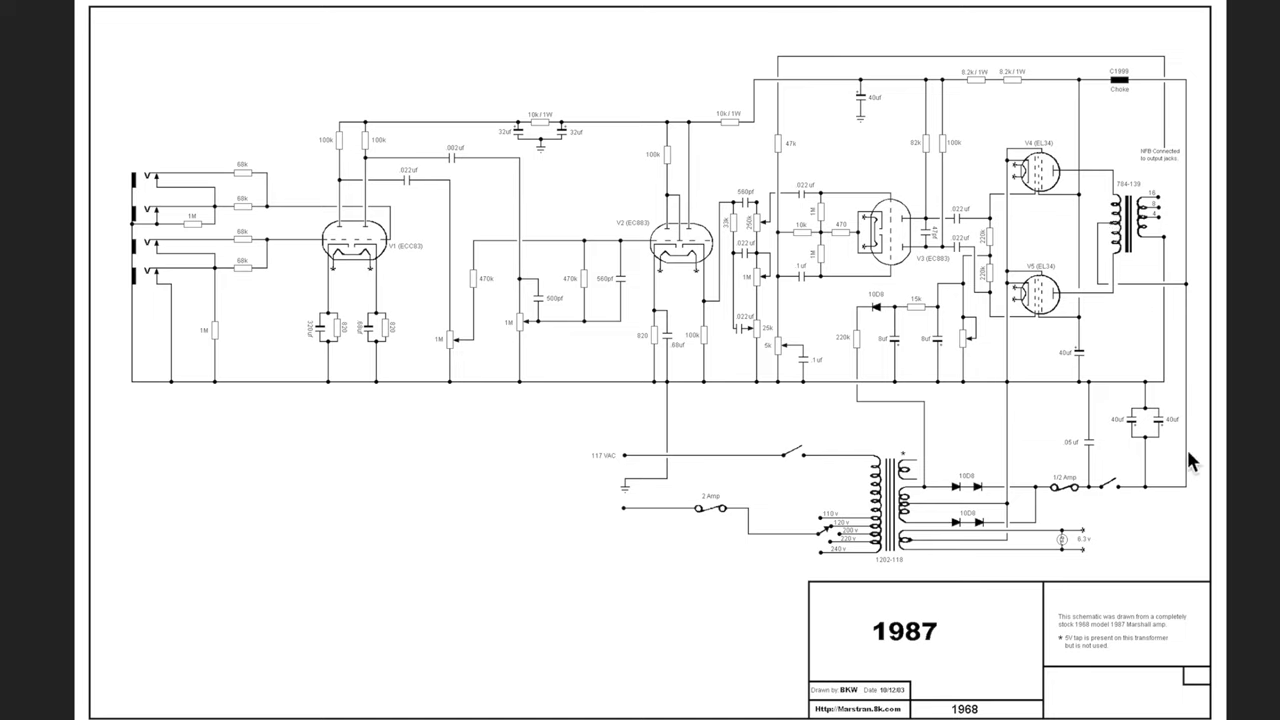
mouse_move(1192, 402)
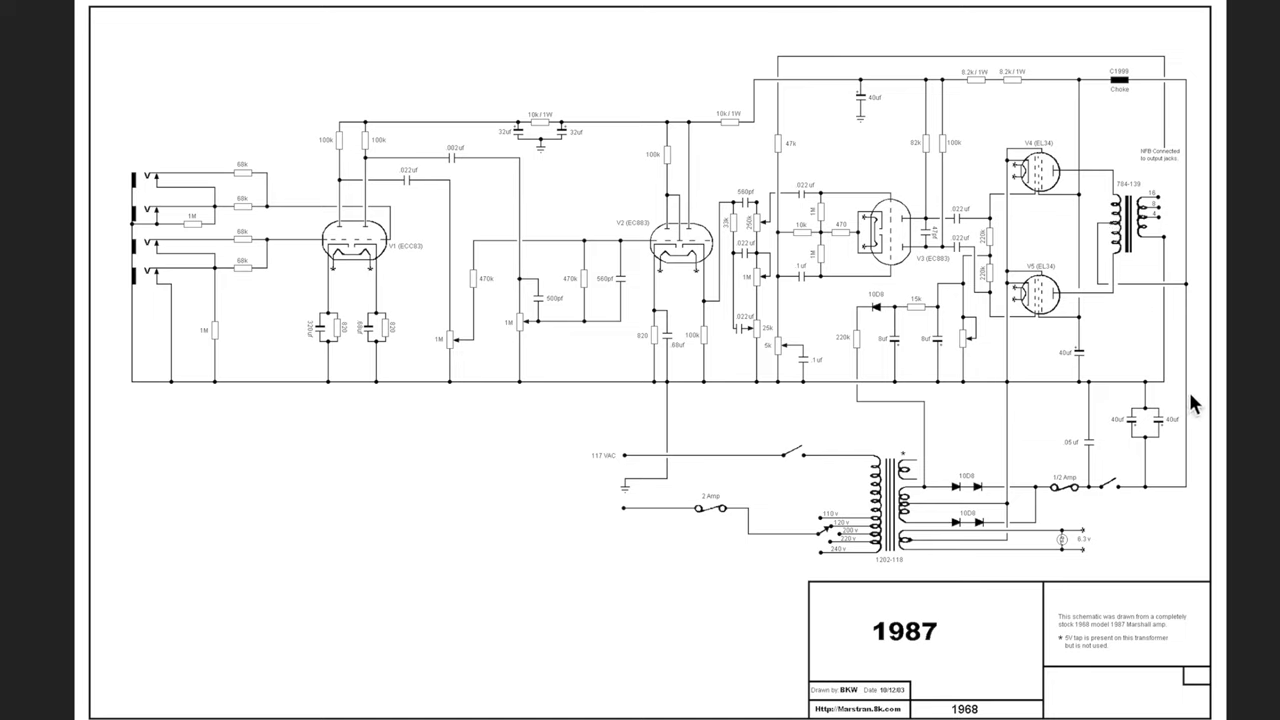
mouse_move(1190, 290)
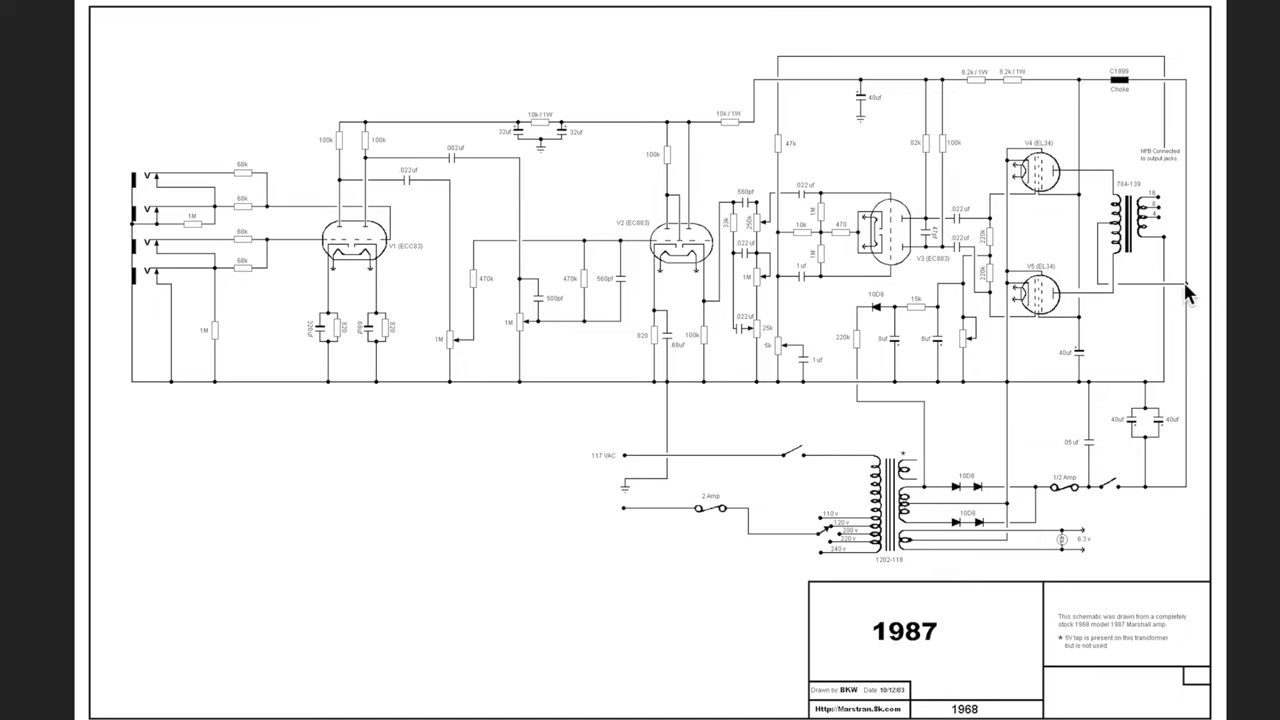
mouse_move(1052, 312)
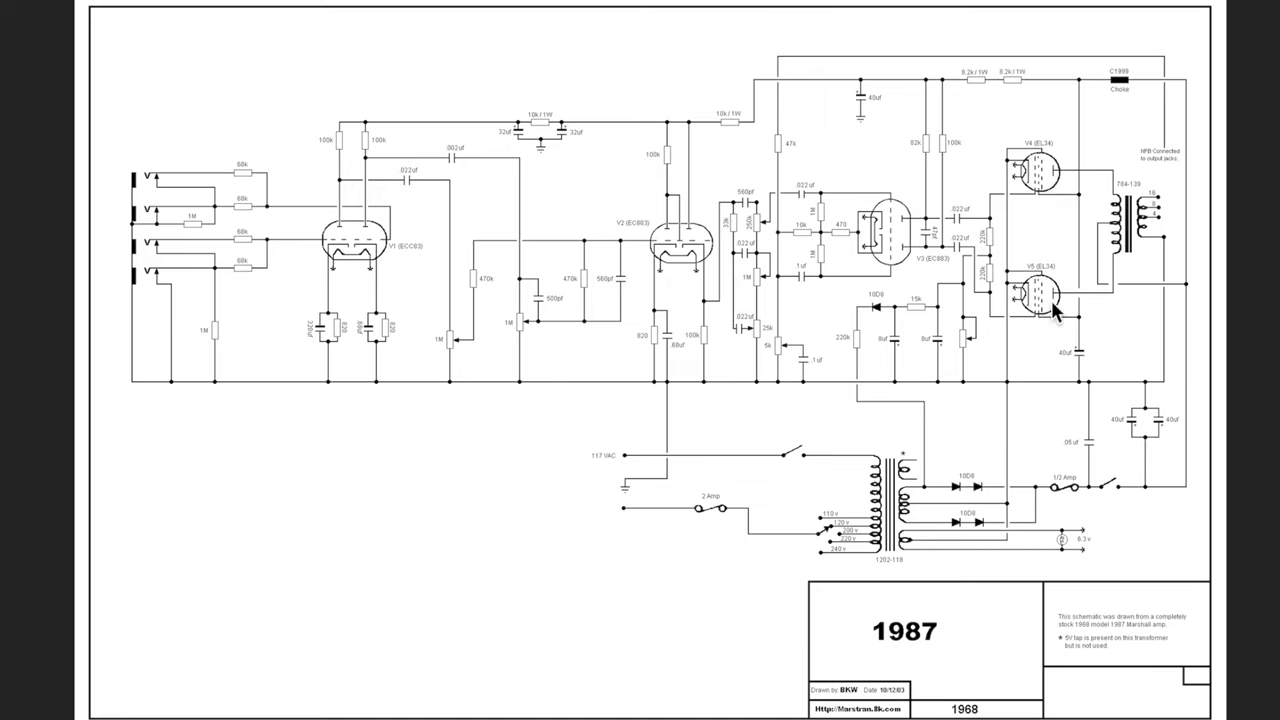
mouse_move(1070, 196)
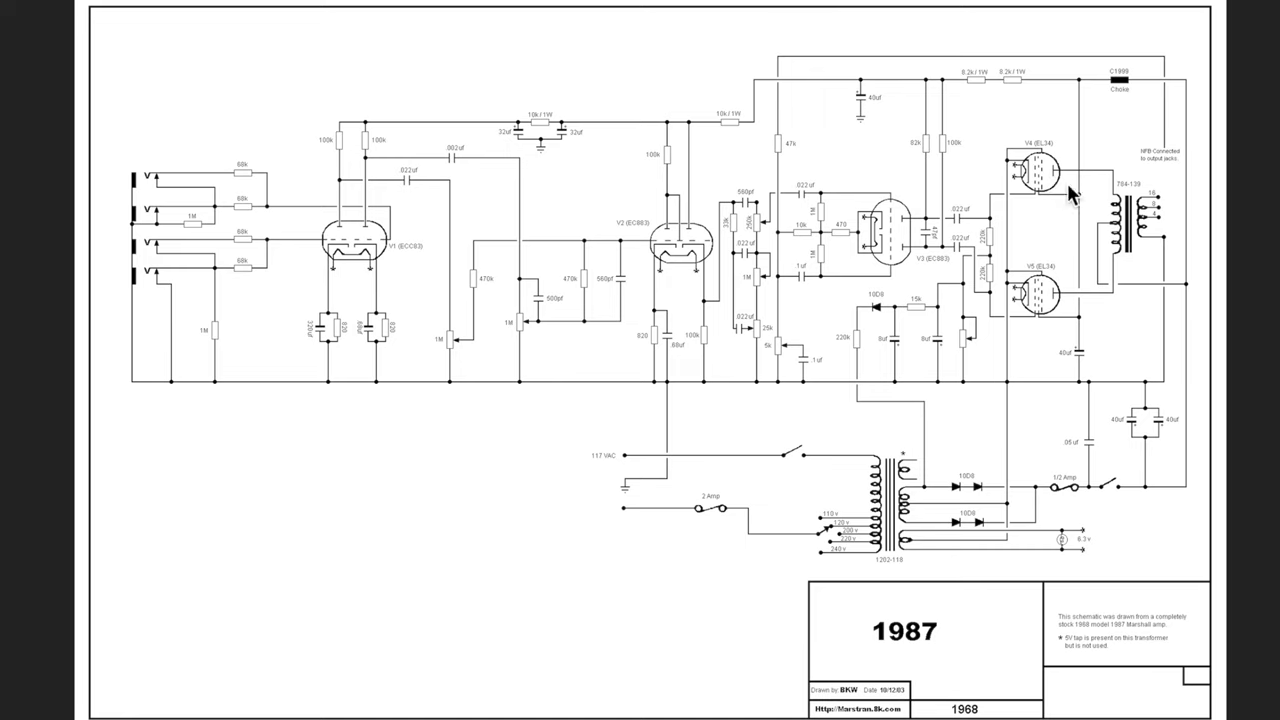
mouse_move(1058, 184)
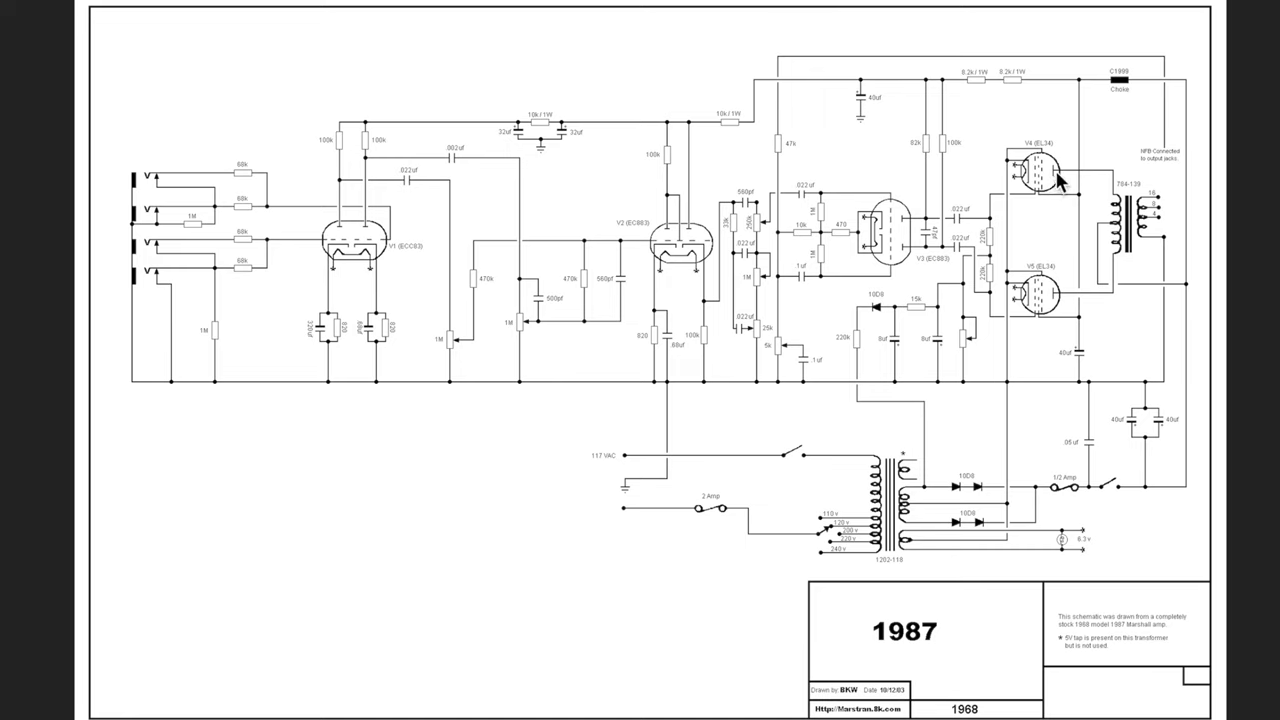
mouse_move(1052, 304)
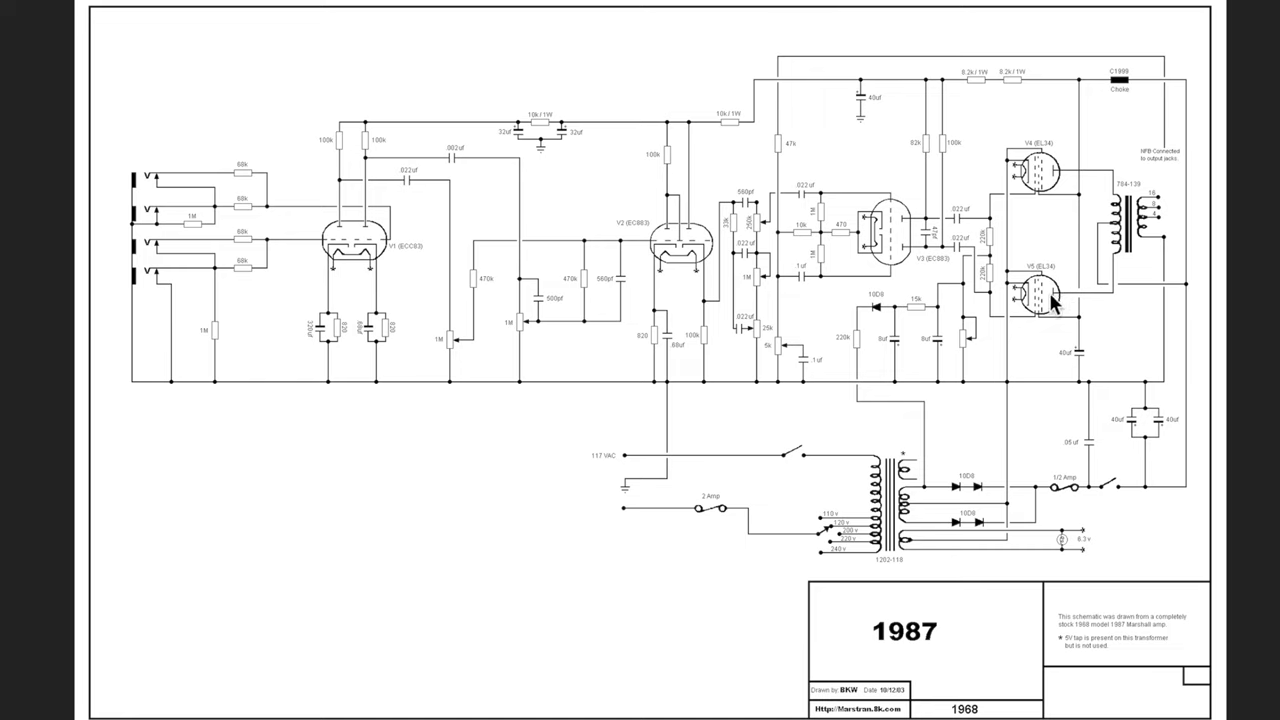
mouse_move(1050, 304)
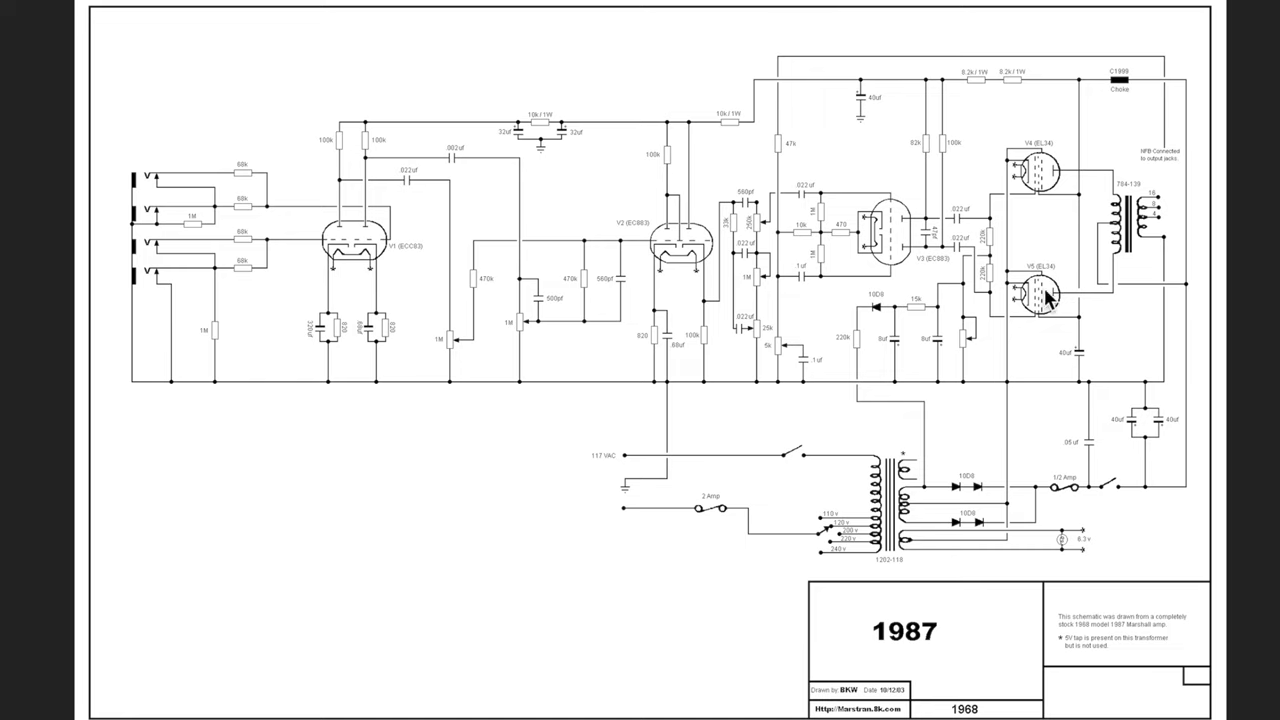
mouse_move(948, 90)
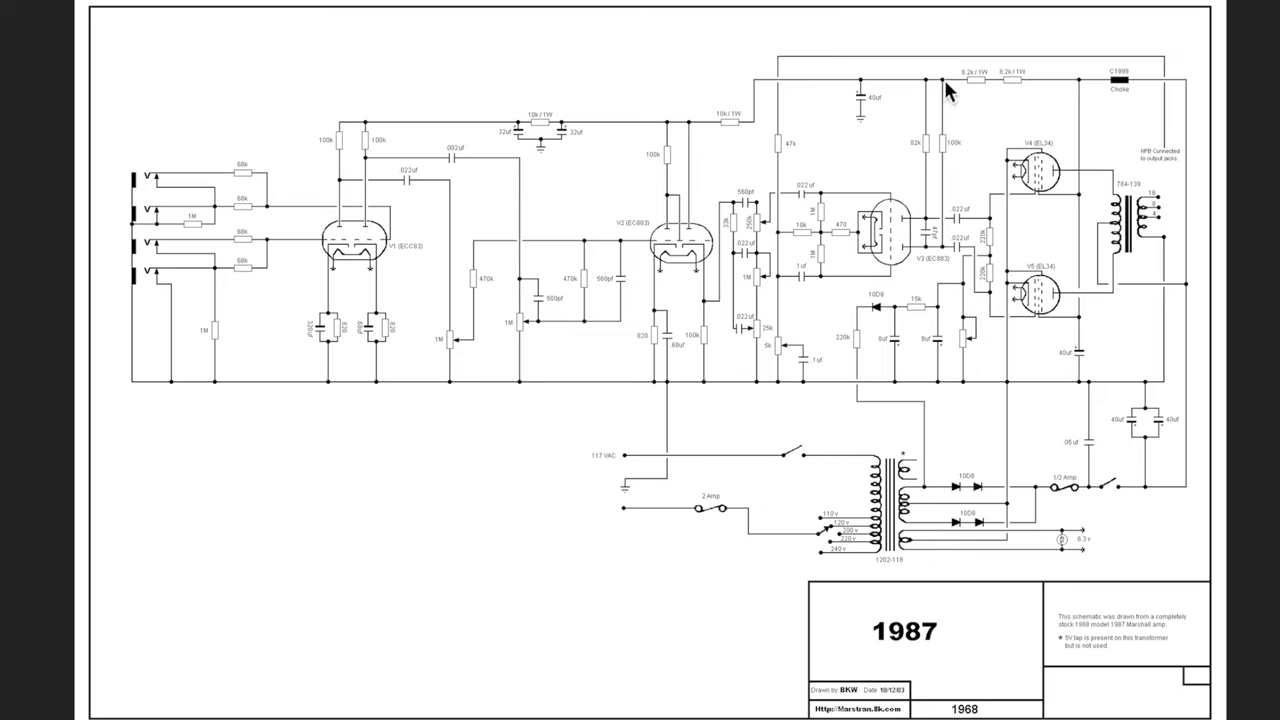
mouse_move(752, 120)
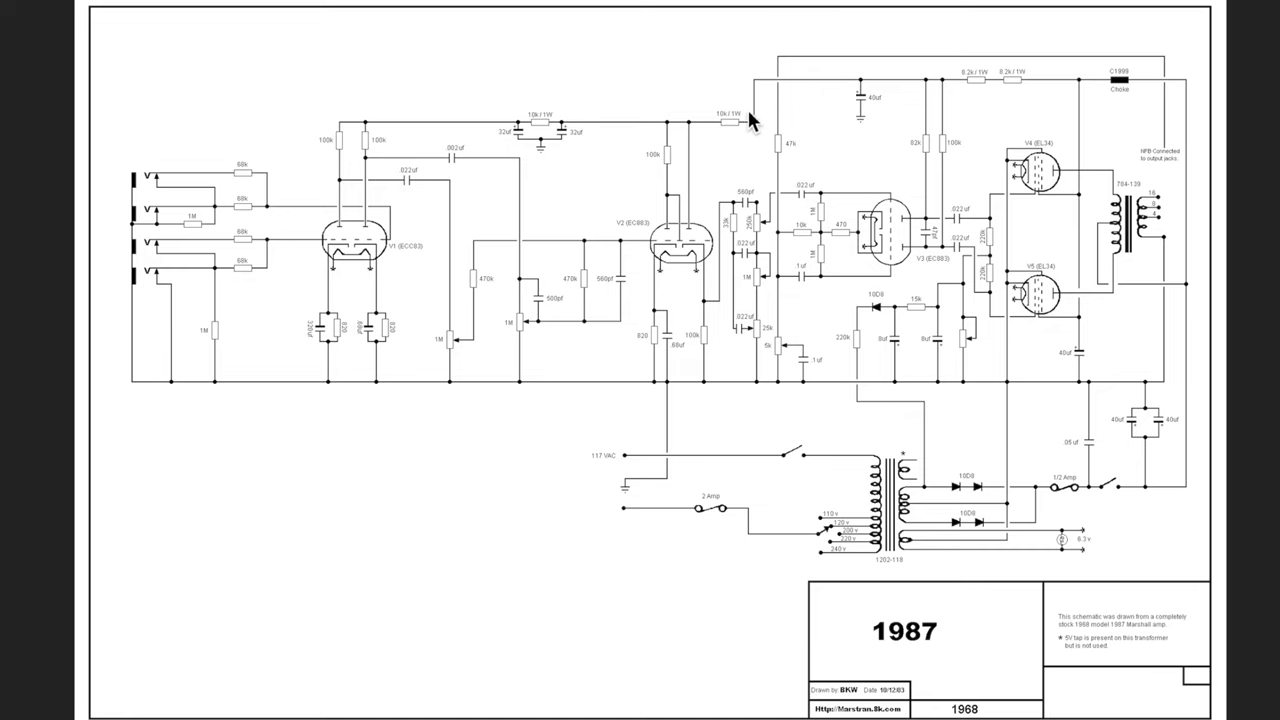
mouse_move(372, 136)
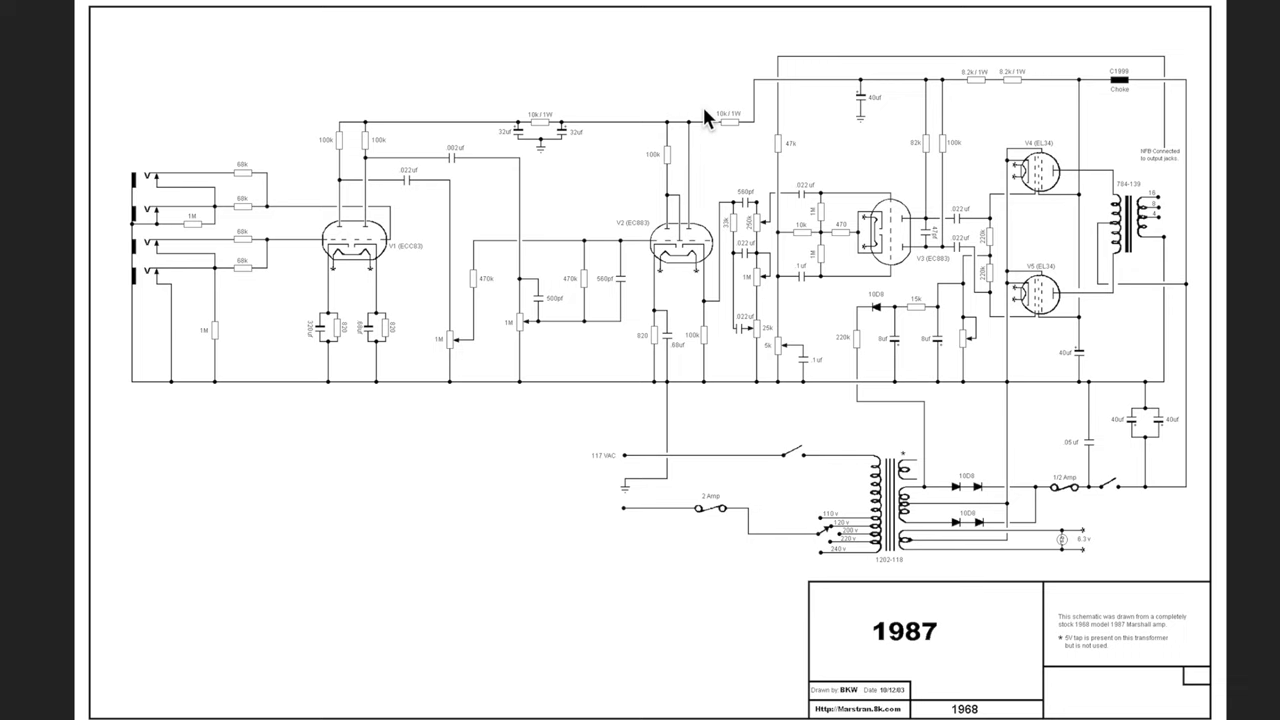
mouse_move(916, 84)
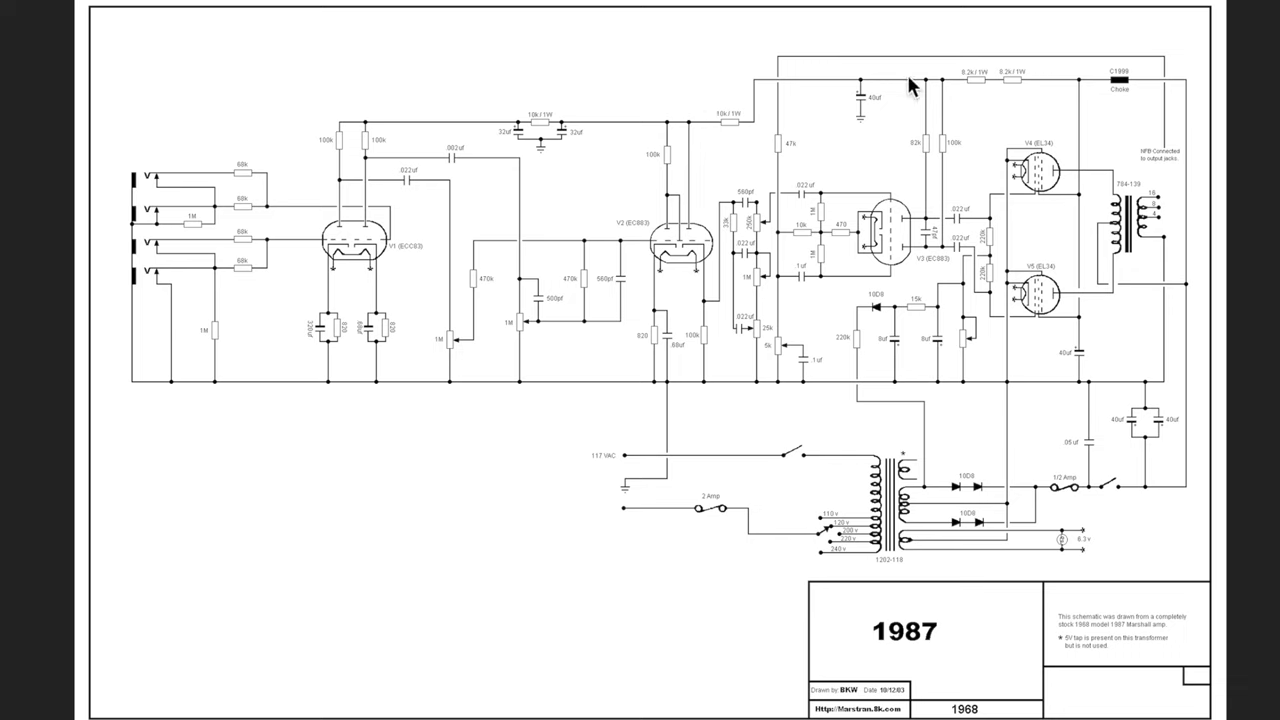
mouse_move(360, 136)
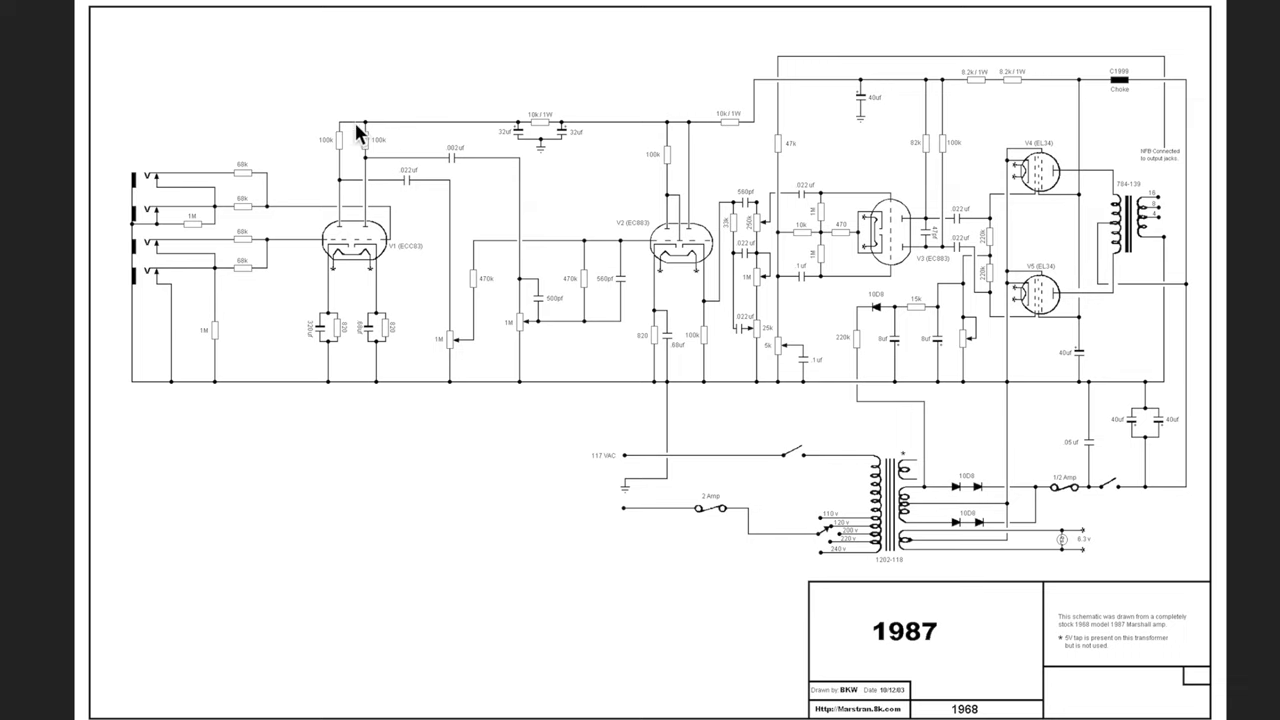
mouse_move(370, 136)
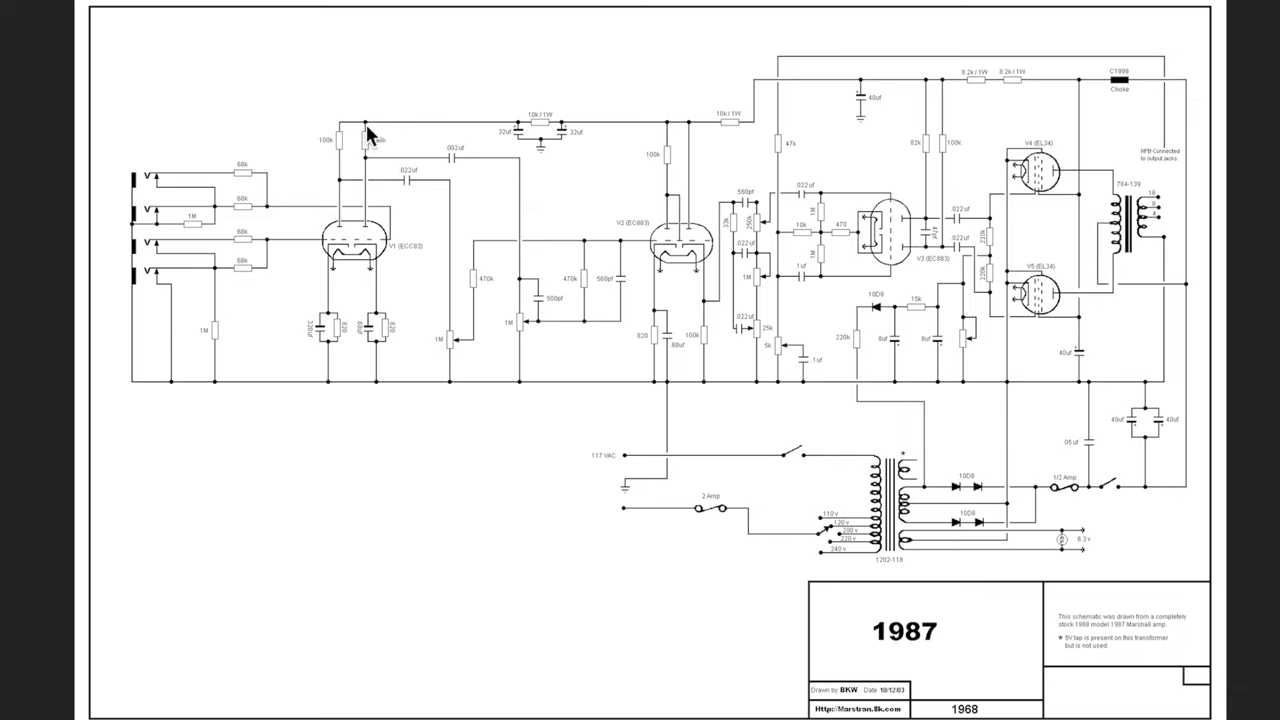
mouse_move(598, 132)
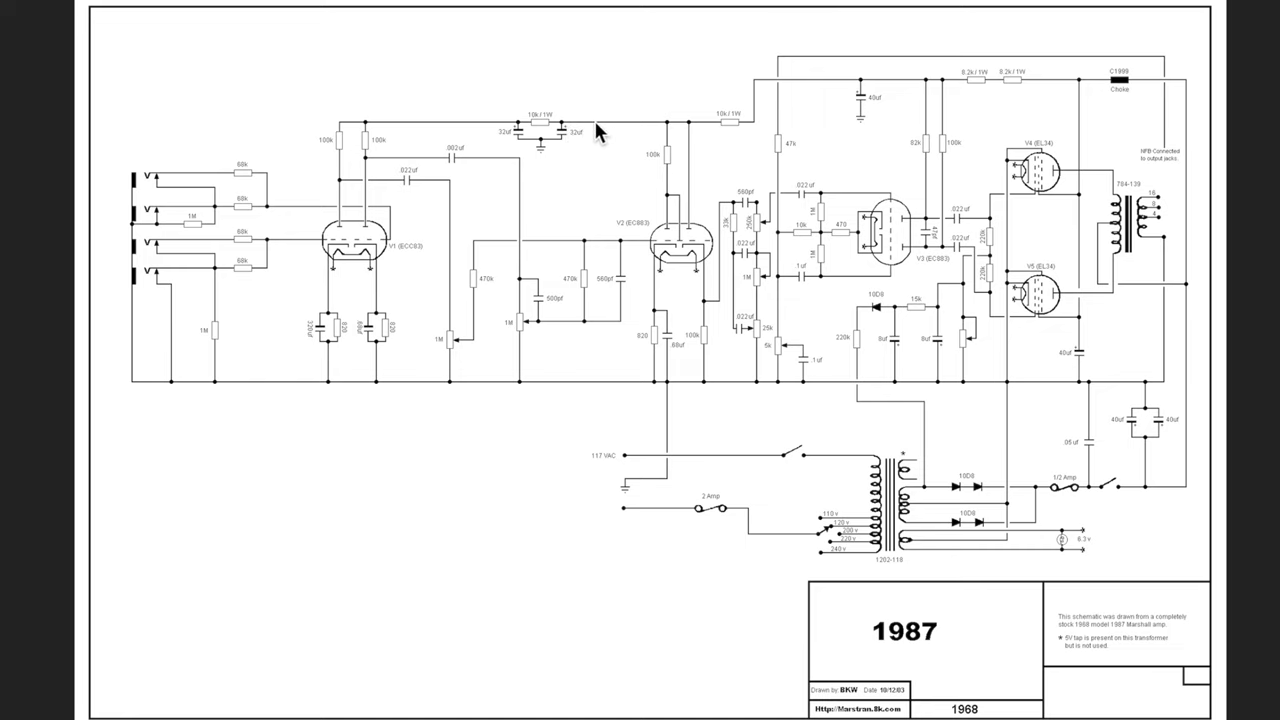
mouse_move(508, 138)
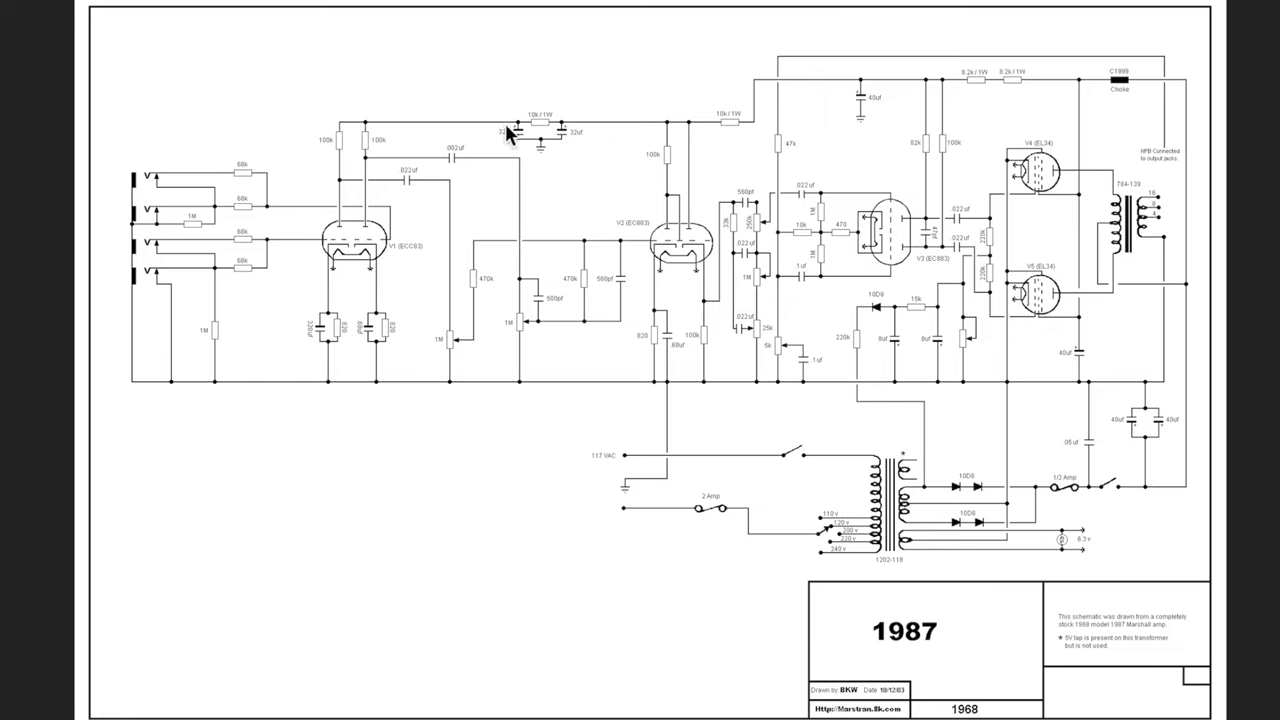
mouse_move(490, 140)
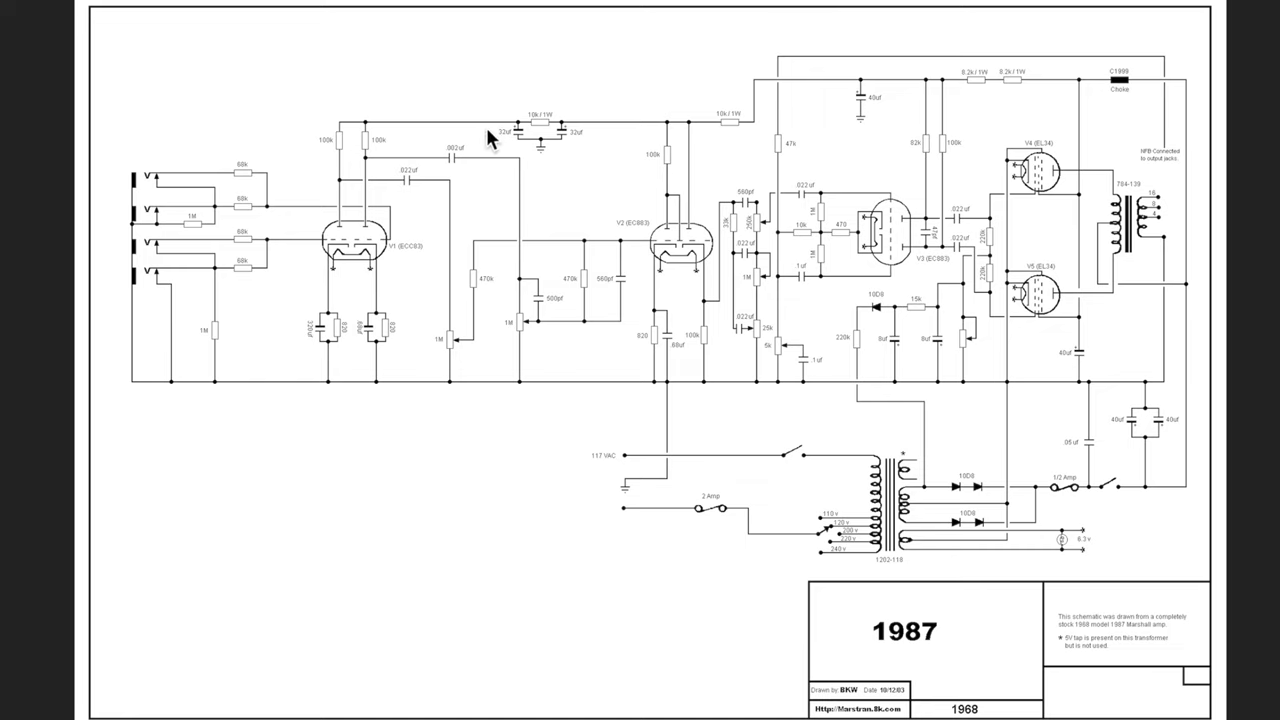
mouse_move(484, 130)
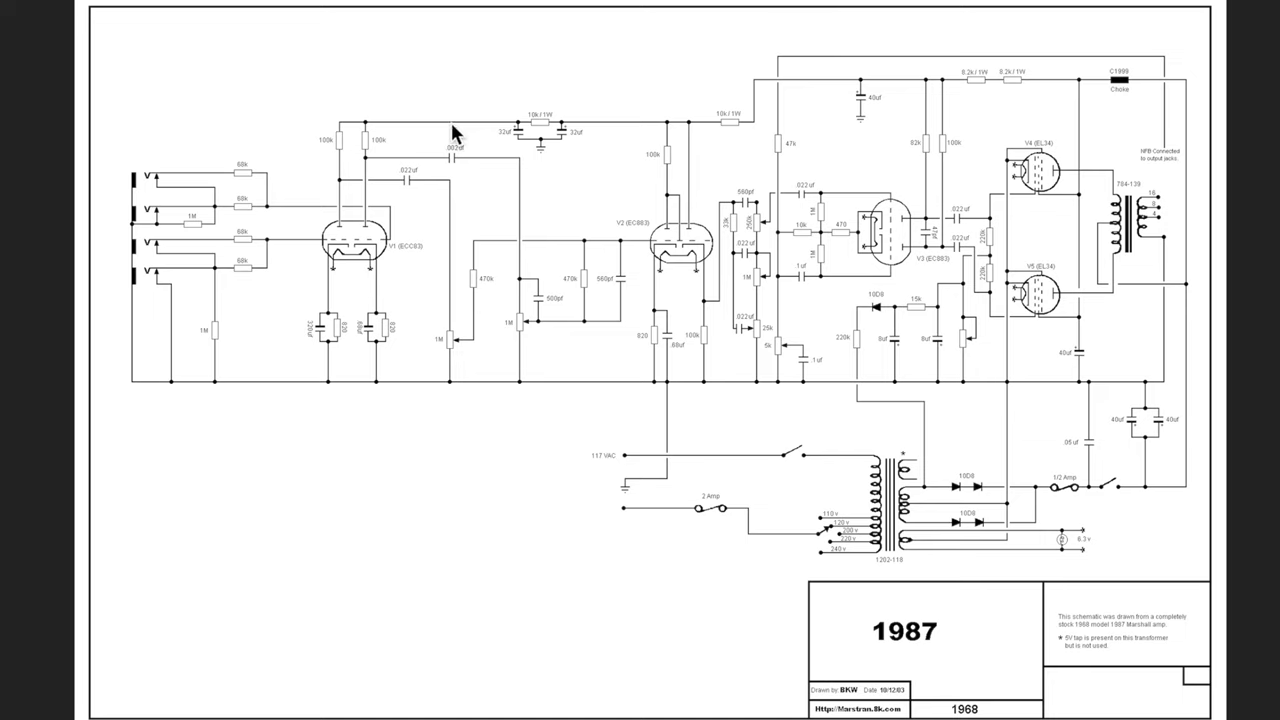
mouse_move(410, 138)
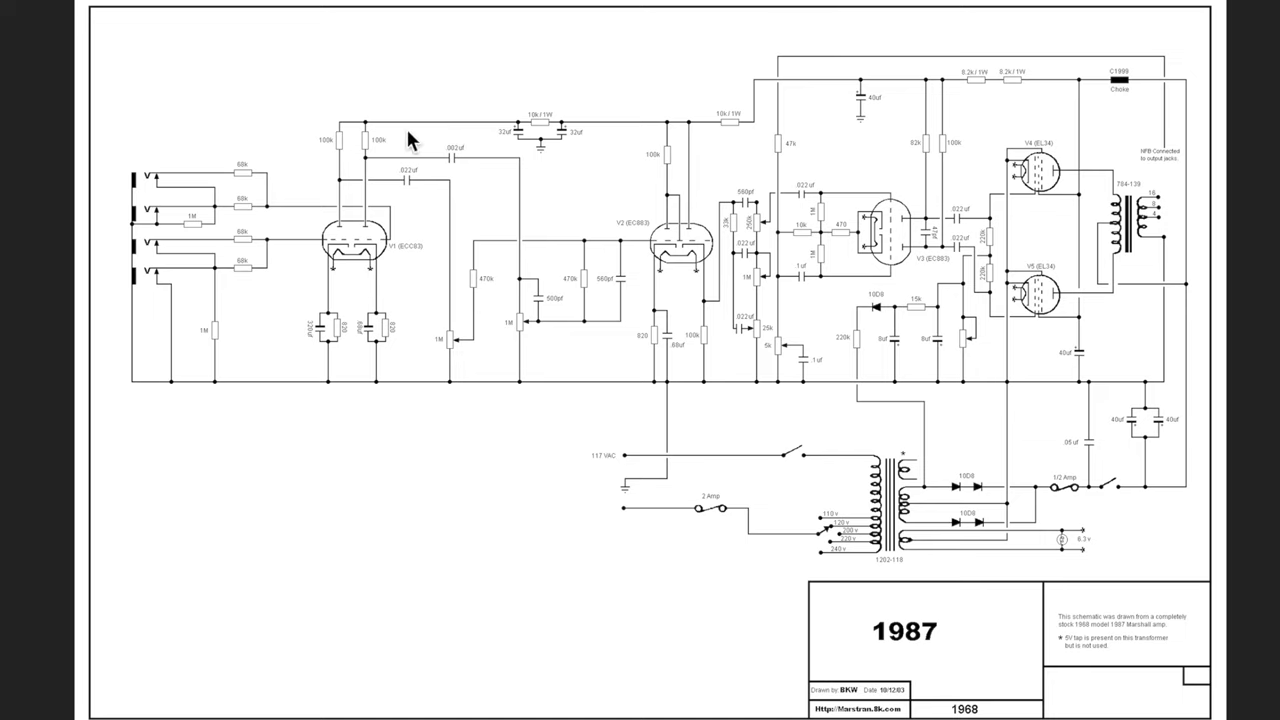
mouse_move(372, 158)
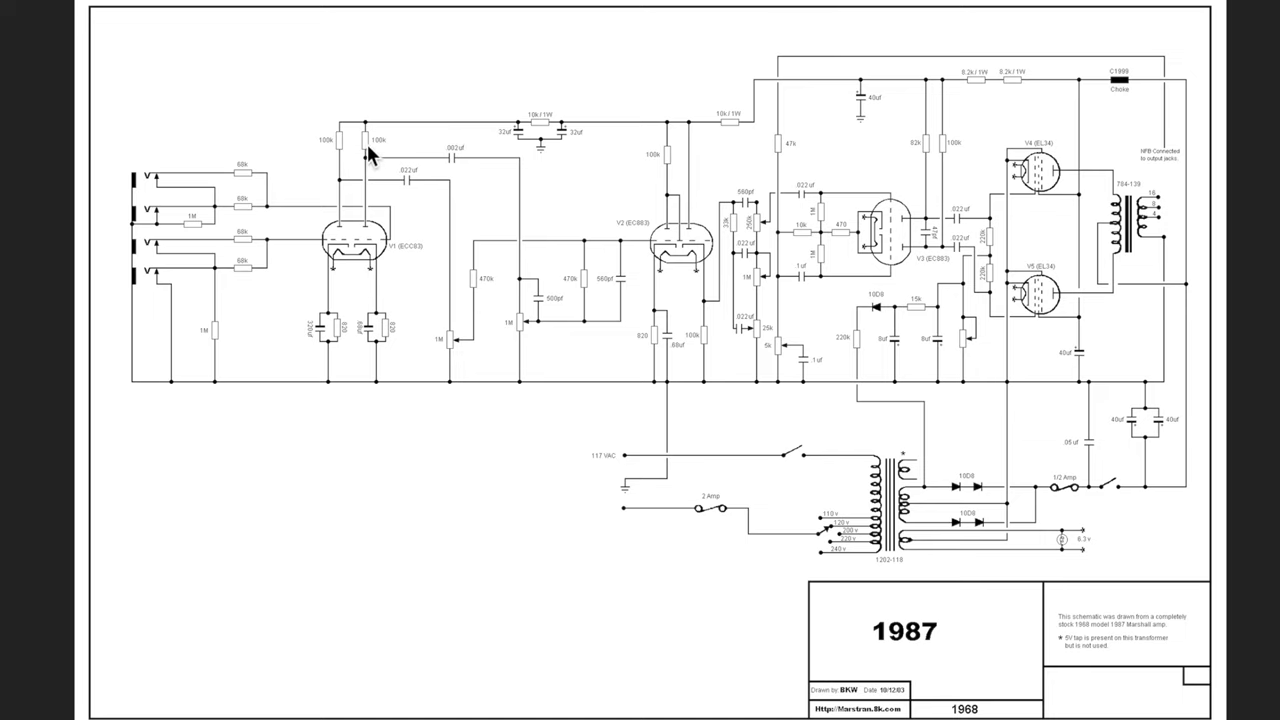
mouse_move(370, 160)
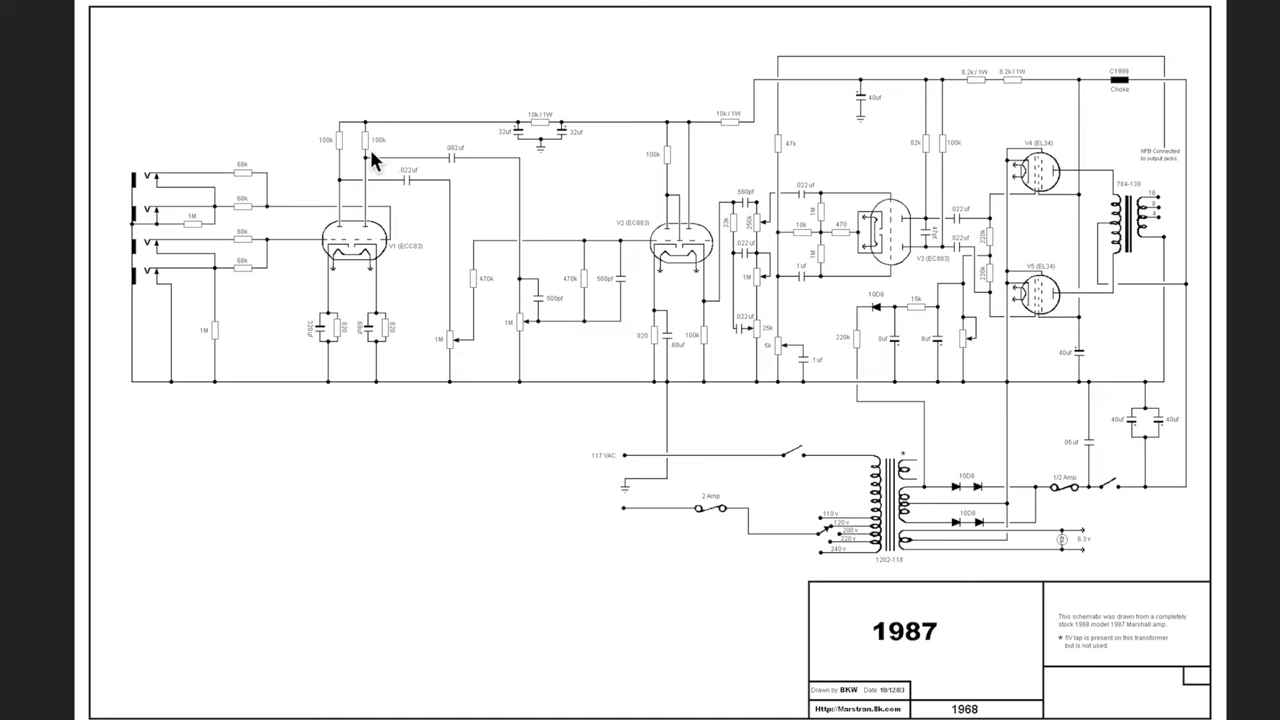
mouse_move(376, 170)
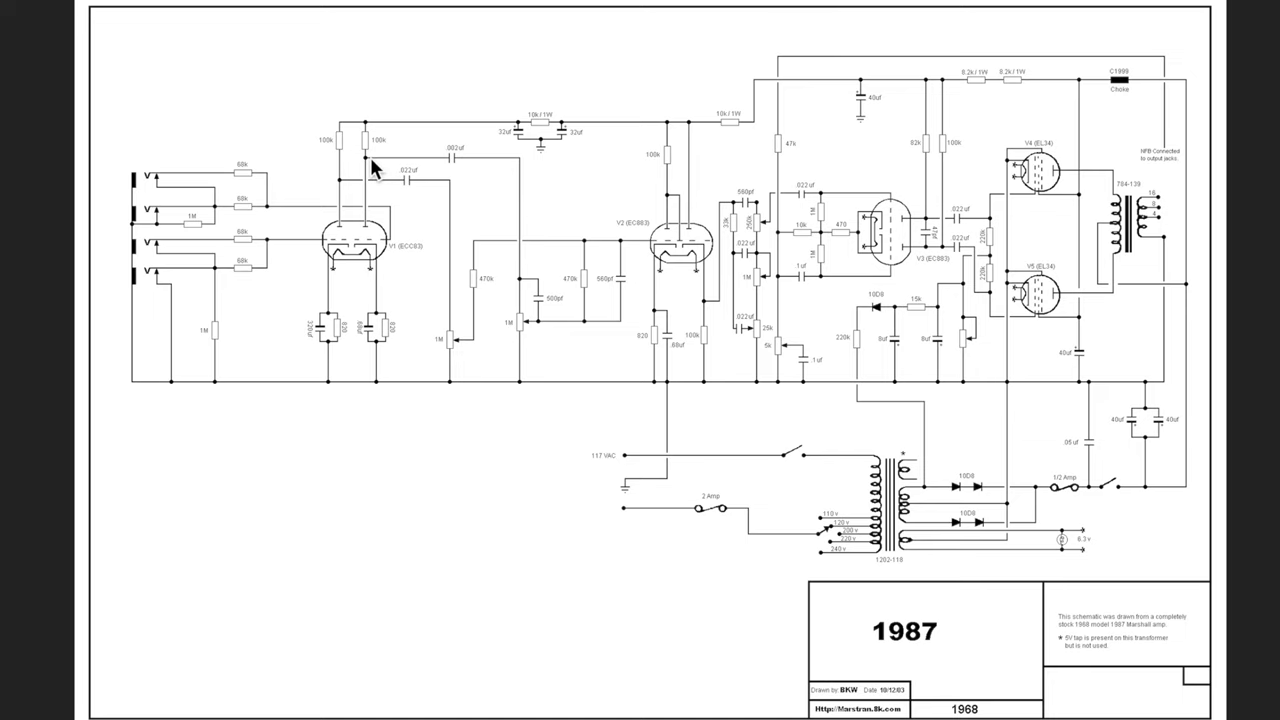
mouse_move(376, 138)
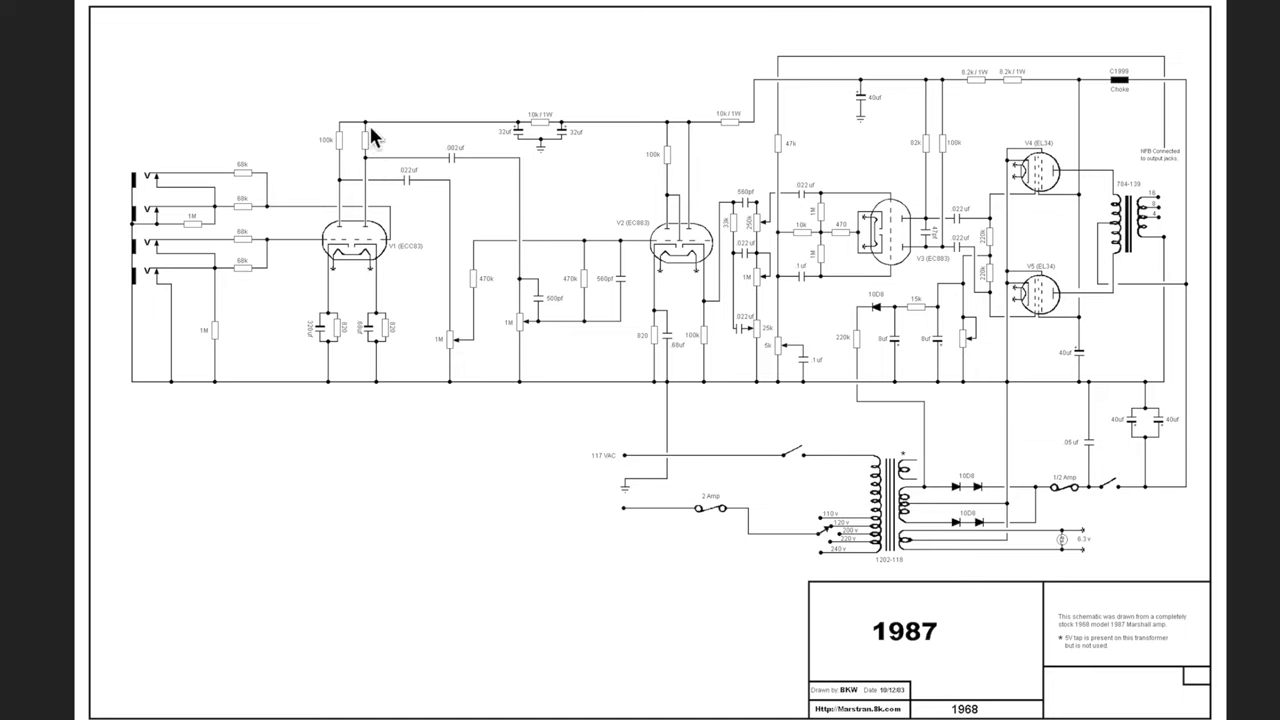
mouse_move(378, 128)
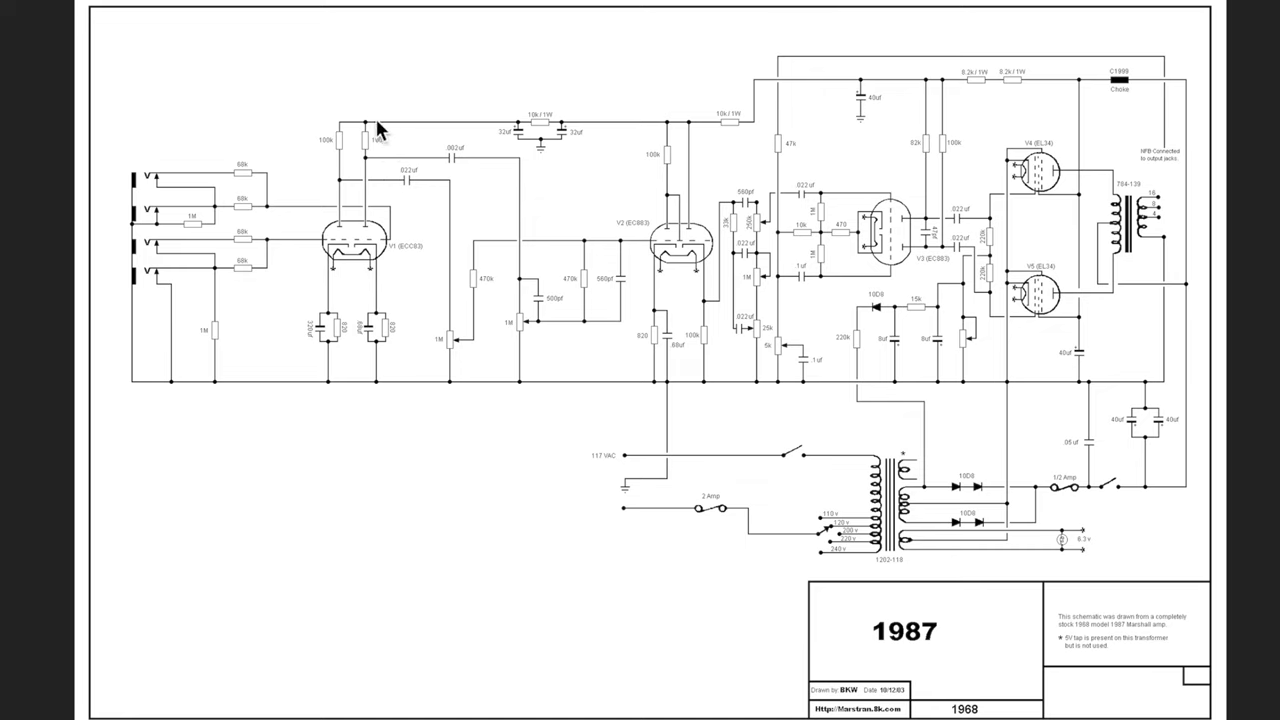
mouse_move(424, 132)
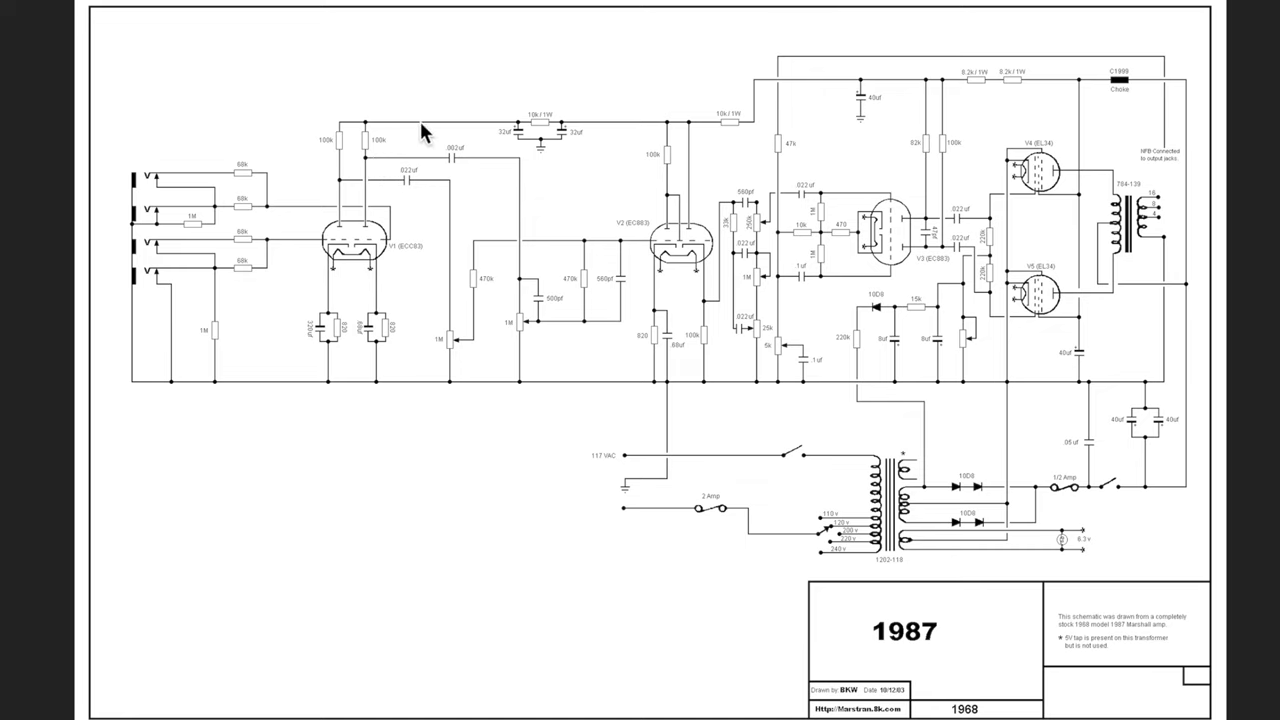
mouse_move(380, 144)
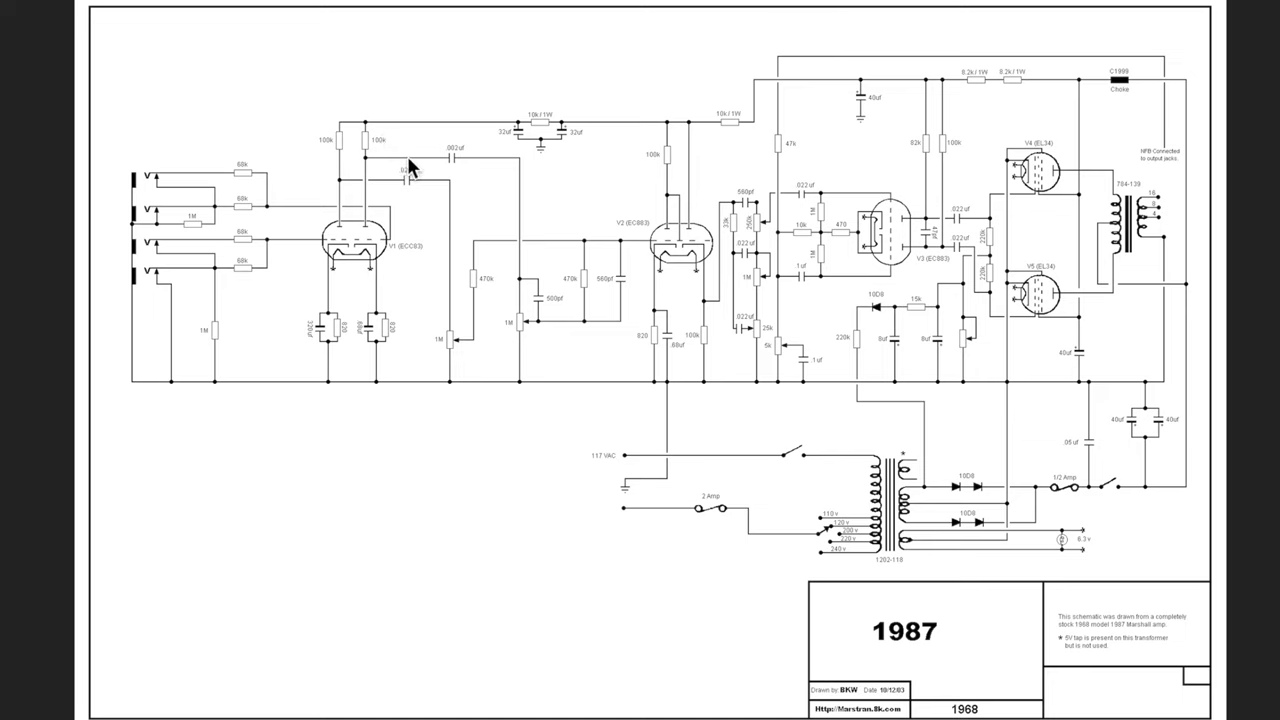
mouse_move(496, 168)
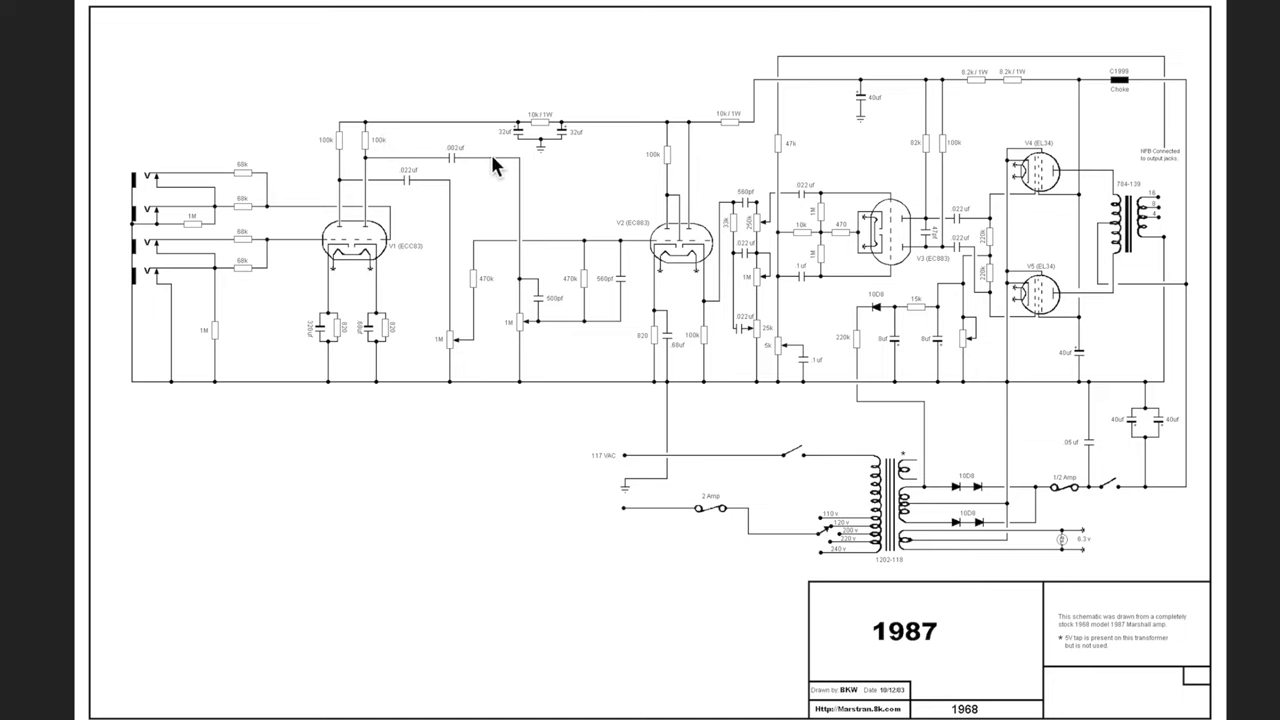
mouse_move(1020, 258)
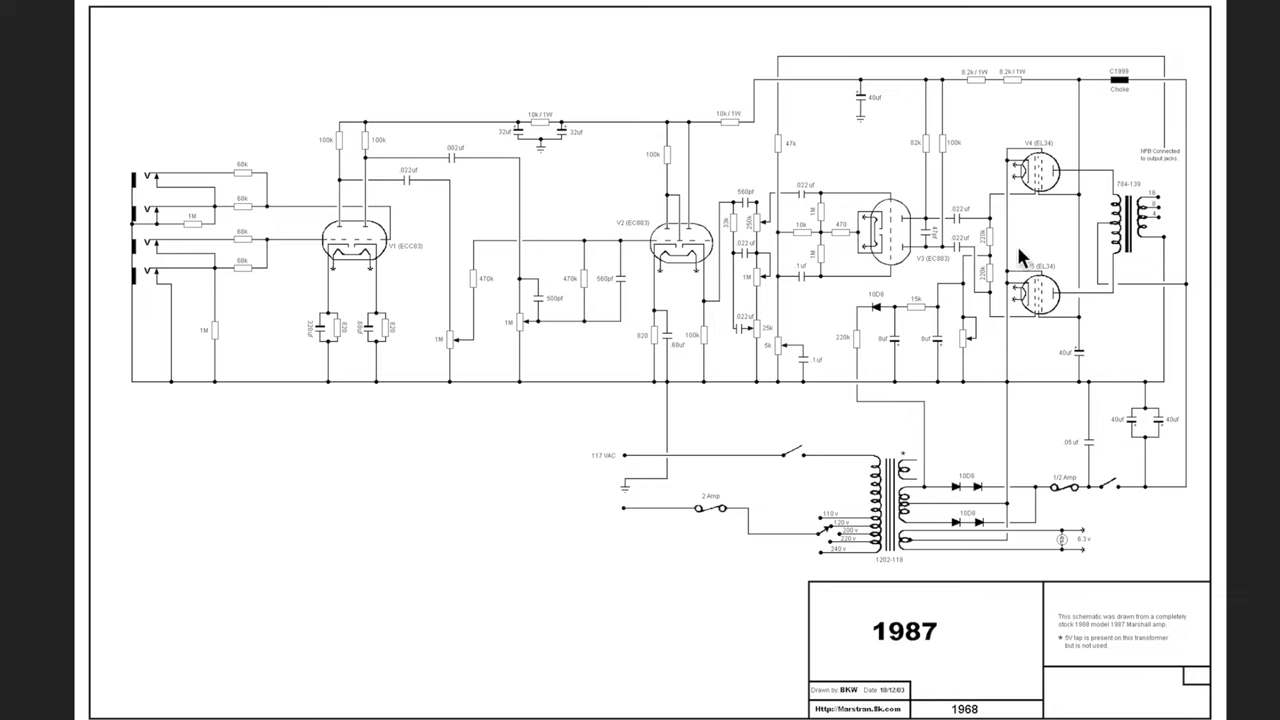
mouse_move(1058, 180)
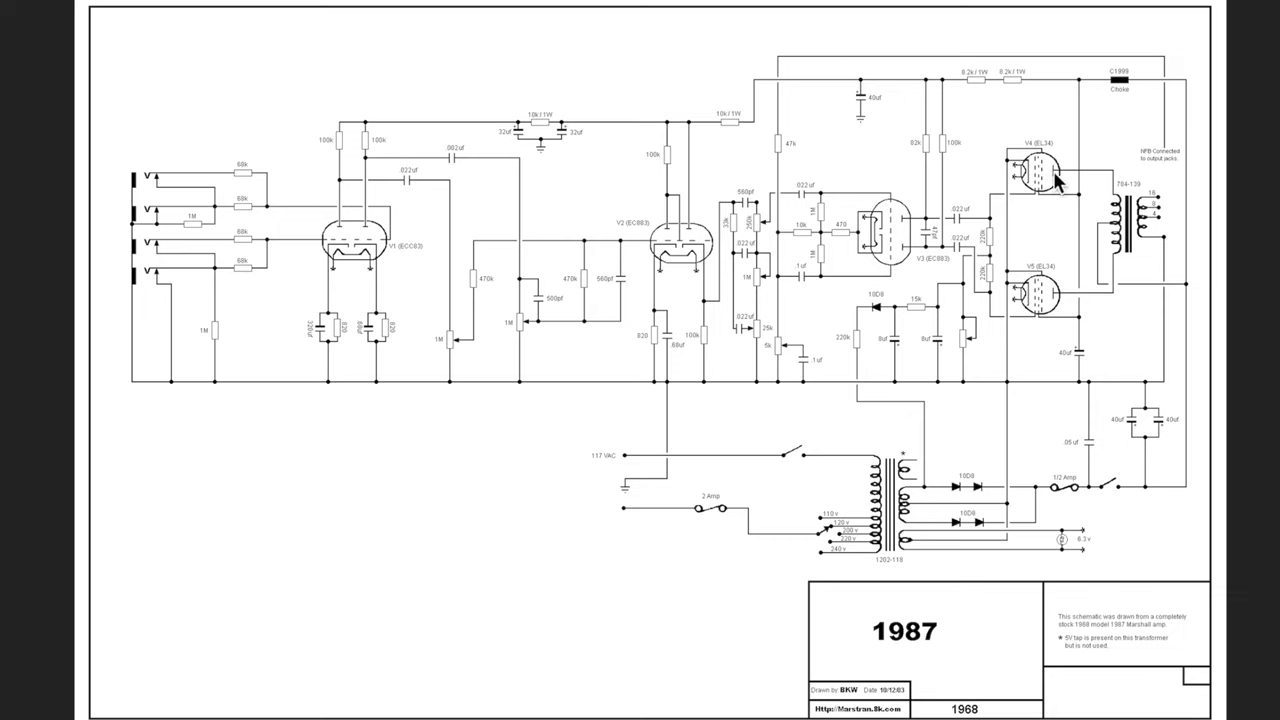
mouse_move(1138, 310)
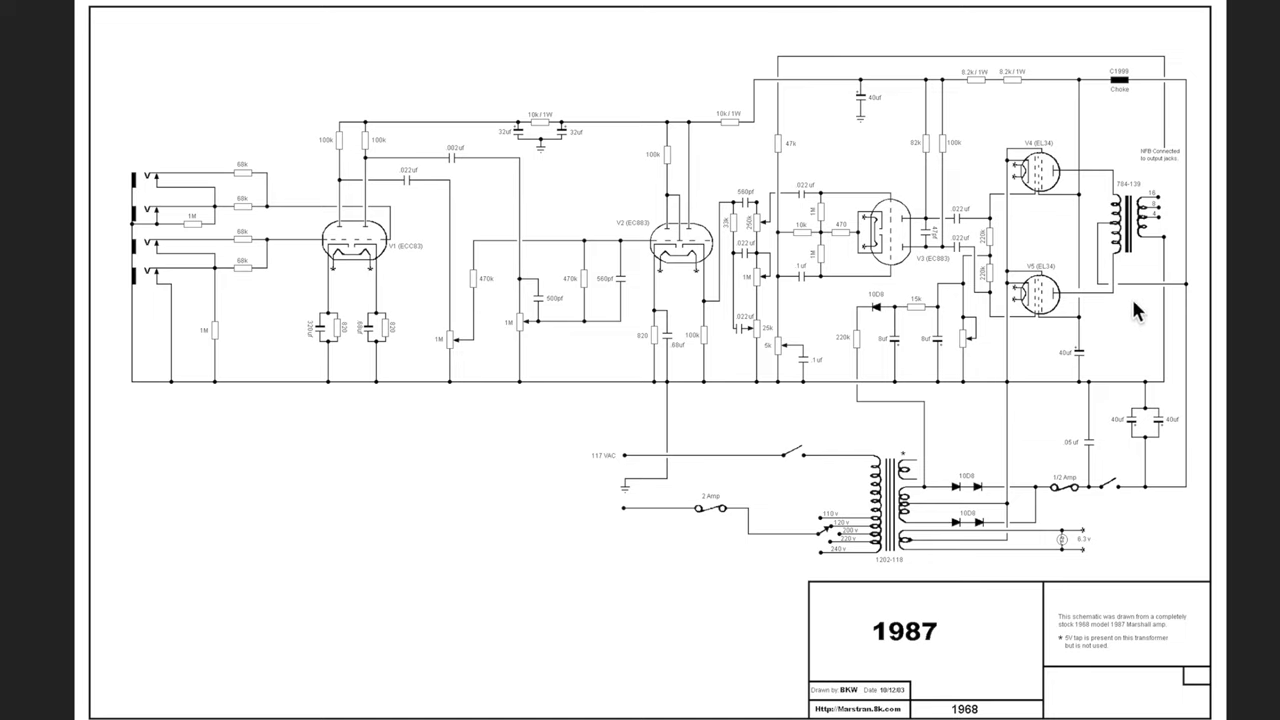
mouse_move(1196, 296)
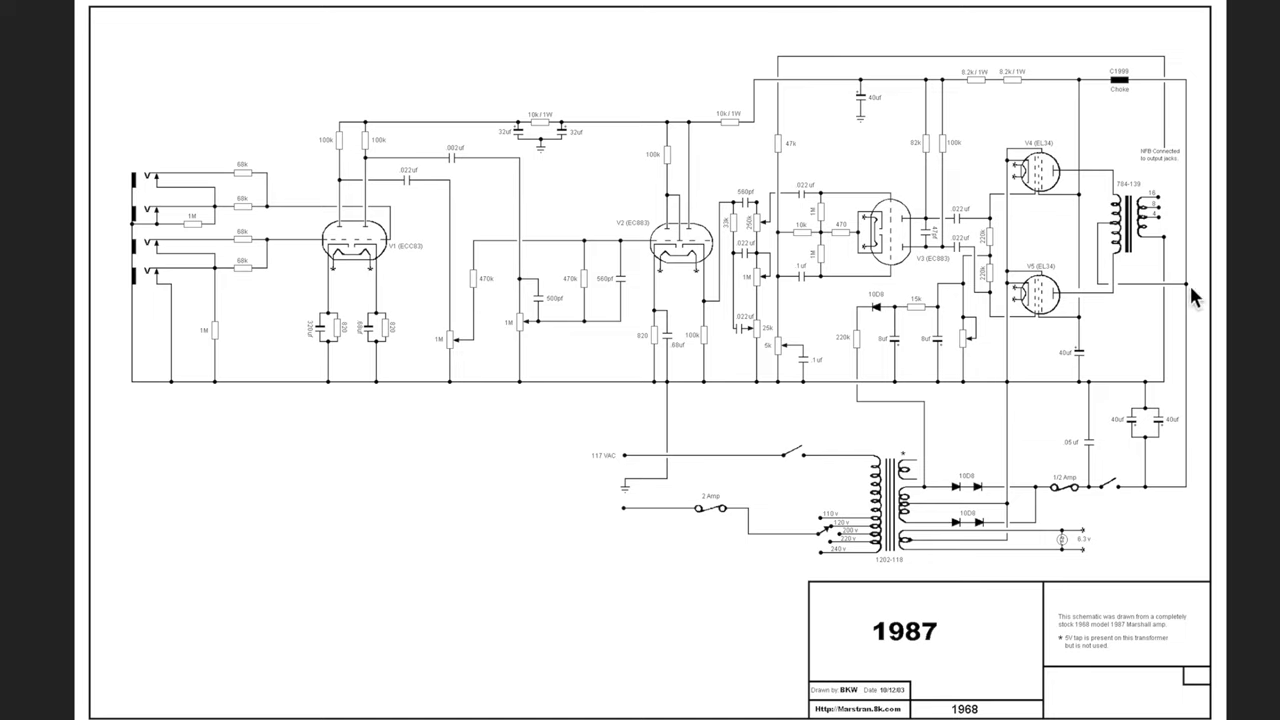
mouse_move(1208, 448)
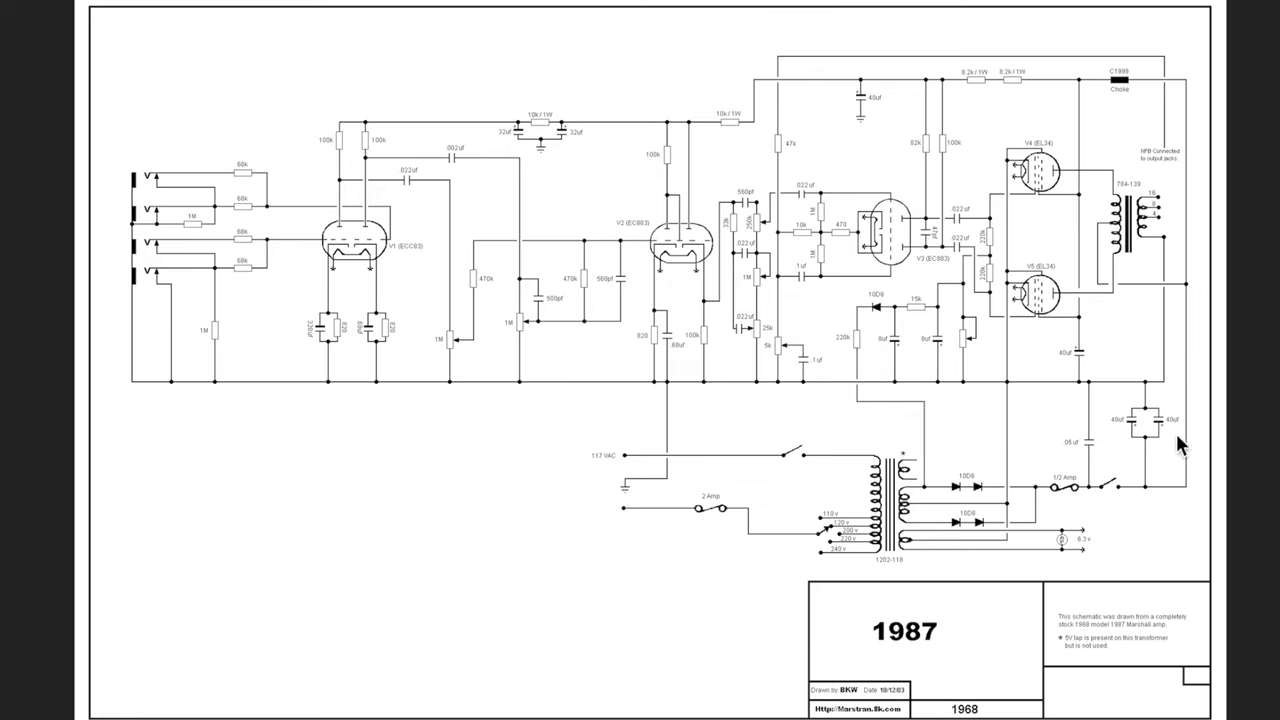
mouse_move(1132, 90)
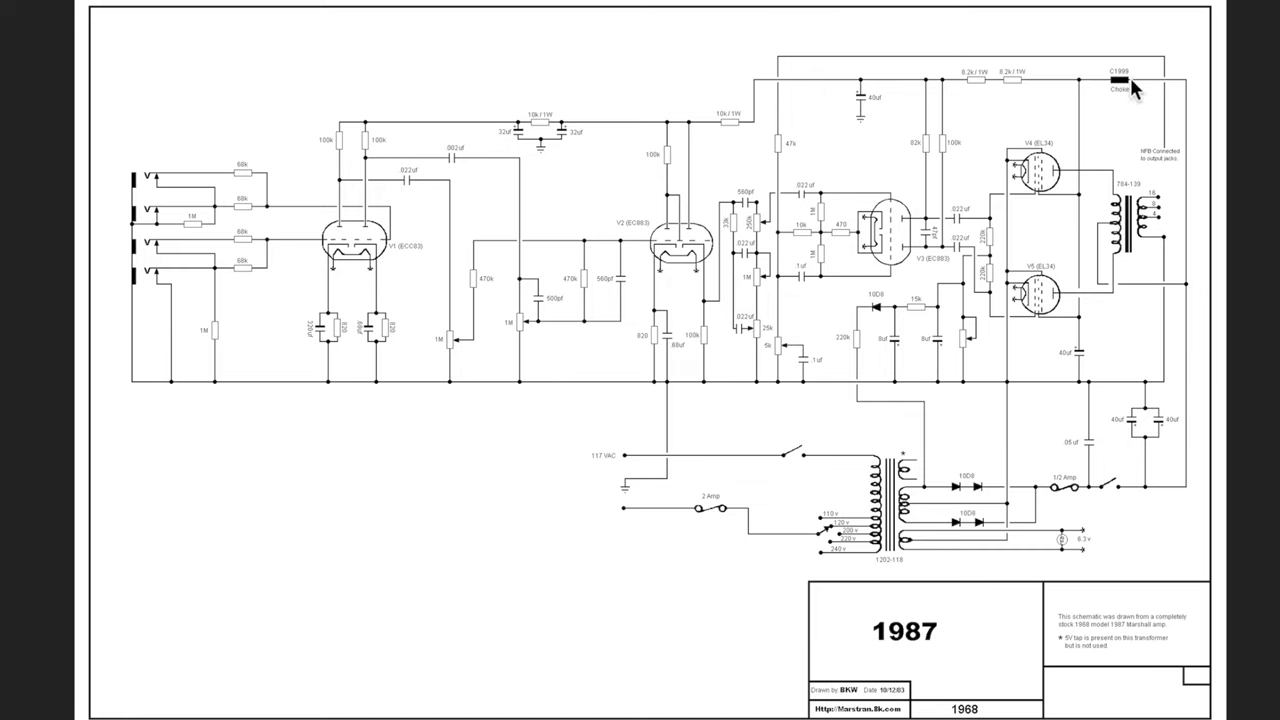
mouse_move(1138, 100)
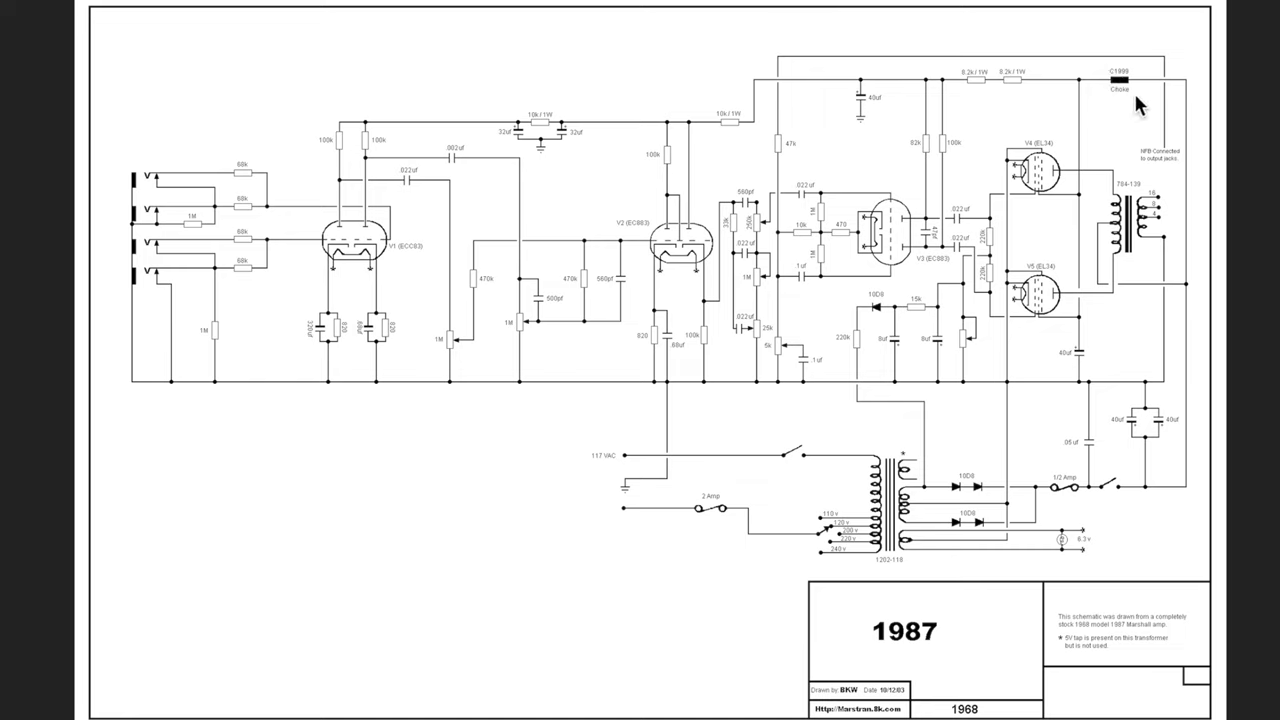
mouse_move(1116, 88)
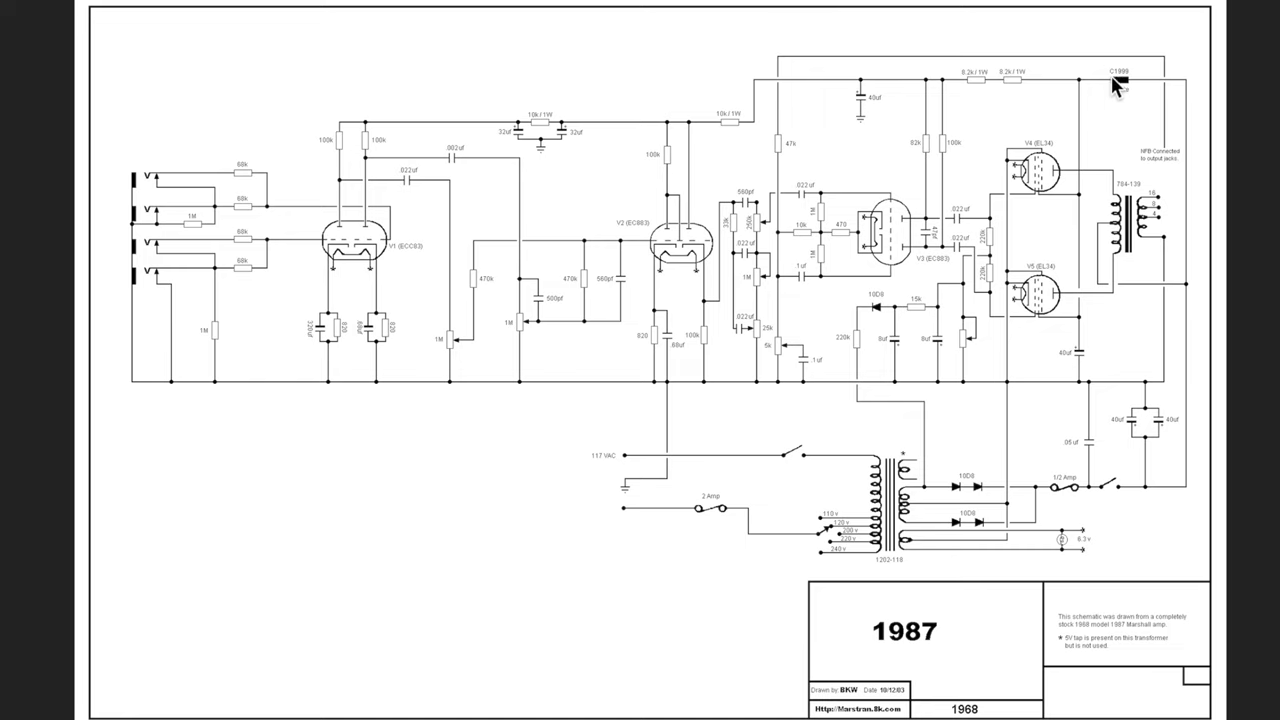
mouse_move(1122, 88)
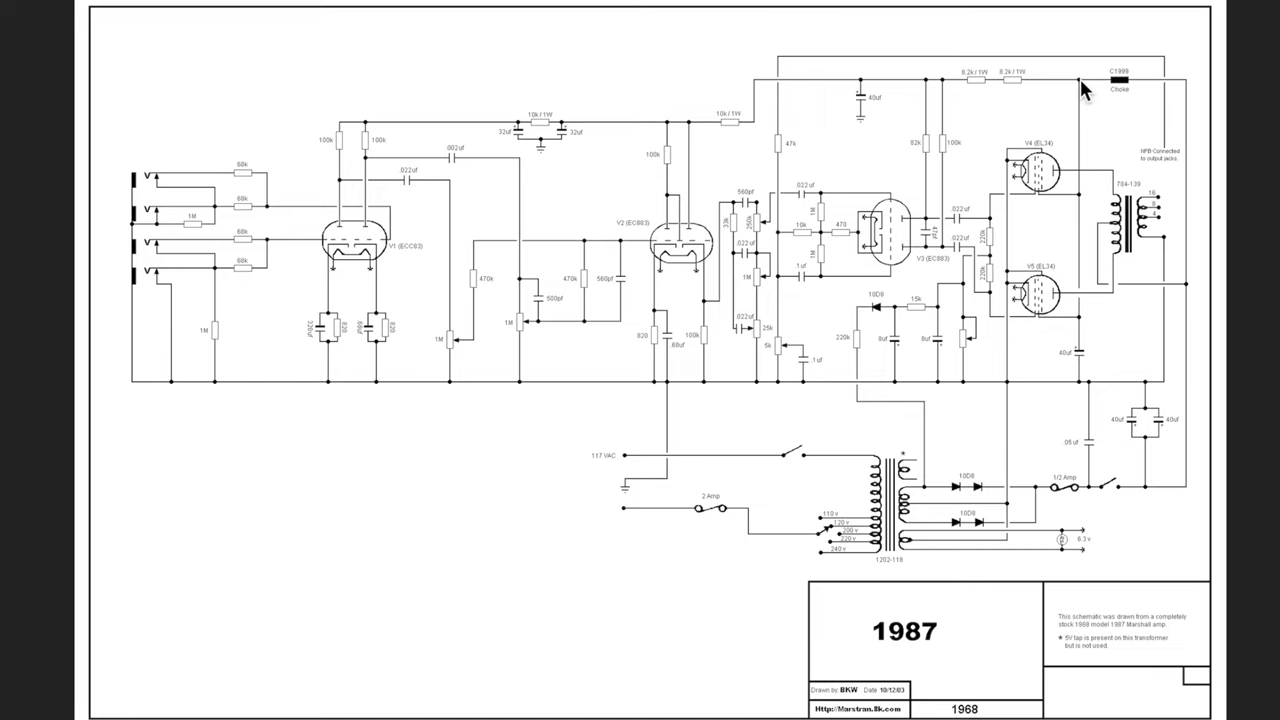
mouse_move(1084, 190)
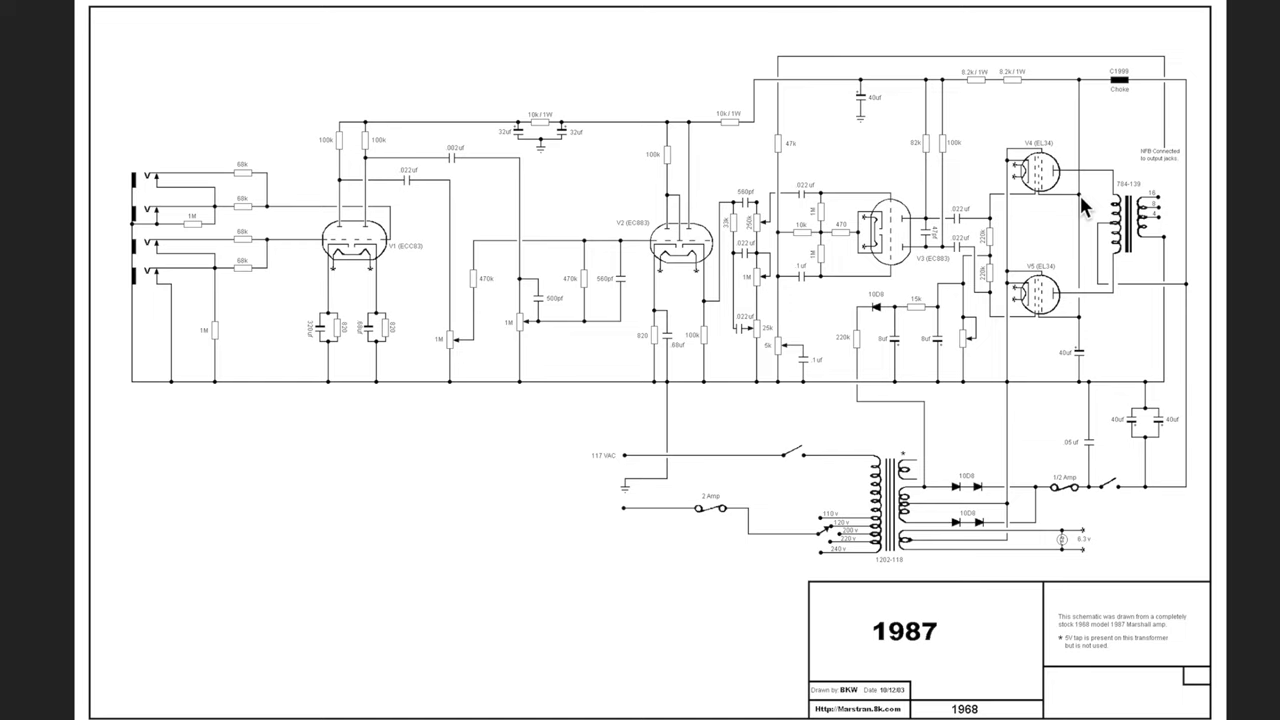
mouse_move(1104, 90)
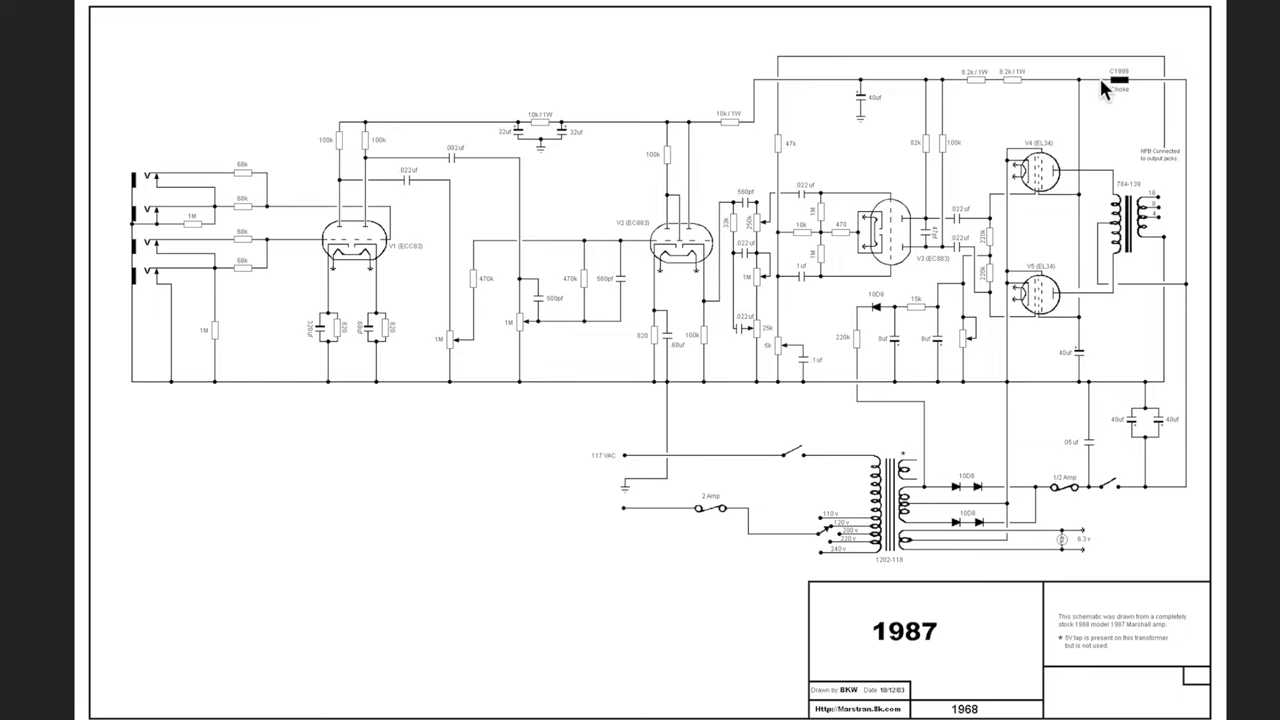
mouse_move(1088, 204)
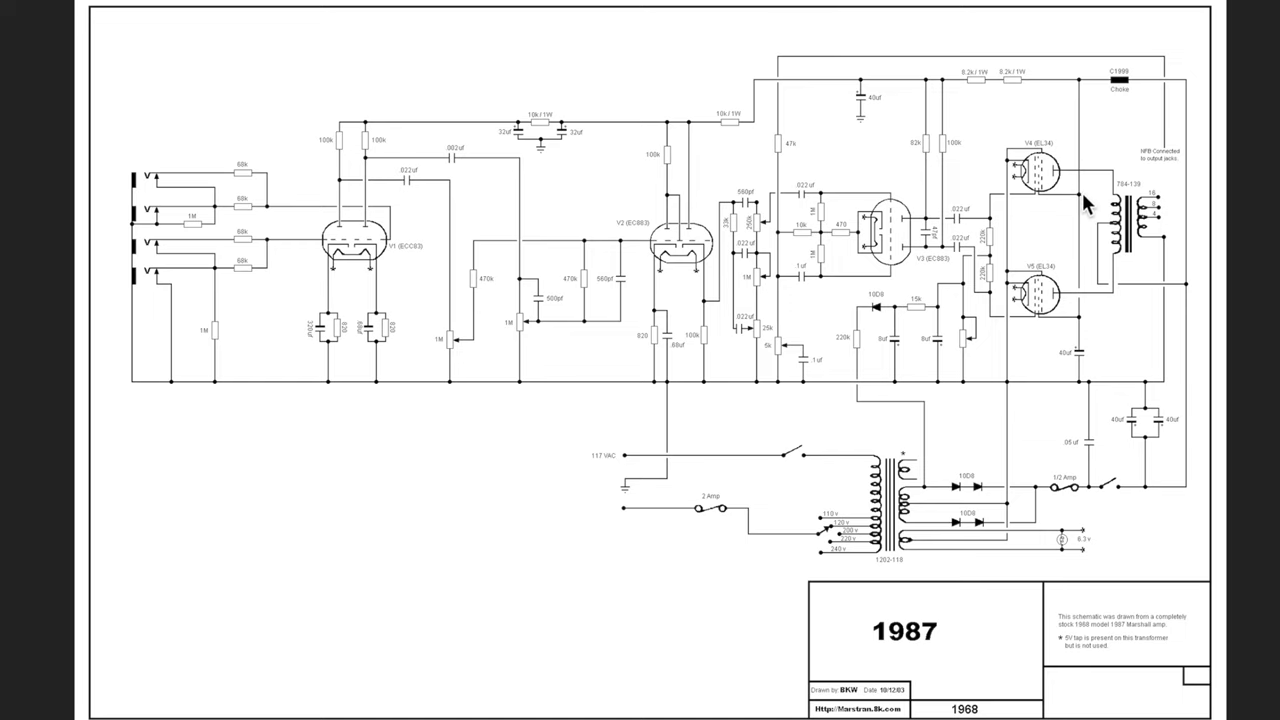
mouse_move(1044, 204)
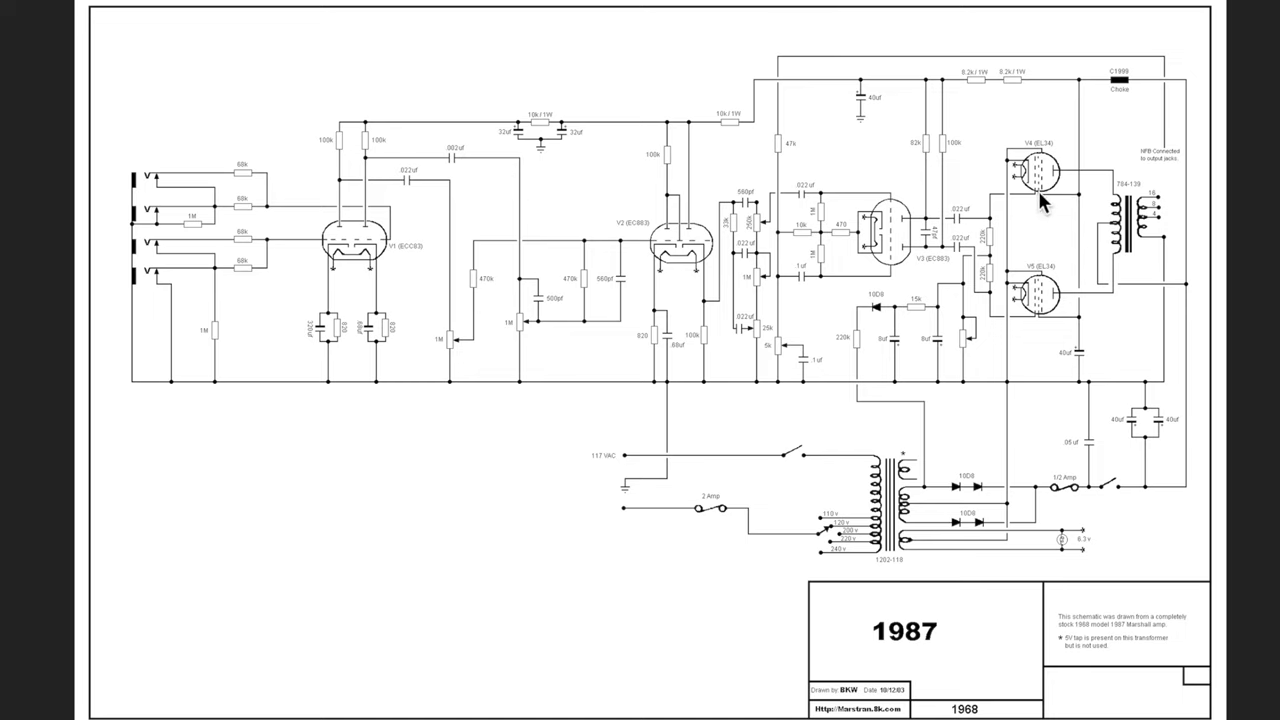
mouse_move(1072, 344)
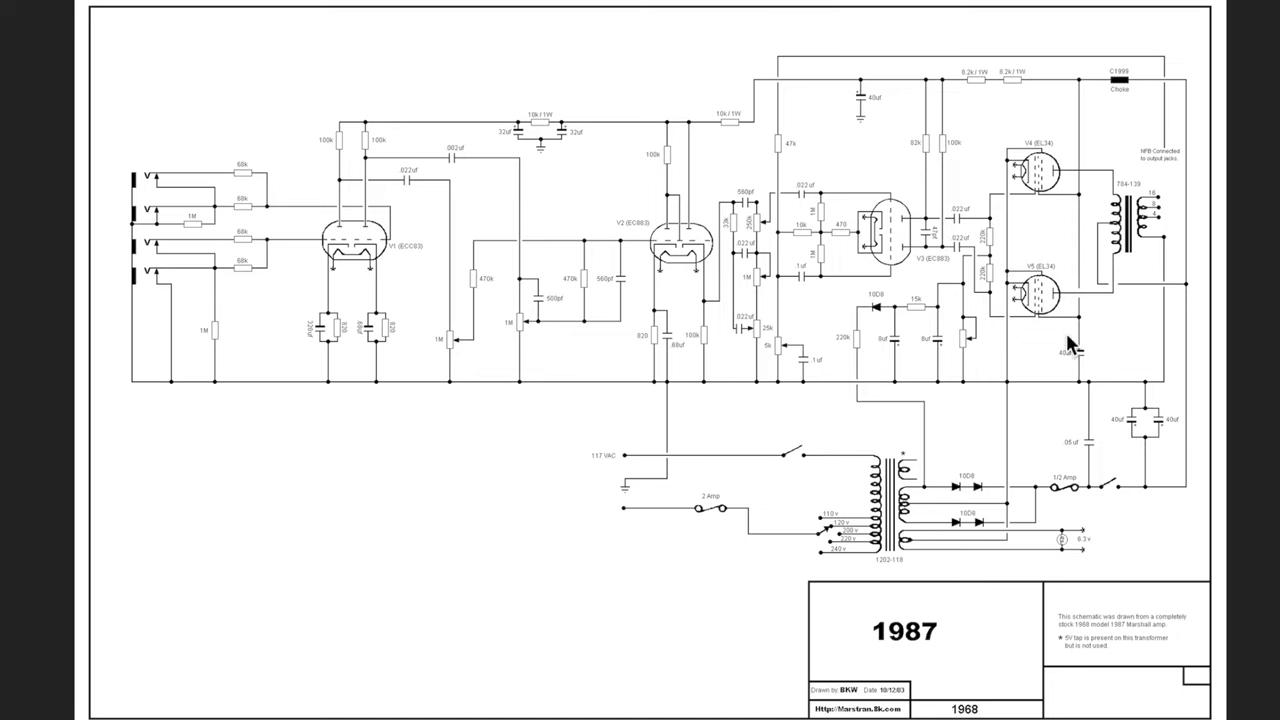
mouse_move(1088, 344)
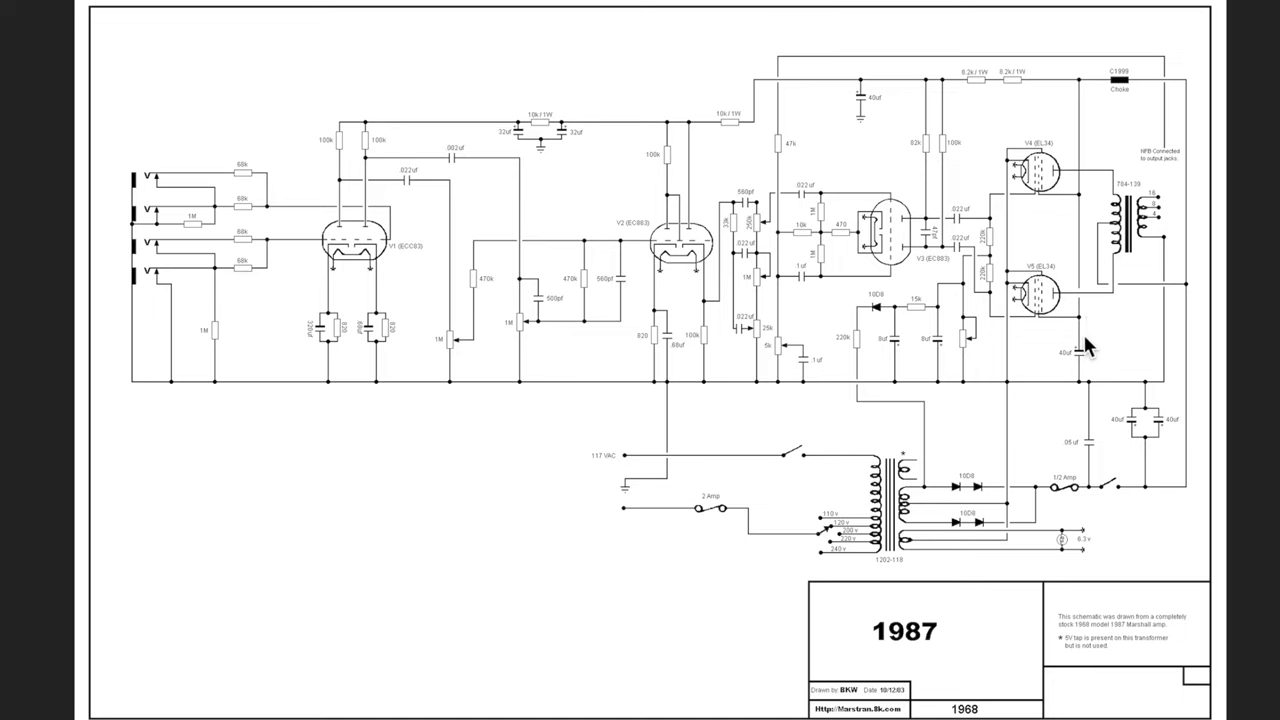
mouse_move(1088, 362)
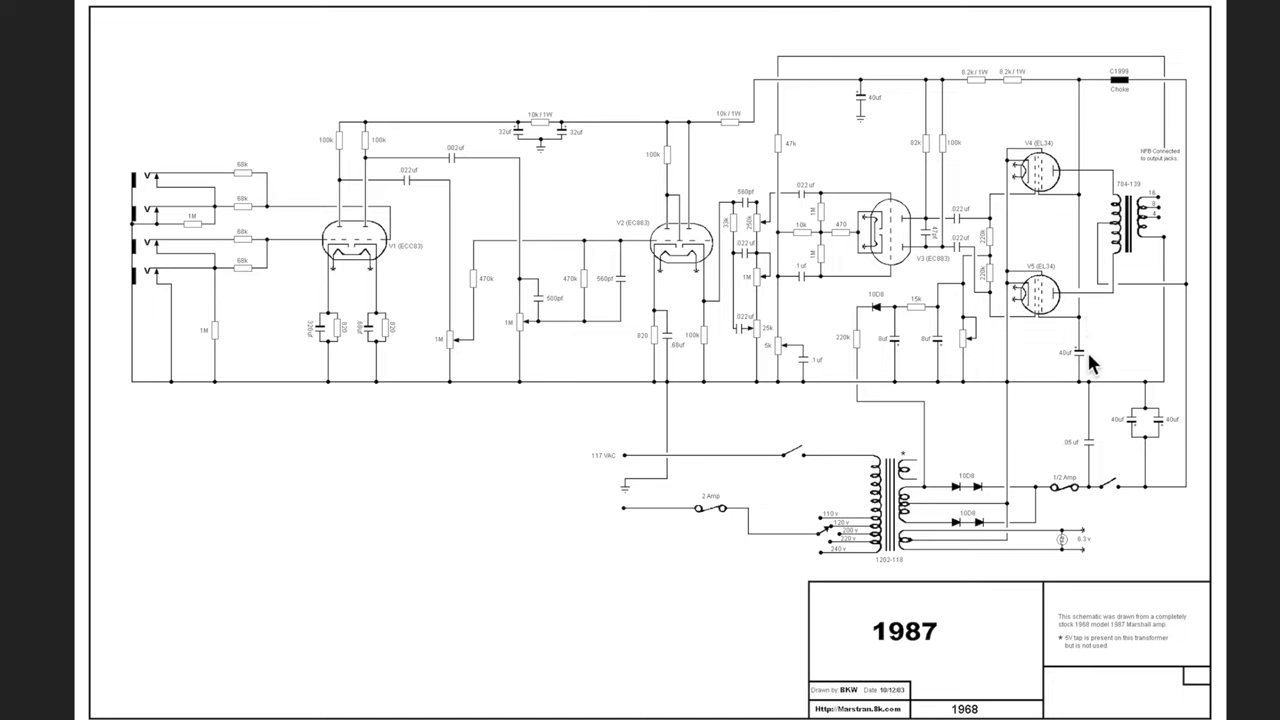
mouse_move(1088, 352)
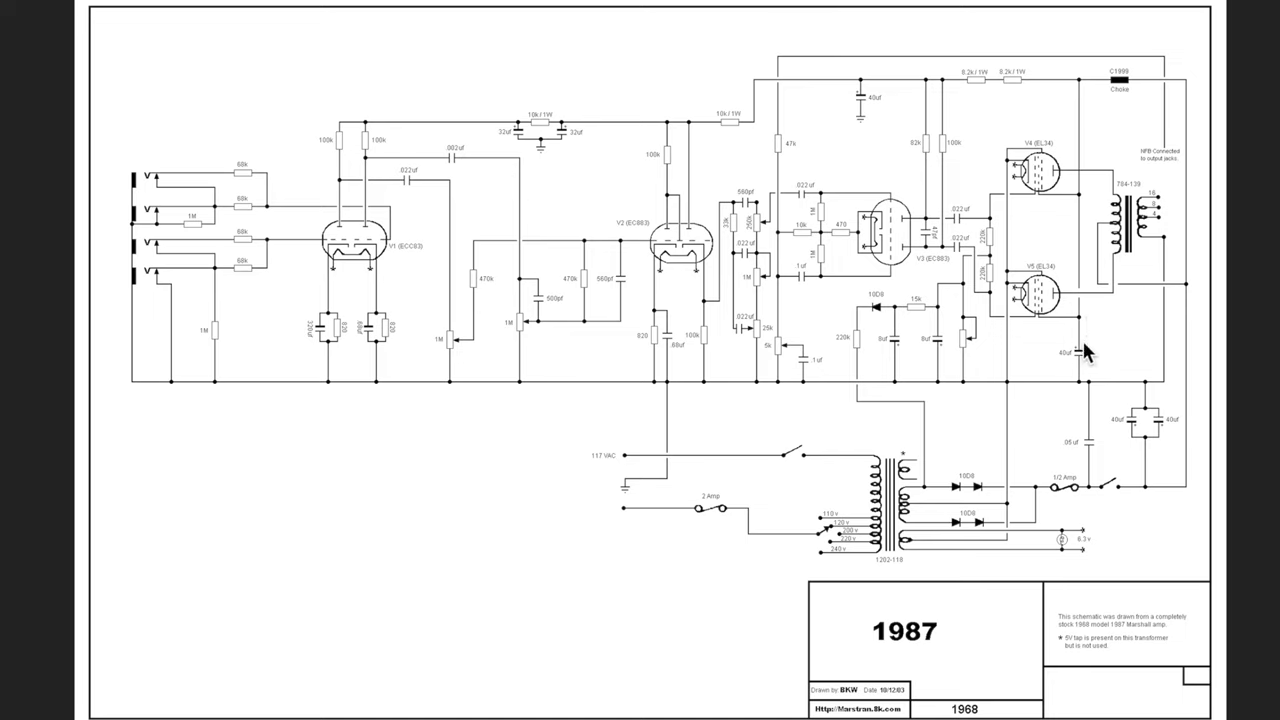
mouse_move(1070, 368)
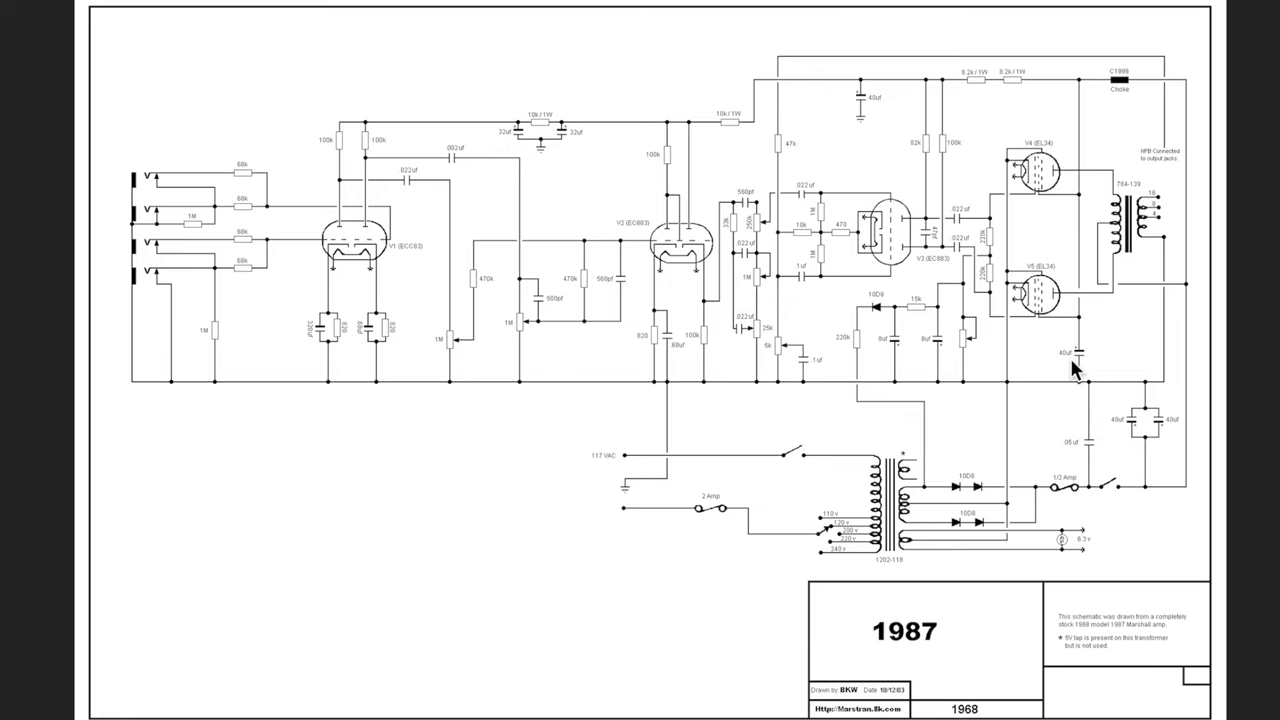
mouse_move(1070, 360)
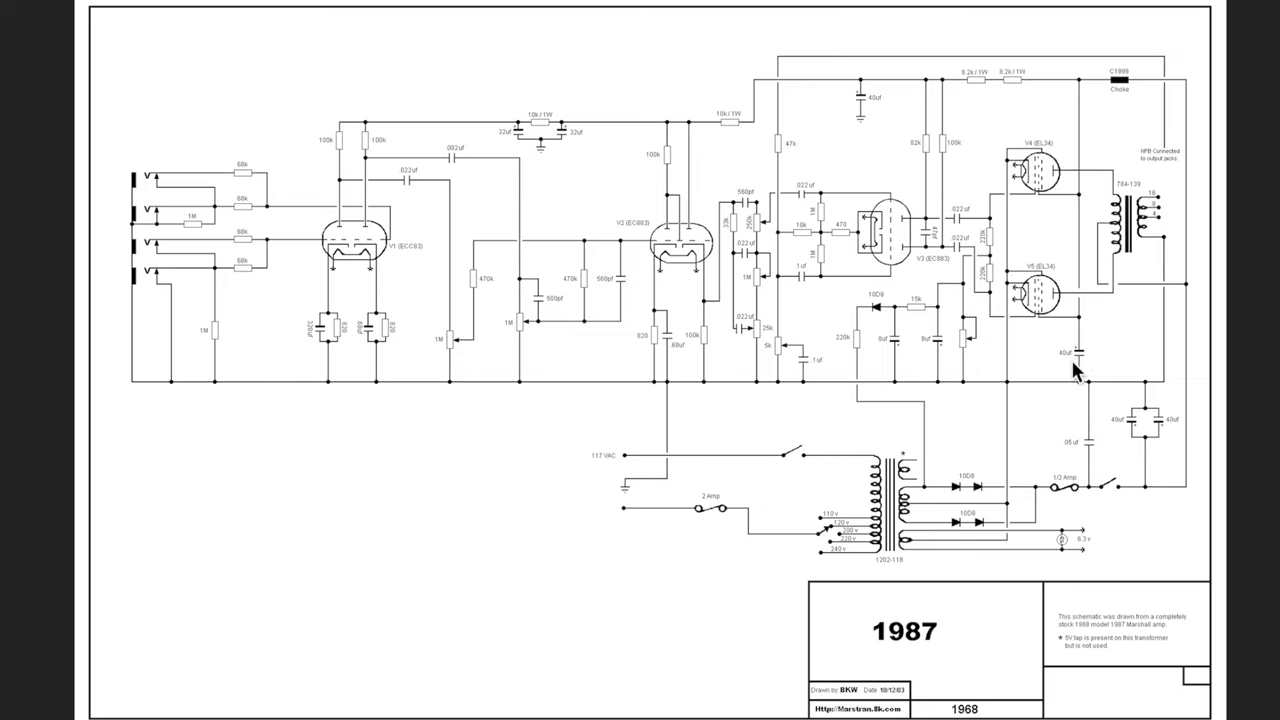
mouse_move(1068, 368)
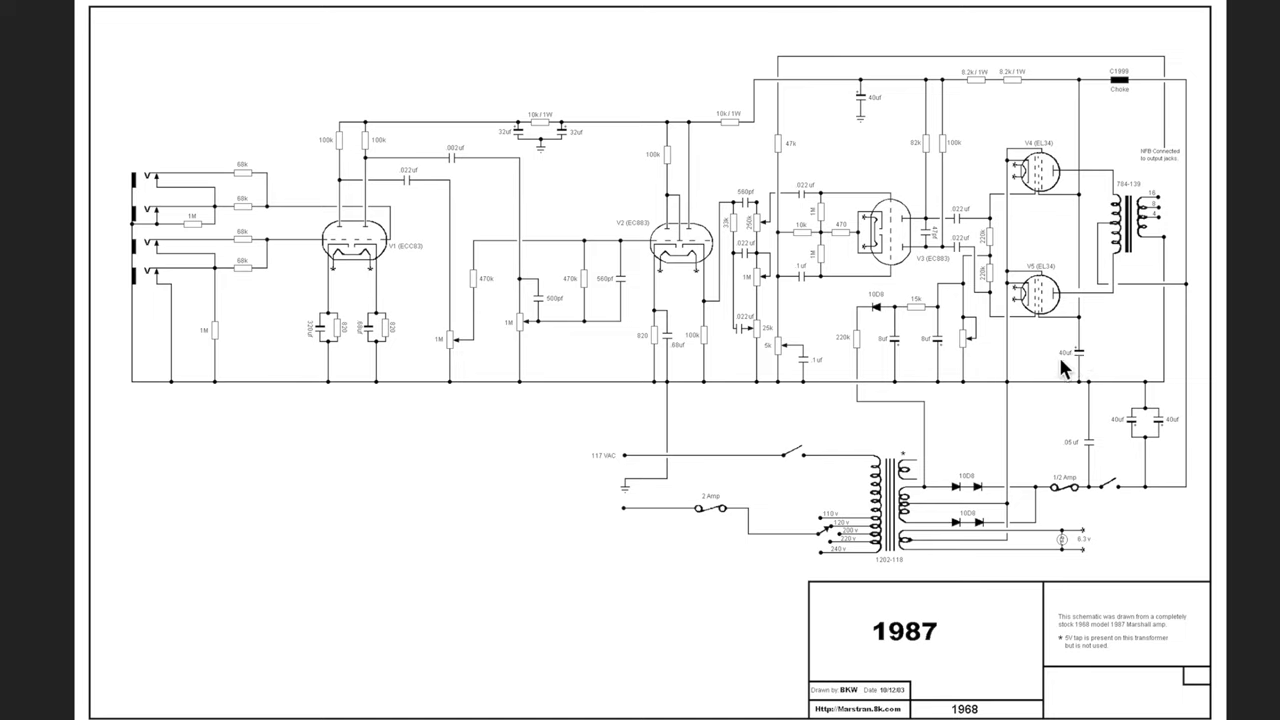
mouse_move(1088, 368)
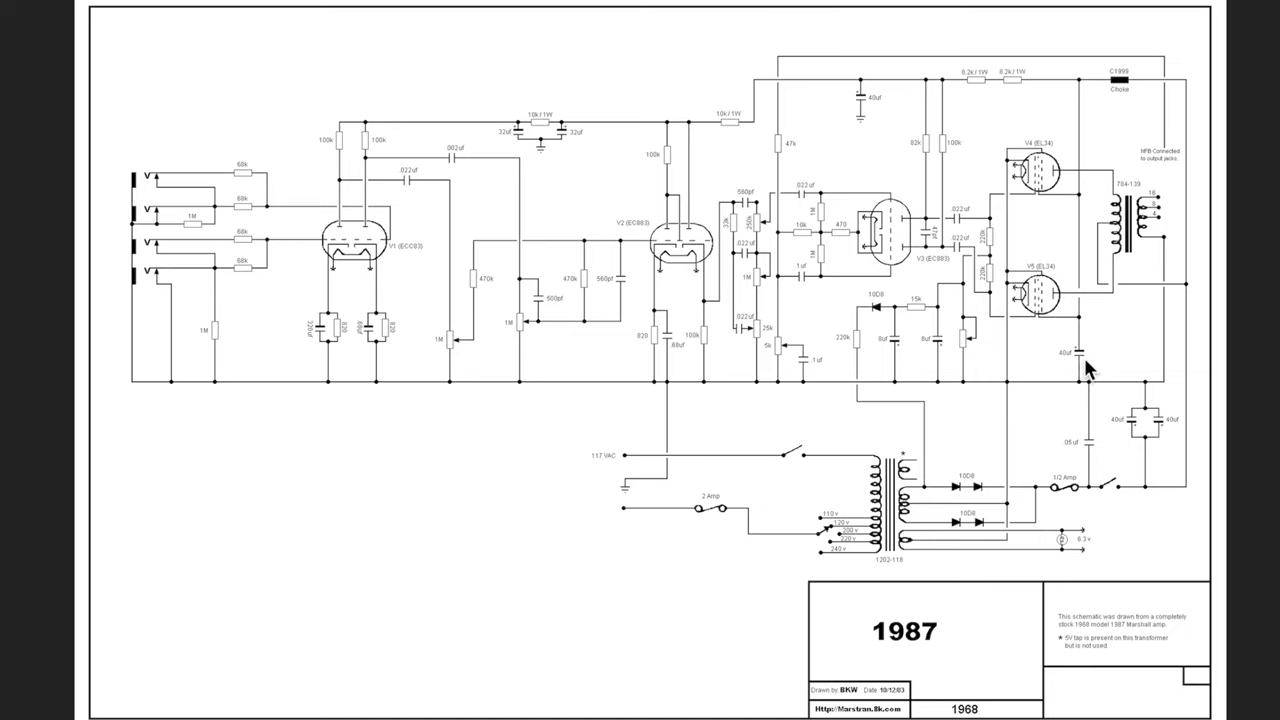
mouse_move(1072, 370)
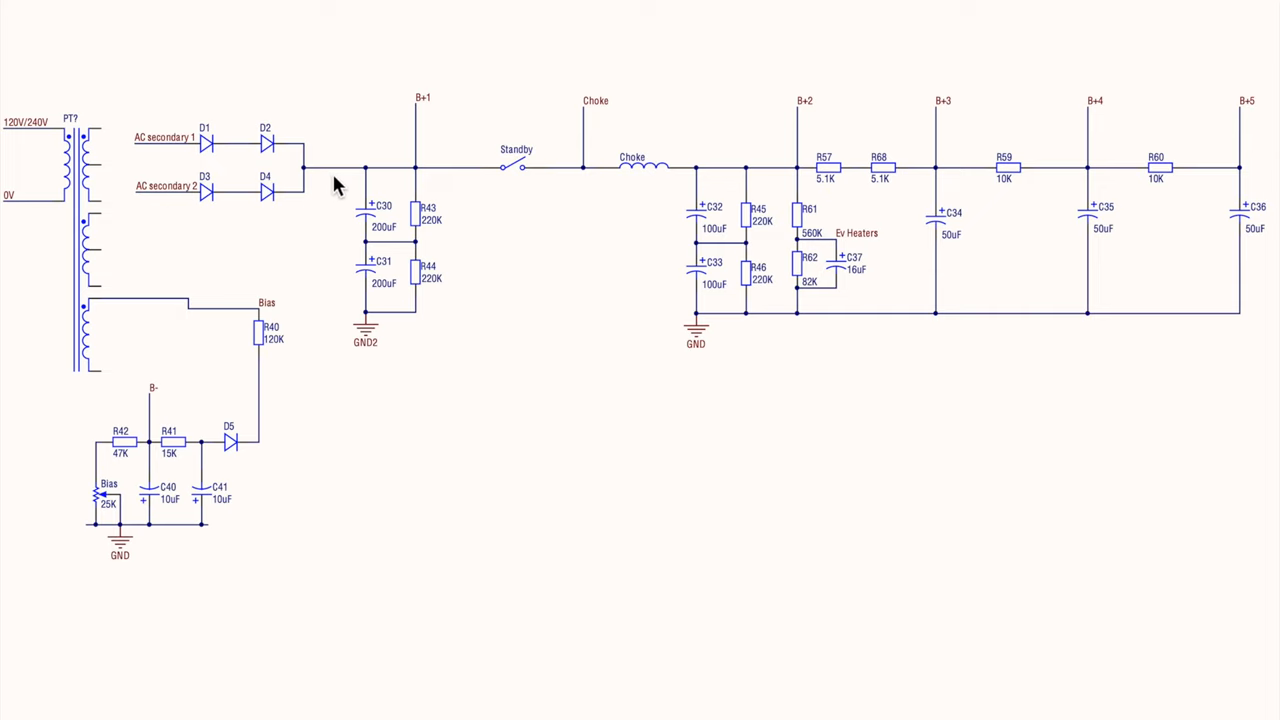
mouse_move(310, 180)
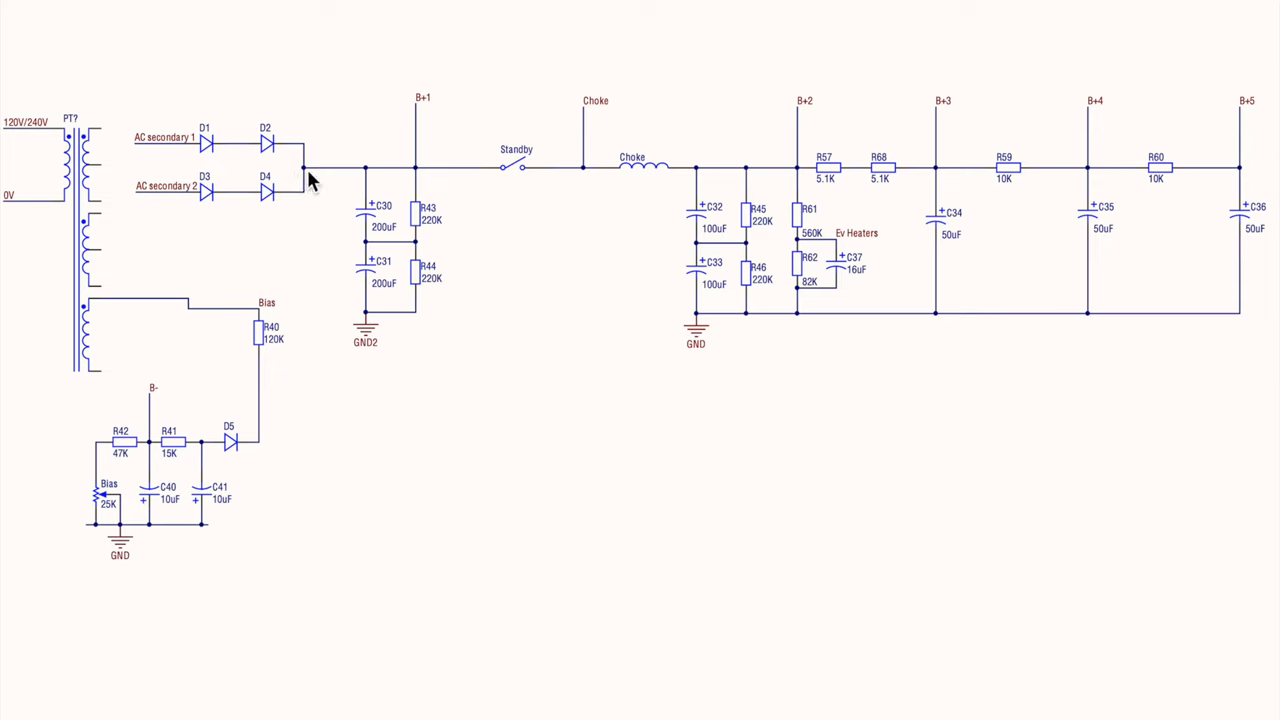
mouse_move(330, 180)
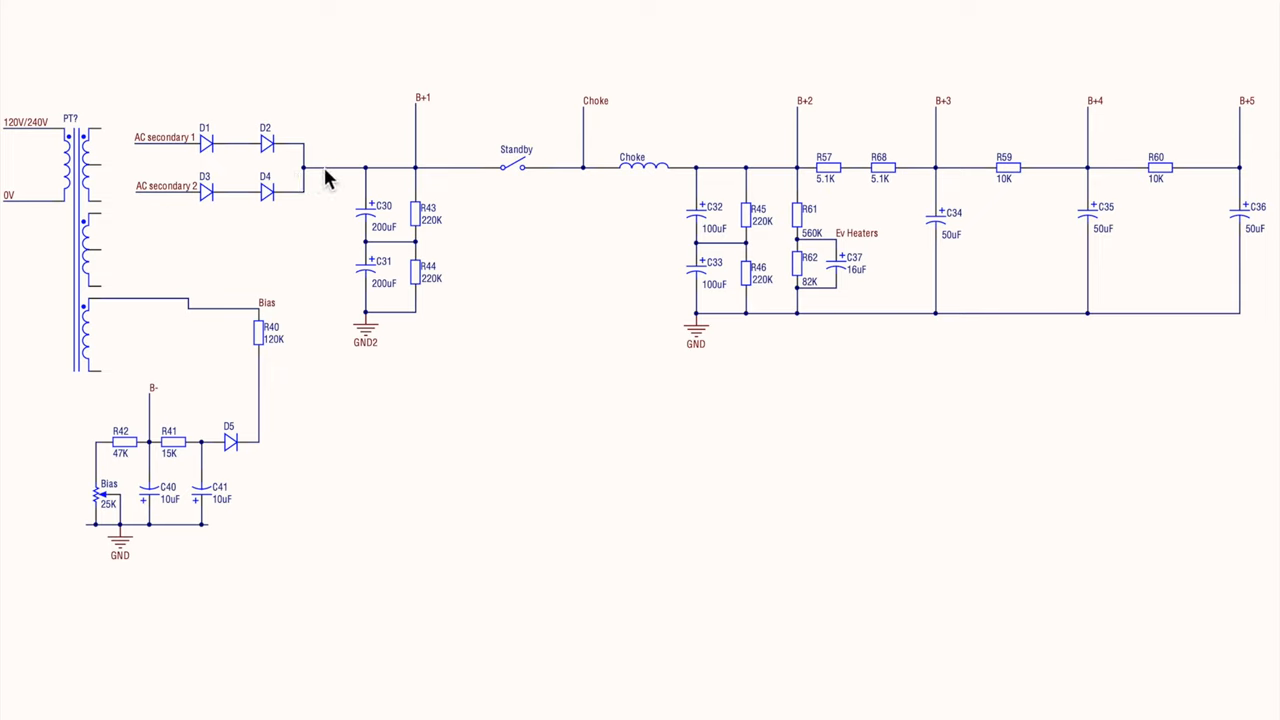
mouse_move(410, 190)
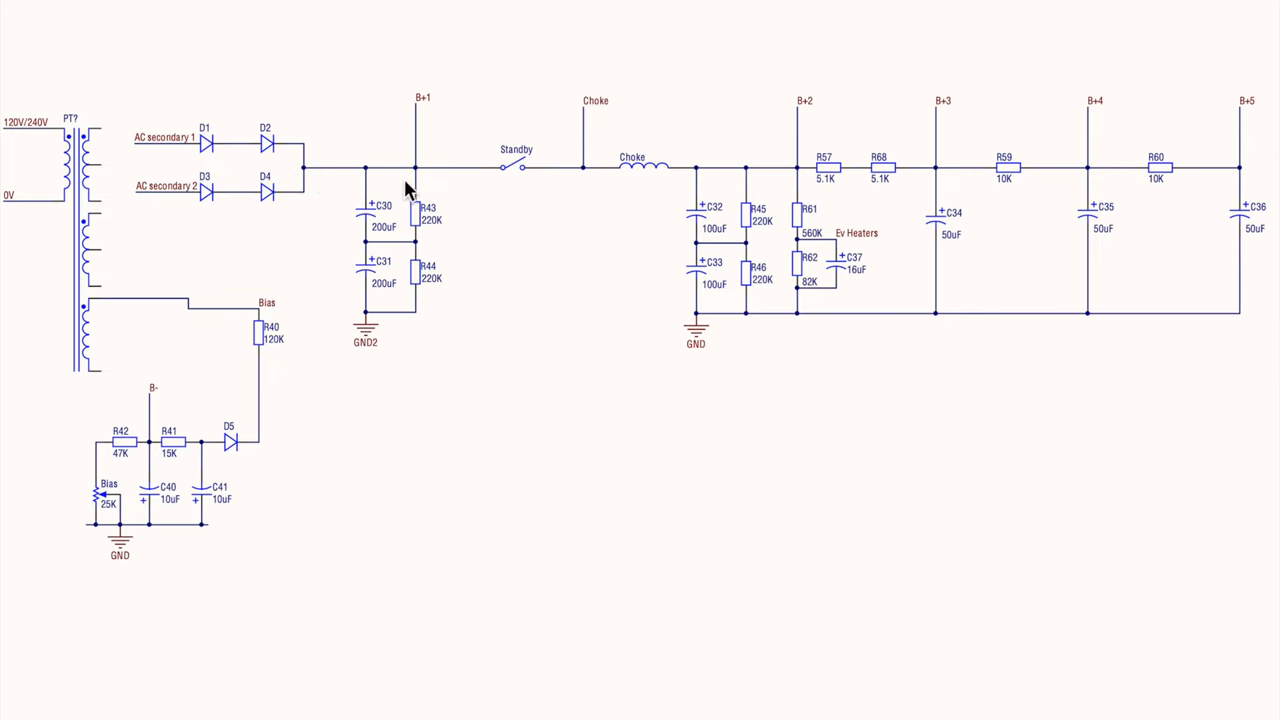
mouse_move(210, 162)
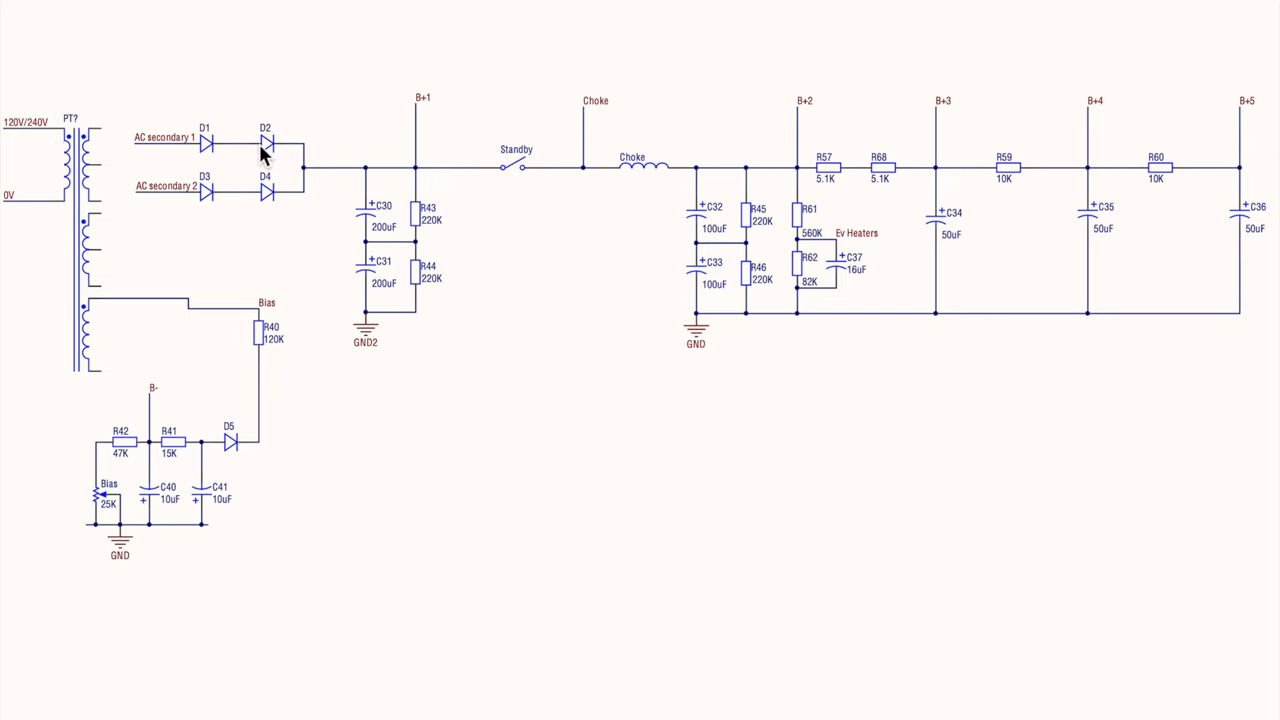
mouse_move(144, 152)
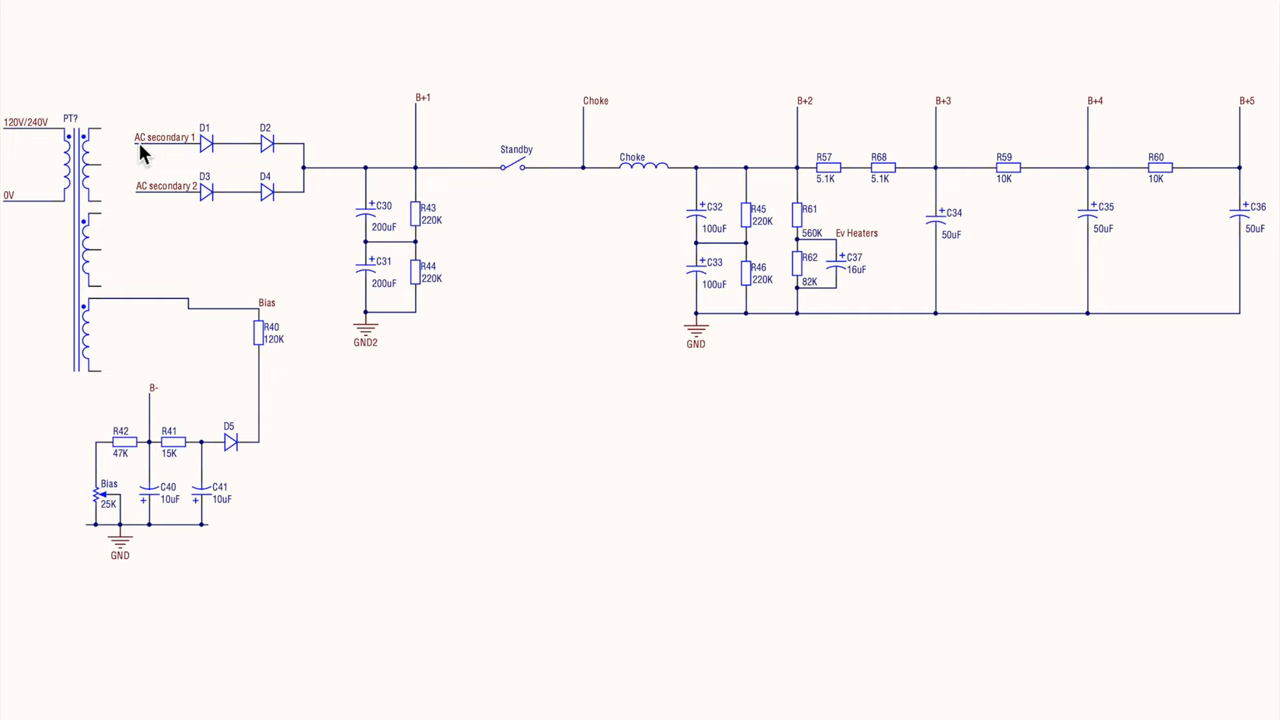
mouse_move(132, 178)
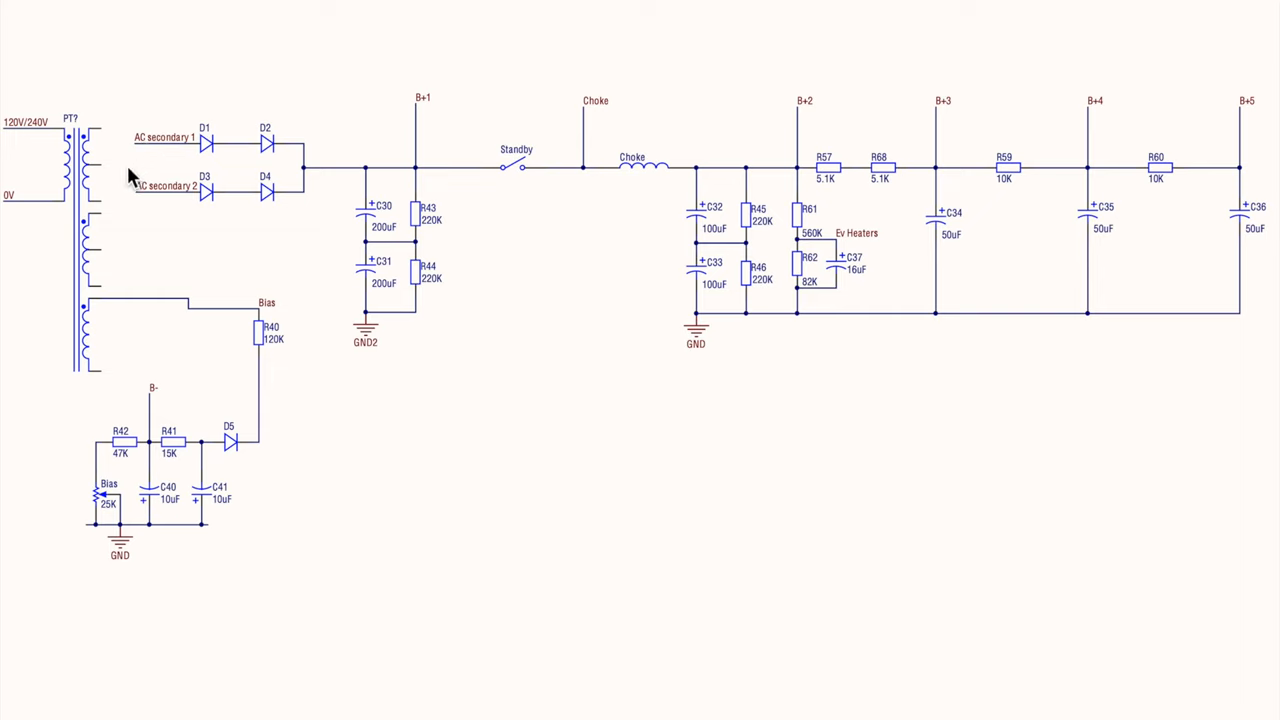
mouse_move(144, 204)
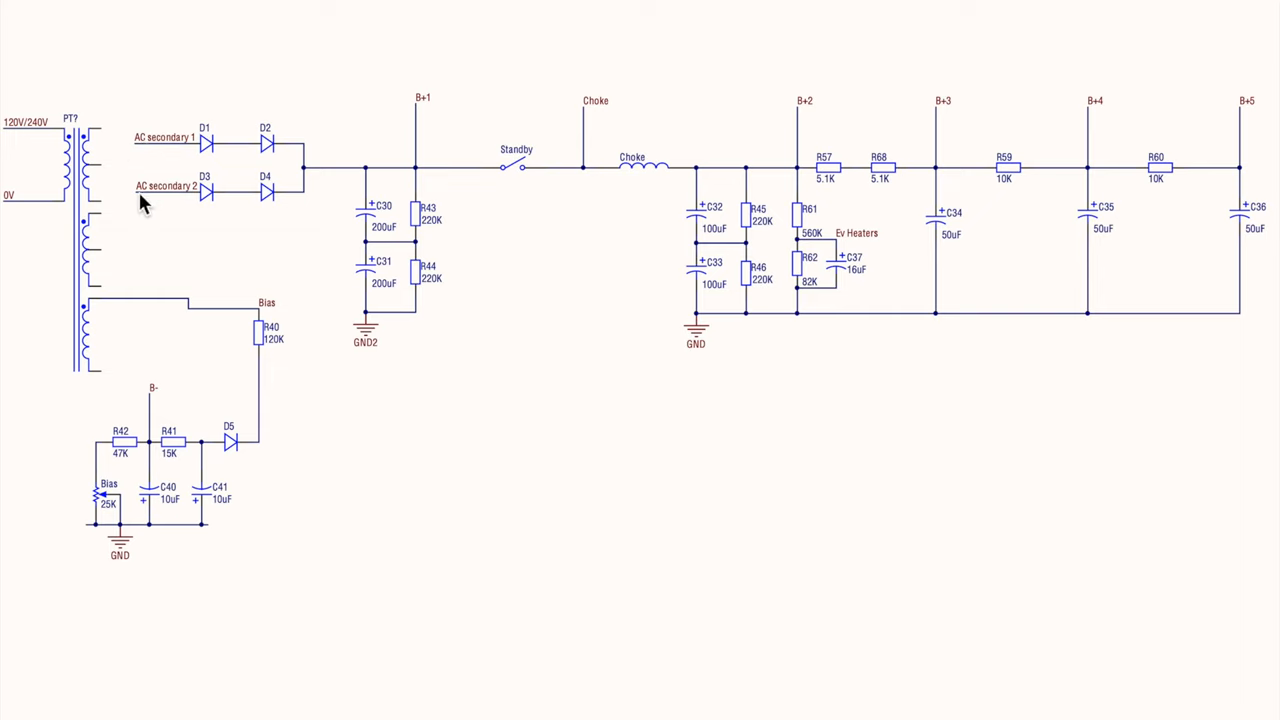
mouse_move(392, 176)
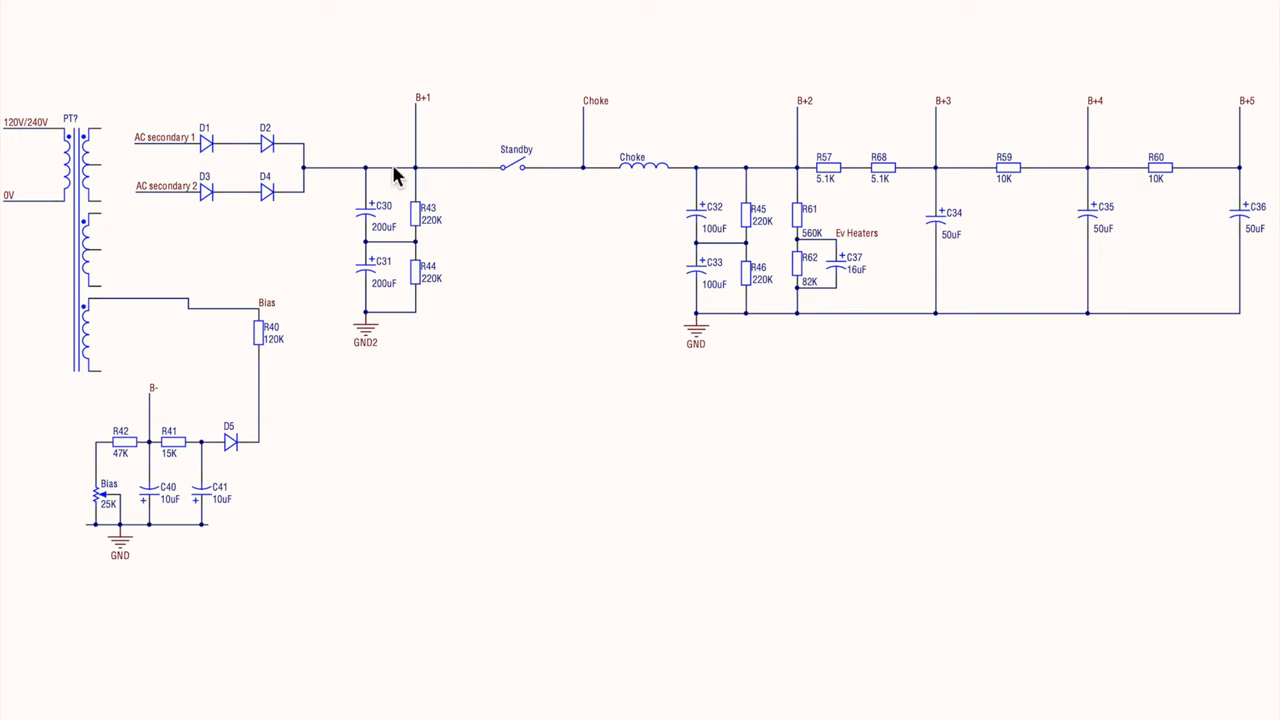
mouse_move(112, 138)
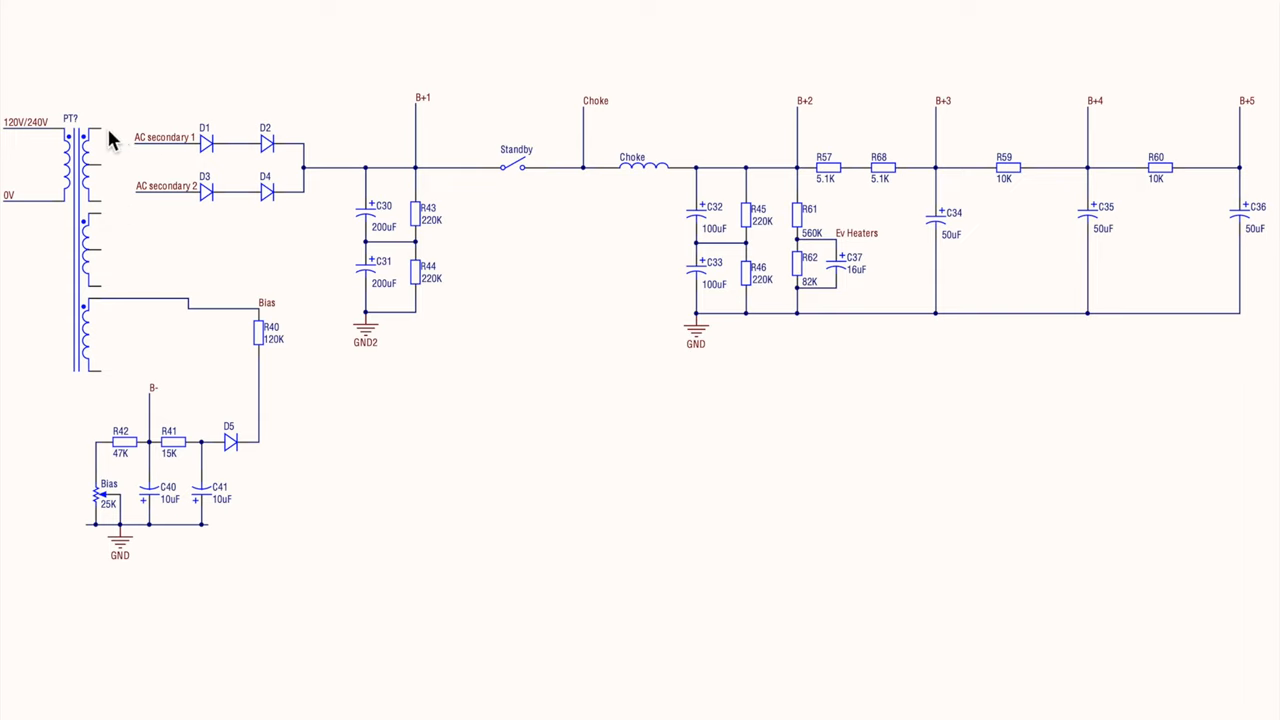
mouse_move(116, 210)
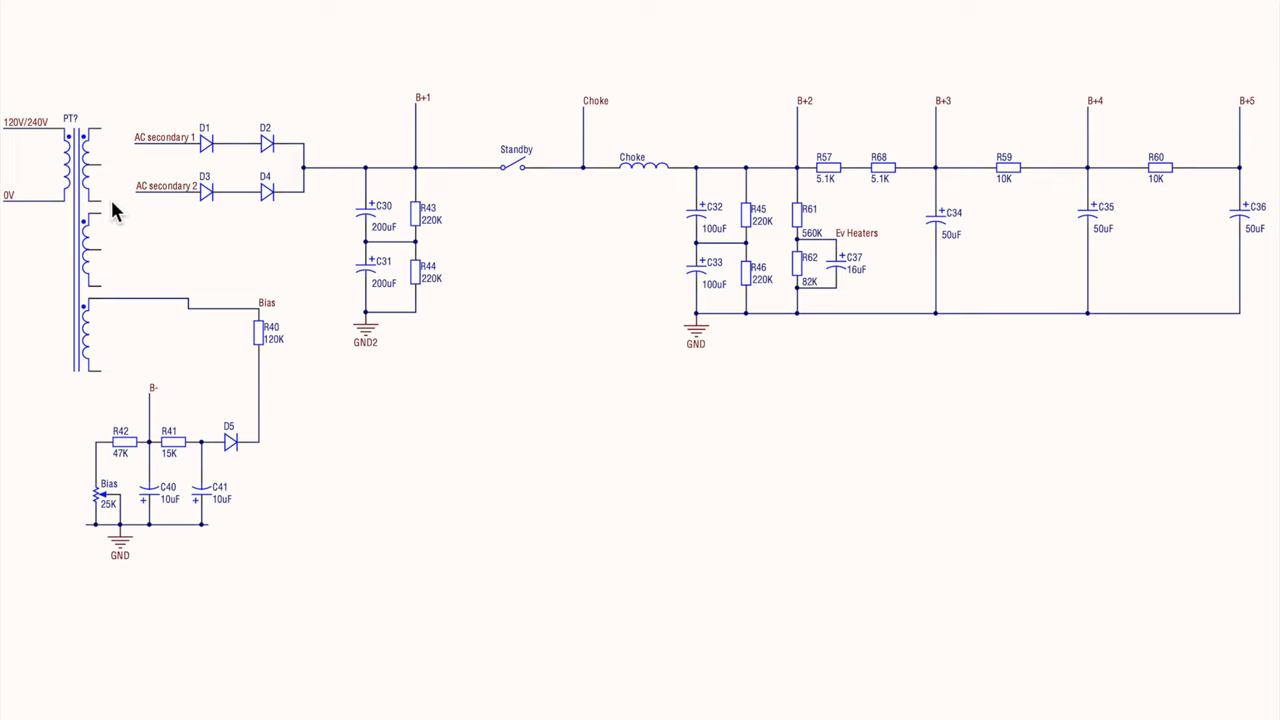
mouse_move(132, 204)
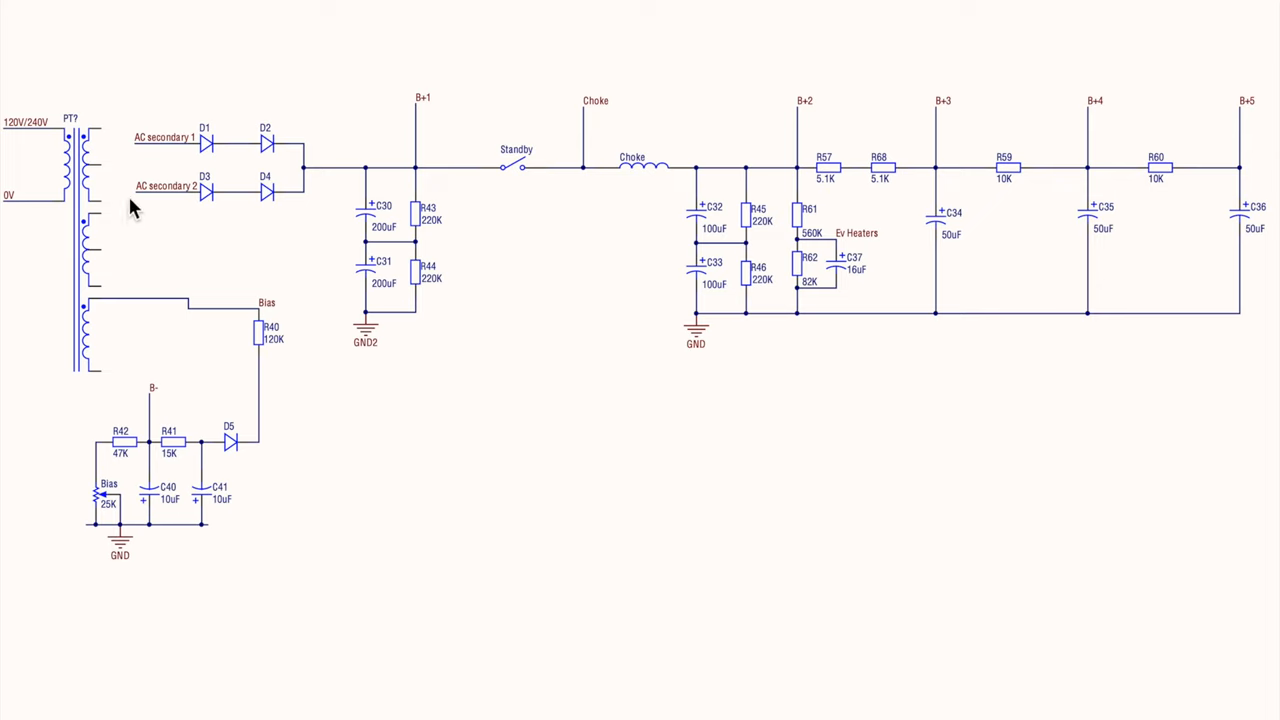
mouse_move(144, 152)
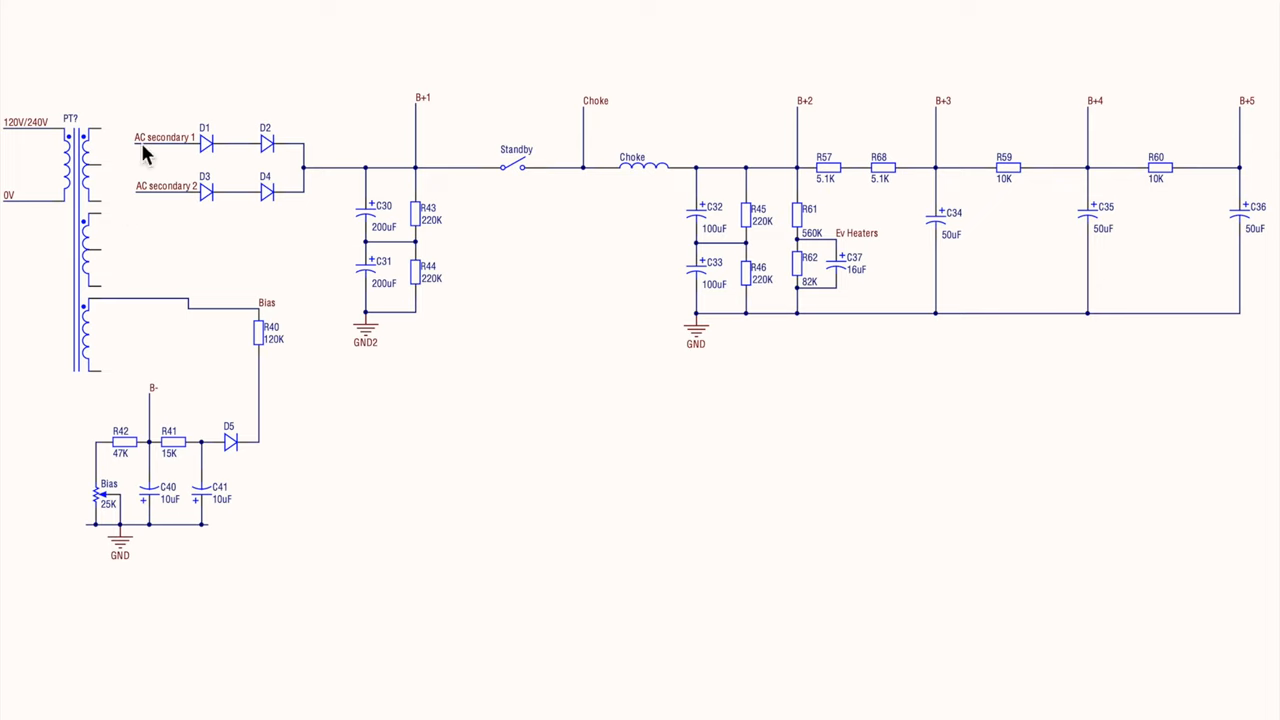
mouse_move(178, 160)
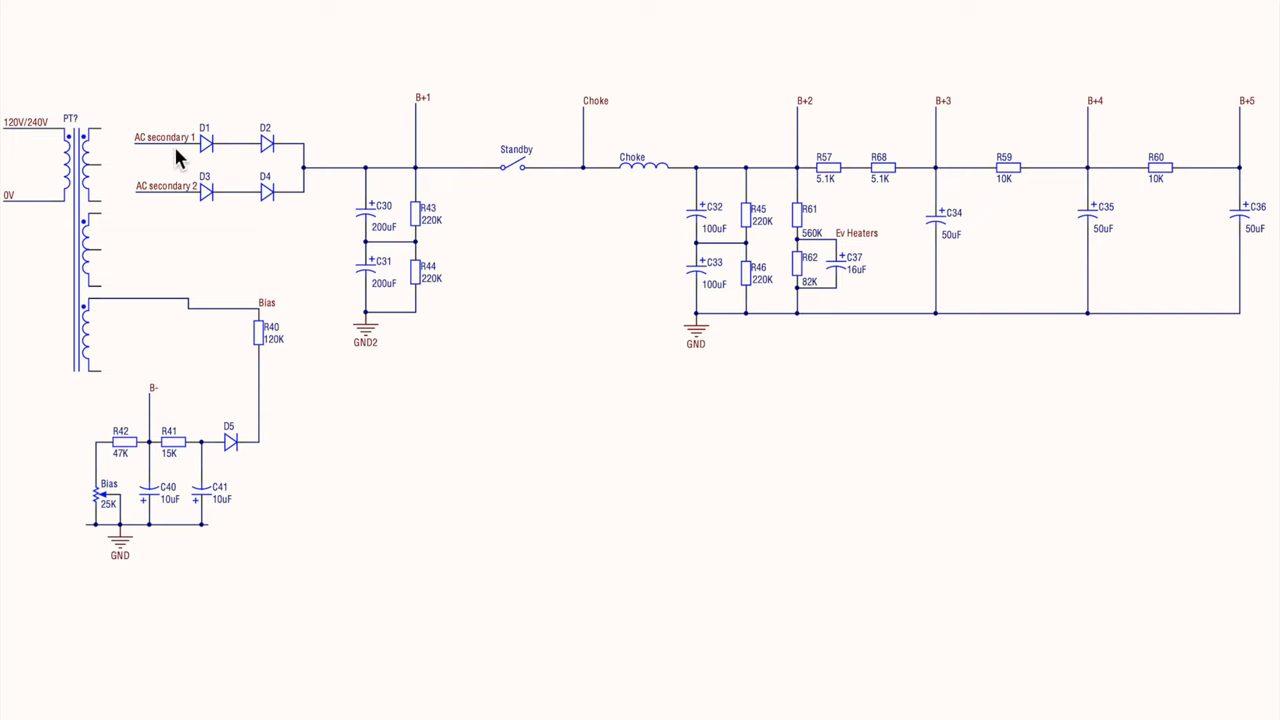
mouse_move(256, 162)
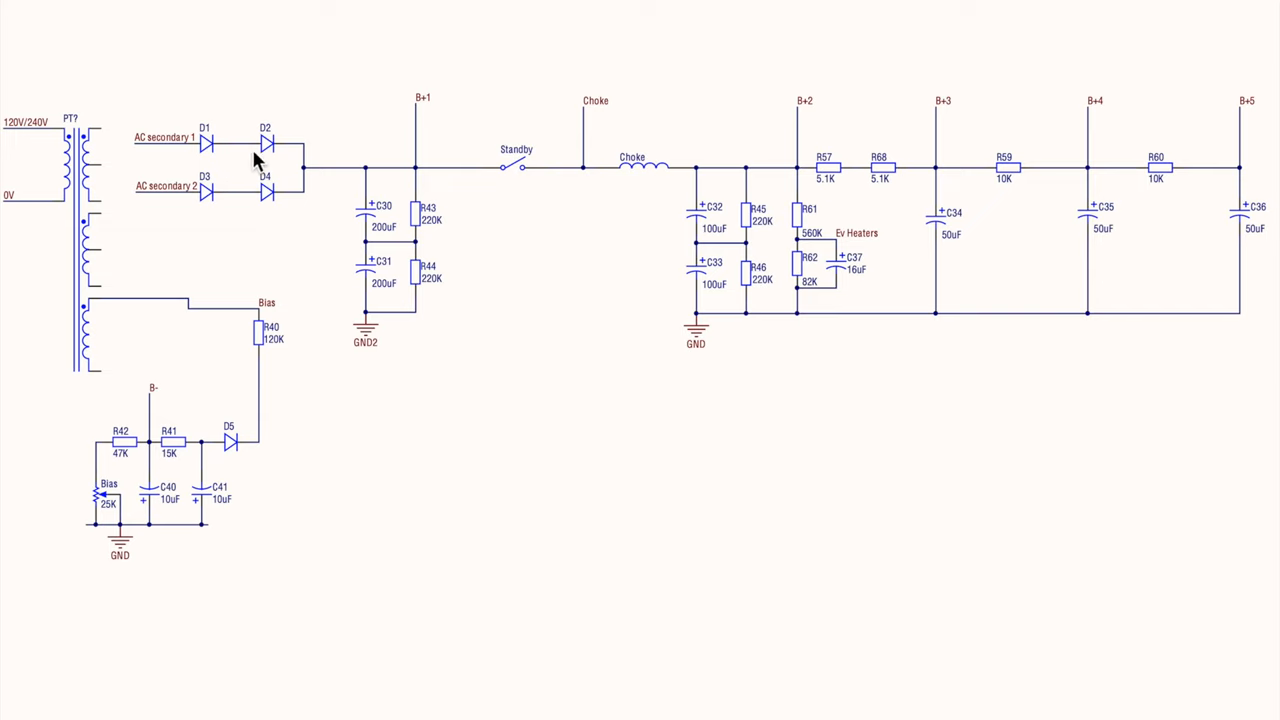
mouse_move(196, 228)
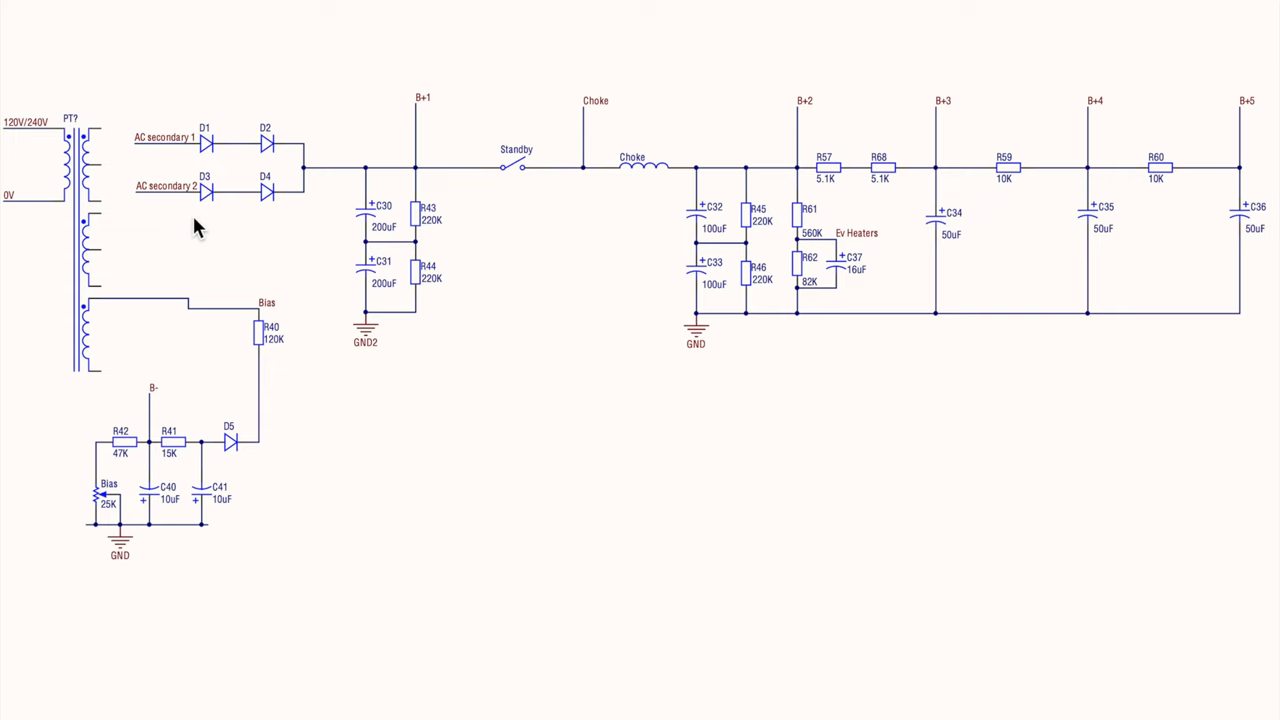
mouse_move(210, 216)
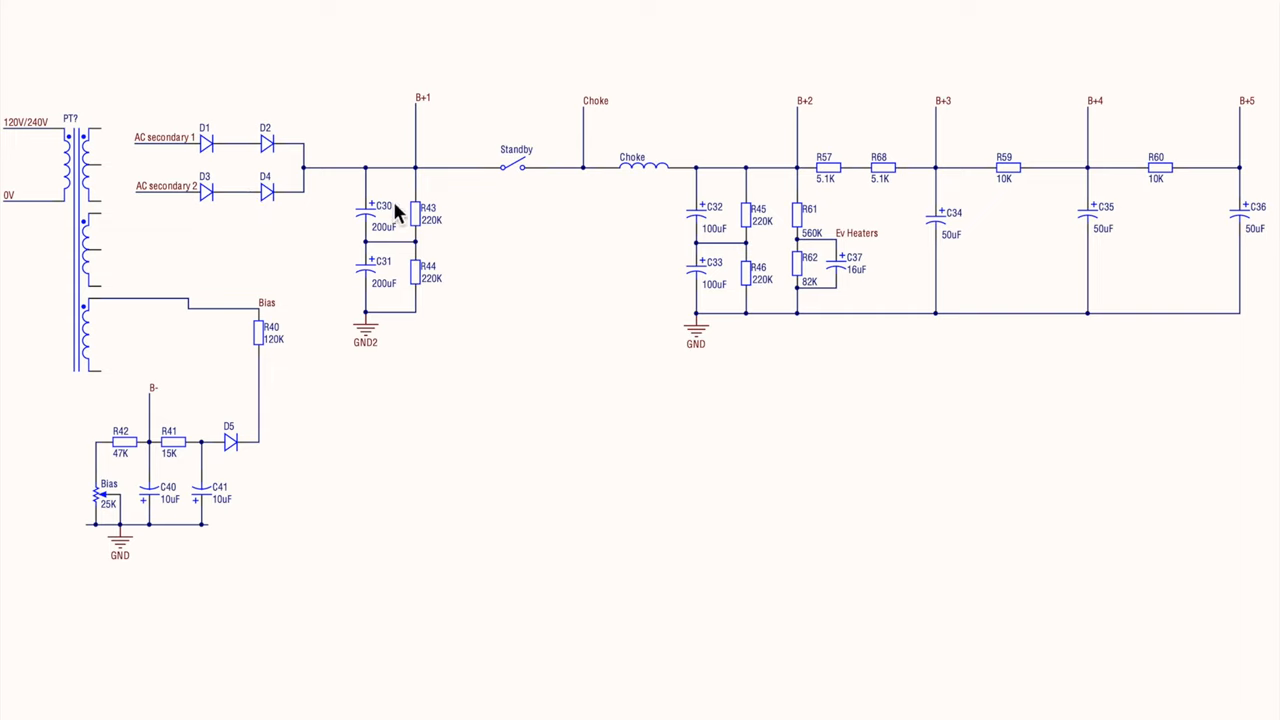
mouse_move(378, 256)
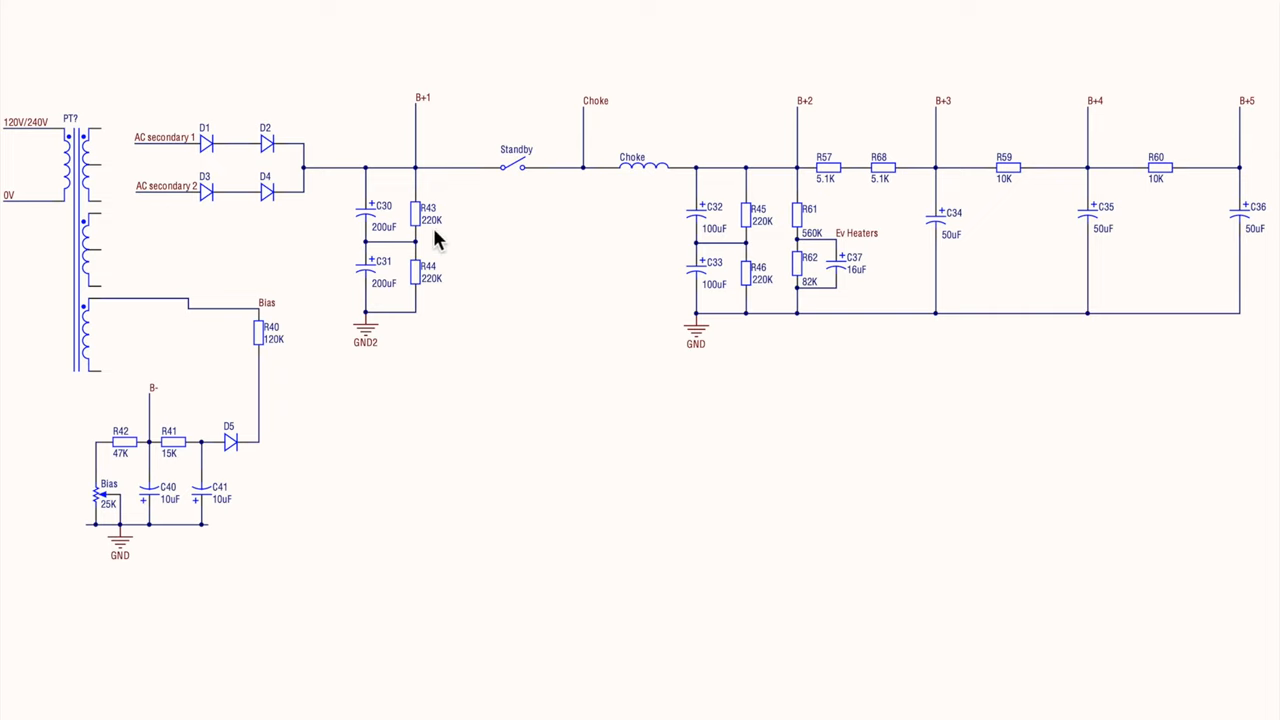
mouse_move(422, 258)
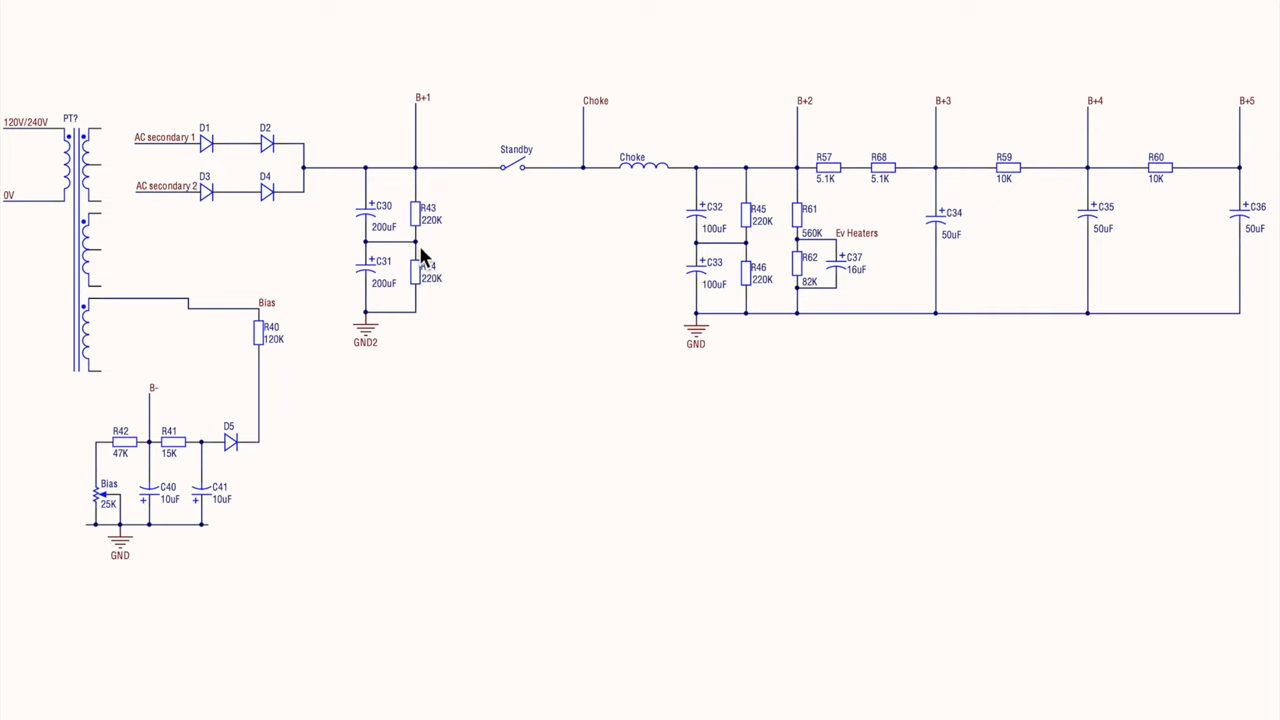
mouse_move(410, 256)
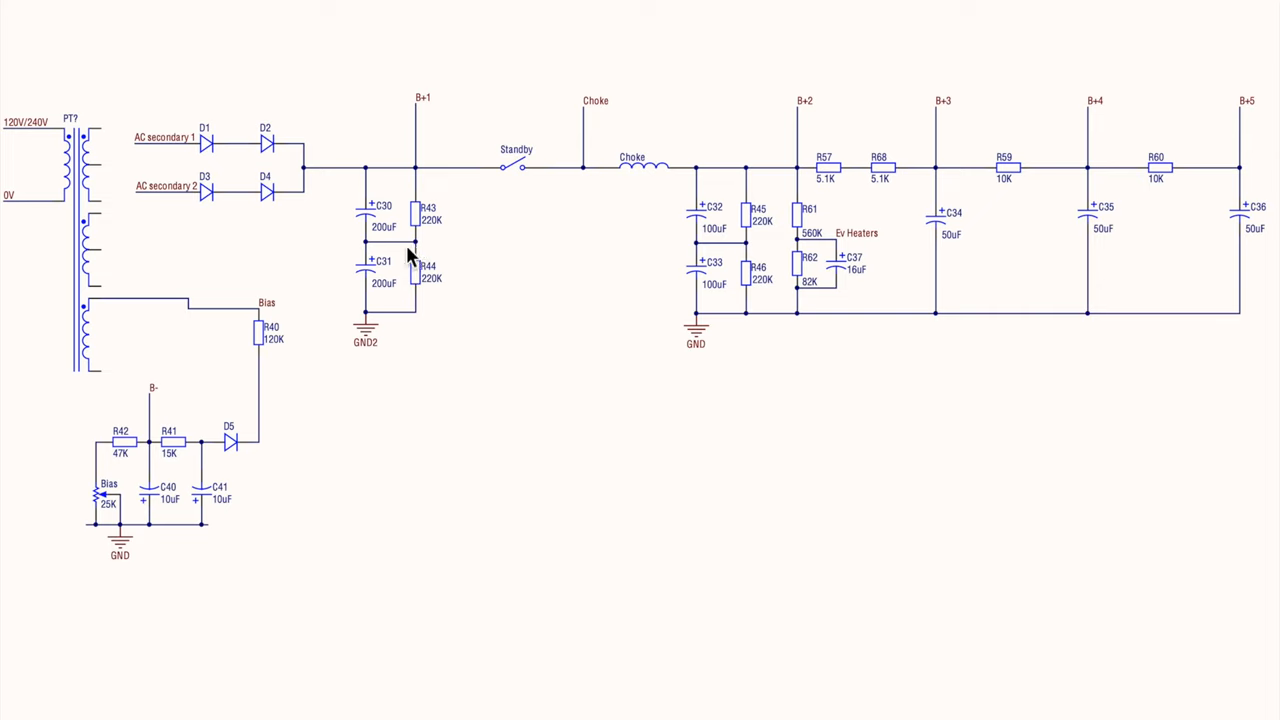
mouse_move(378, 224)
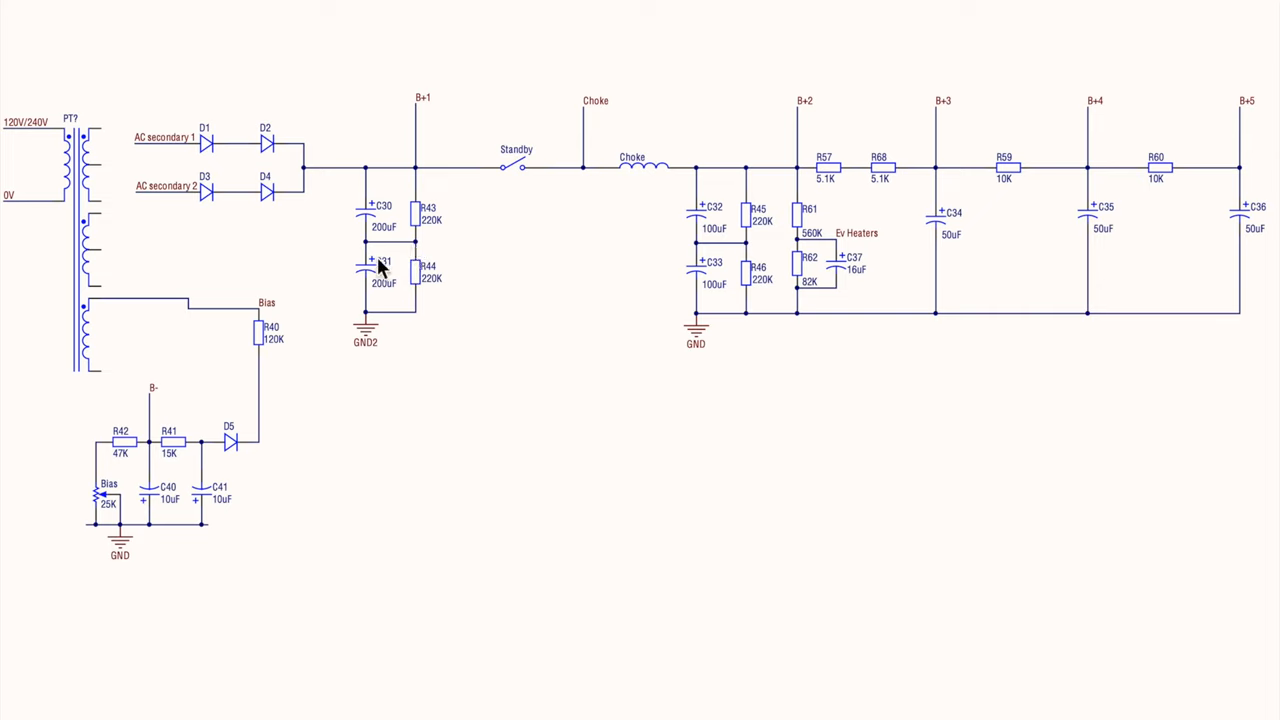
mouse_move(536, 180)
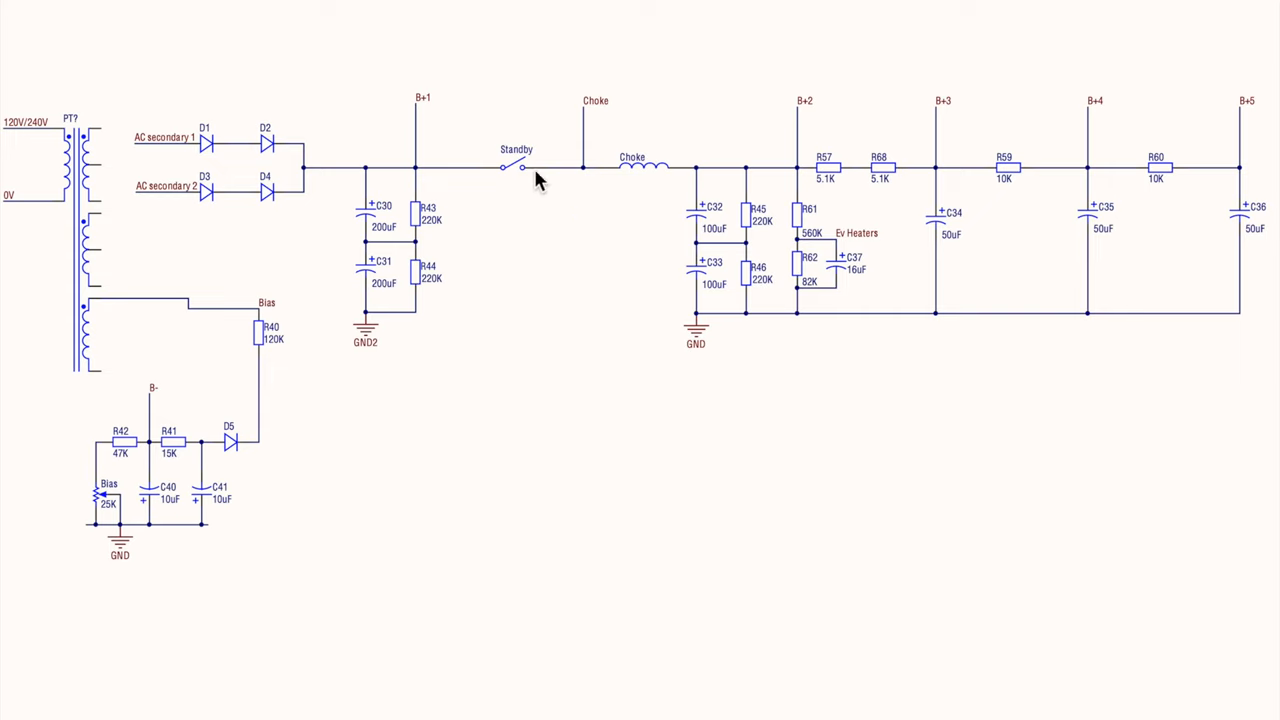
mouse_move(722, 276)
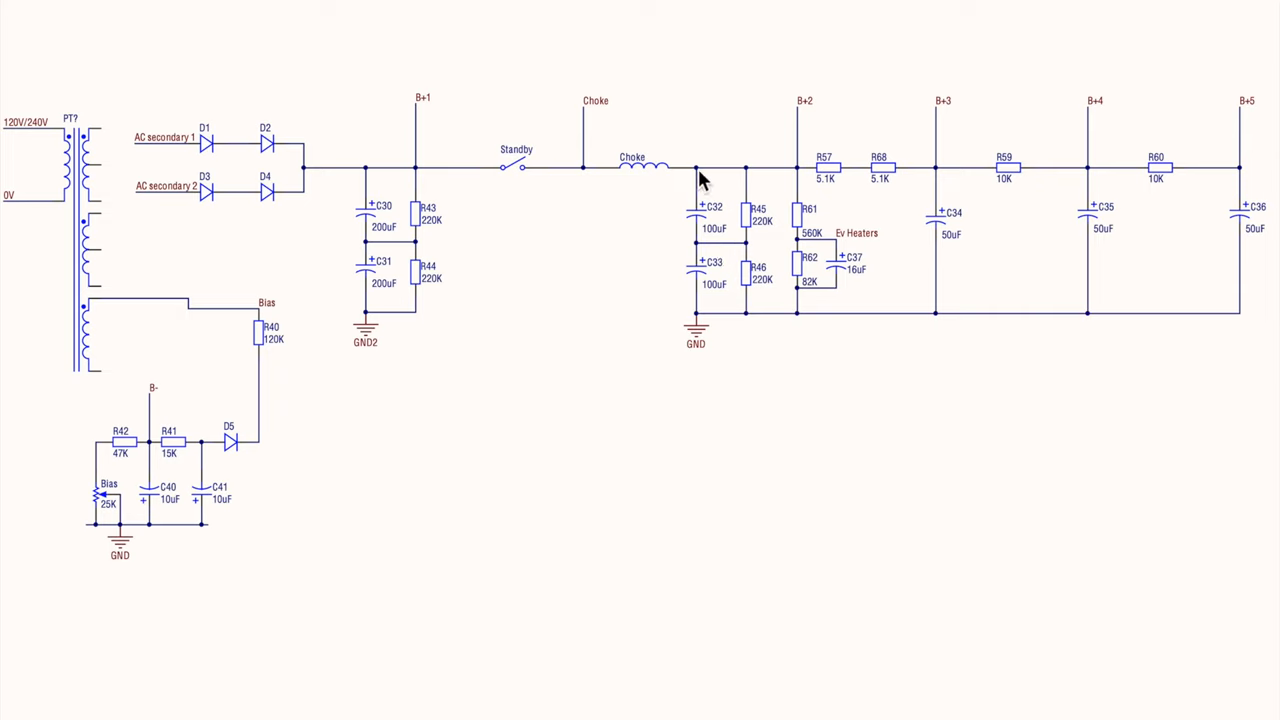
mouse_move(706, 180)
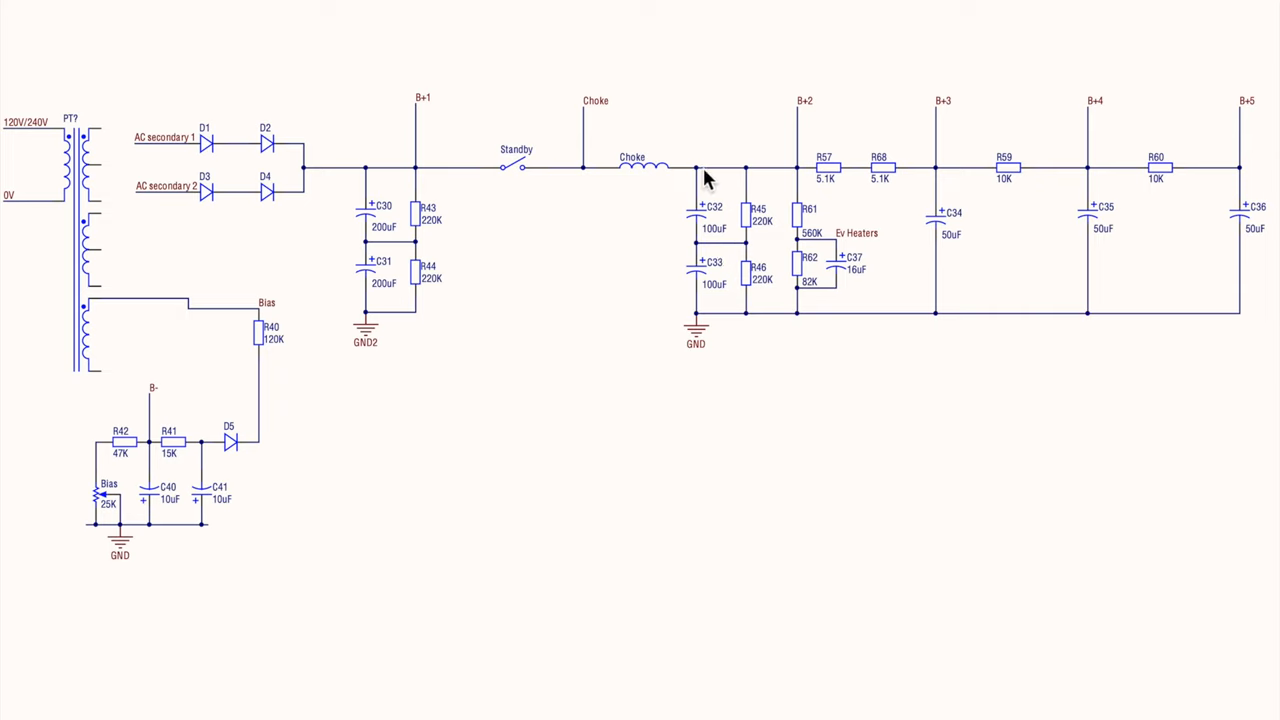
mouse_move(742, 178)
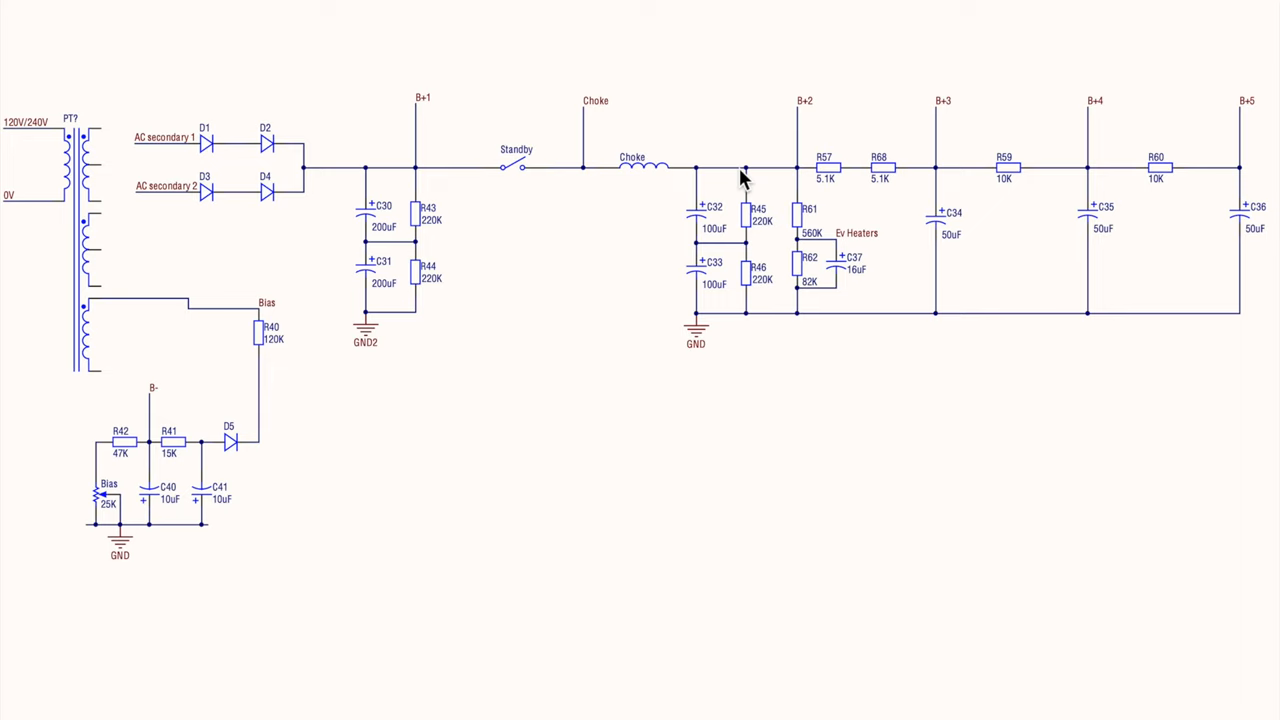
mouse_move(448, 184)
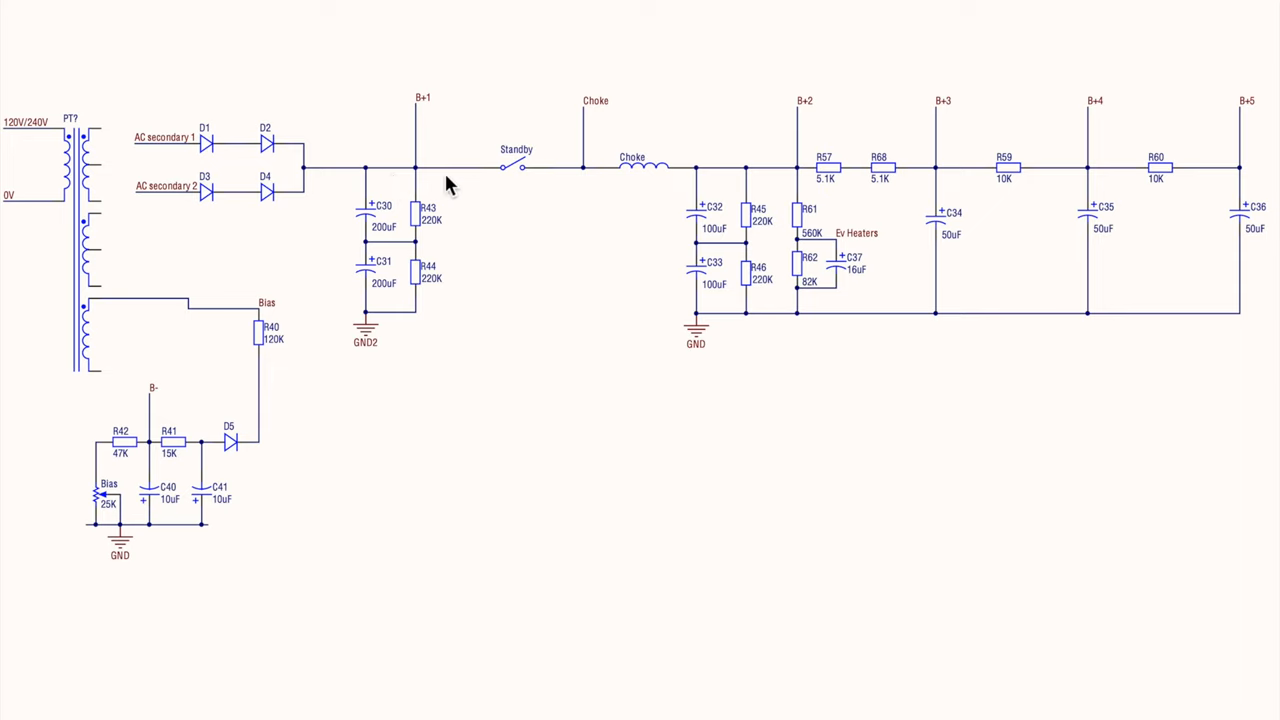
mouse_move(630, 182)
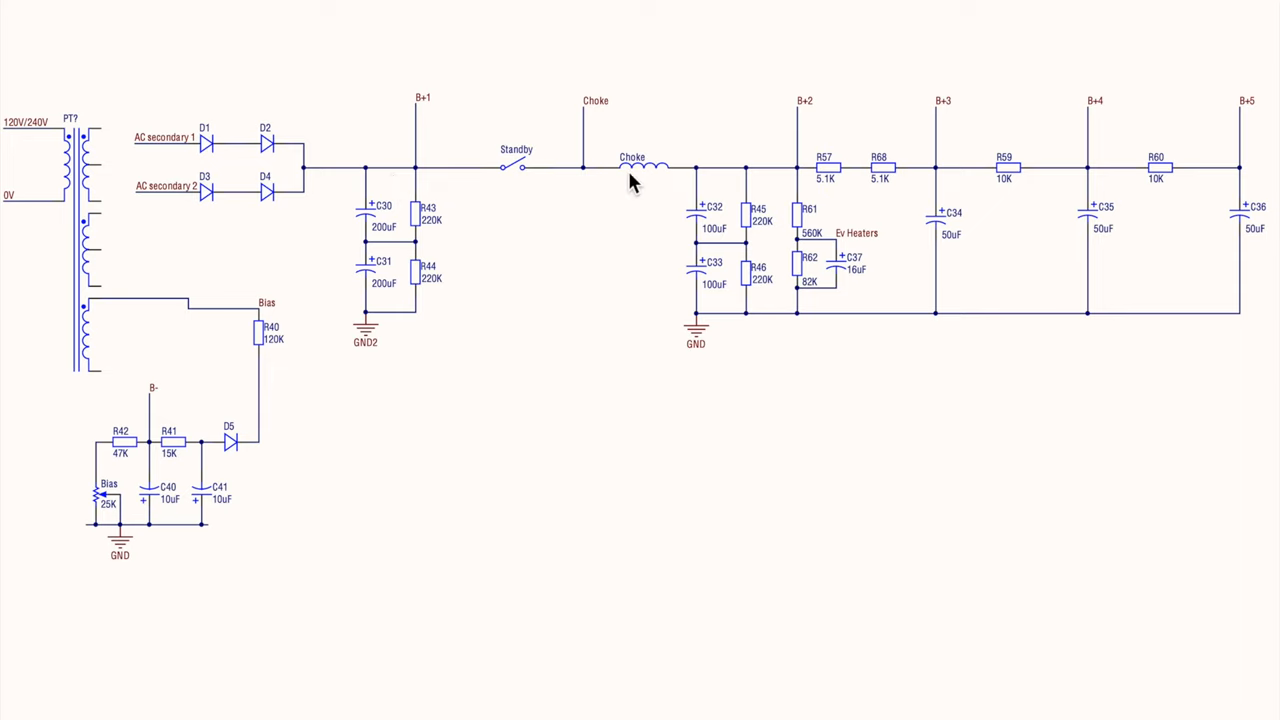
mouse_move(826, 180)
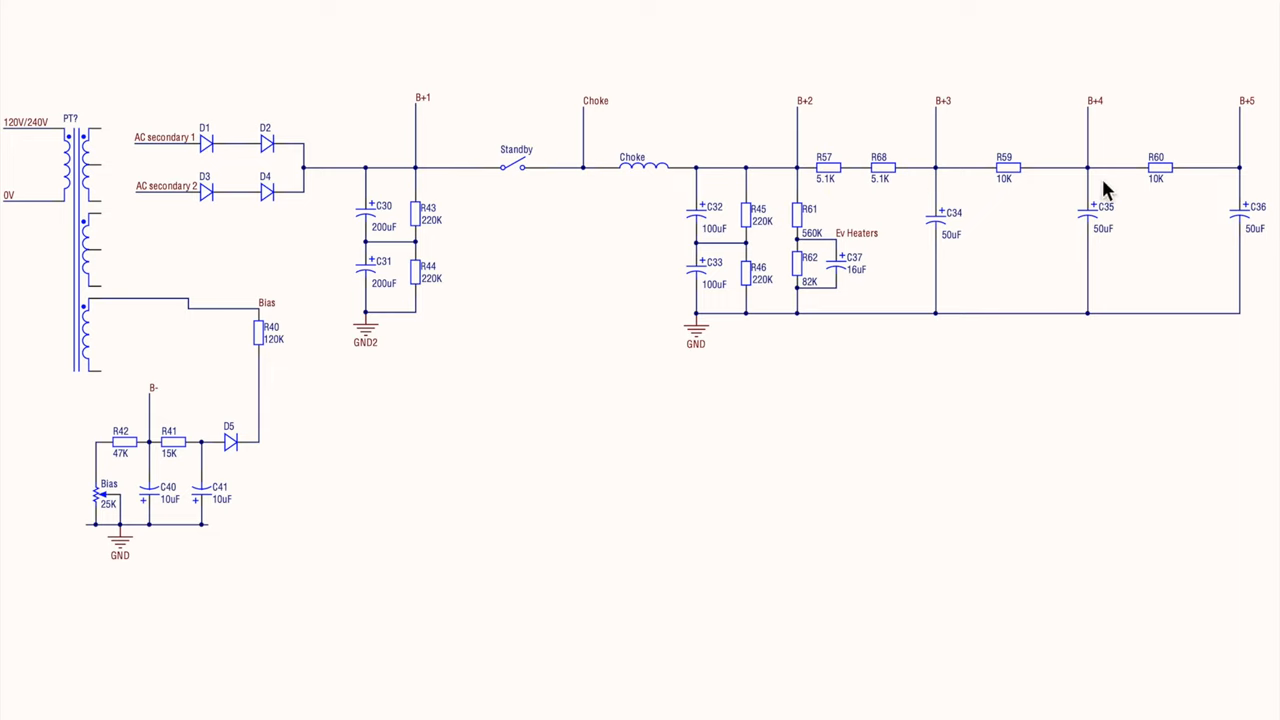
mouse_move(1252, 188)
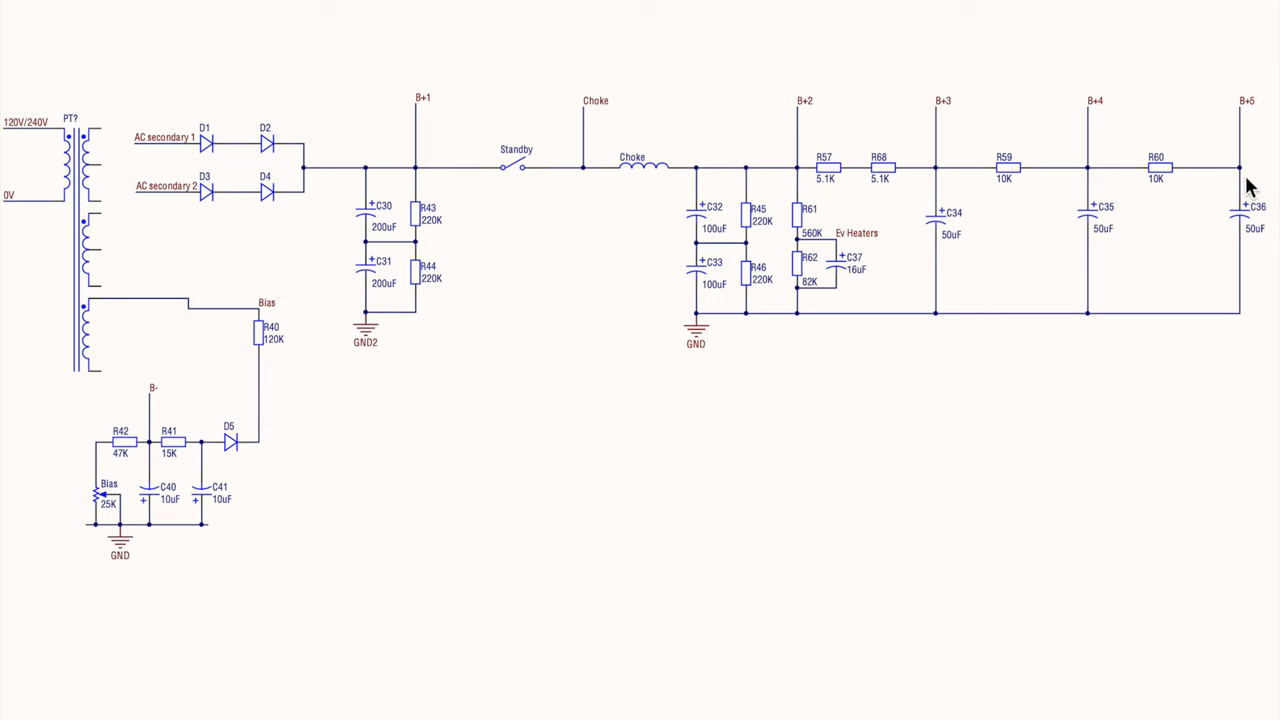
mouse_move(1256, 104)
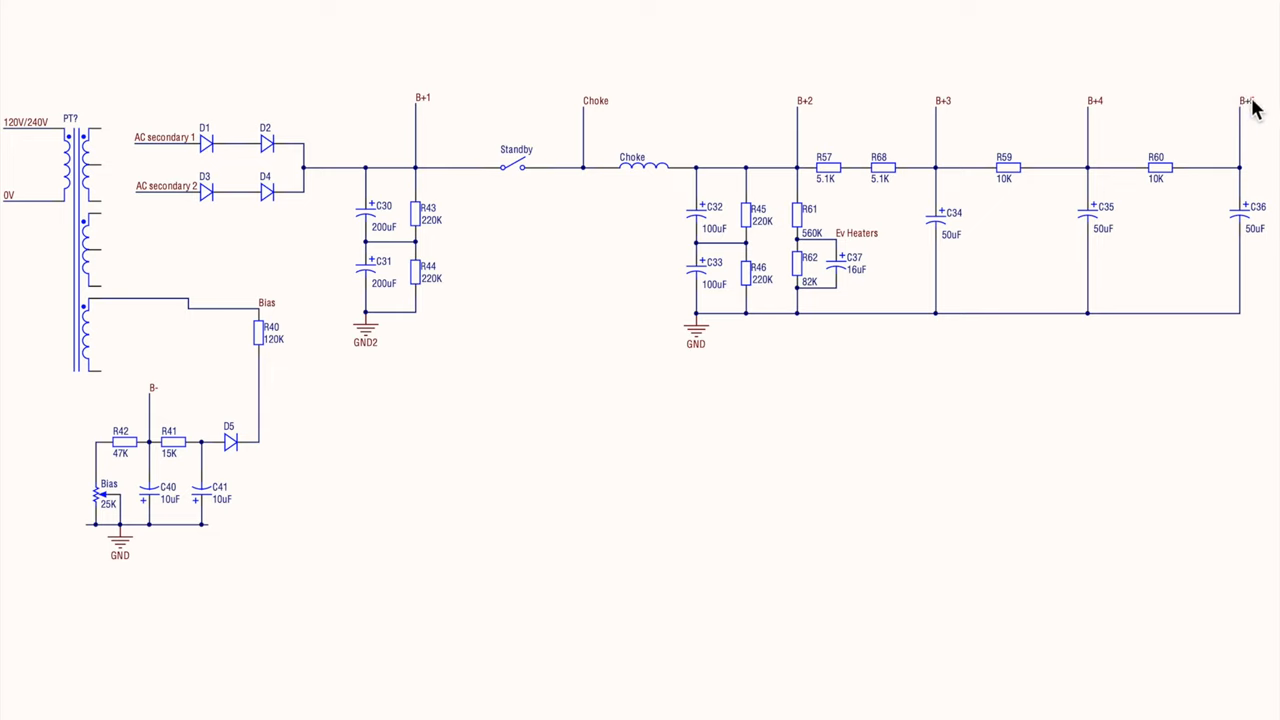
mouse_move(1120, 196)
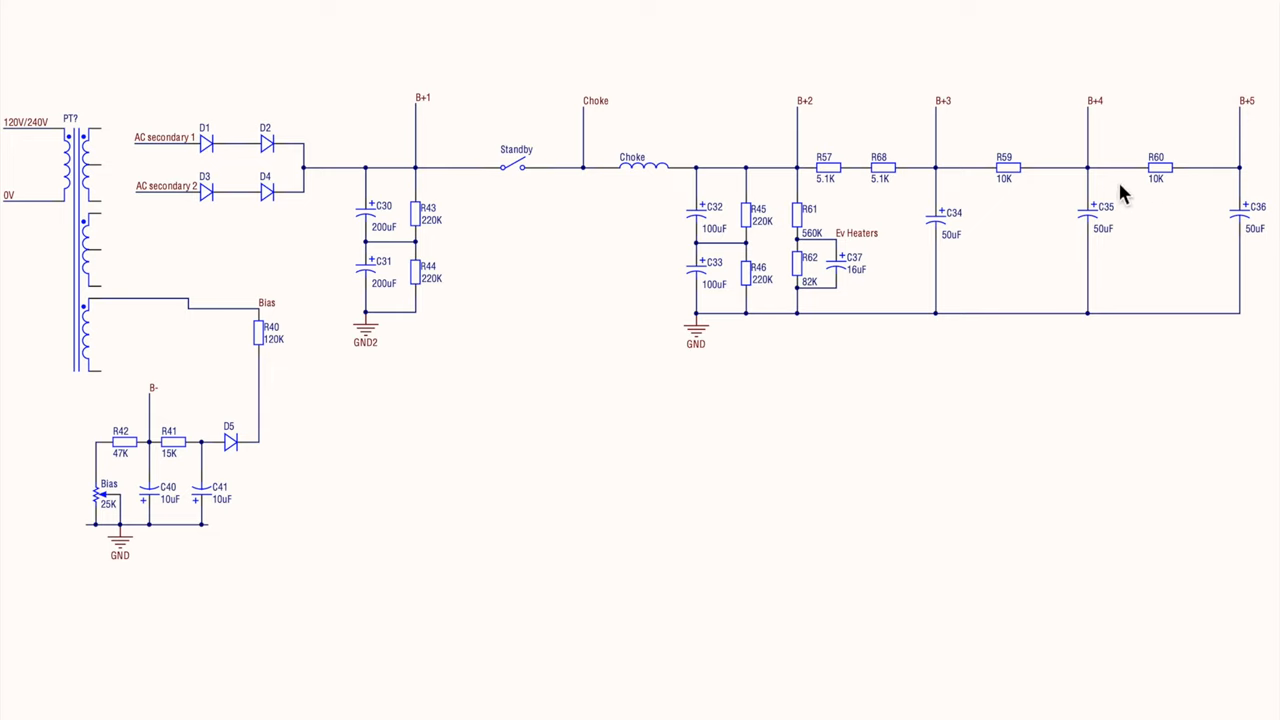
mouse_move(938, 196)
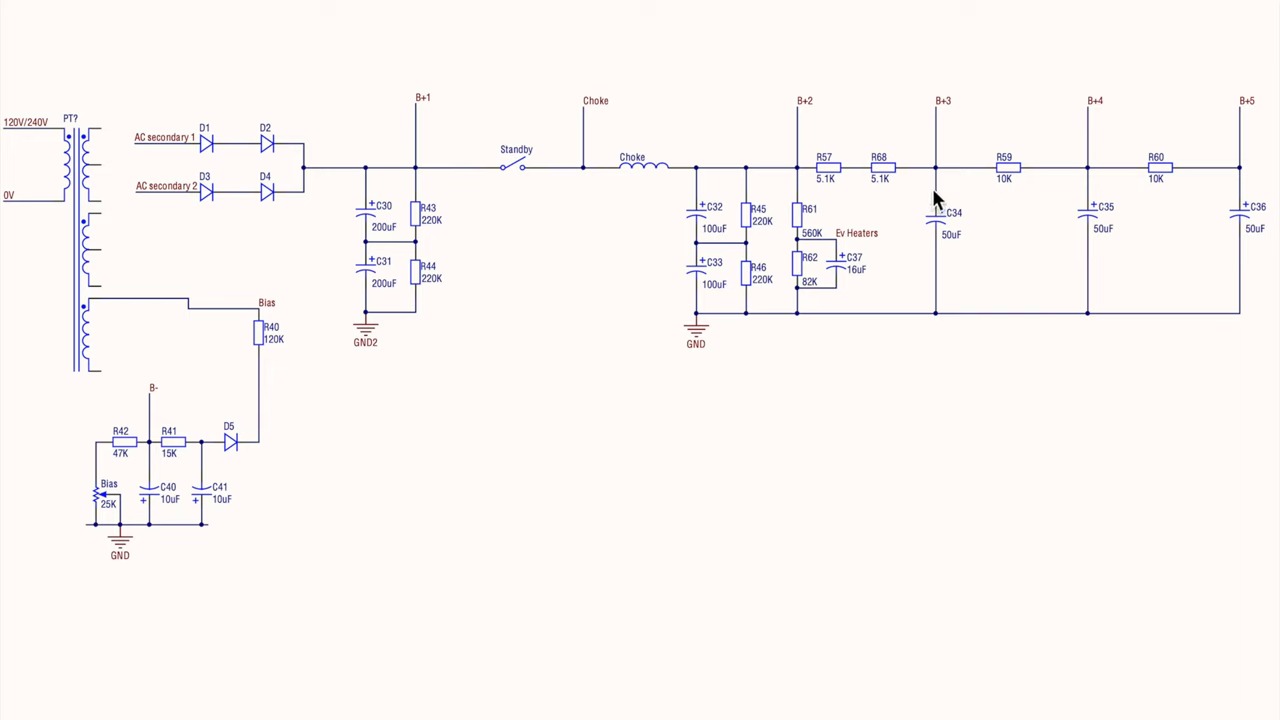
mouse_move(940, 108)
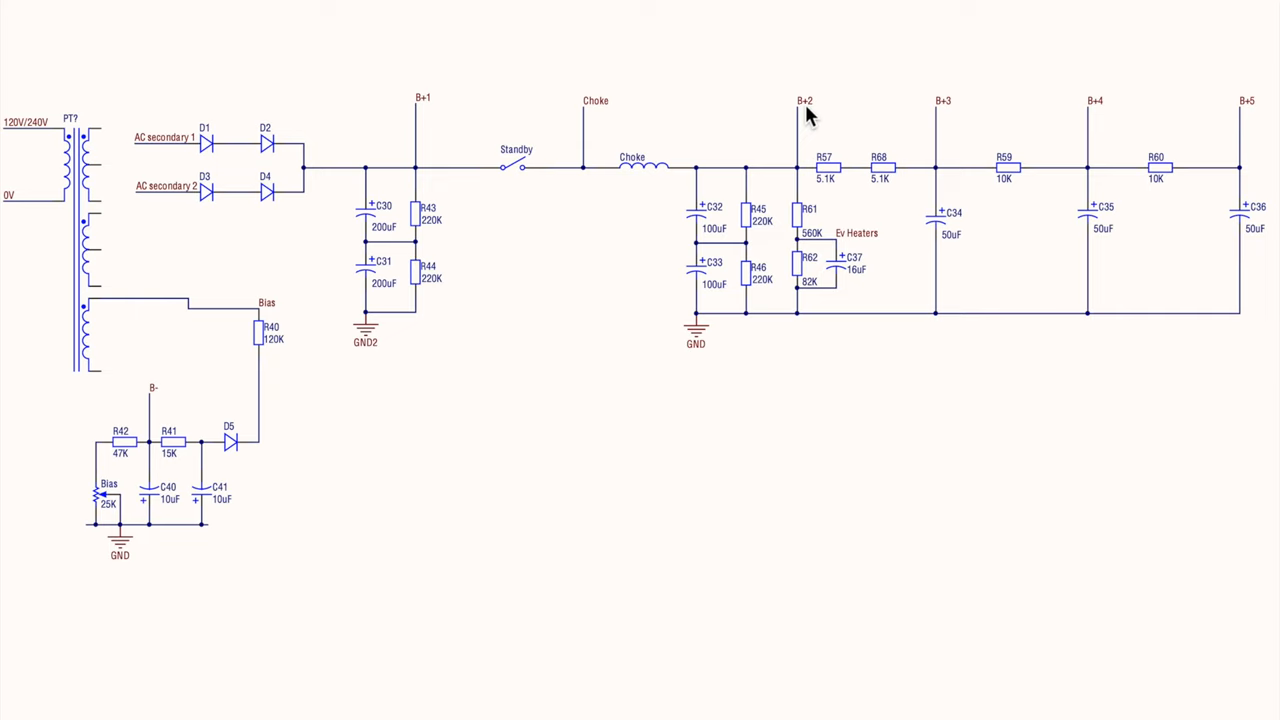
mouse_move(768, 168)
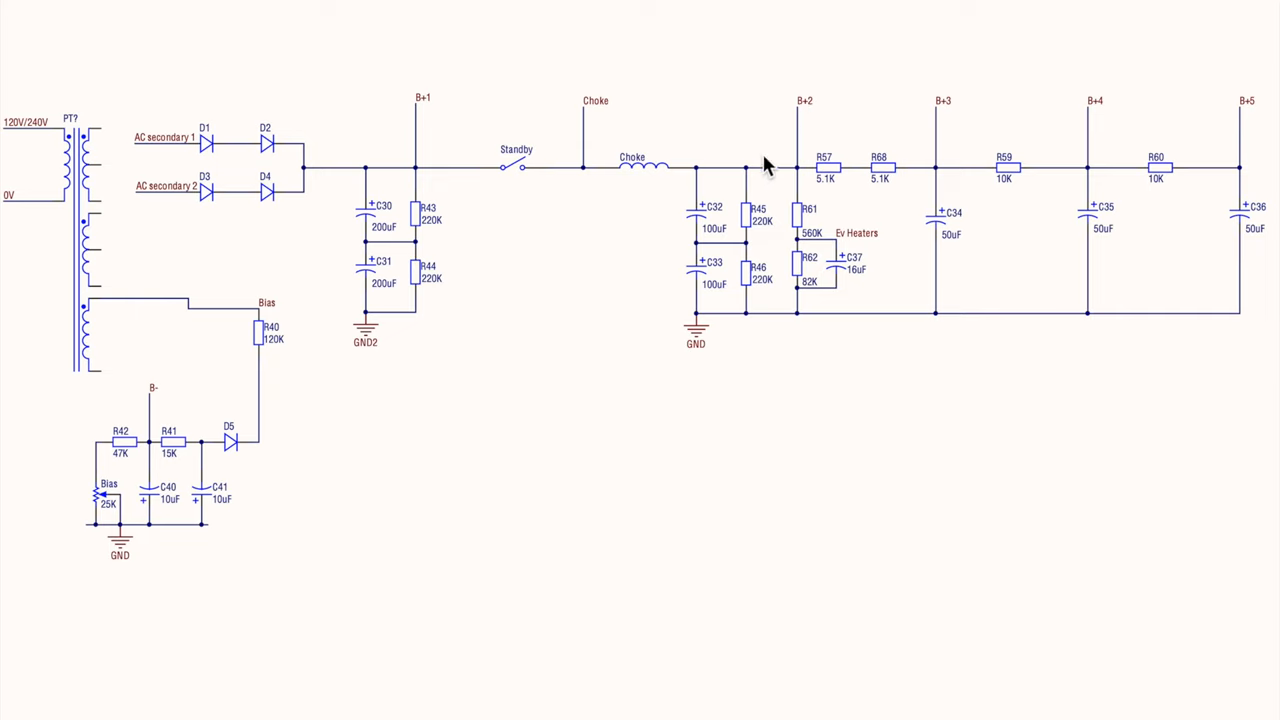
mouse_move(424, 110)
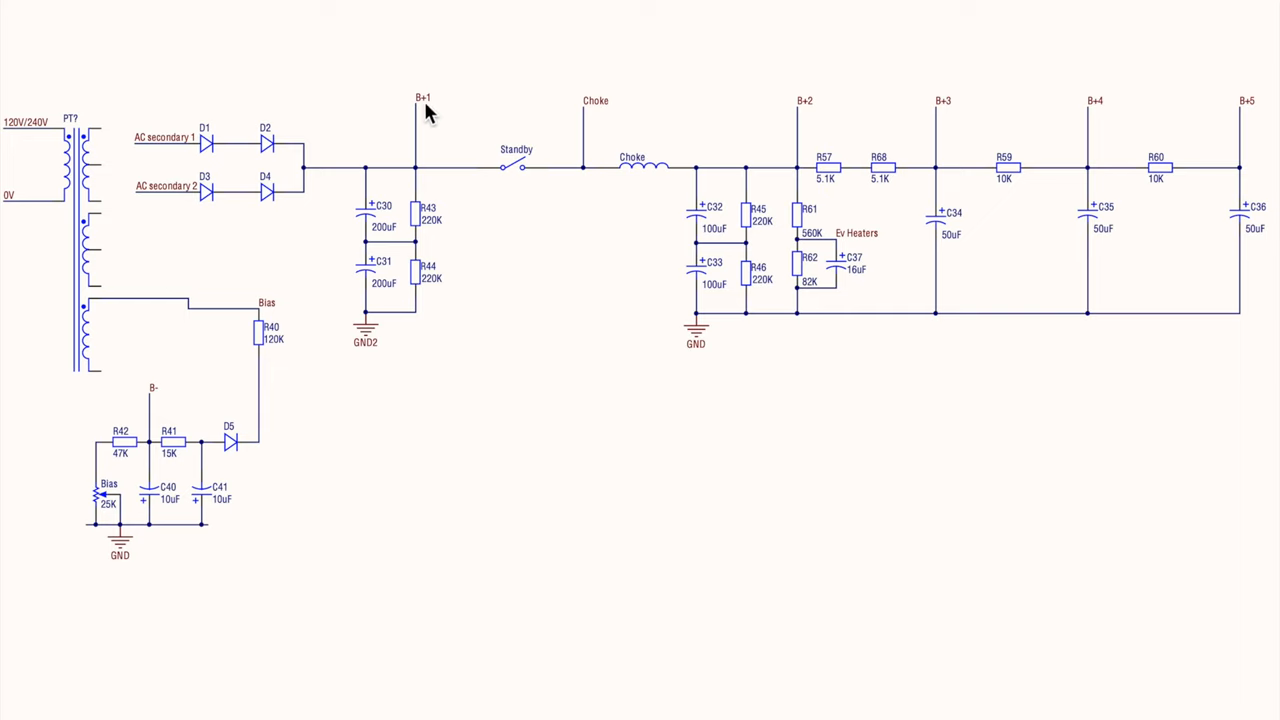
mouse_move(798, 210)
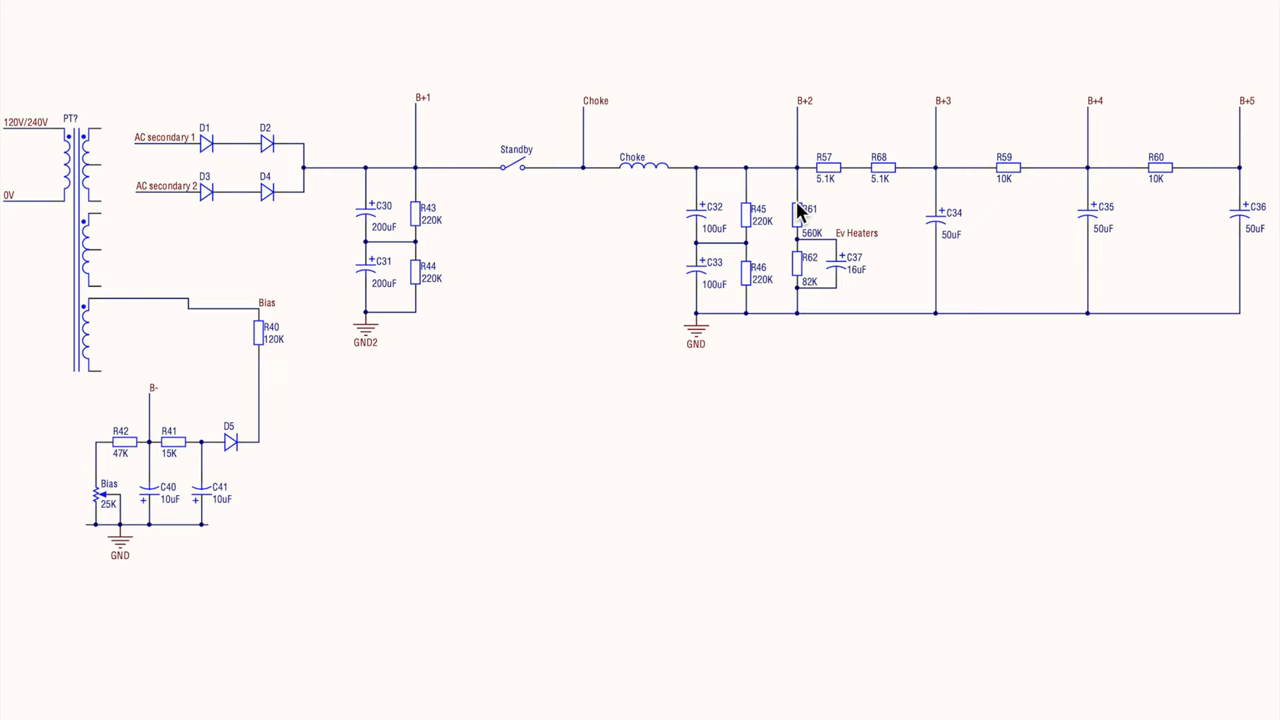
mouse_move(940, 180)
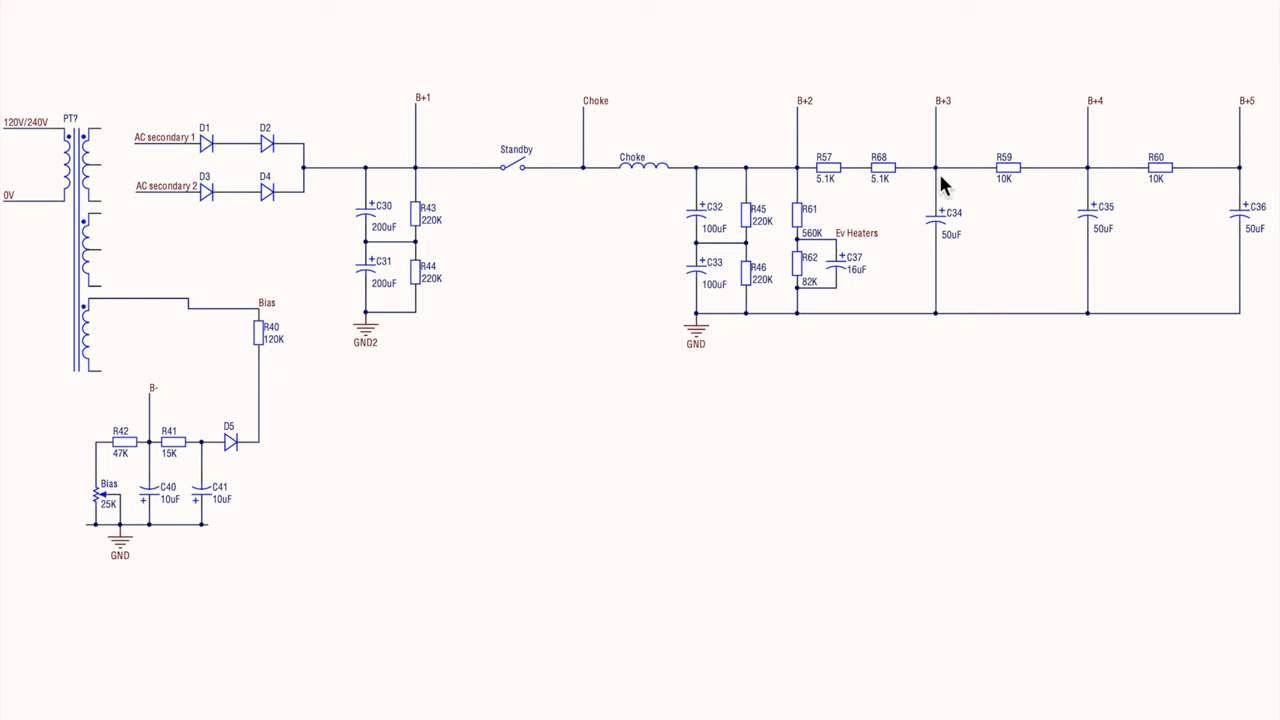
mouse_move(990, 176)
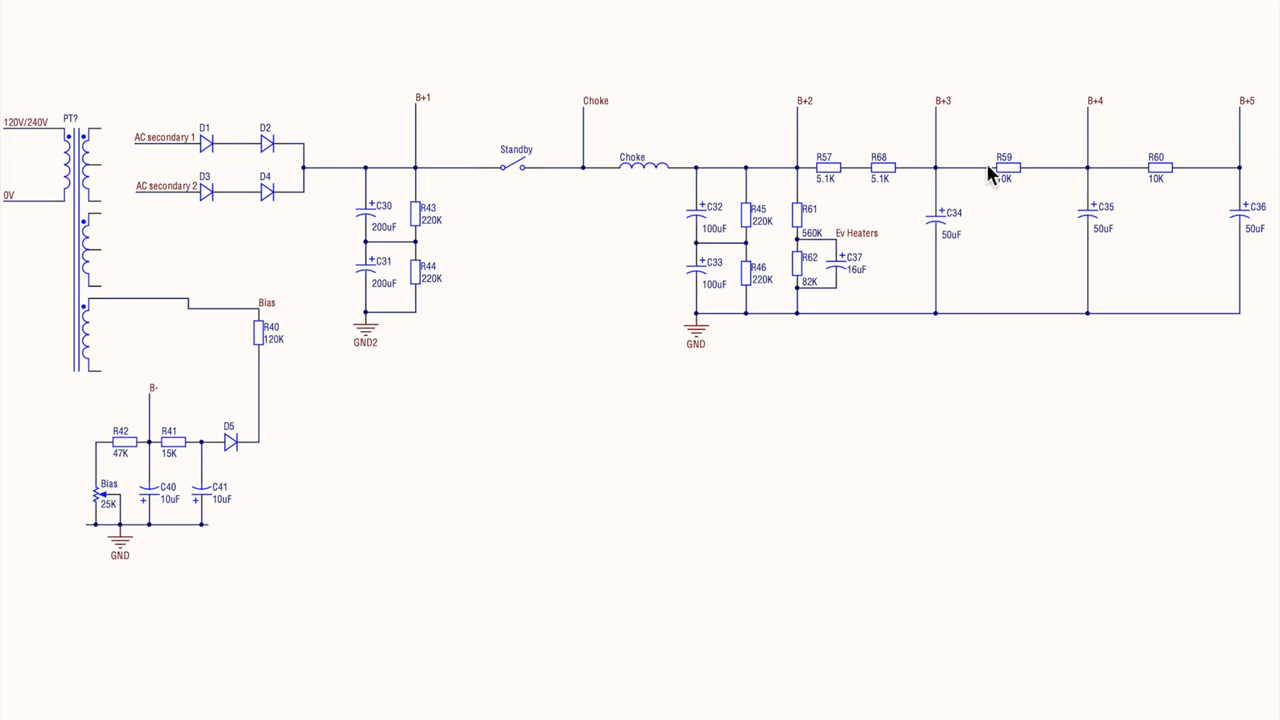
mouse_move(1080, 304)
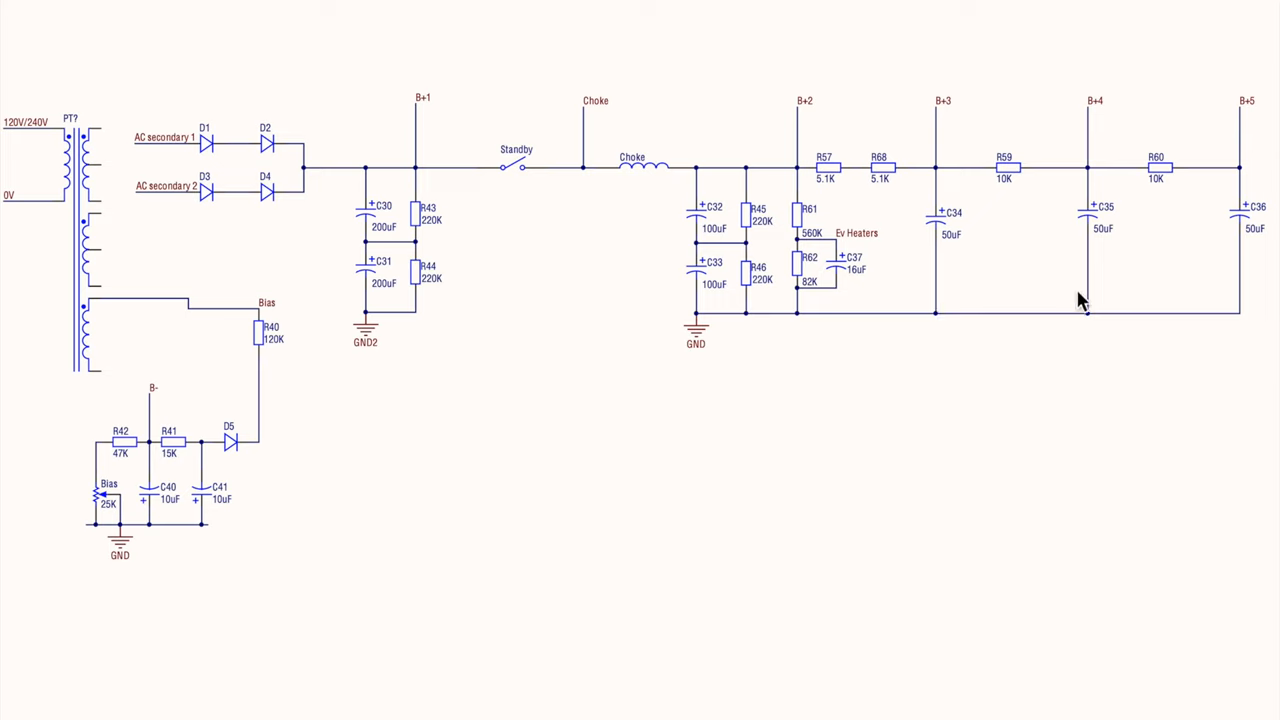
mouse_move(1256, 184)
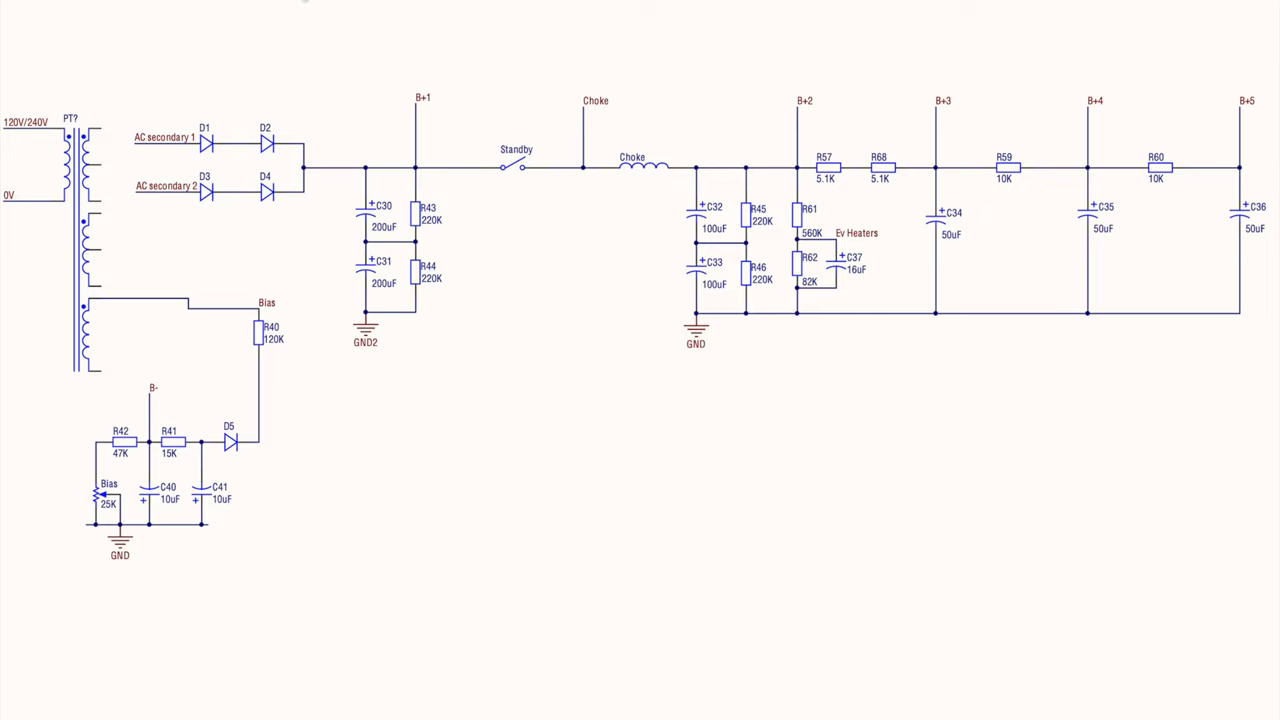
mouse_move(364, 212)
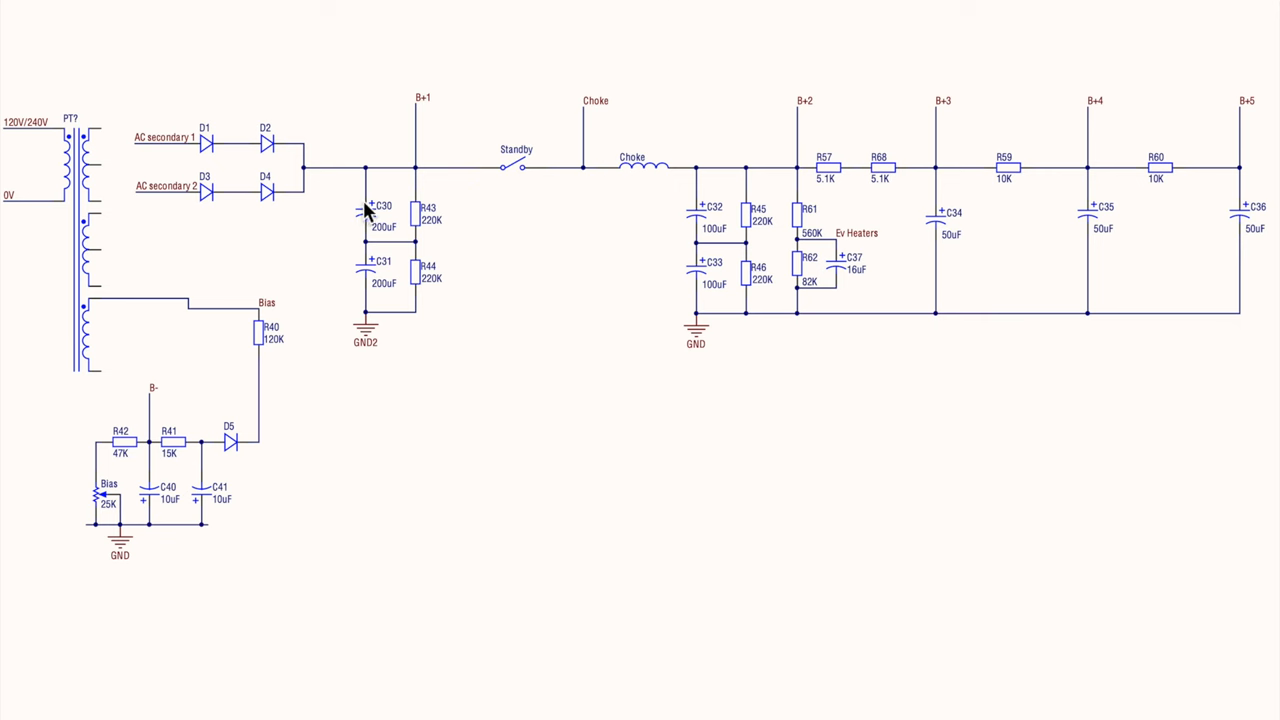
mouse_move(368, 218)
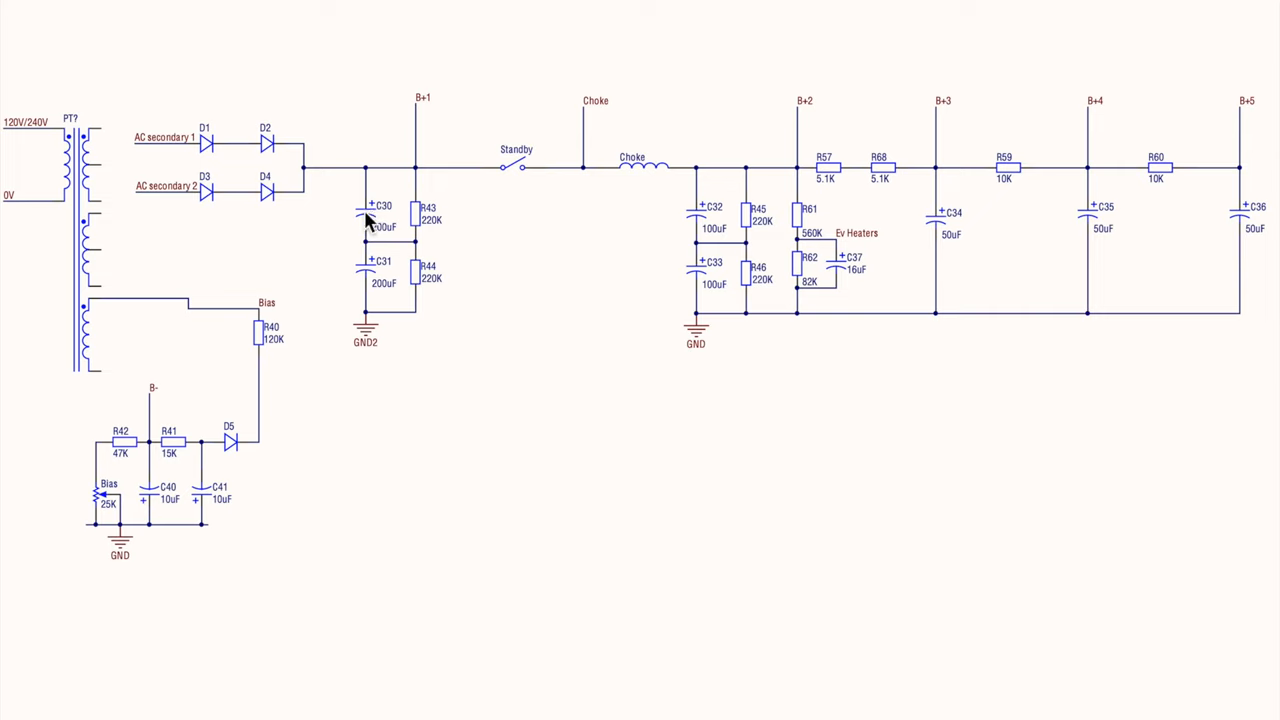
mouse_move(944, 244)
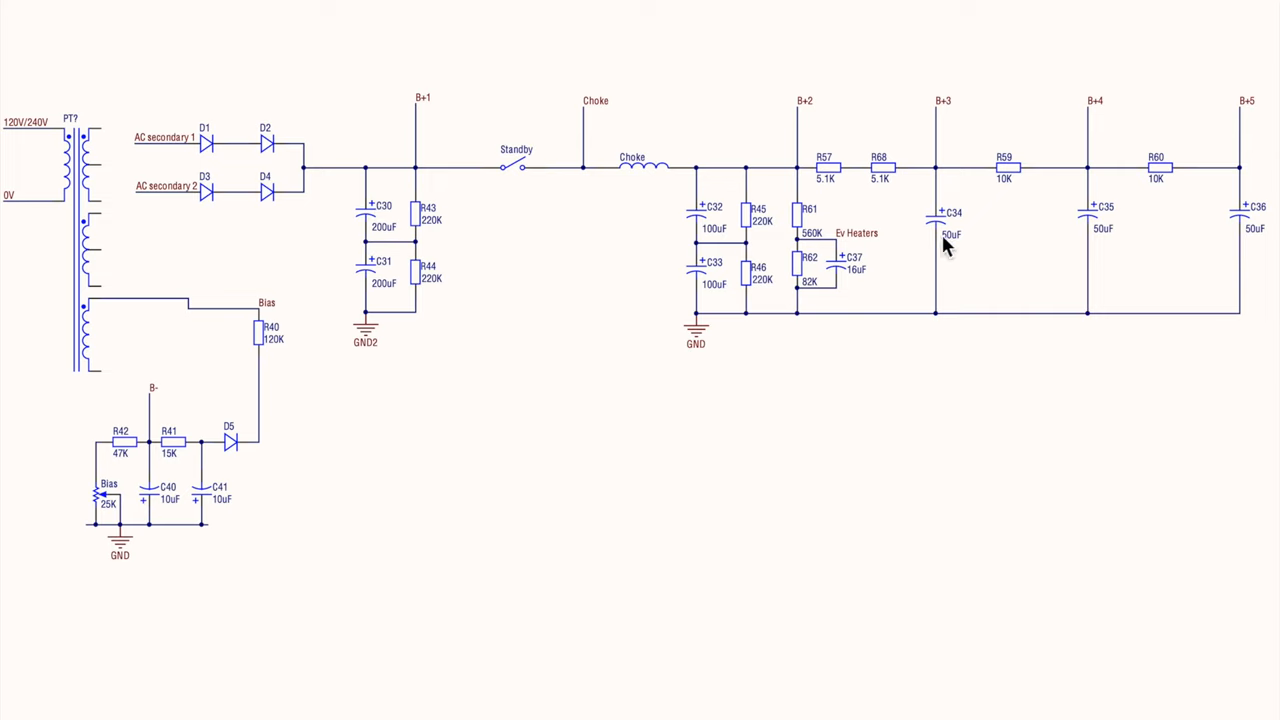
mouse_move(948, 236)
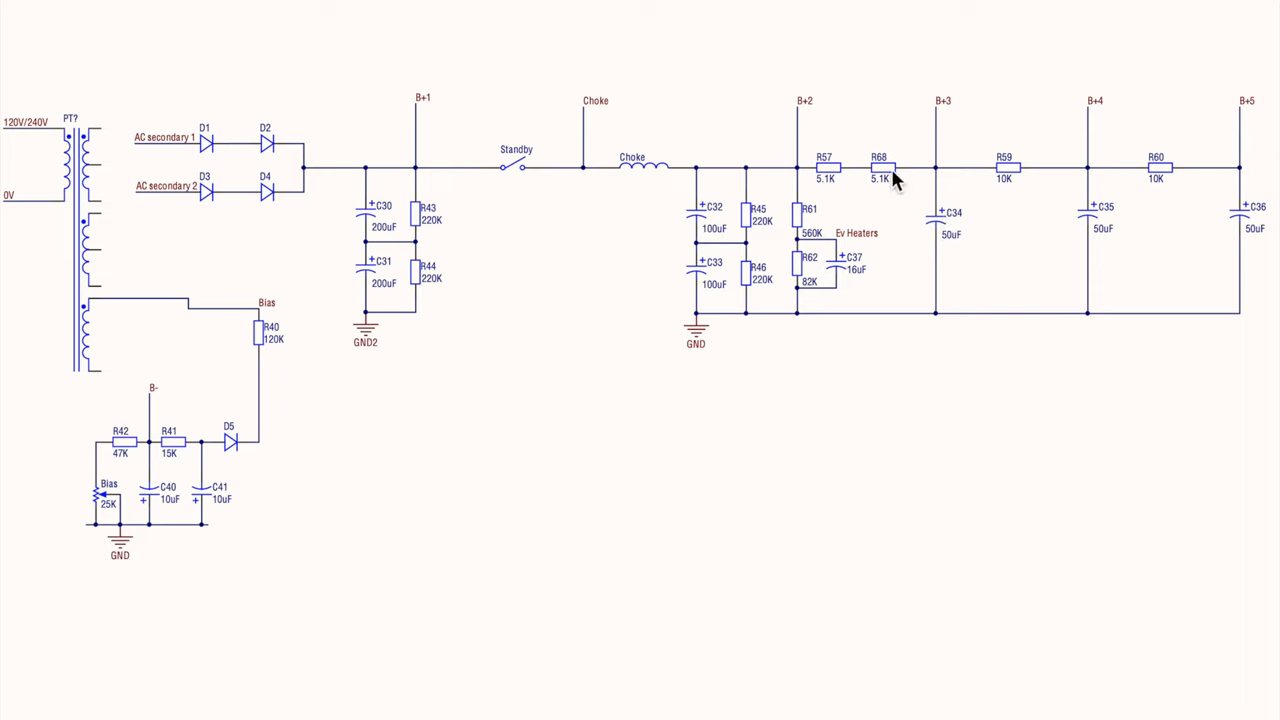
mouse_move(928, 232)
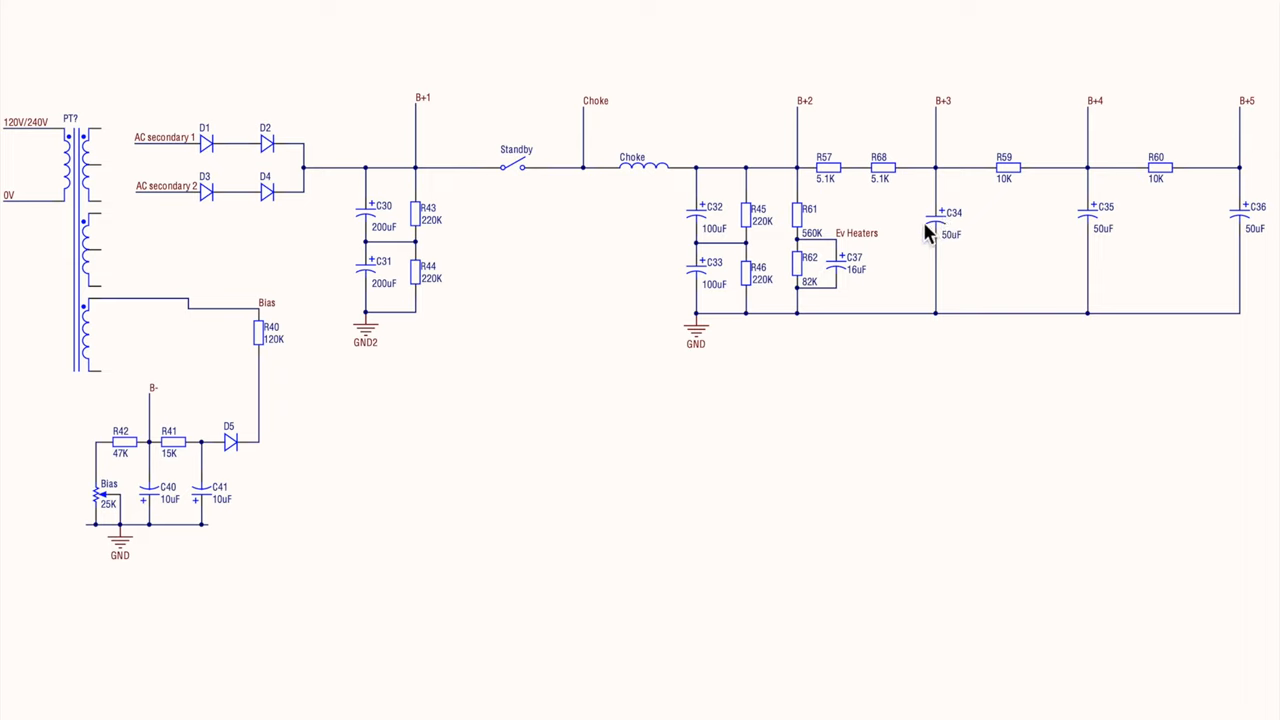
mouse_move(400, 188)
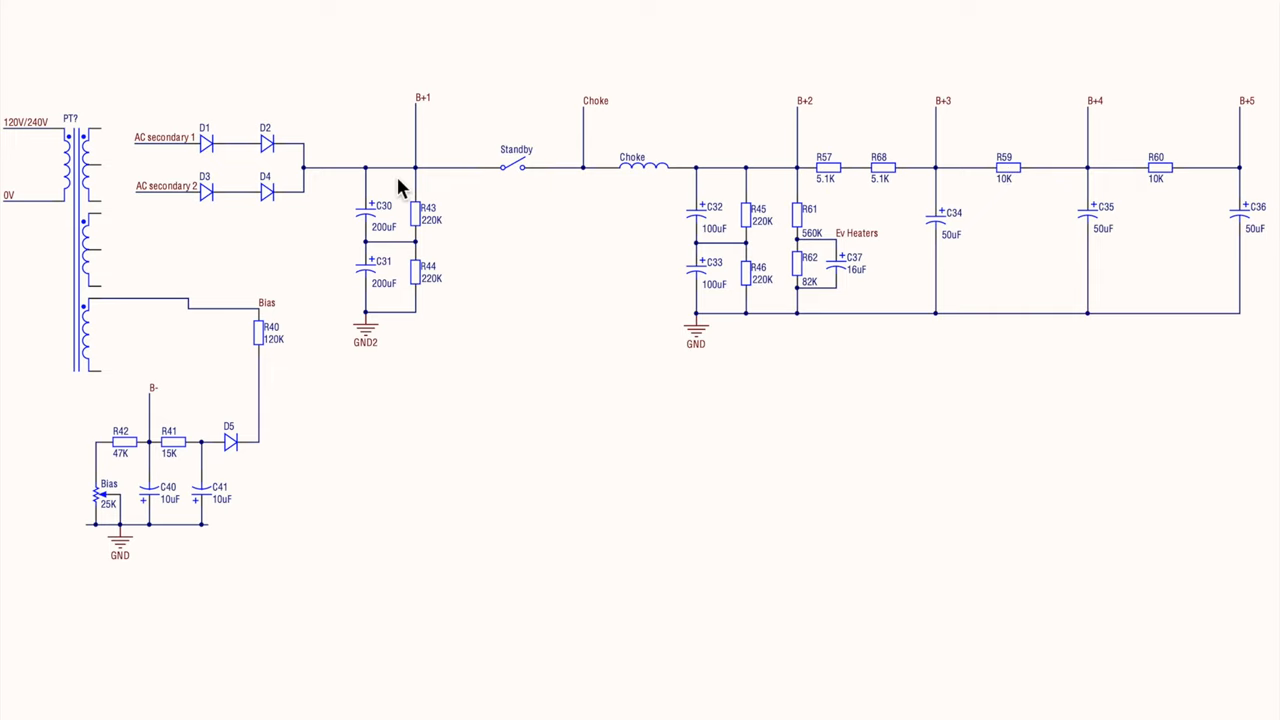
mouse_move(776, 180)
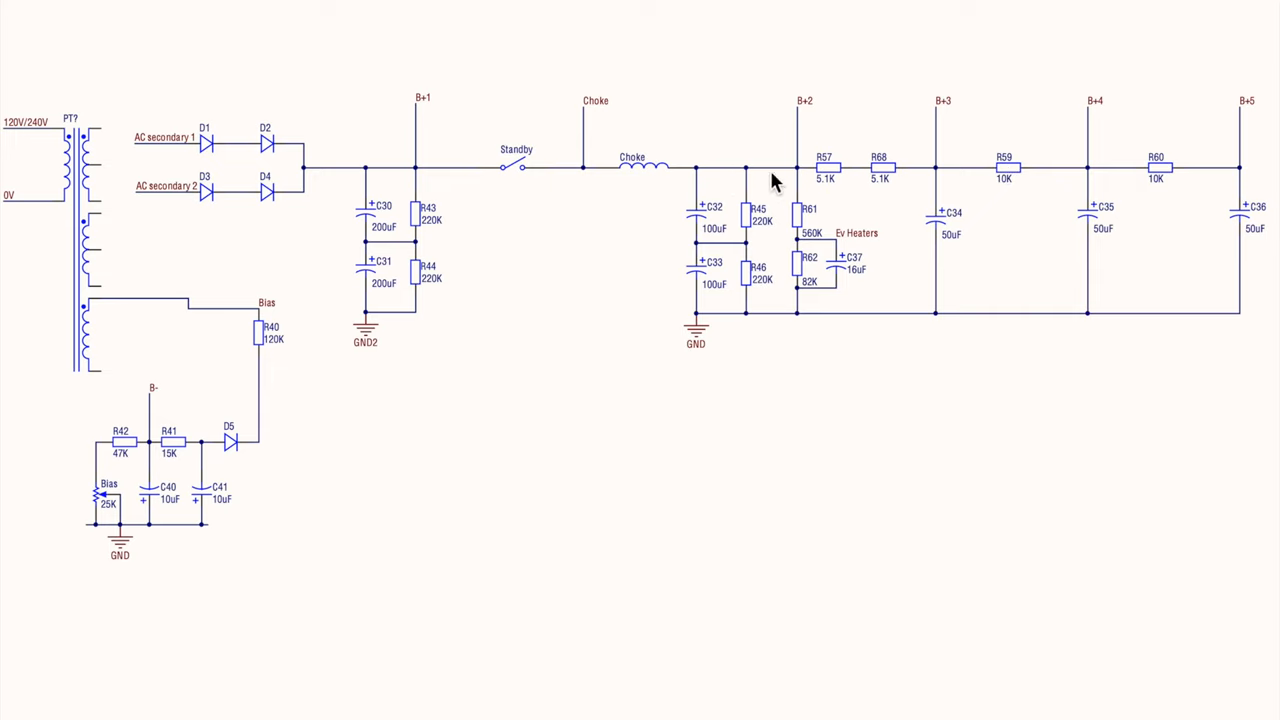
mouse_move(930, 184)
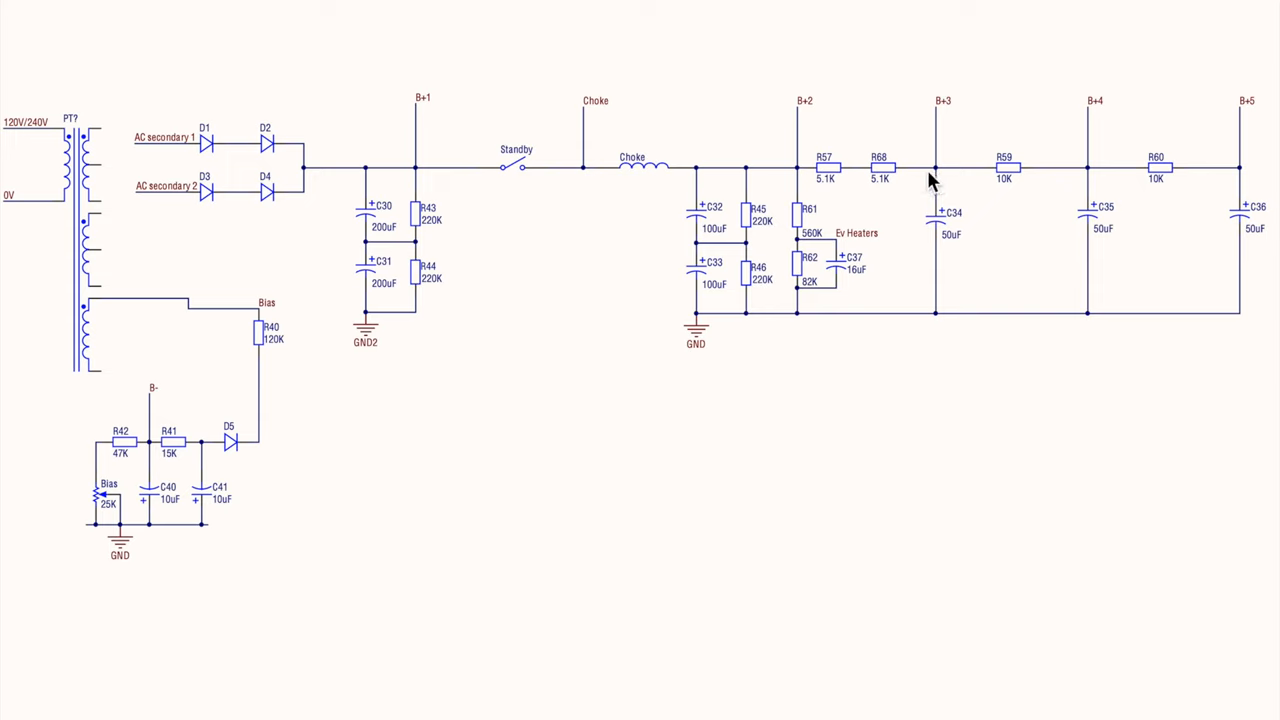
mouse_move(388, 172)
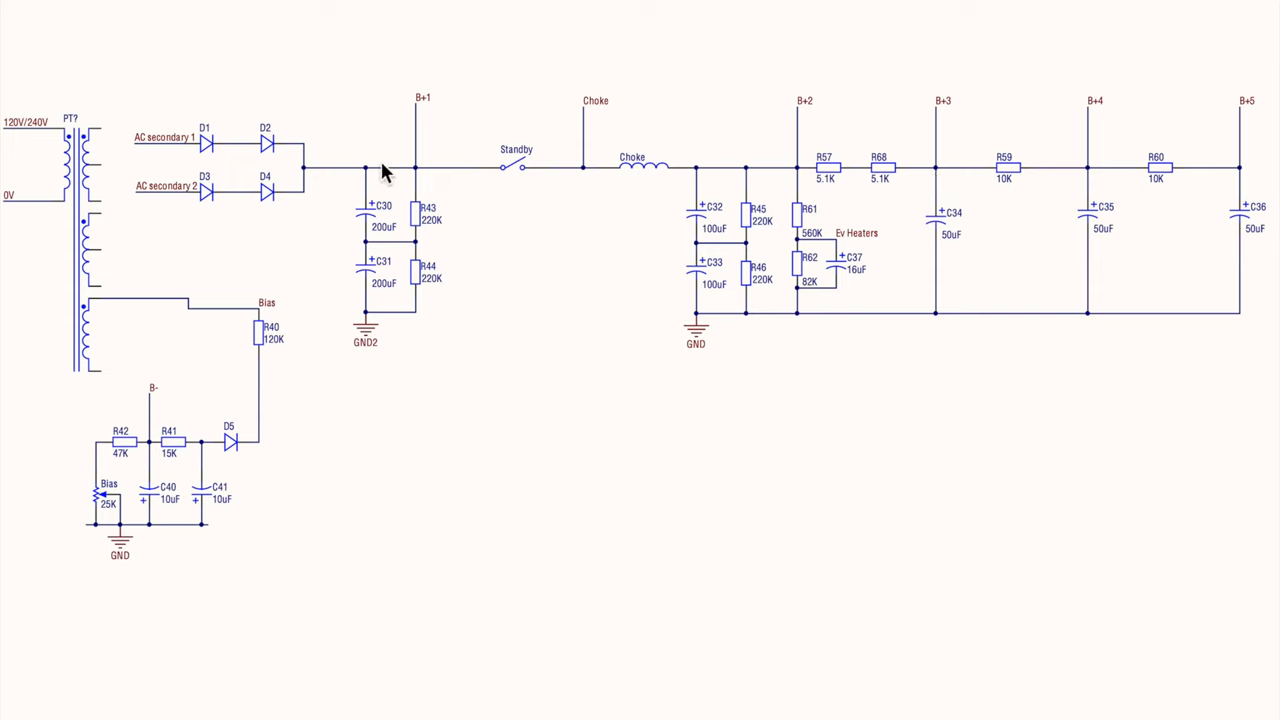
mouse_move(328, 178)
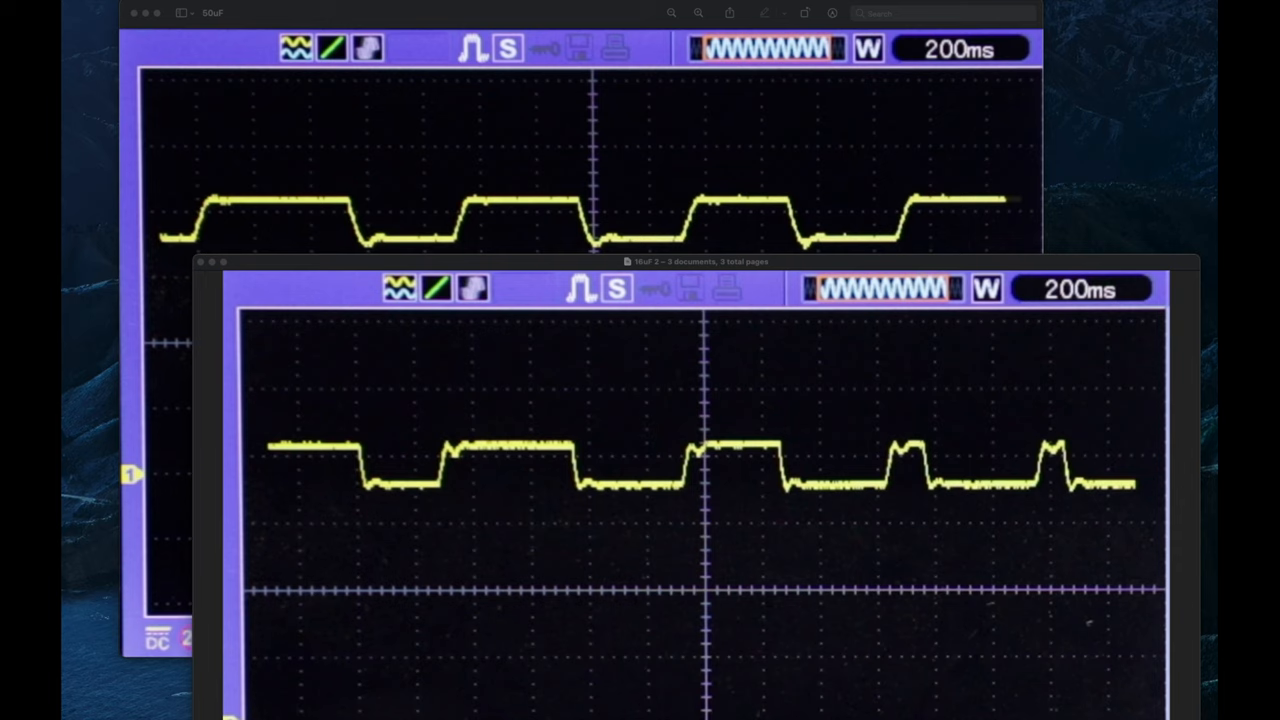
mouse_move(778, 198)
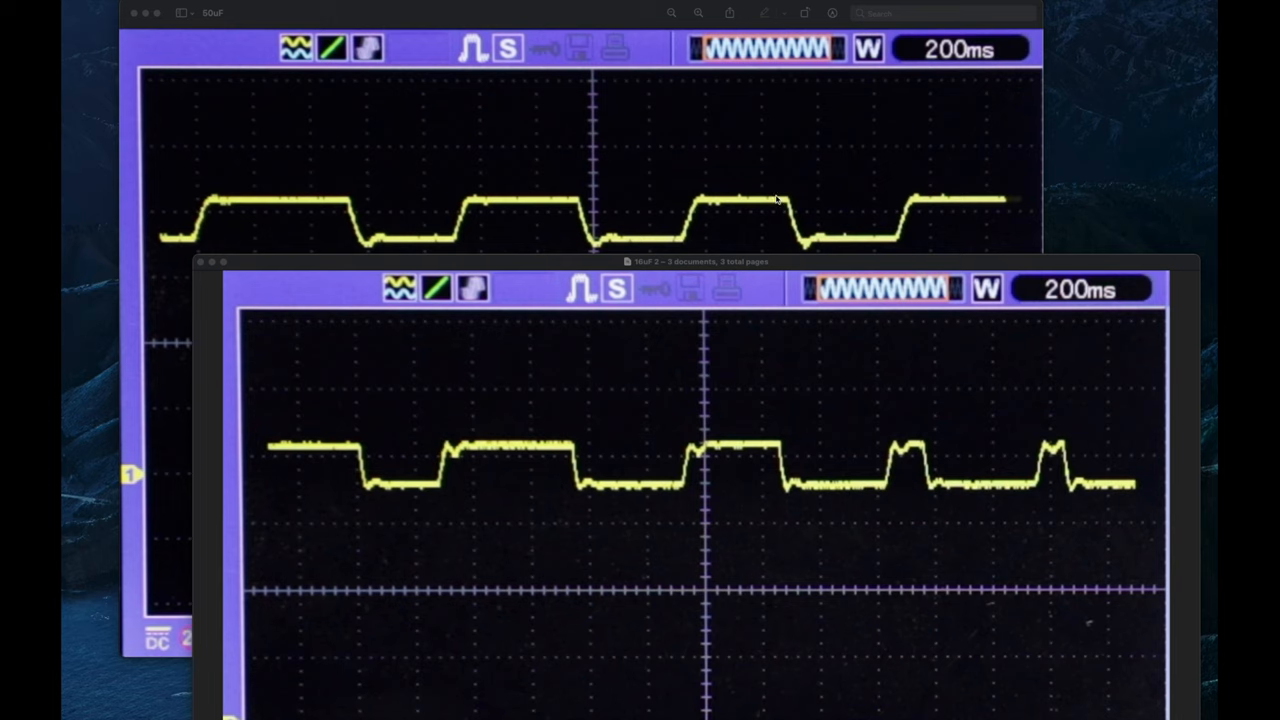
mouse_move(168, 224)
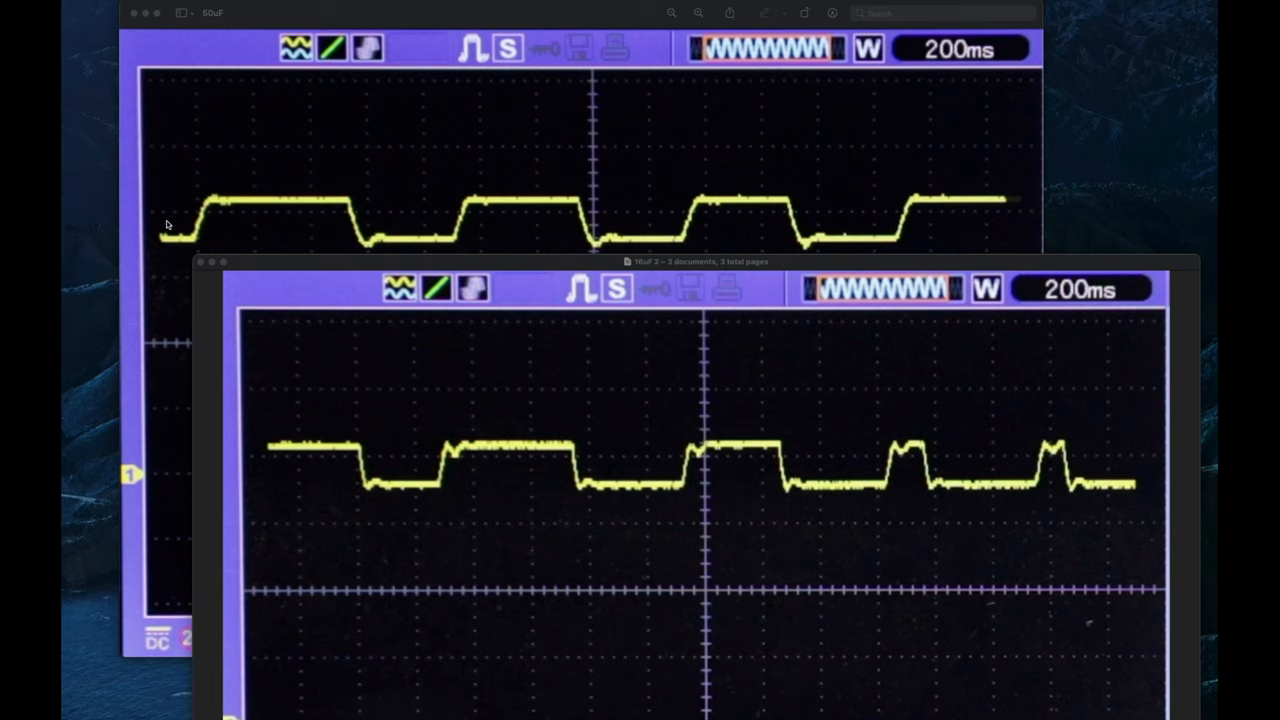
mouse_move(358, 216)
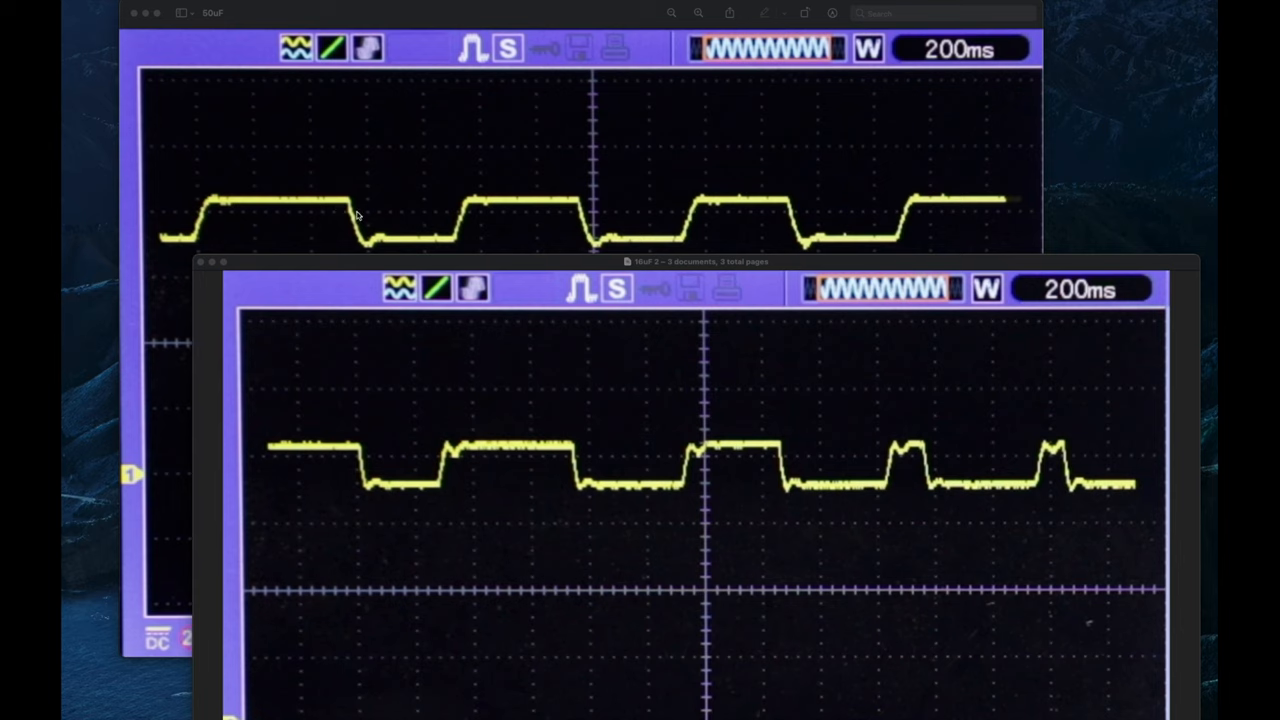
mouse_move(588, 242)
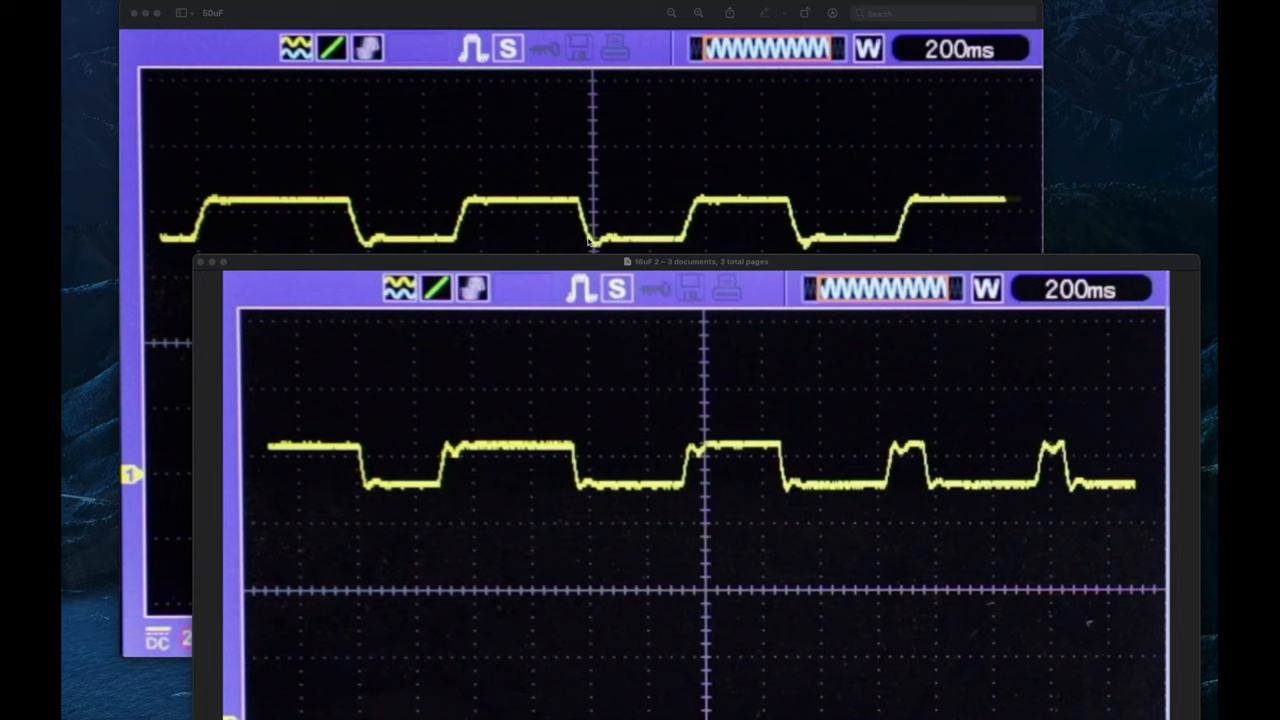
mouse_move(814, 230)
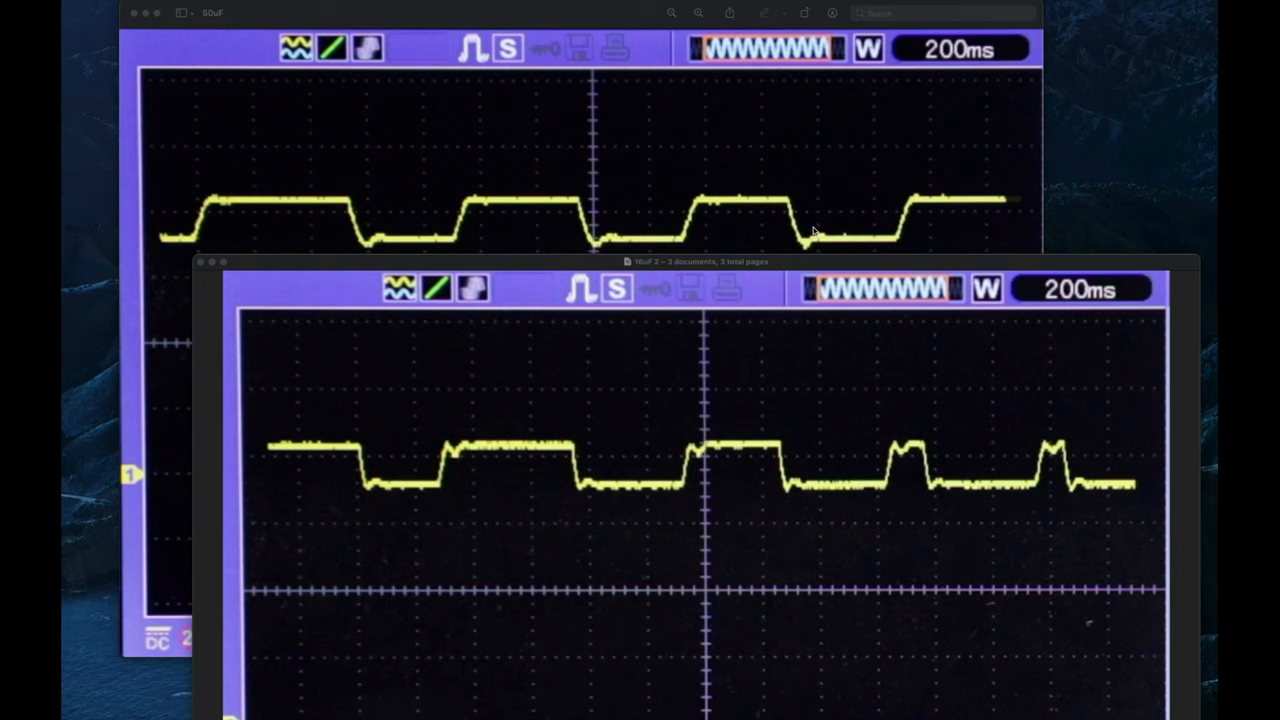
mouse_move(856, 212)
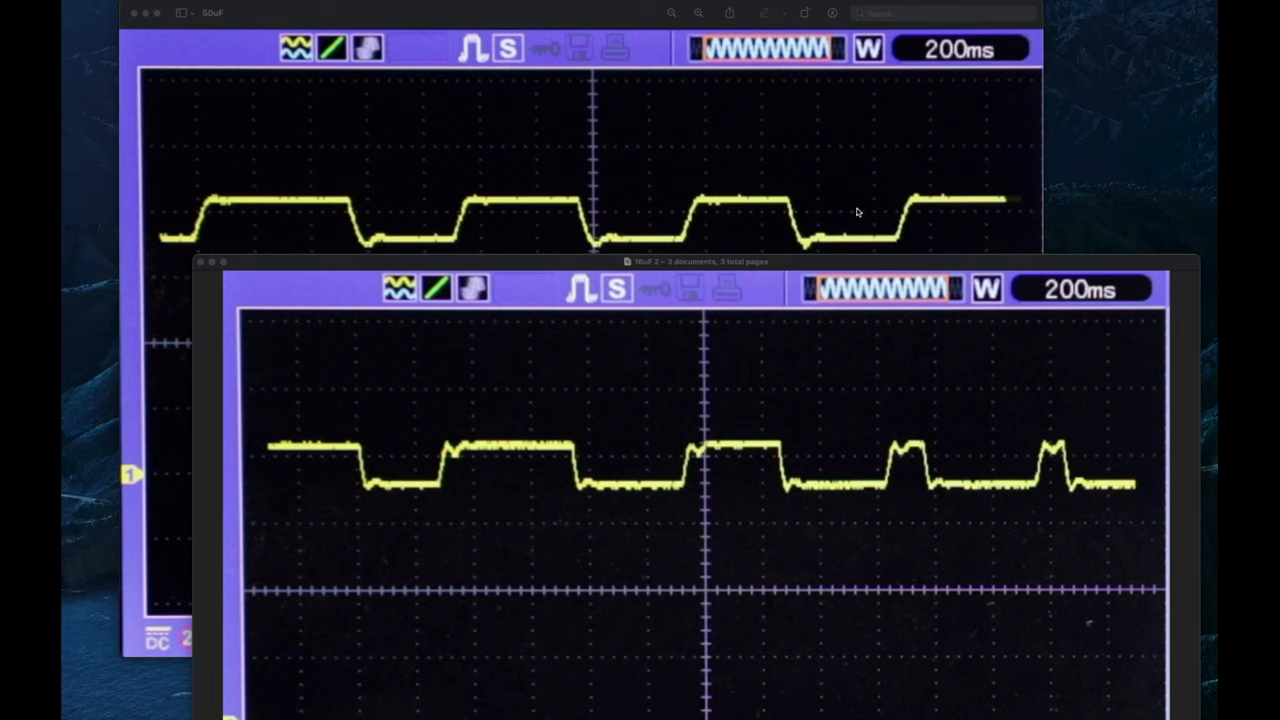
mouse_move(330, 206)
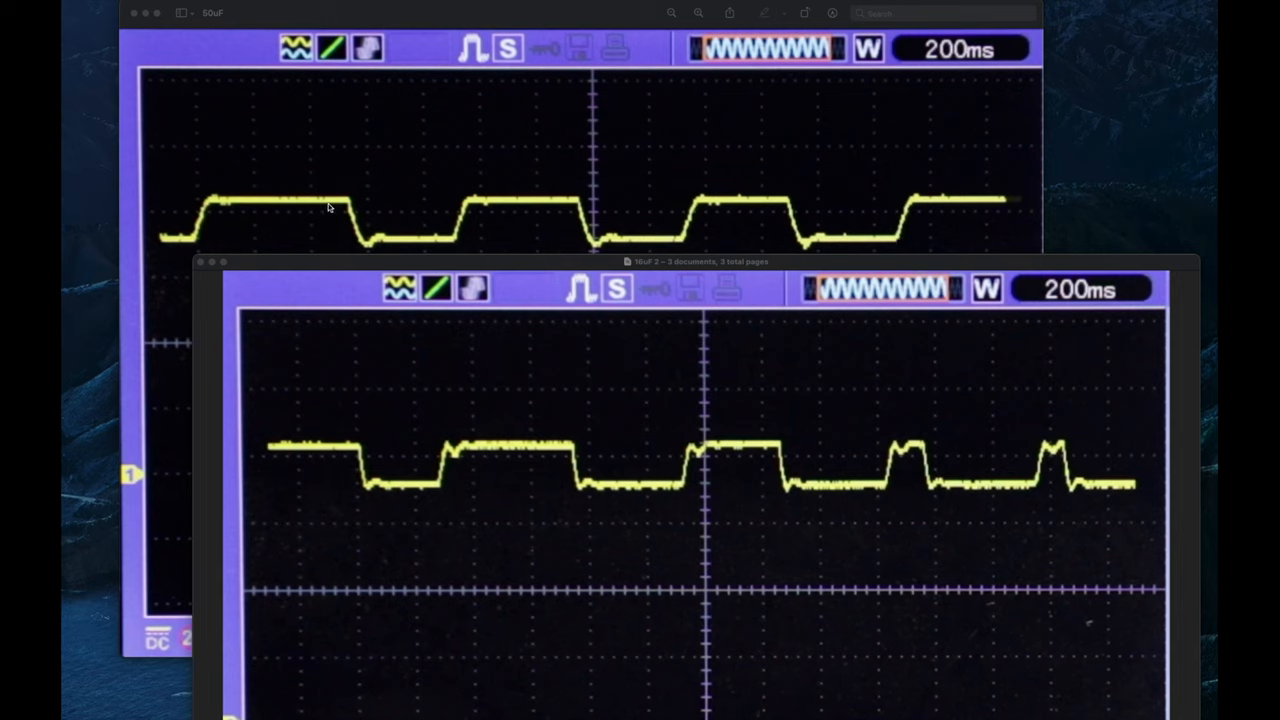
mouse_move(316, 204)
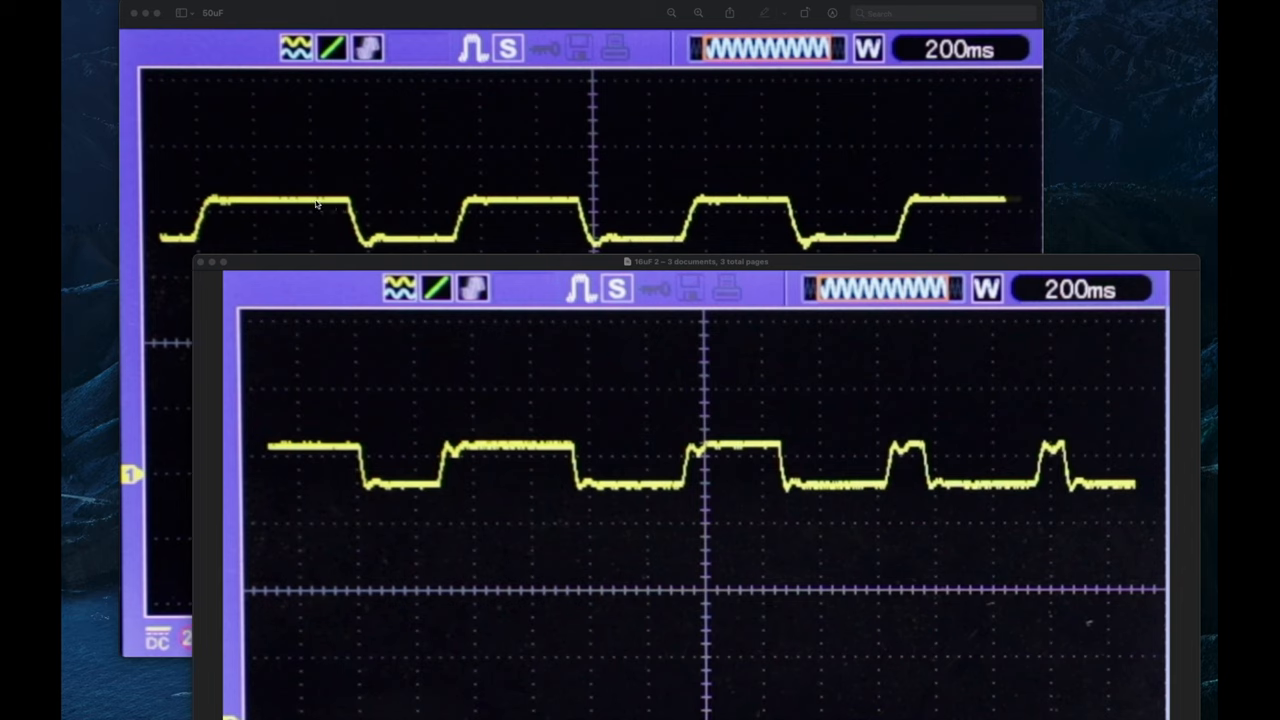
mouse_move(298, 444)
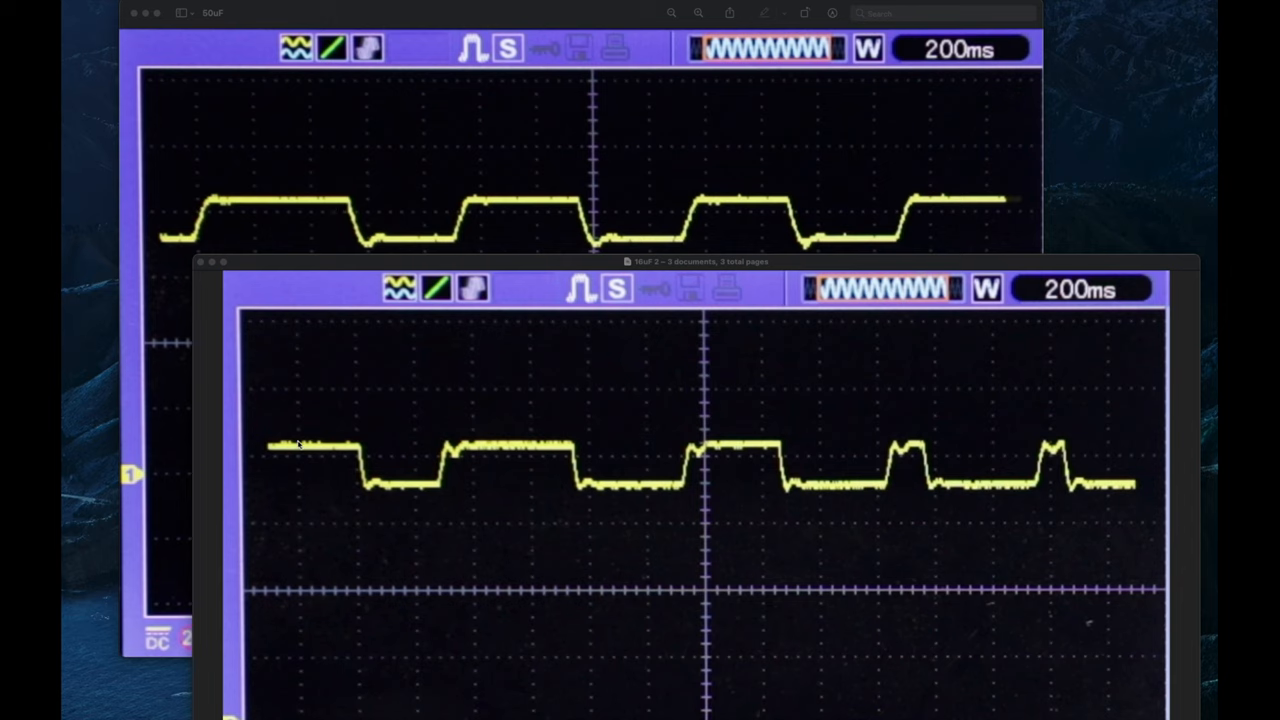
mouse_move(560, 456)
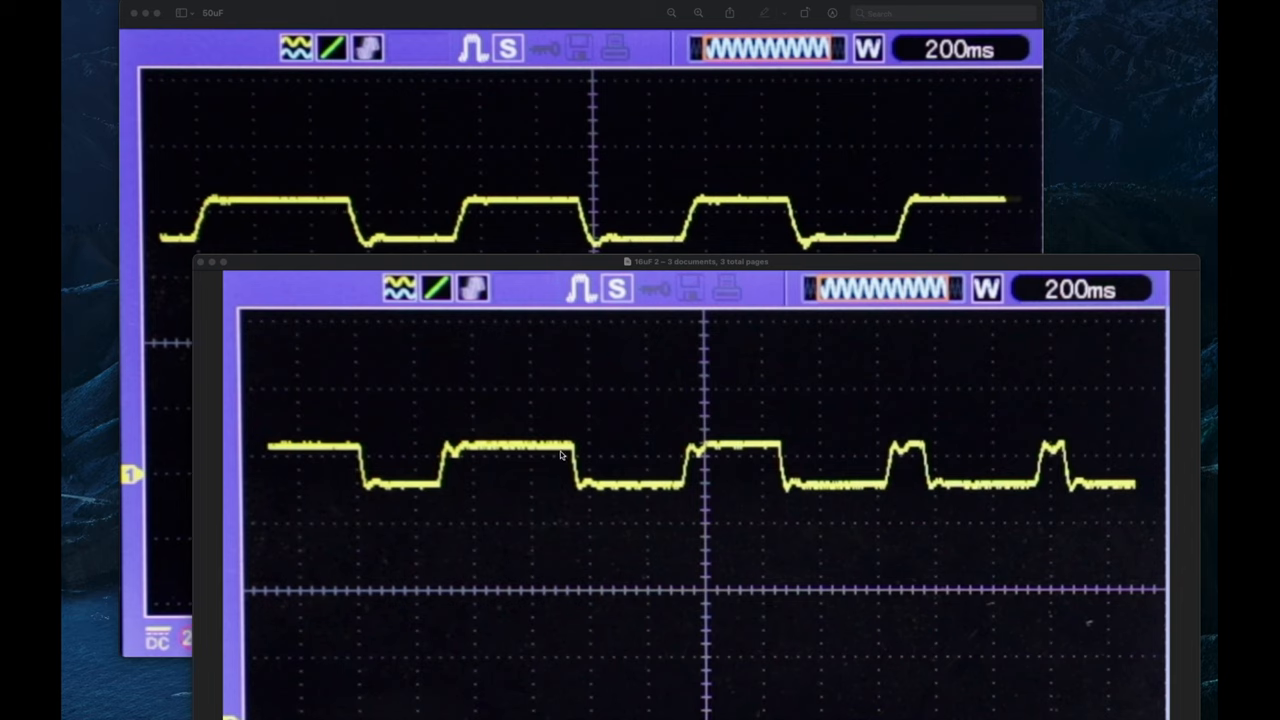
mouse_move(564, 452)
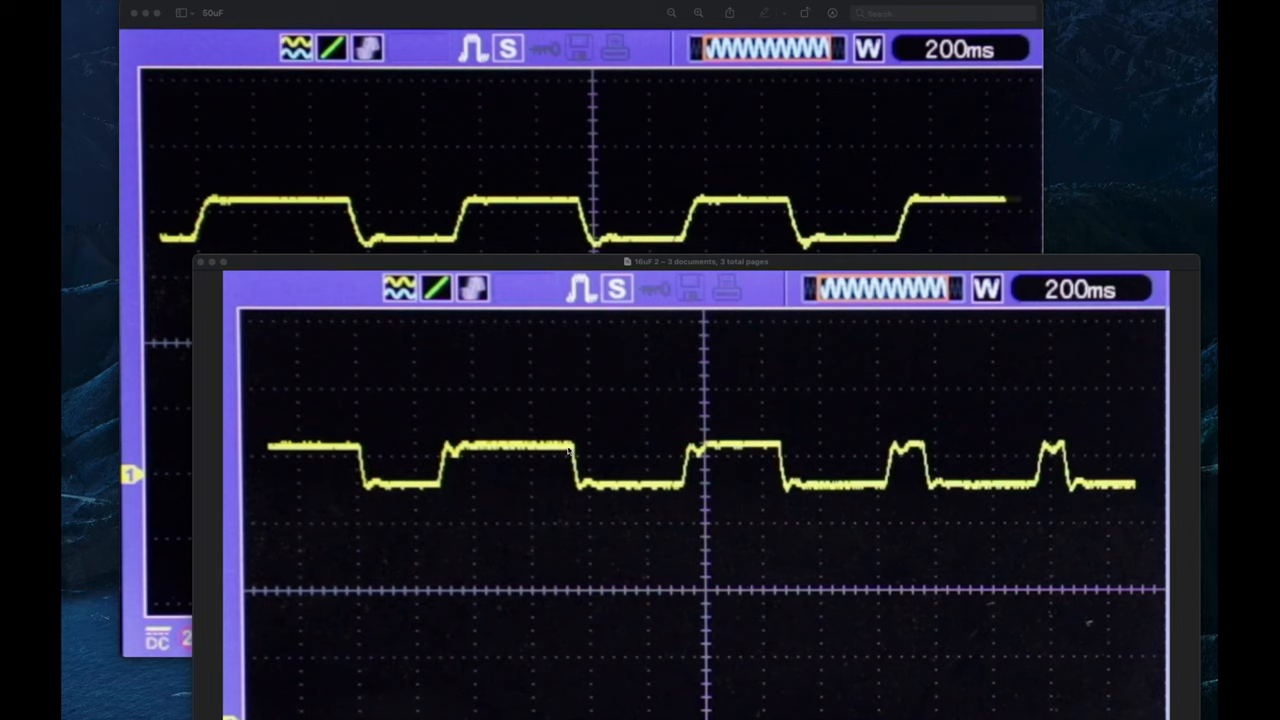
mouse_move(576, 412)
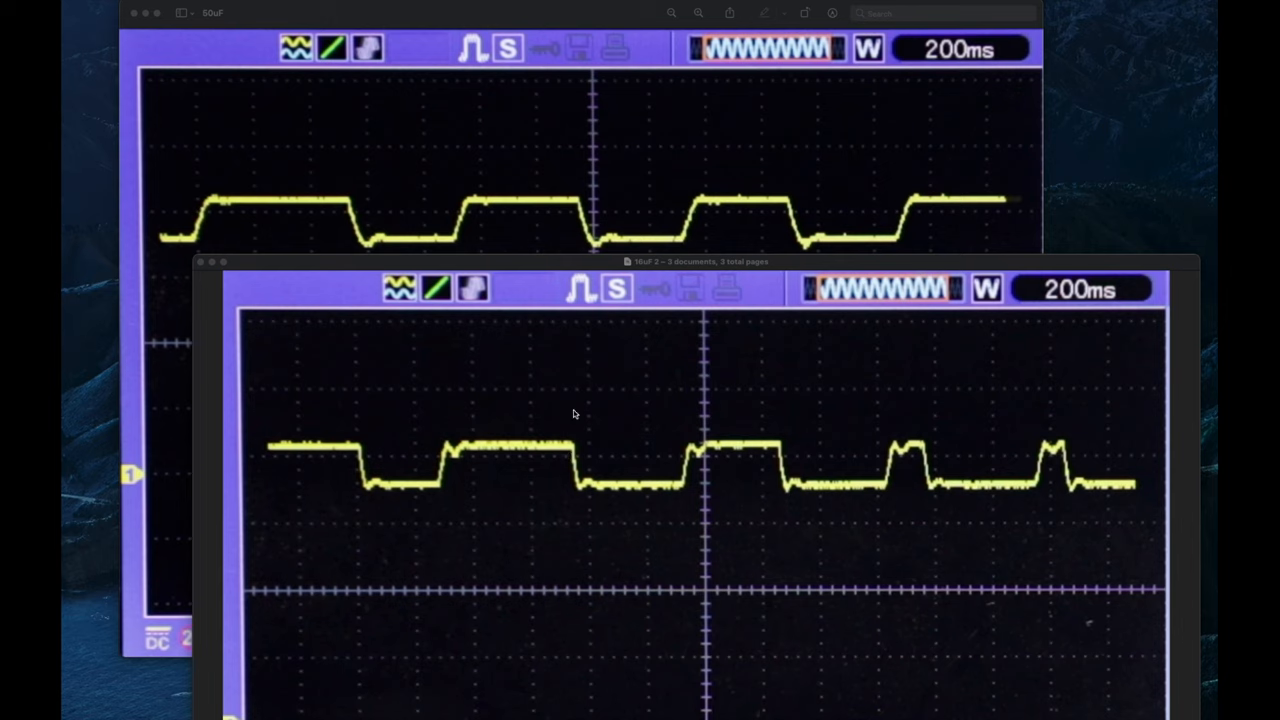
mouse_move(488, 204)
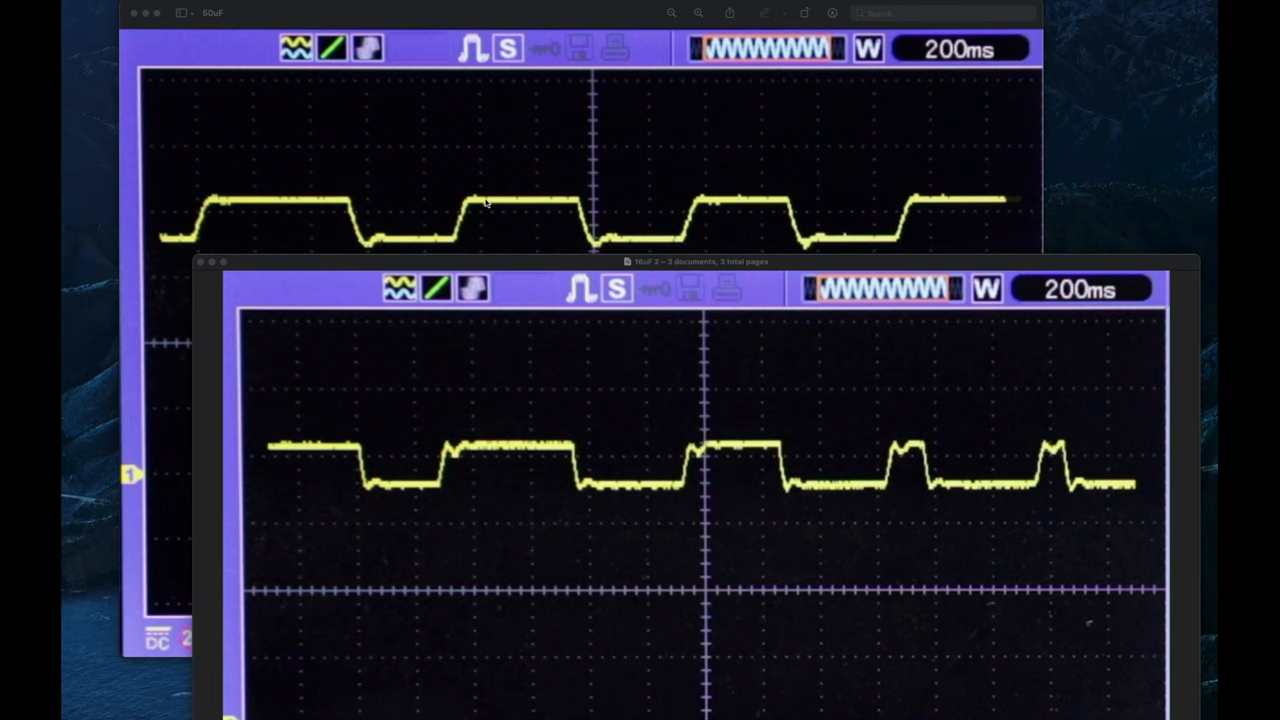
mouse_move(532, 204)
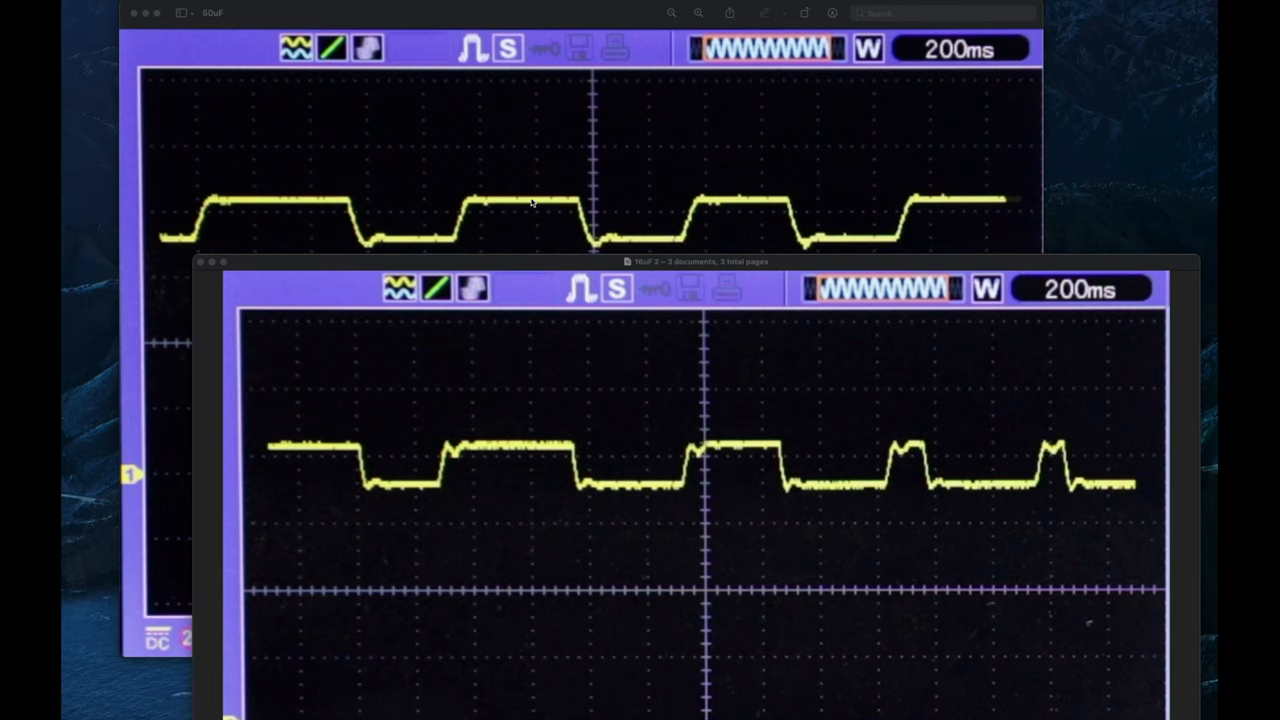
mouse_move(578, 204)
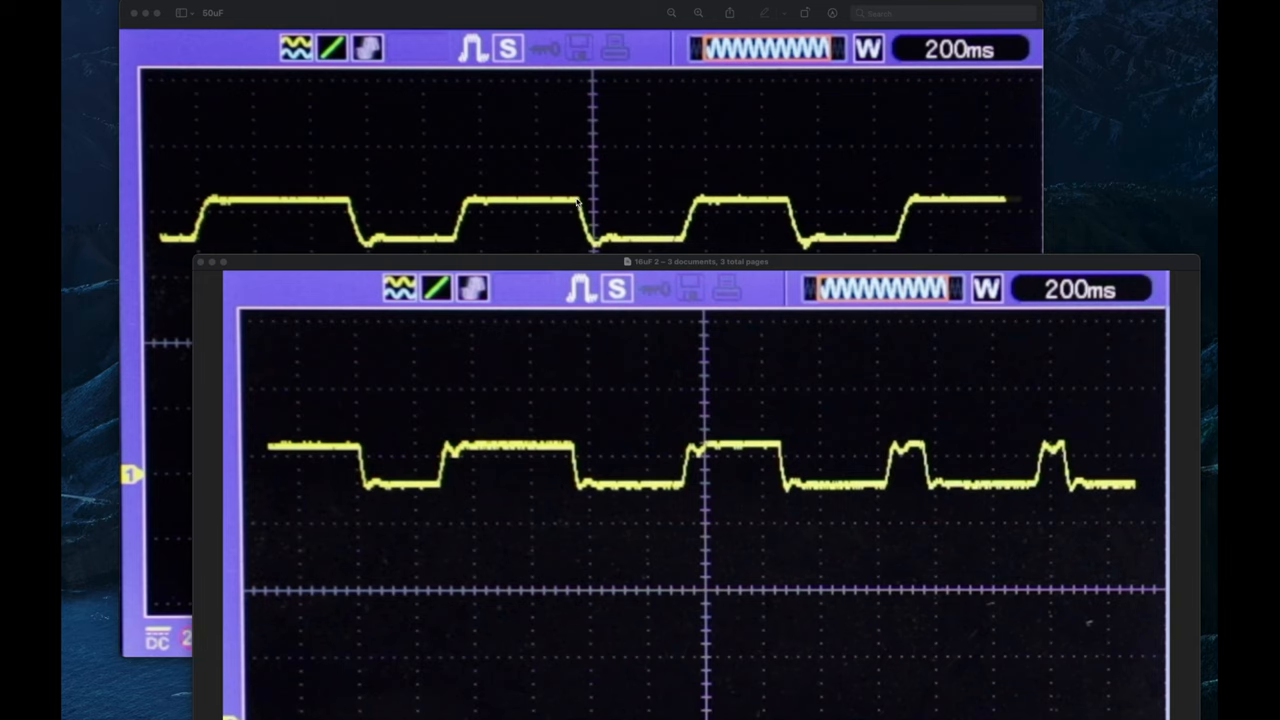
mouse_move(596, 256)
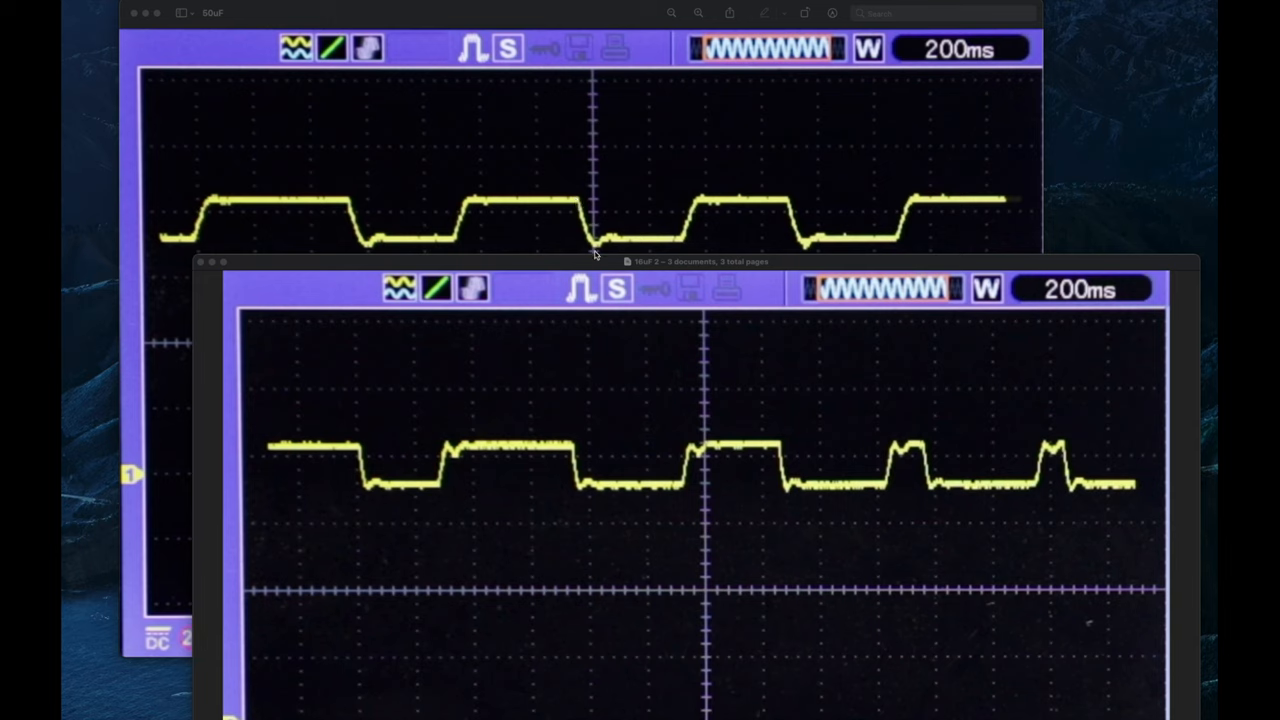
mouse_move(312, 114)
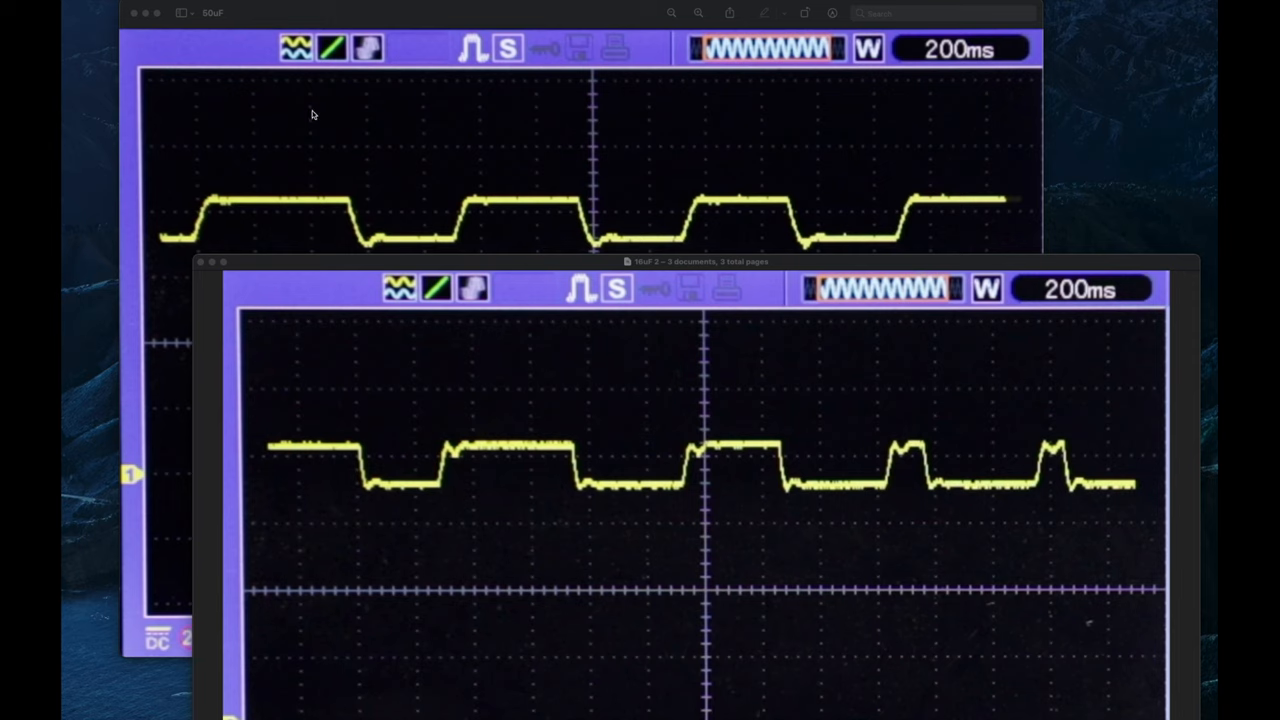
mouse_move(500, 204)
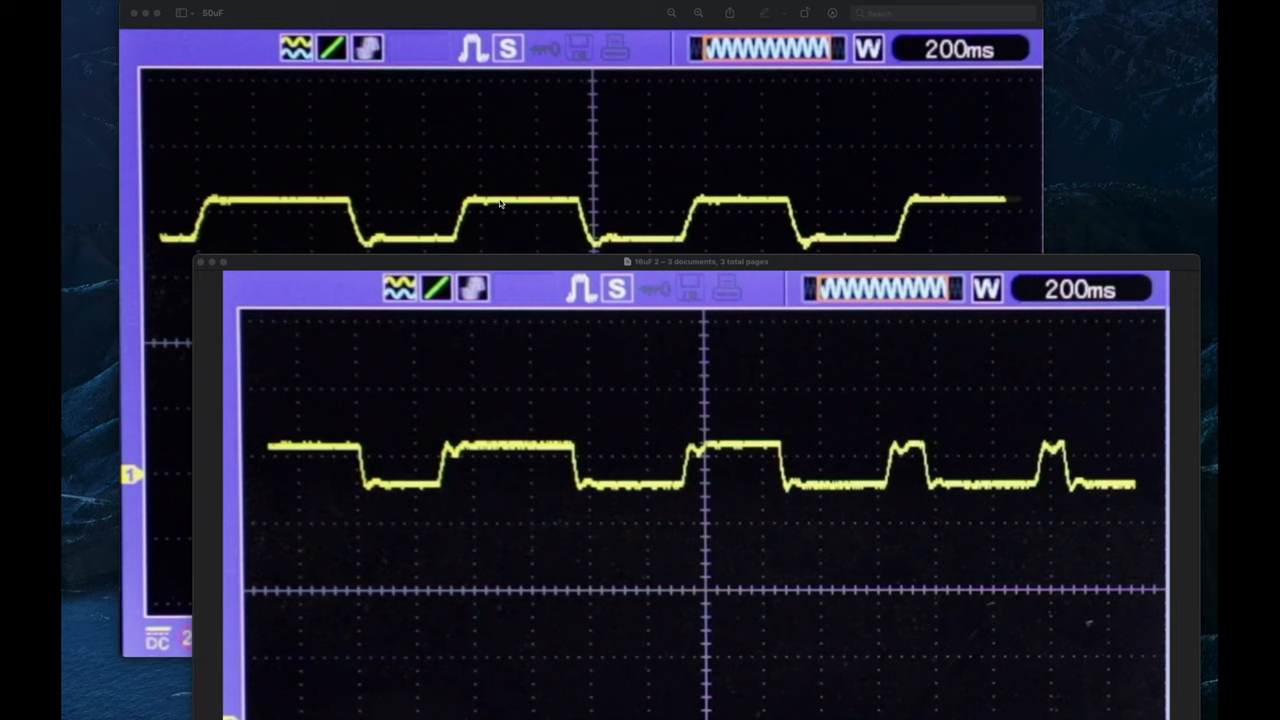
mouse_move(640, 206)
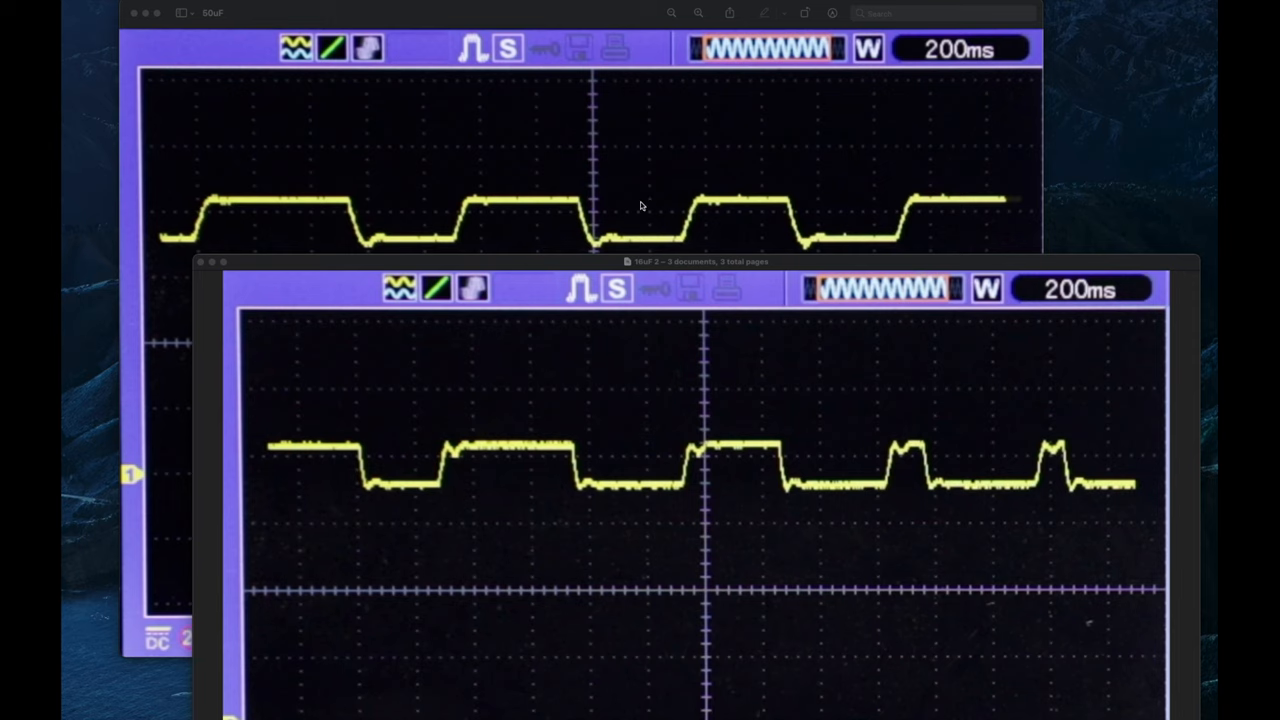
mouse_move(568, 204)
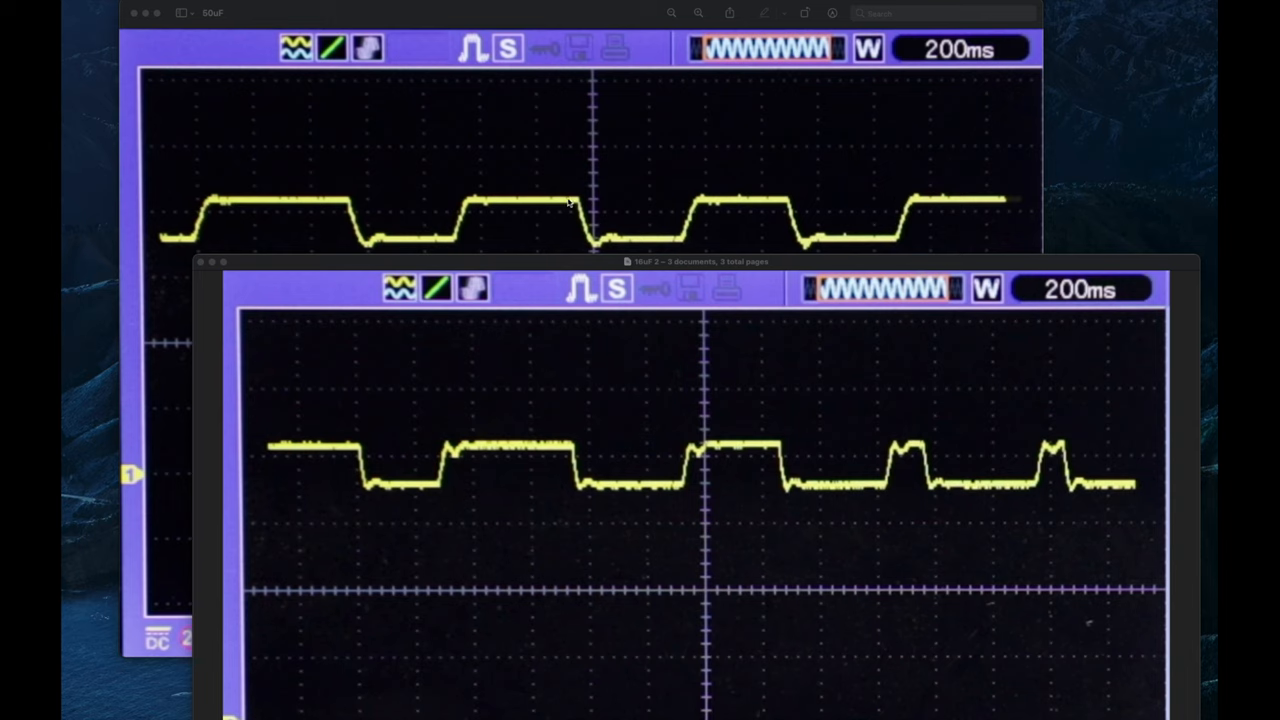
mouse_move(592, 250)
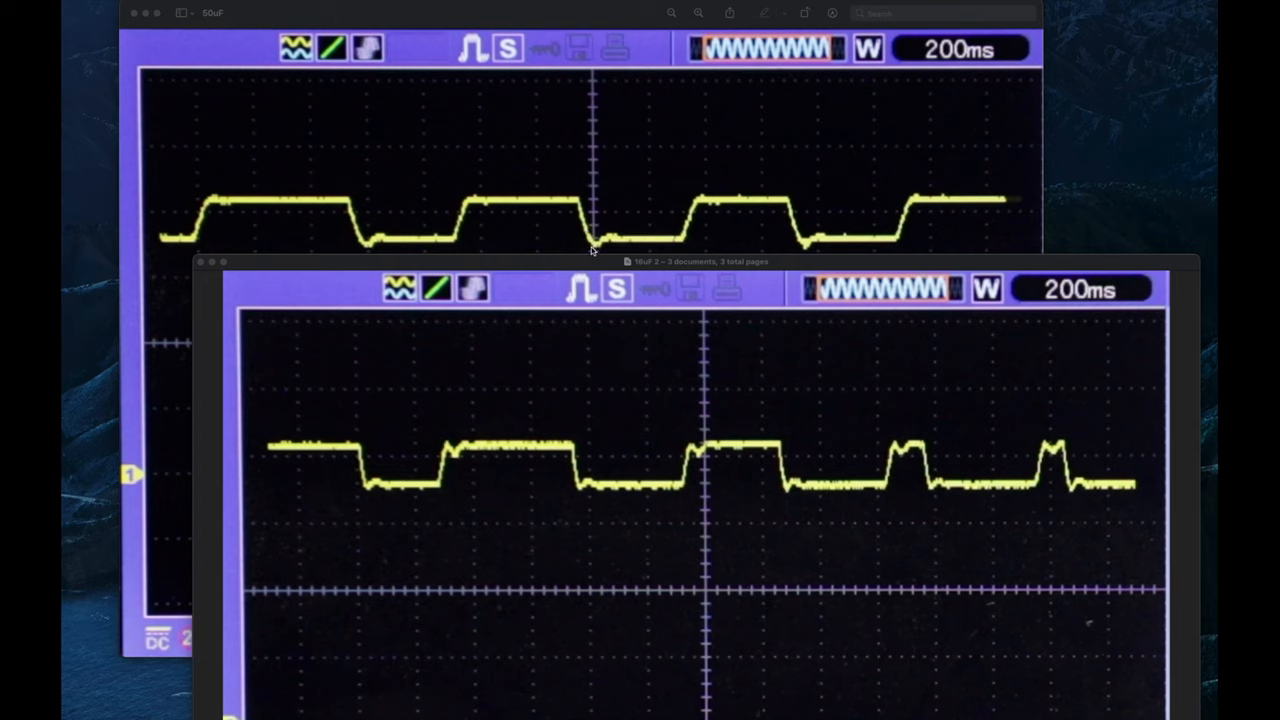
mouse_move(616, 244)
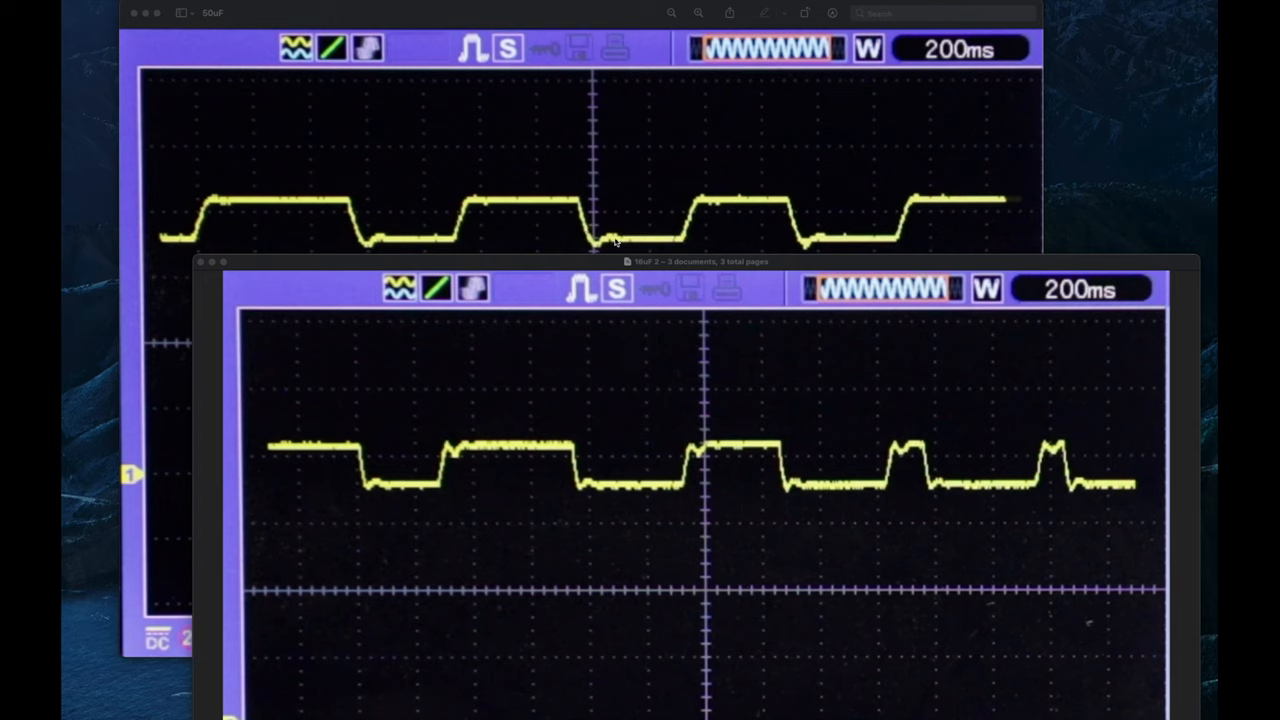
mouse_move(680, 240)
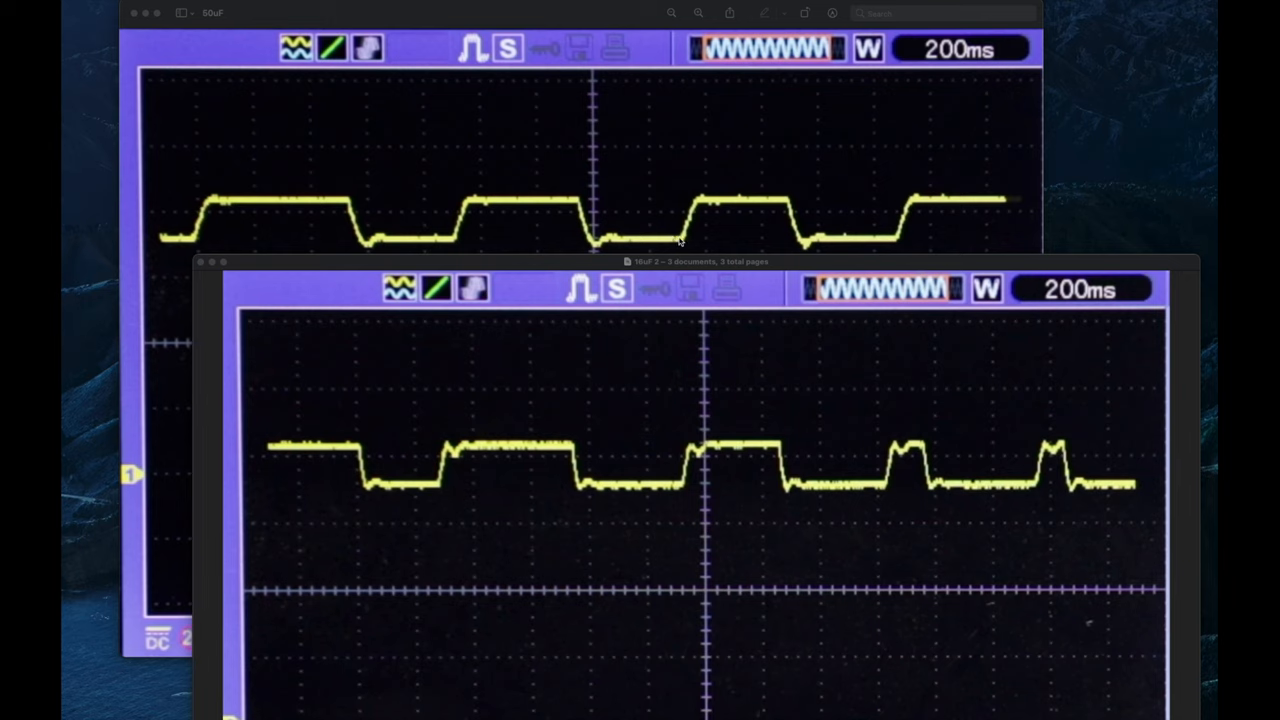
mouse_move(740, 198)
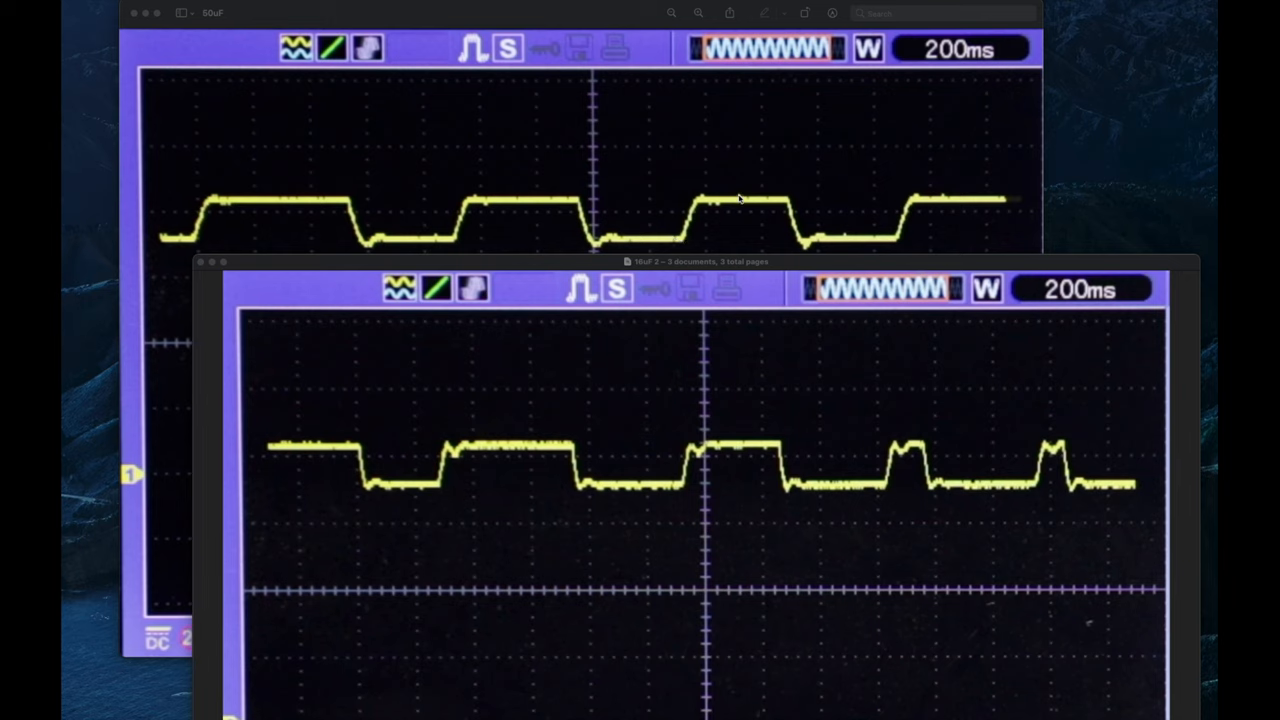
mouse_move(498, 396)
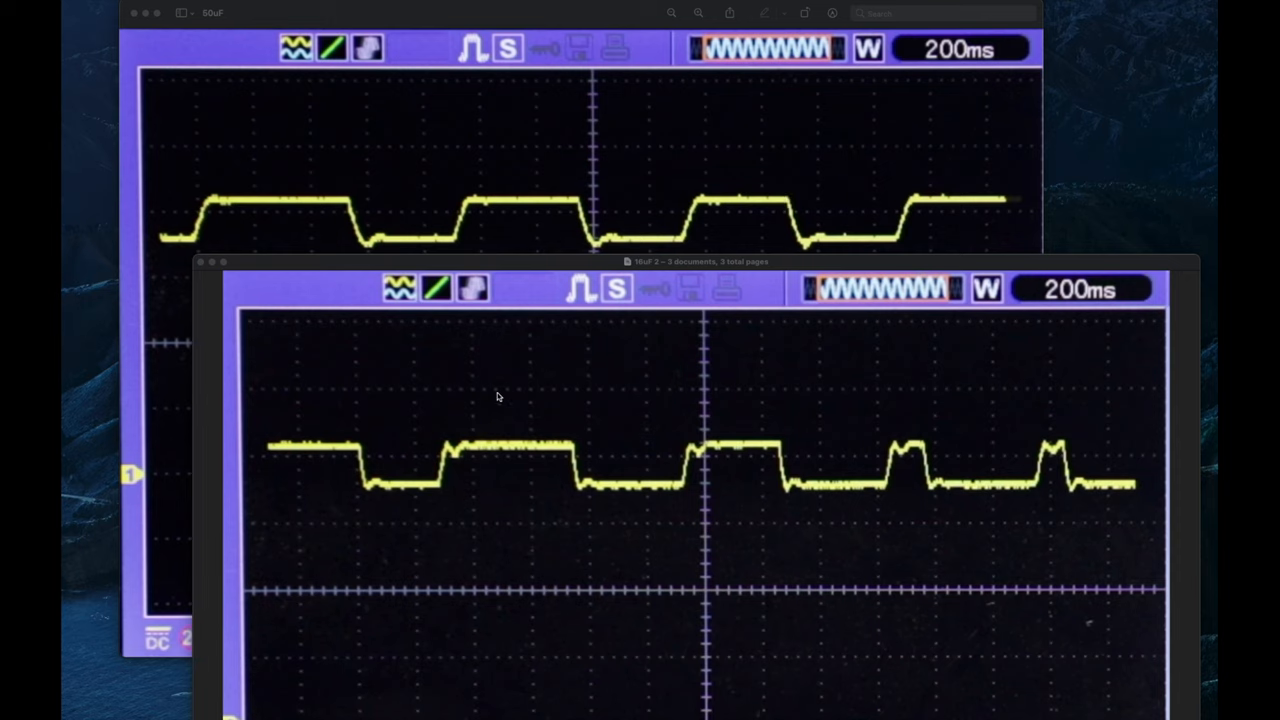
mouse_move(556, 452)
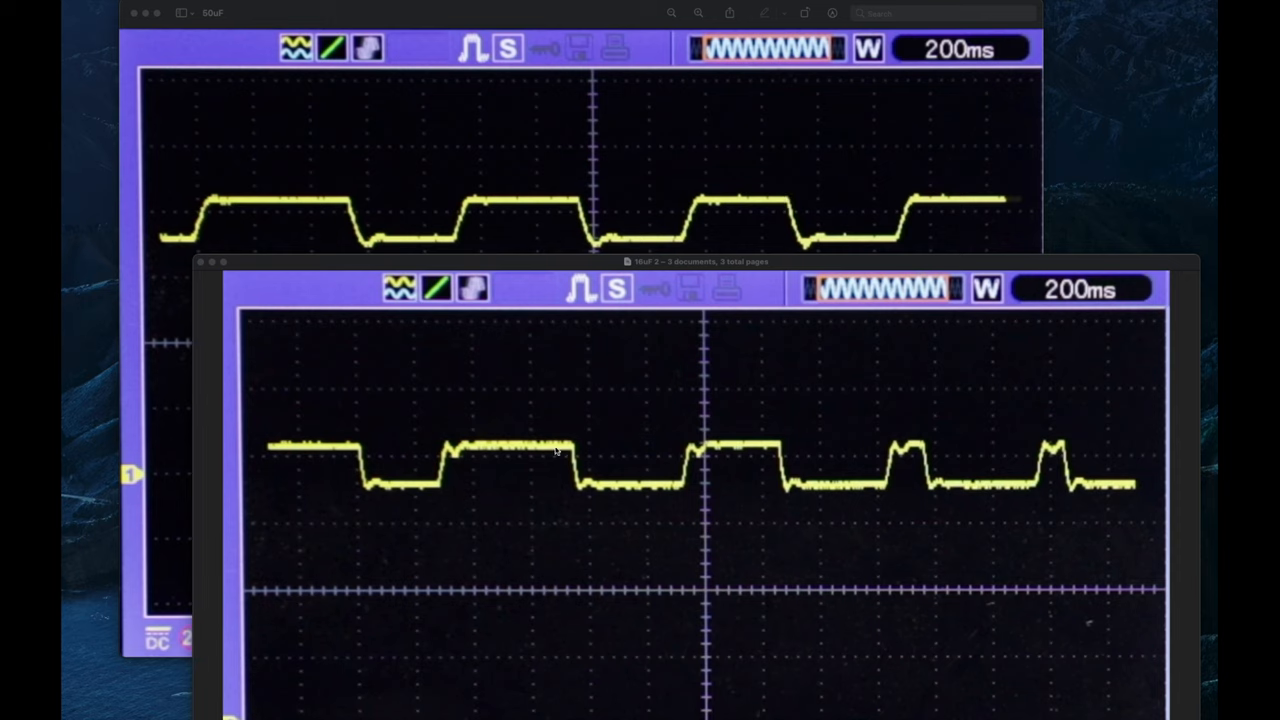
mouse_move(666, 498)
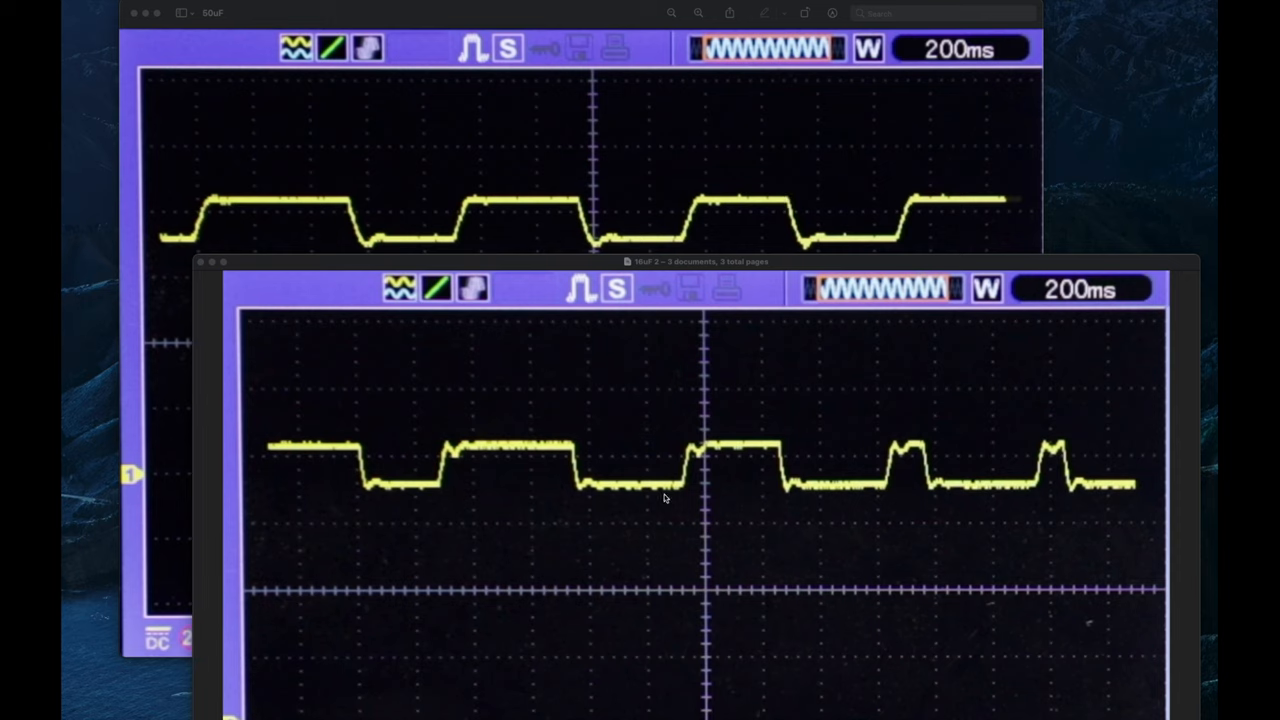
mouse_move(642, 472)
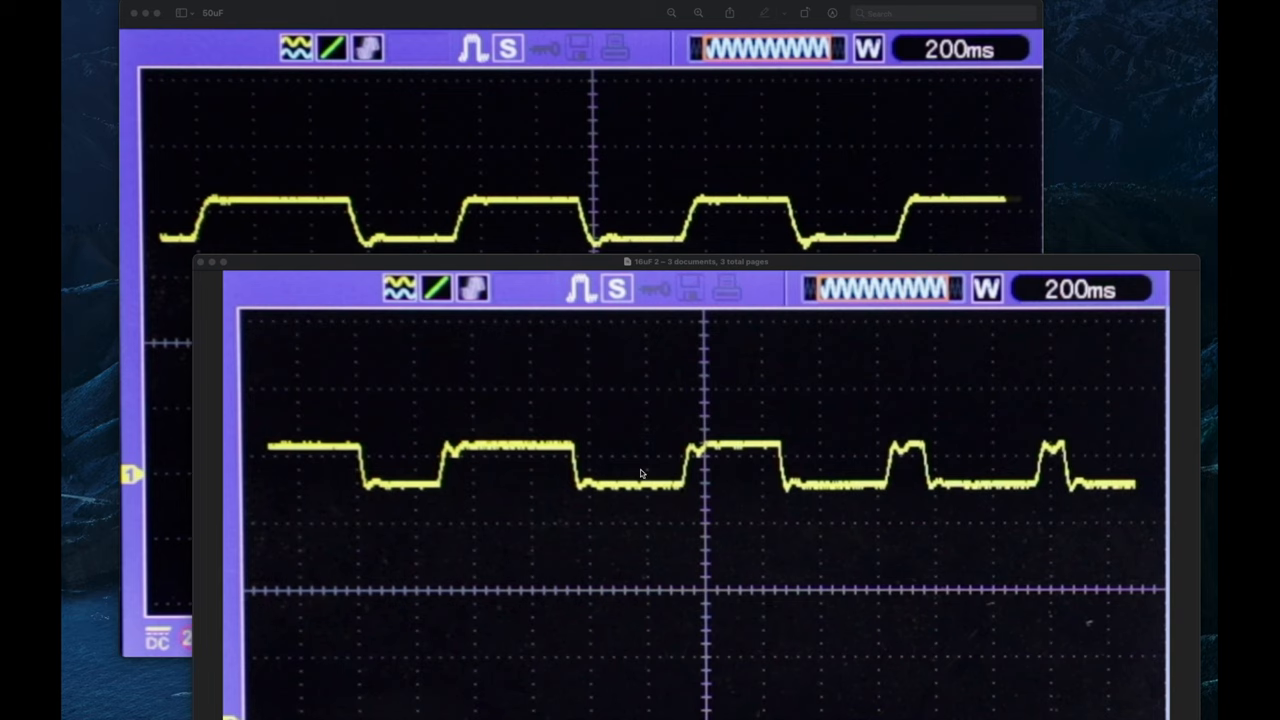
mouse_move(578, 206)
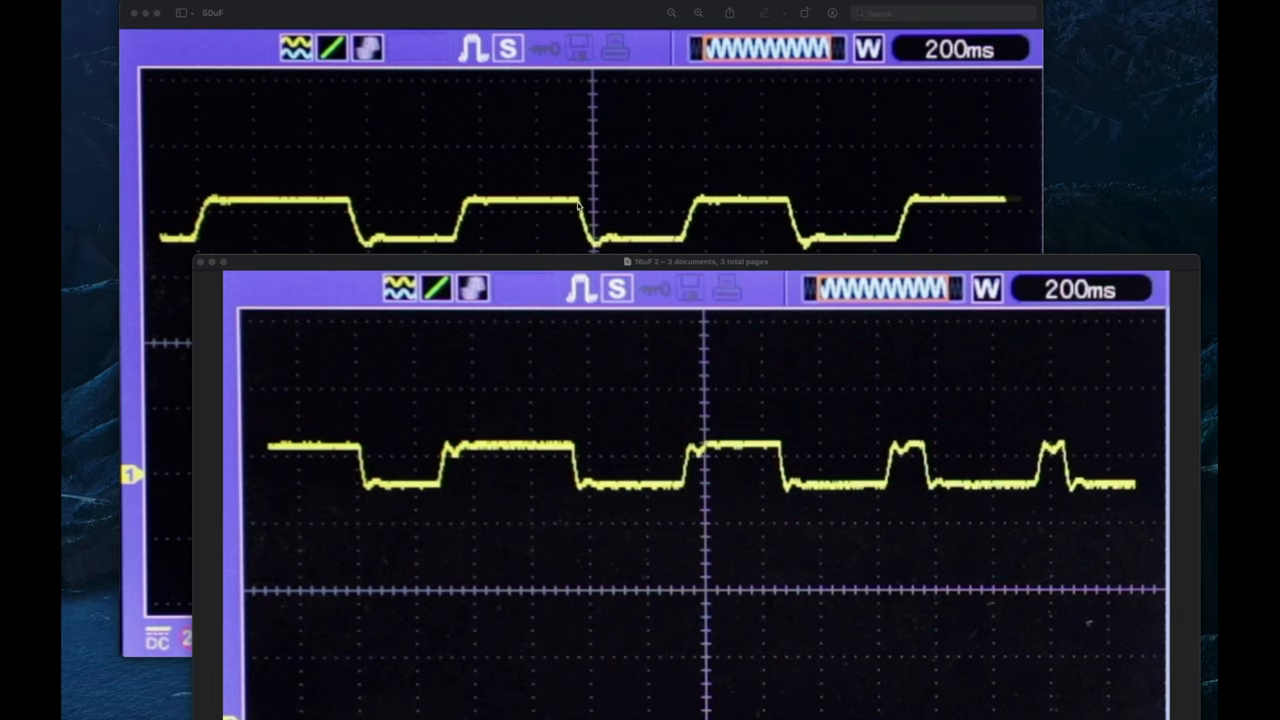
mouse_move(588, 236)
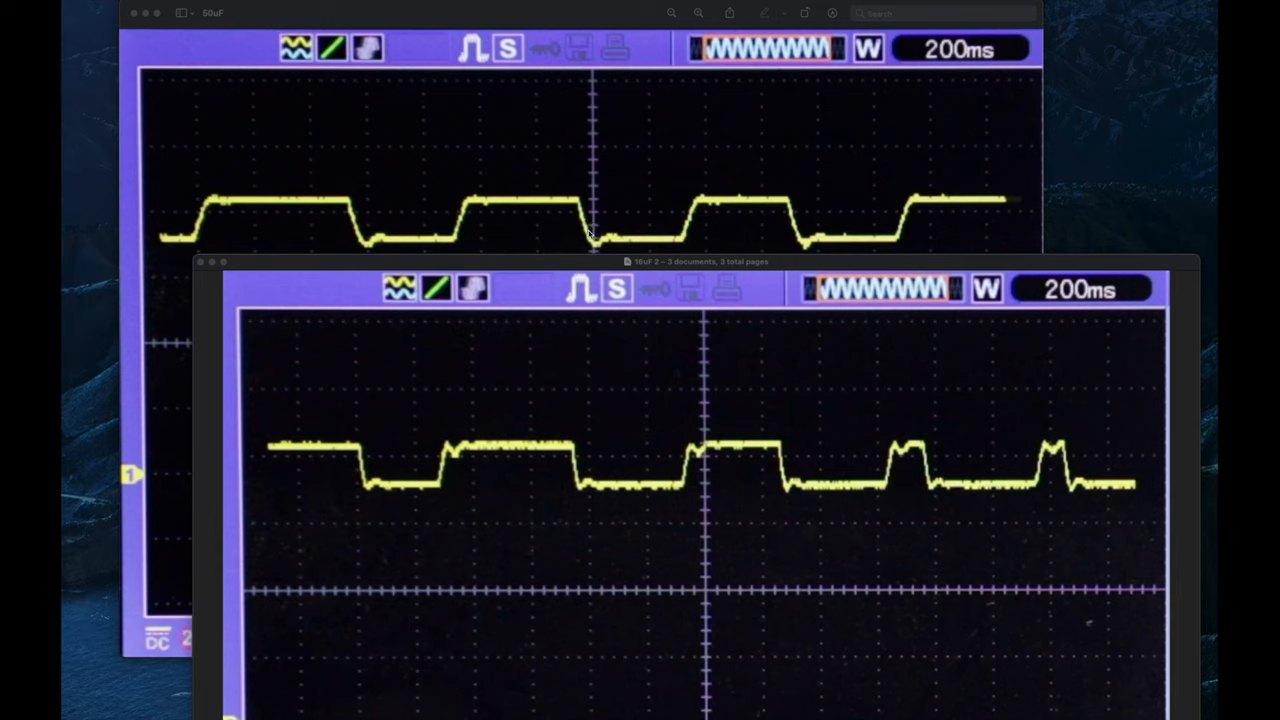
mouse_move(588, 222)
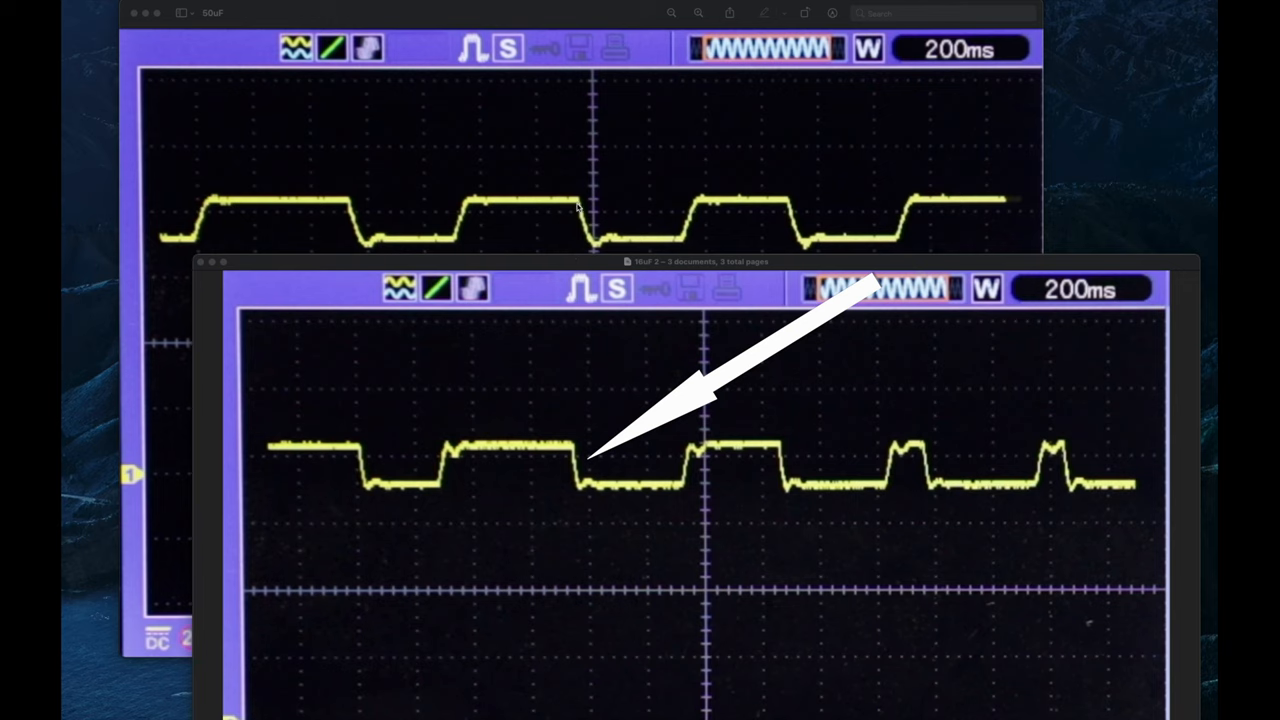
mouse_move(598, 248)
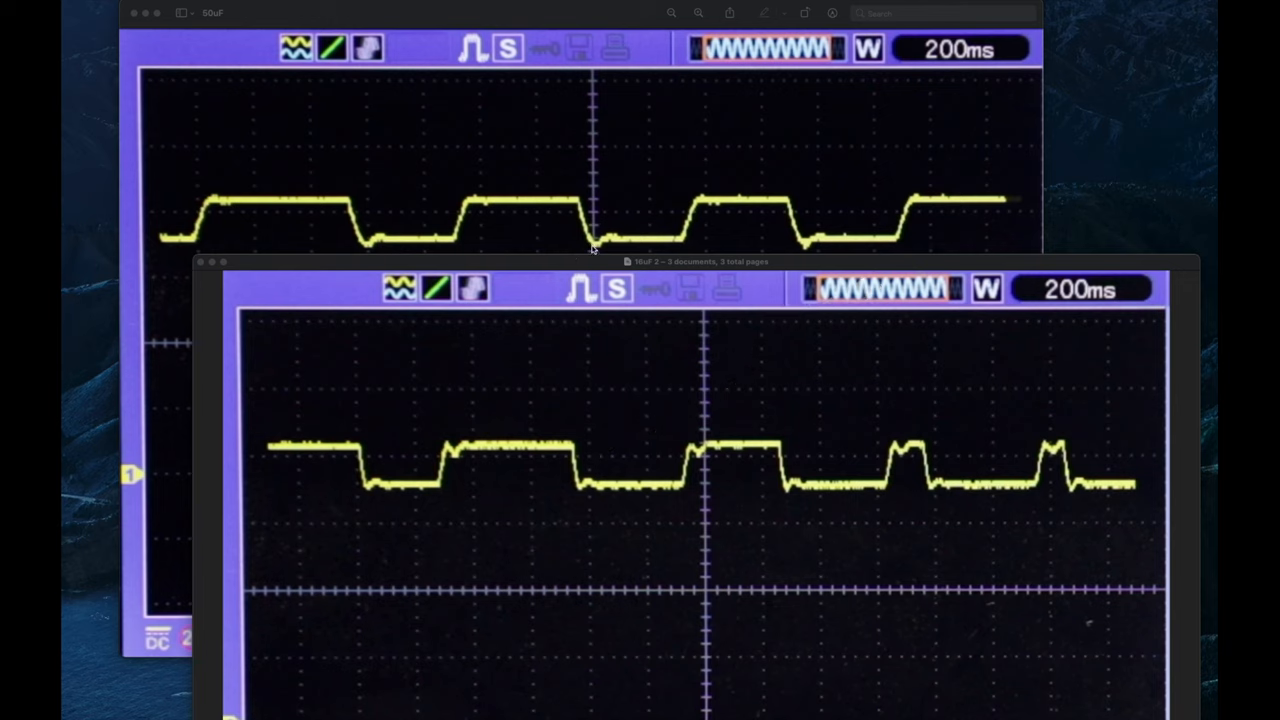
mouse_move(570, 206)
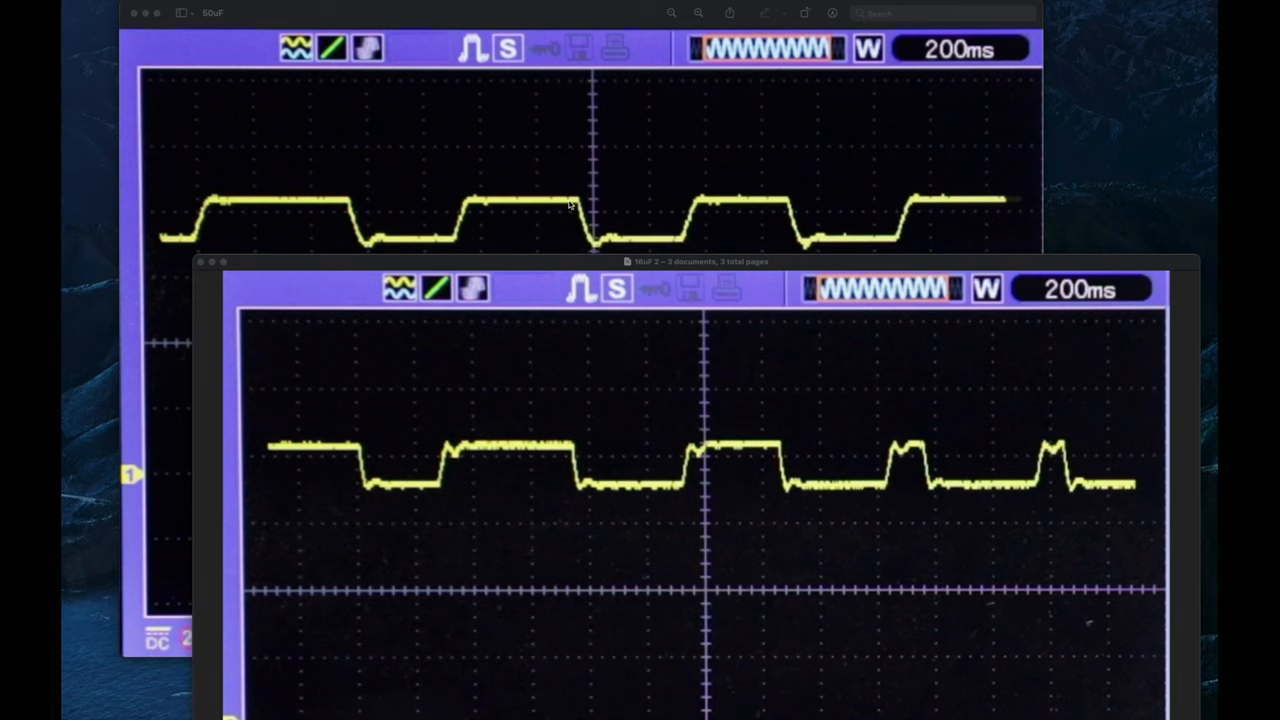
mouse_move(562, 204)
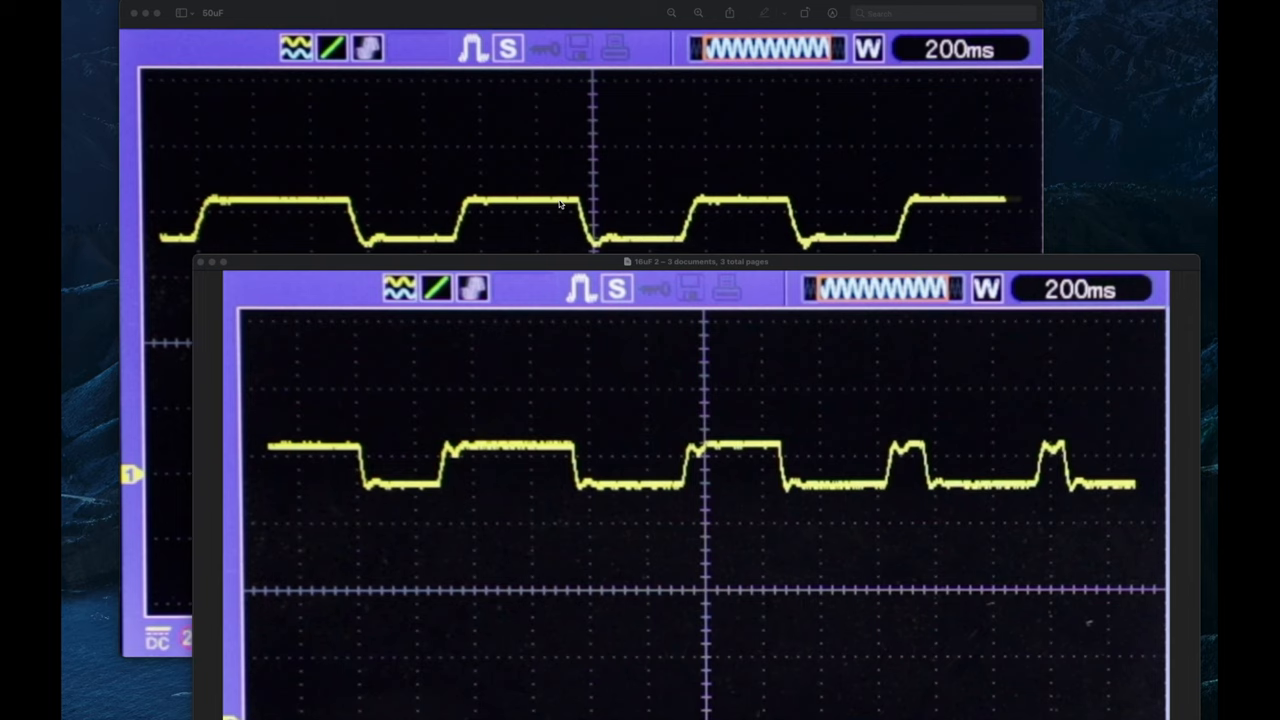
mouse_move(588, 204)
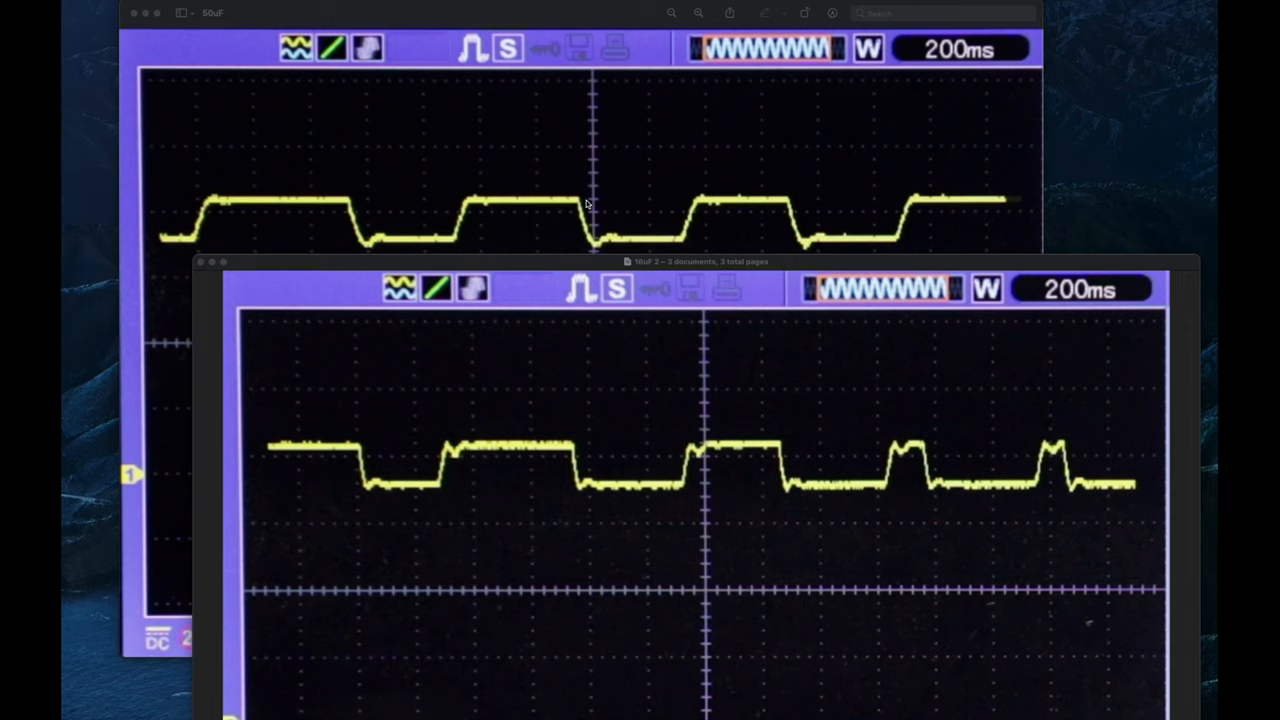
mouse_move(540, 456)
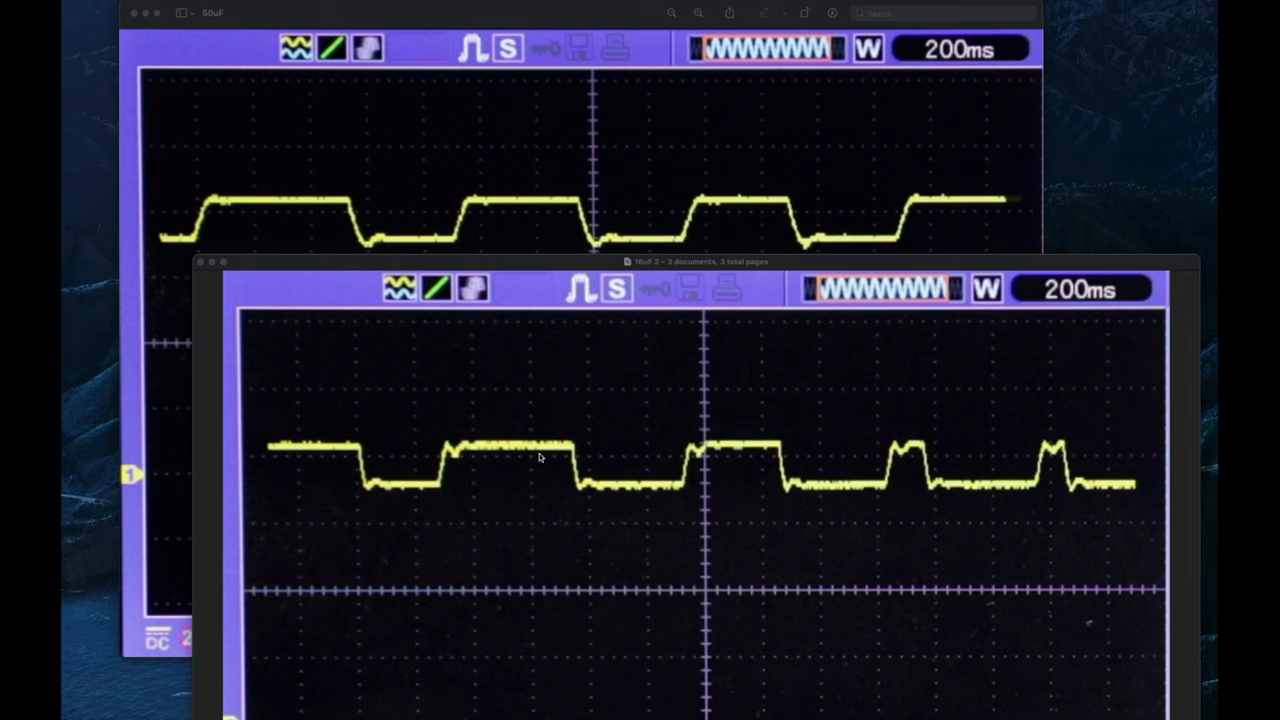
mouse_move(570, 448)
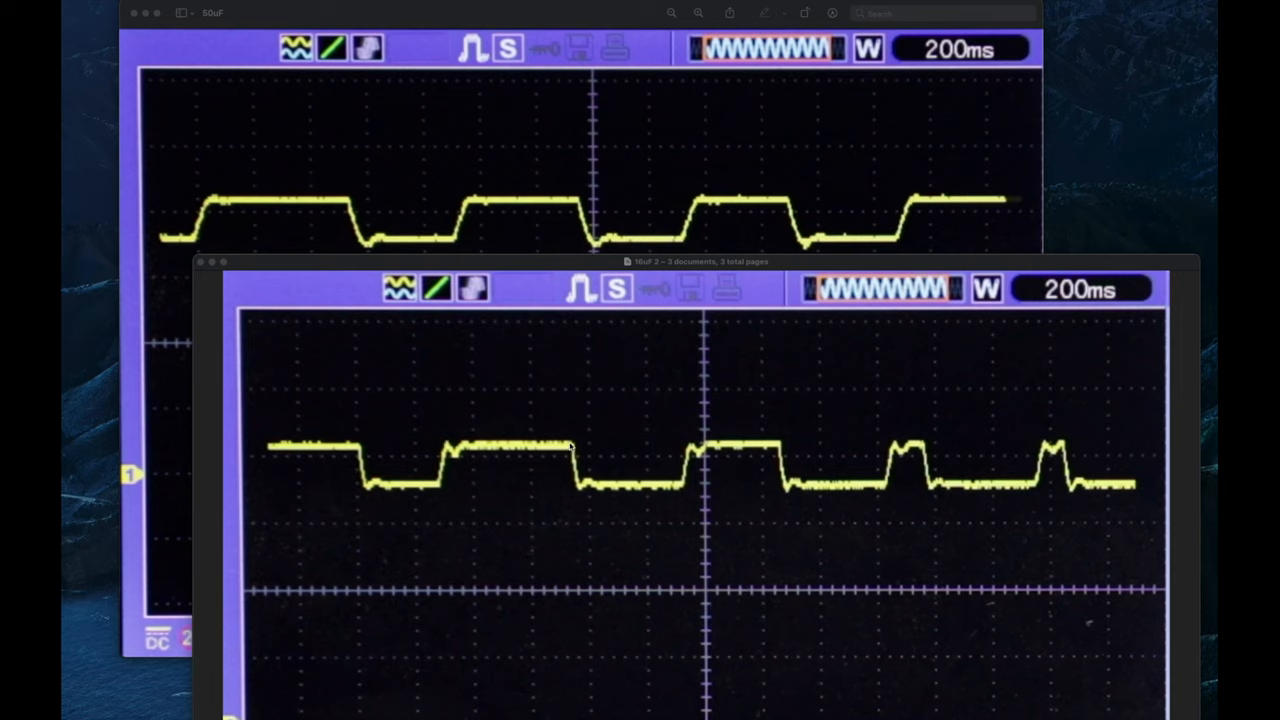
mouse_move(584, 448)
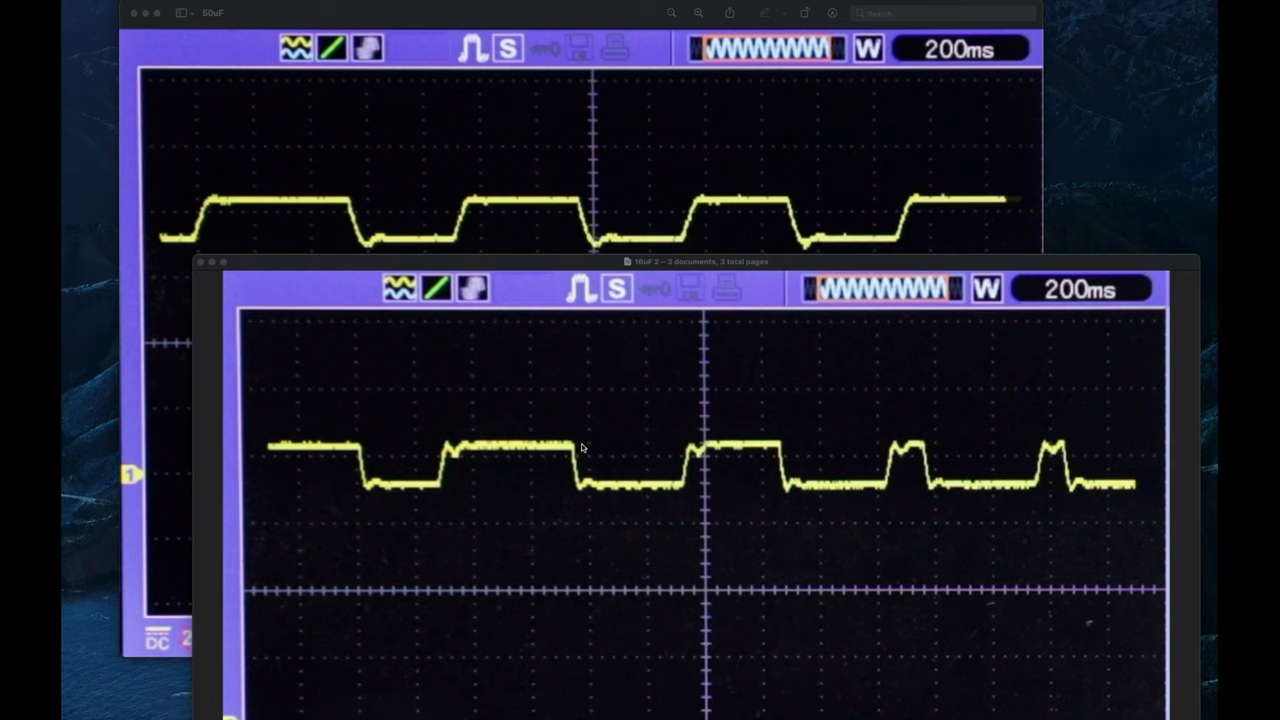
mouse_move(576, 488)
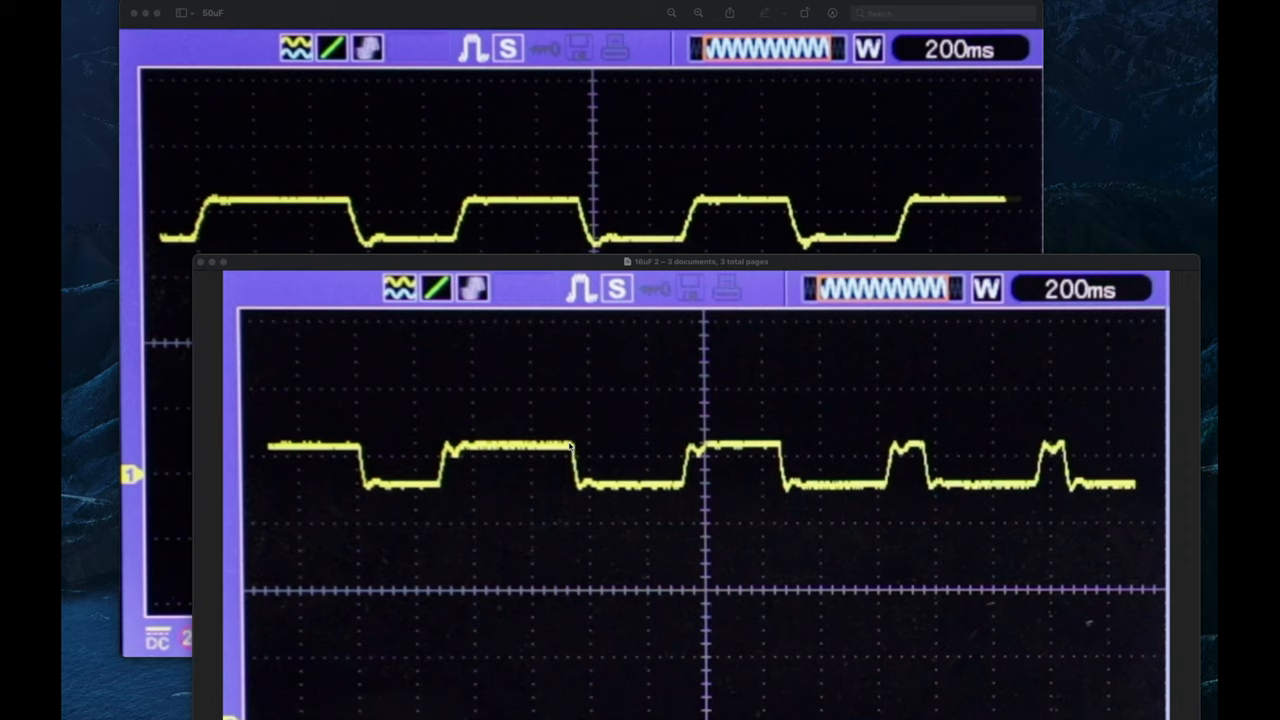
mouse_move(568, 198)
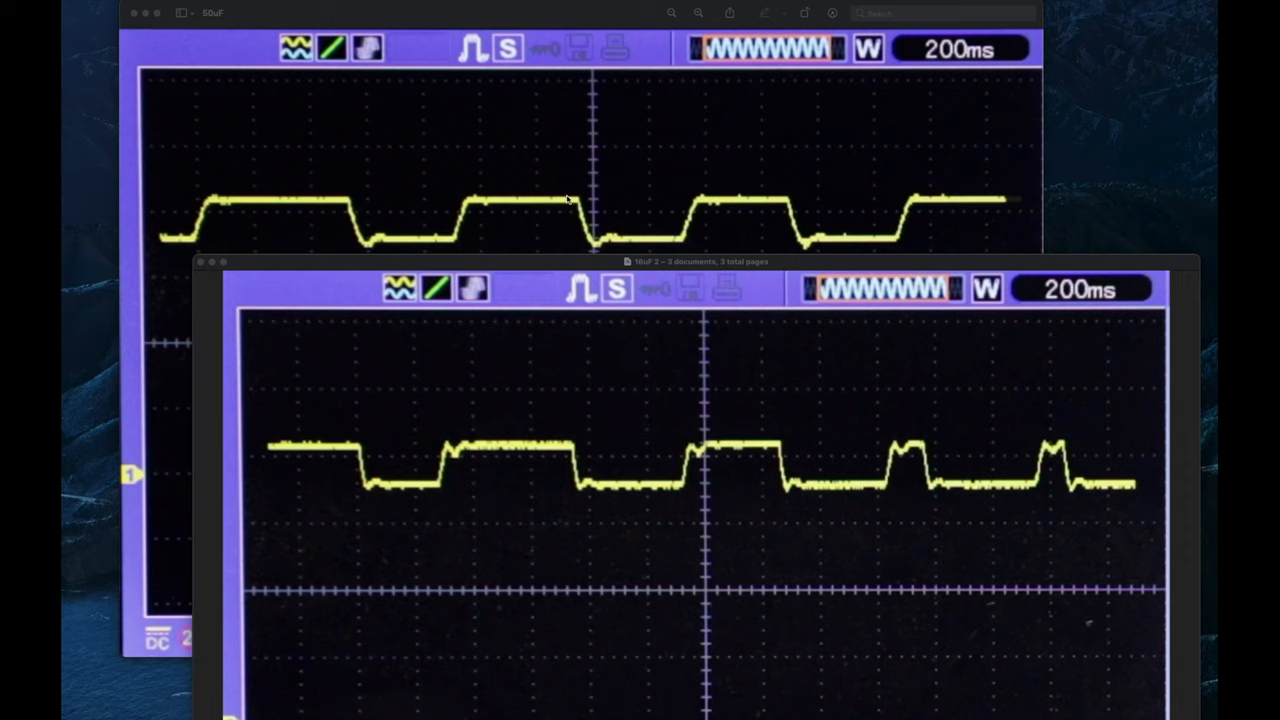
mouse_move(684, 240)
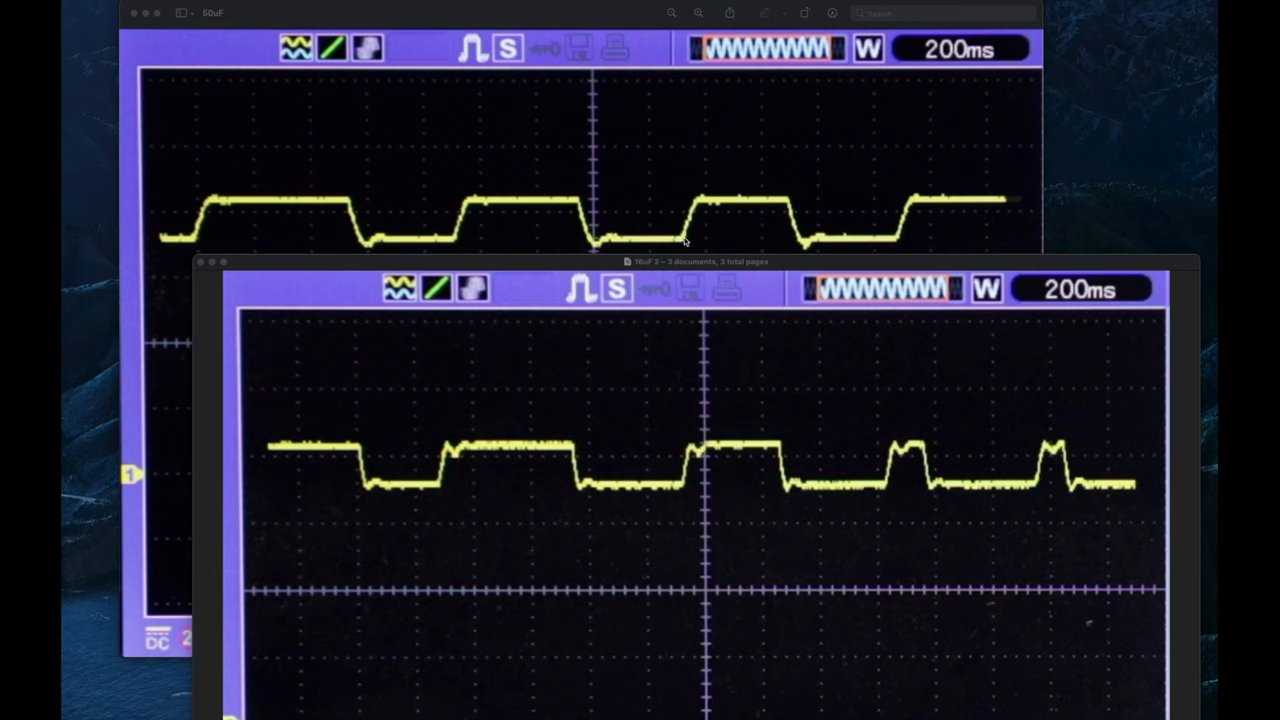
mouse_move(604, 240)
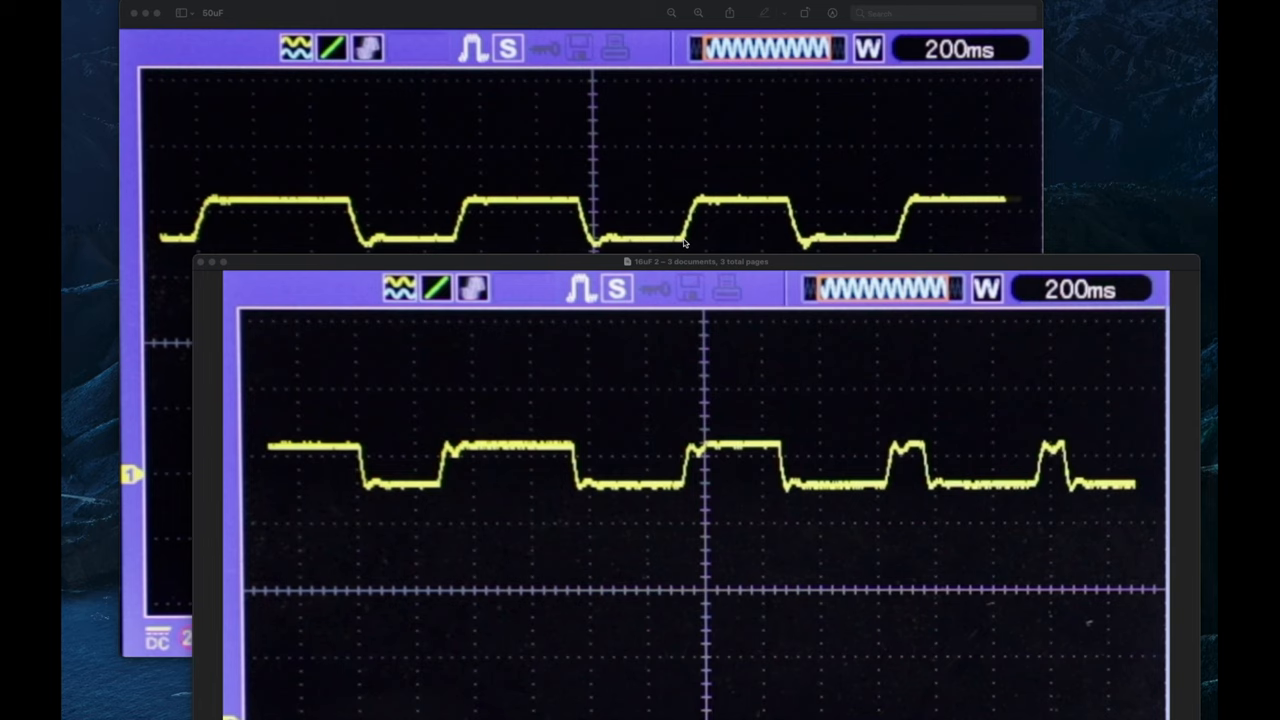
mouse_move(690, 222)
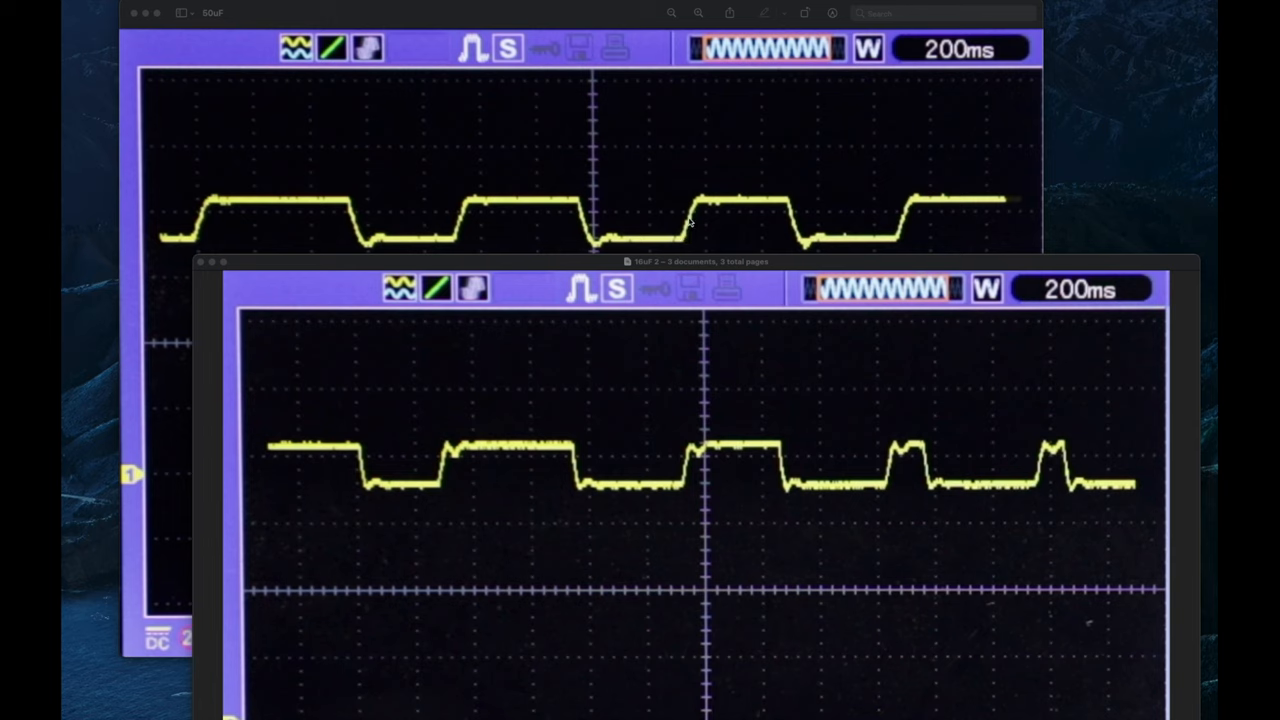
mouse_move(748, 192)
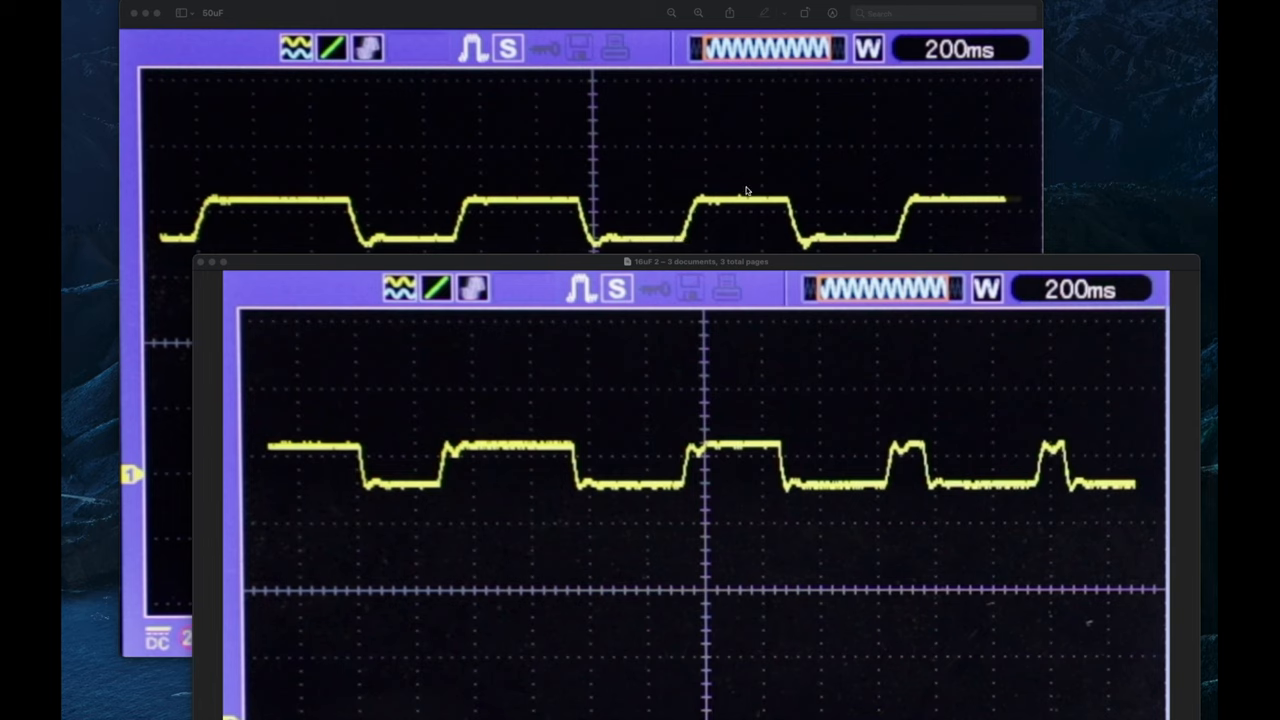
mouse_move(772, 206)
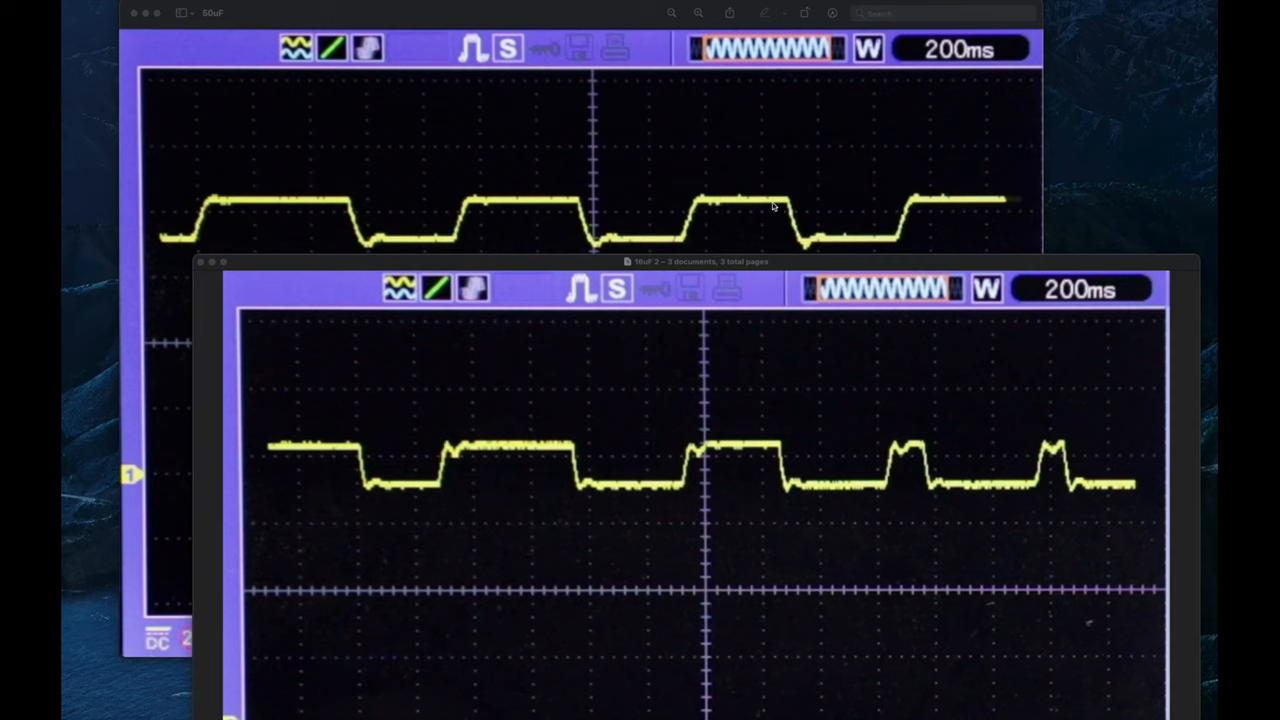
mouse_move(696, 212)
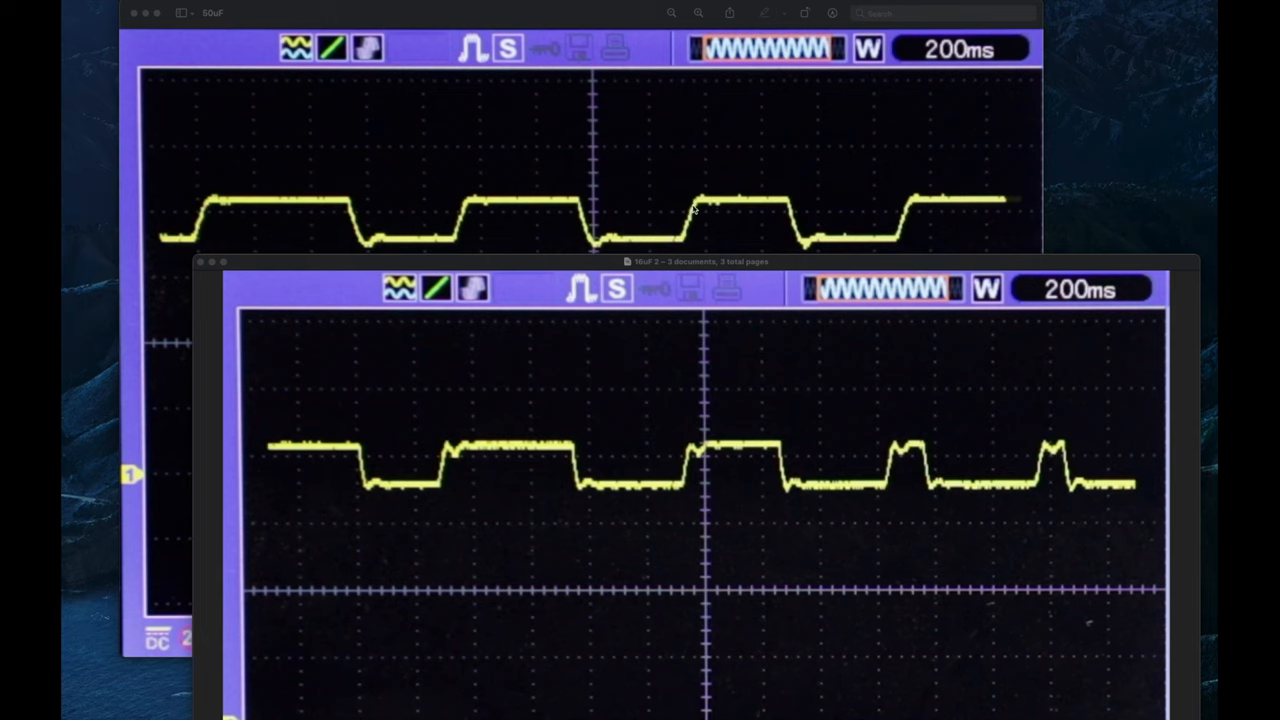
mouse_move(808, 256)
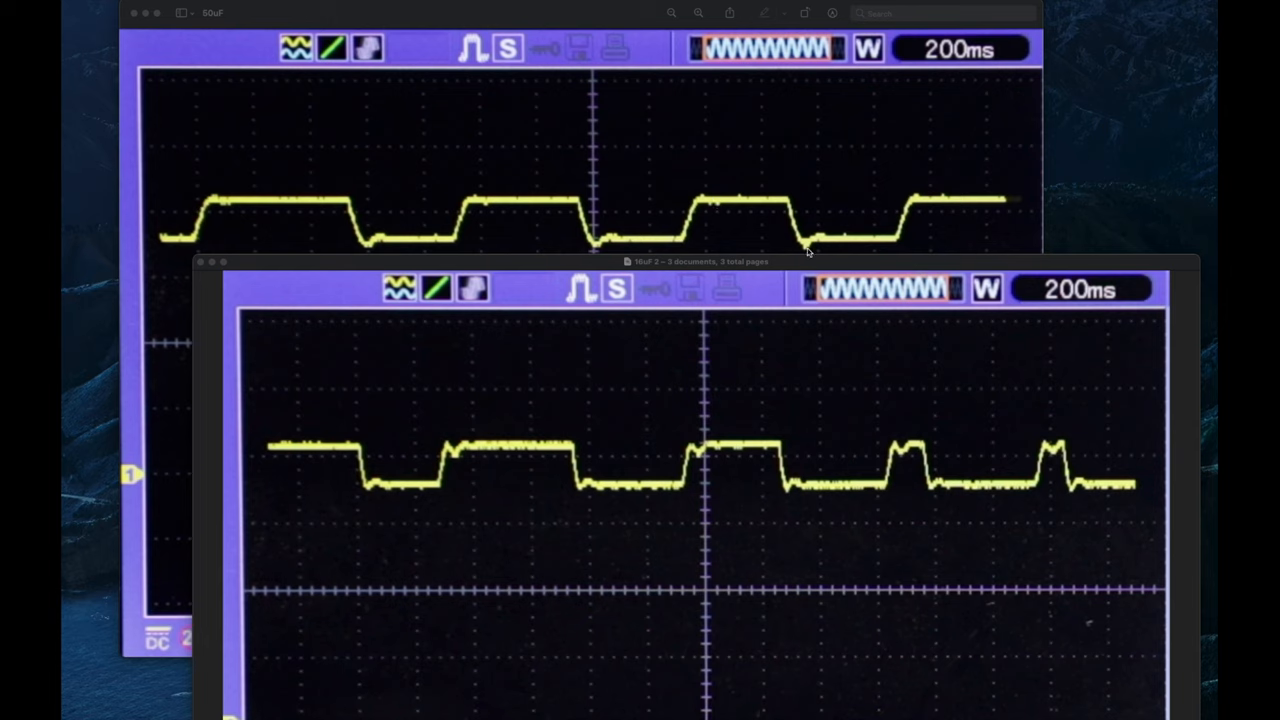
mouse_move(722, 460)
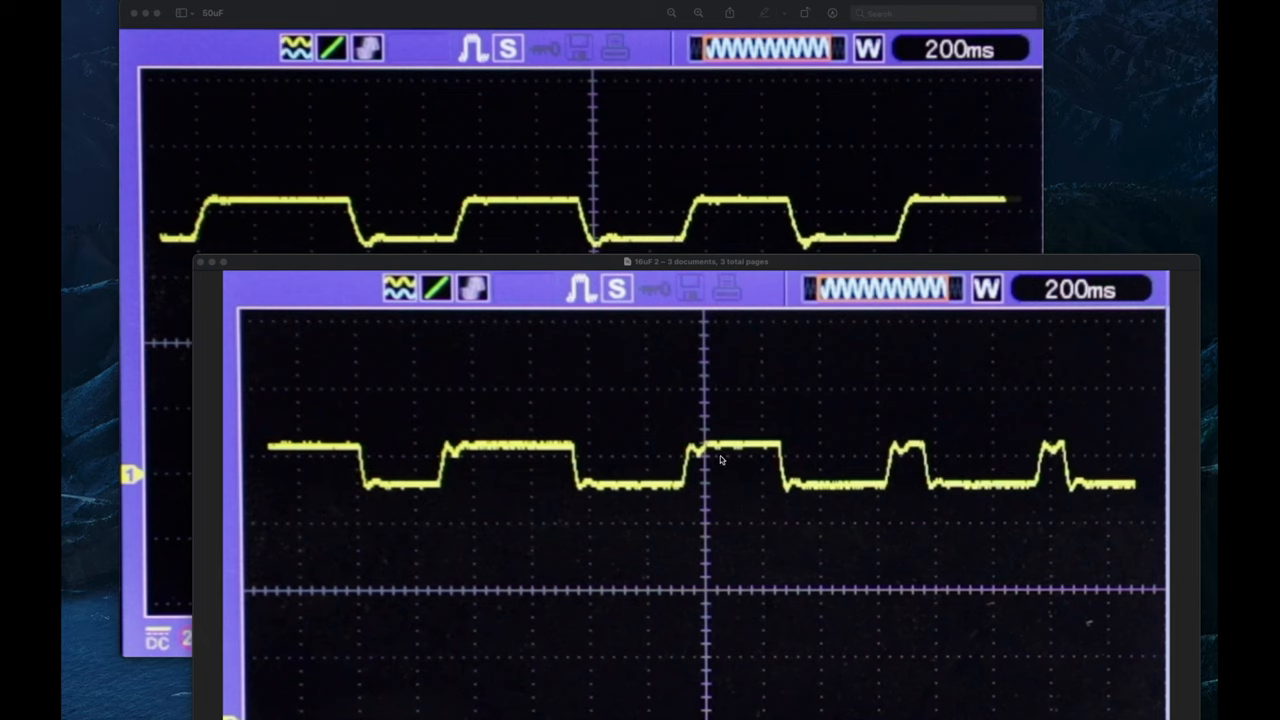
mouse_move(496, 456)
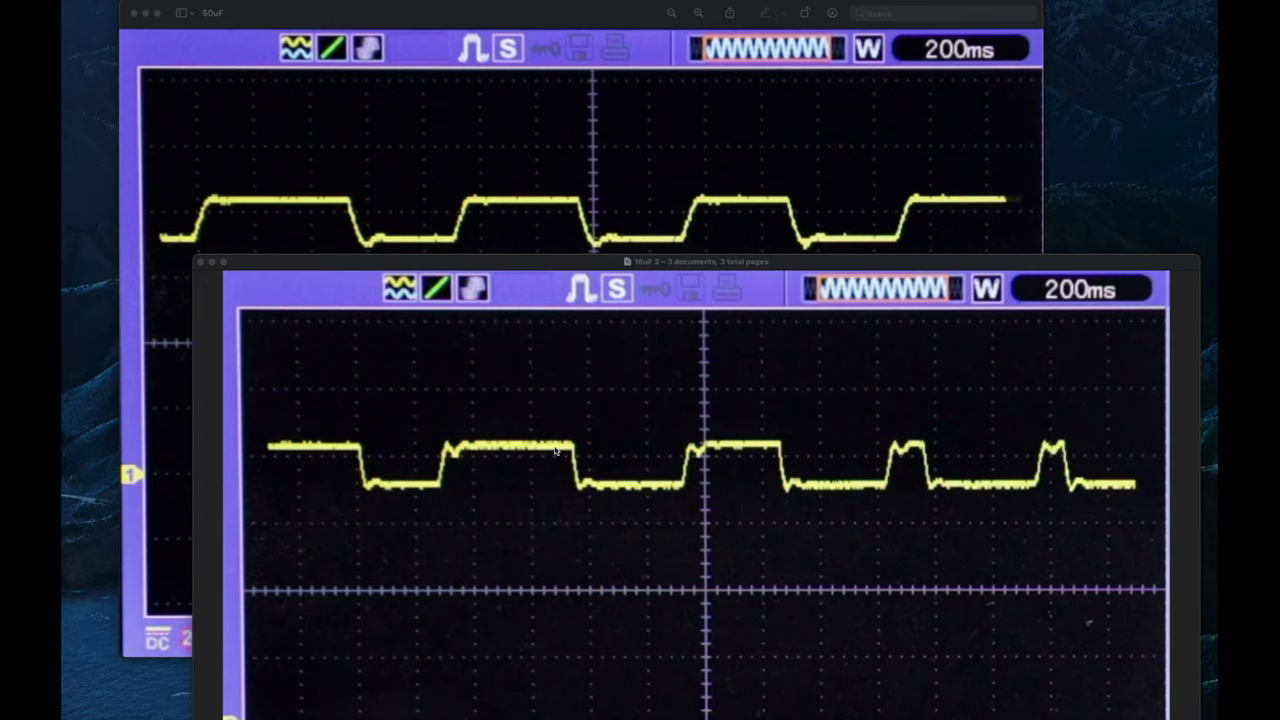
mouse_move(586, 496)
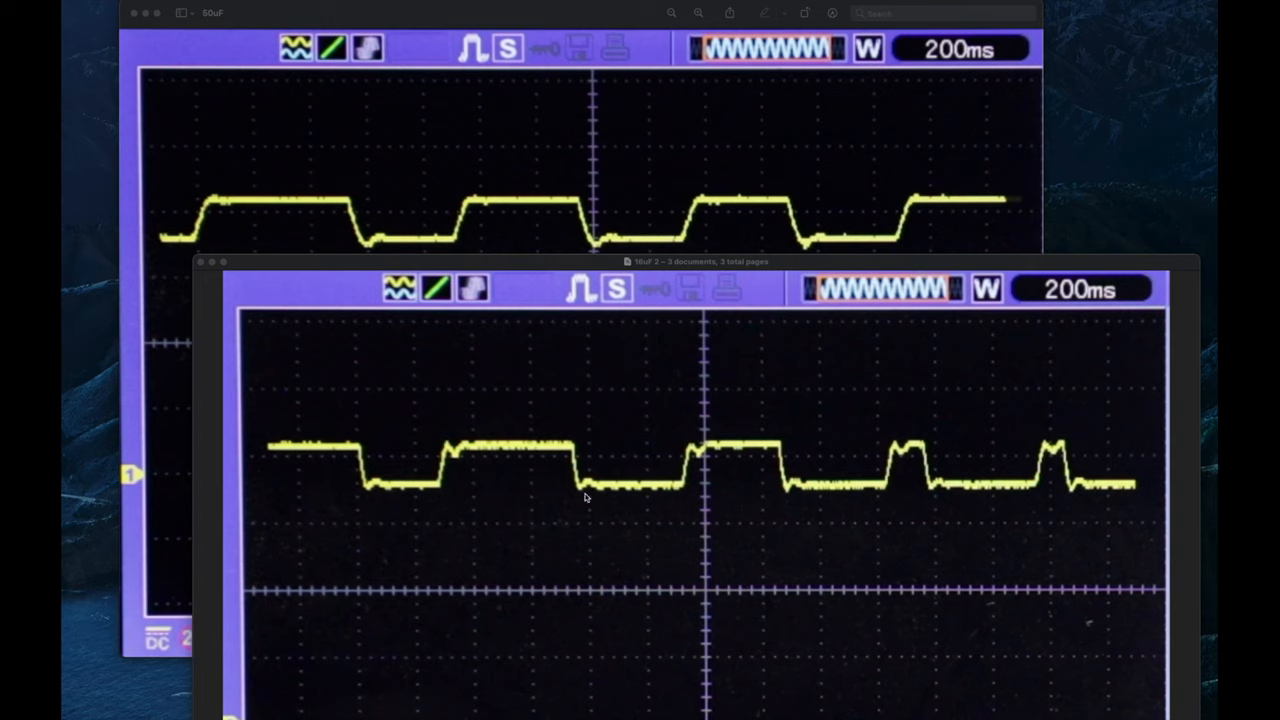
mouse_move(676, 490)
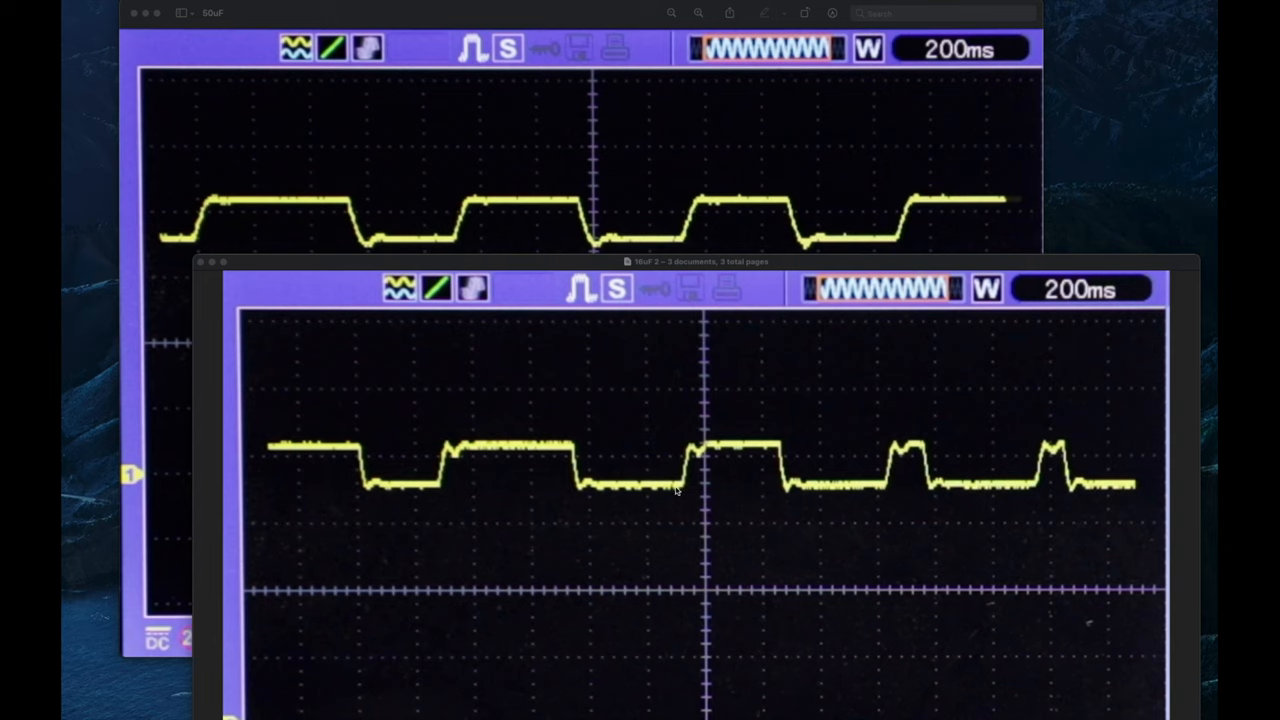
mouse_move(690, 456)
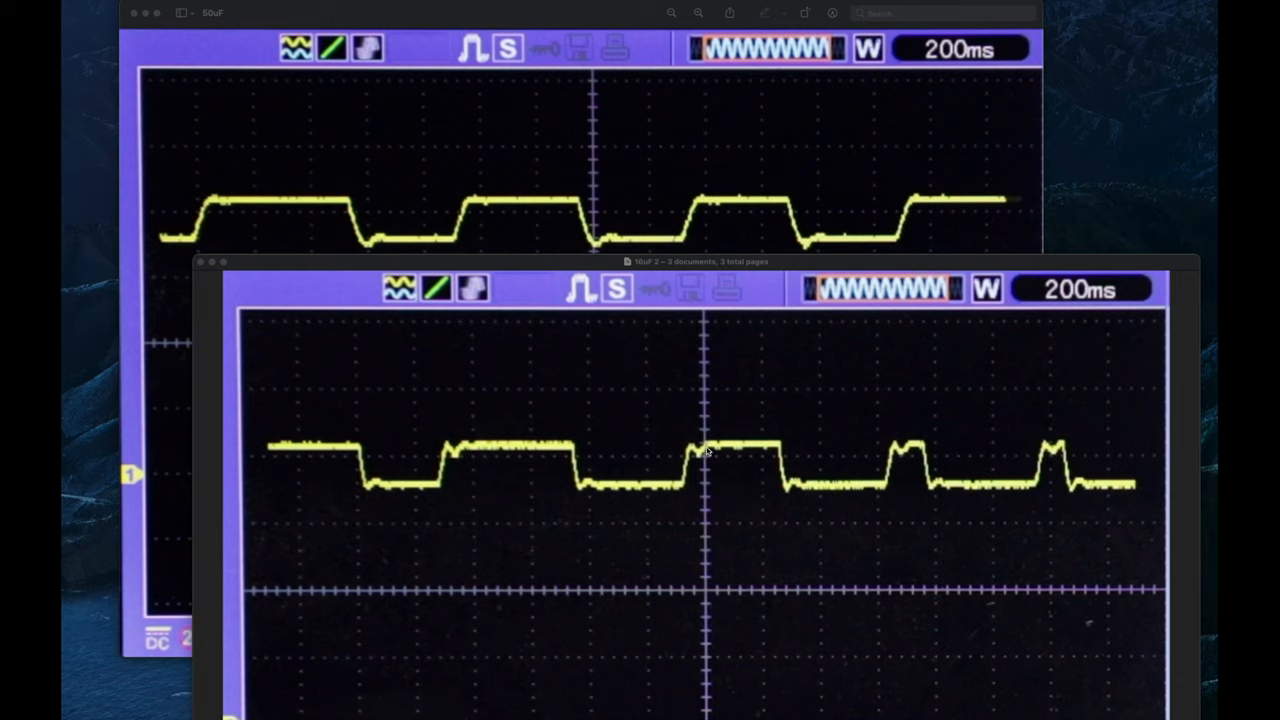
mouse_move(516, 198)
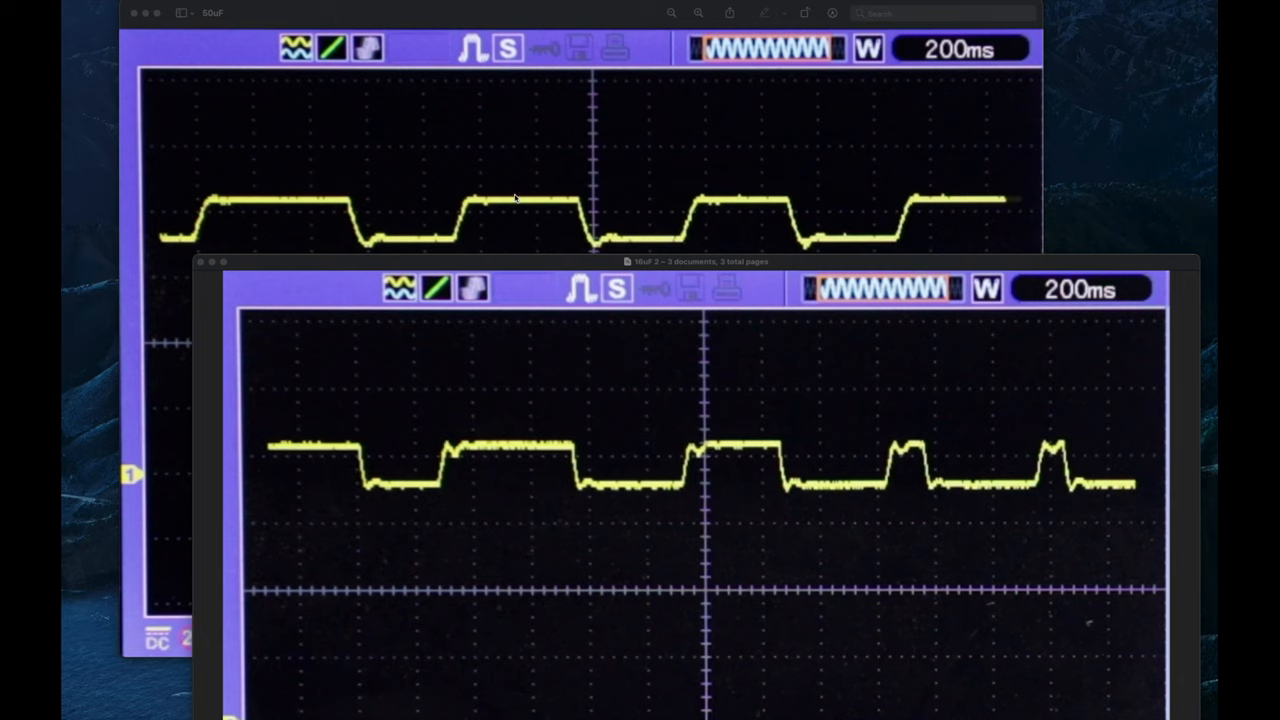
mouse_move(438, 452)
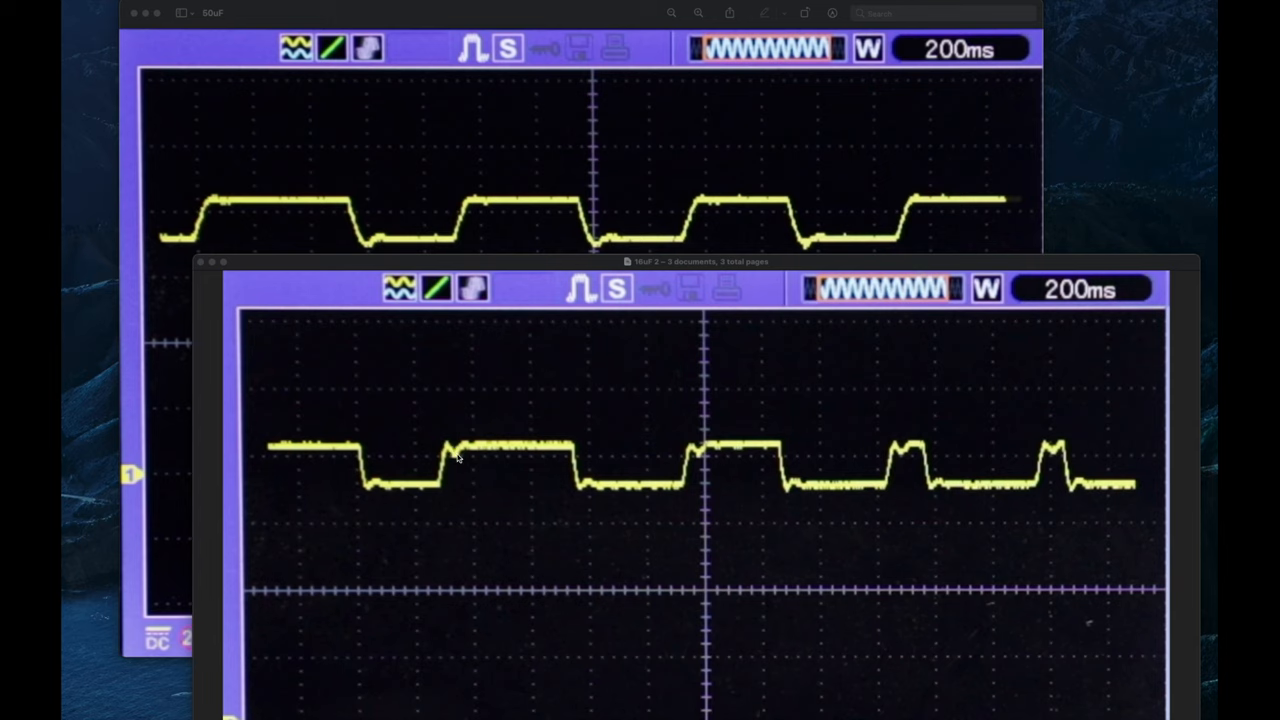
mouse_move(470, 448)
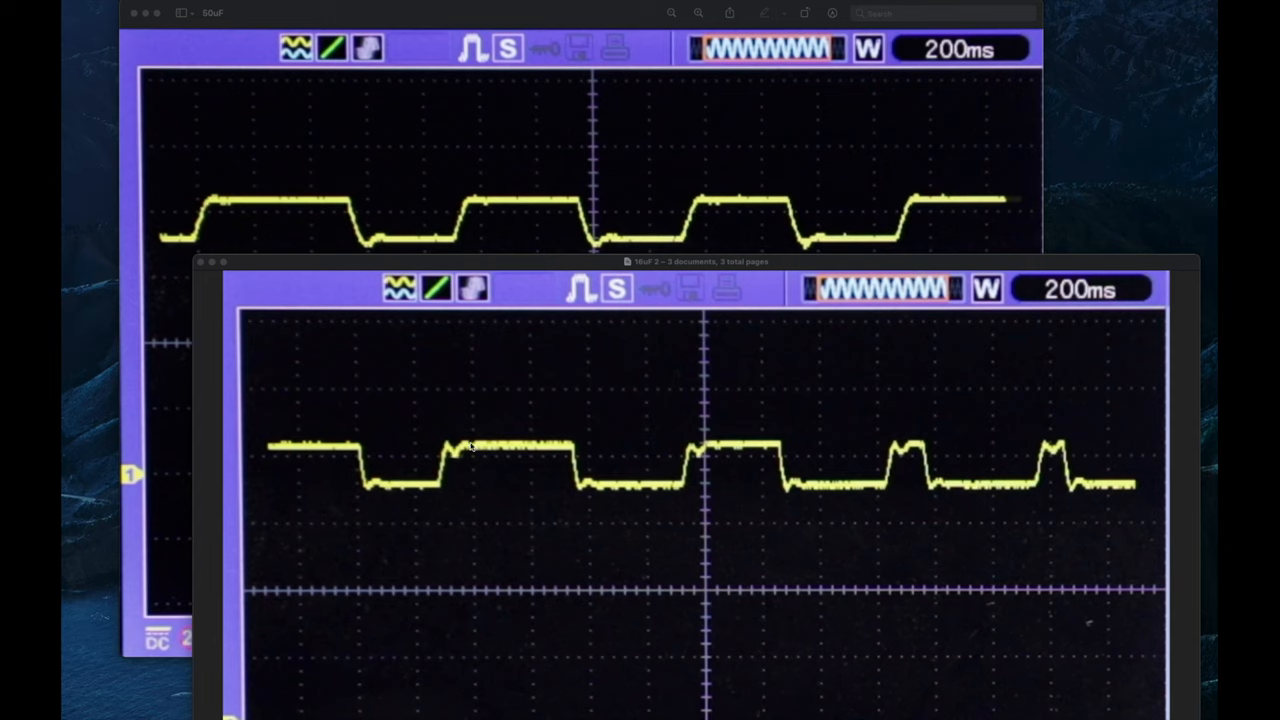
mouse_move(450, 440)
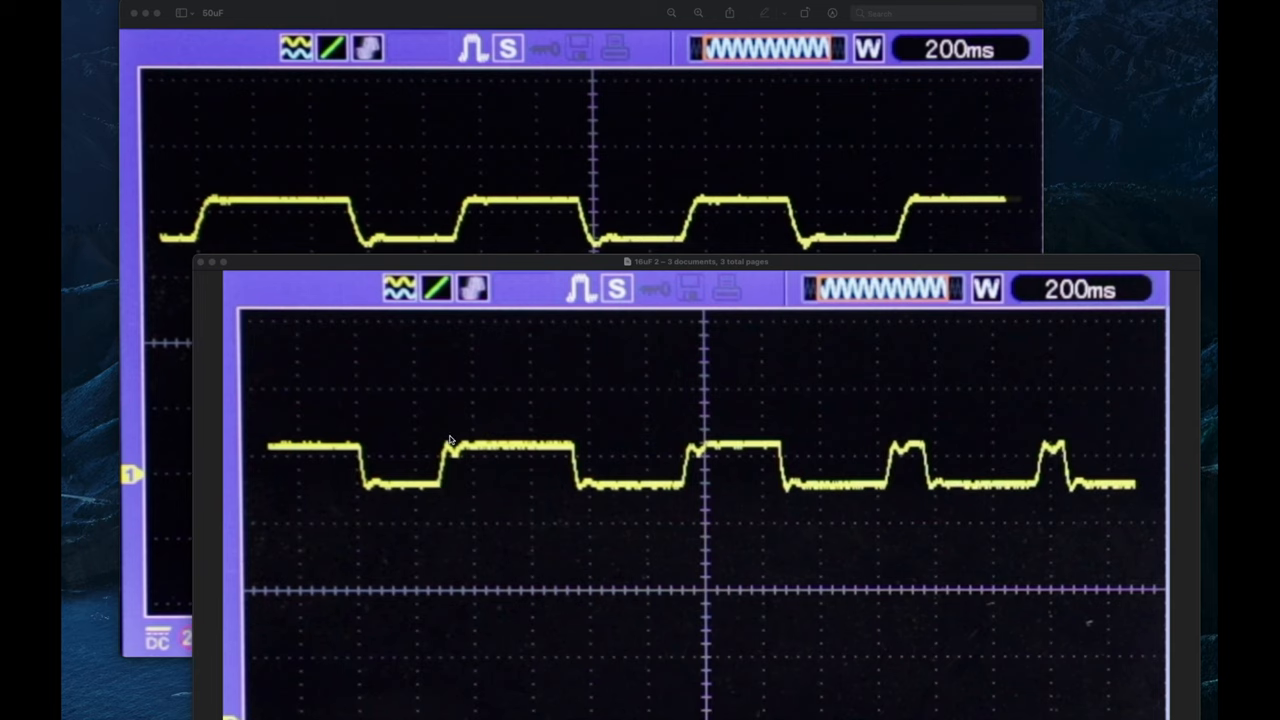
mouse_move(472, 444)
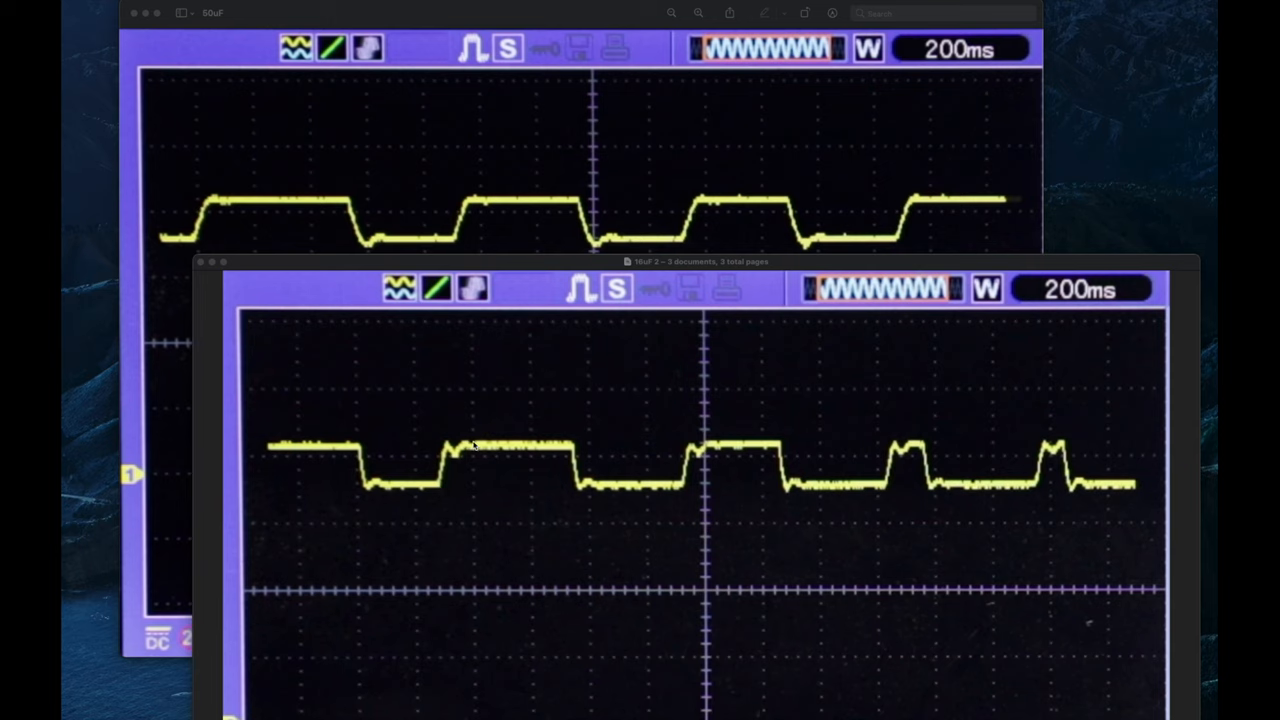
mouse_move(924, 492)
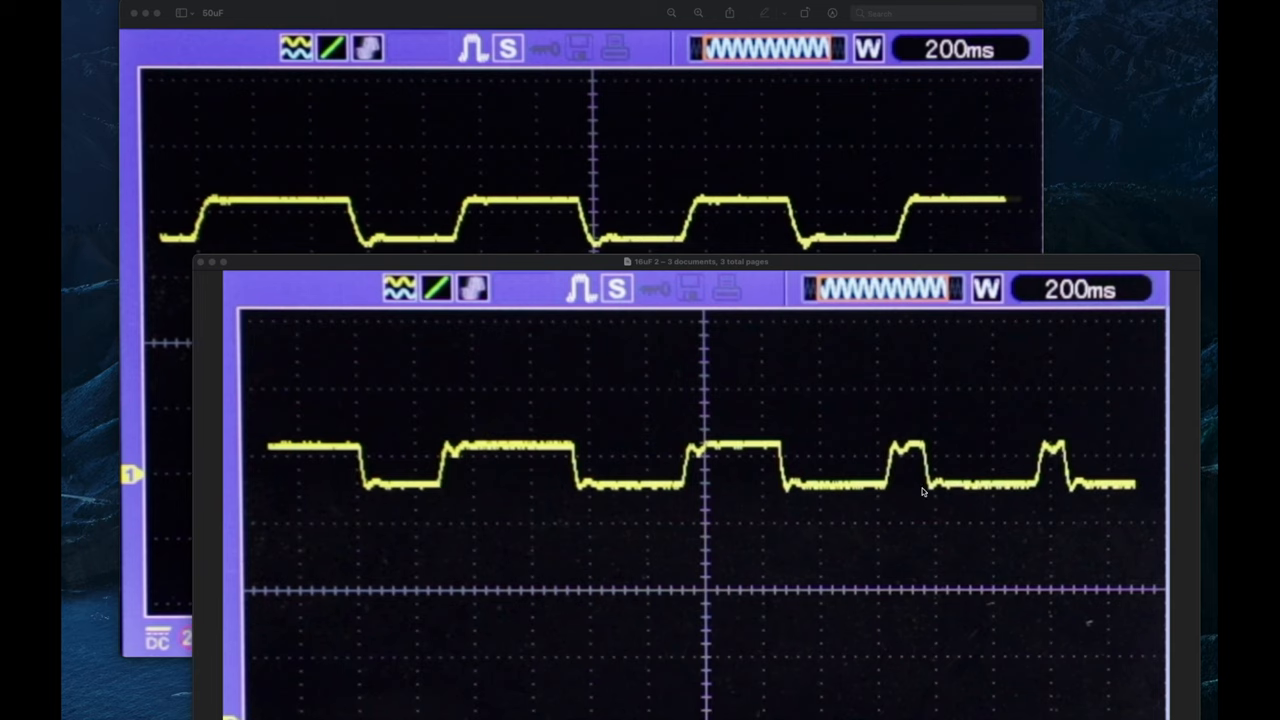
mouse_move(884, 496)
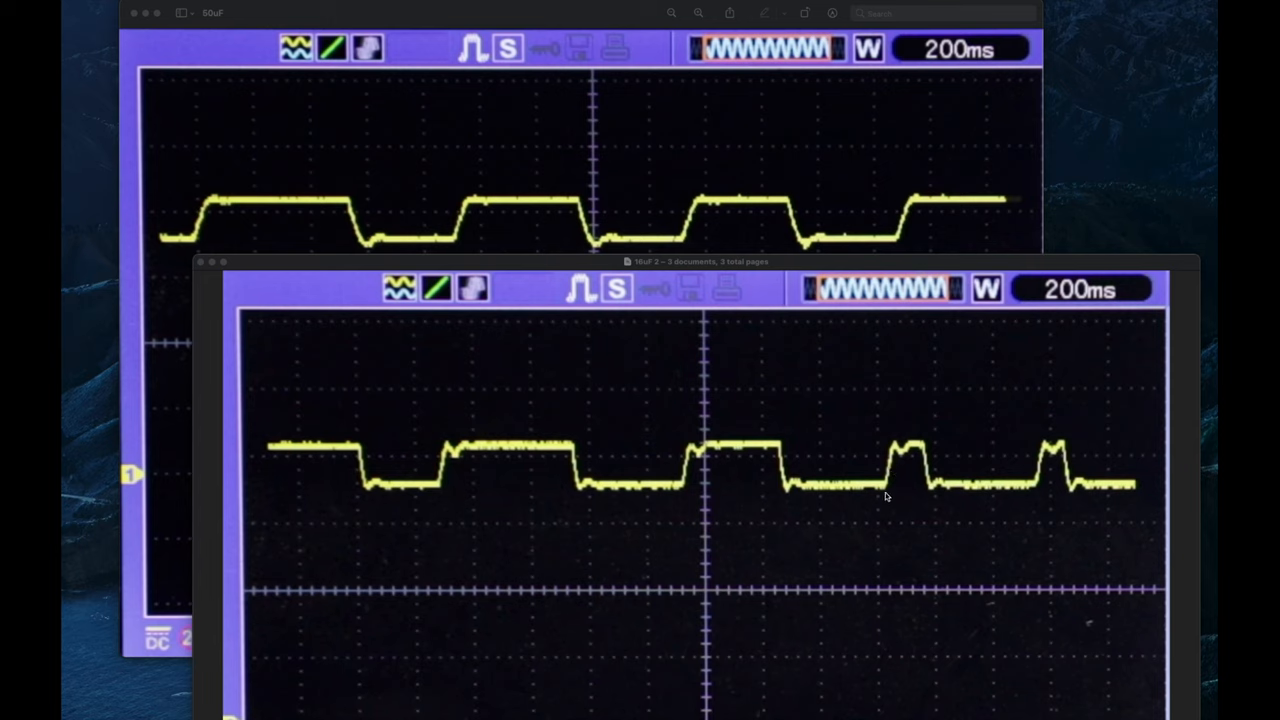
mouse_move(948, 486)
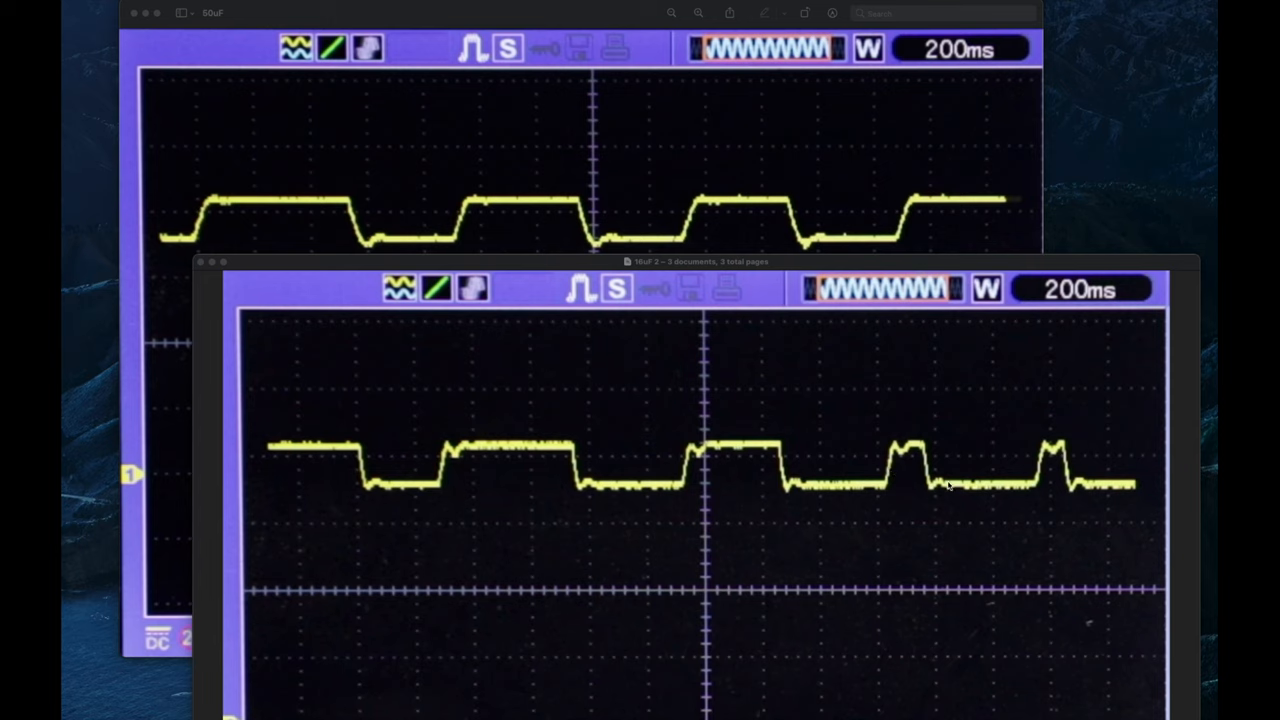
mouse_move(1132, 492)
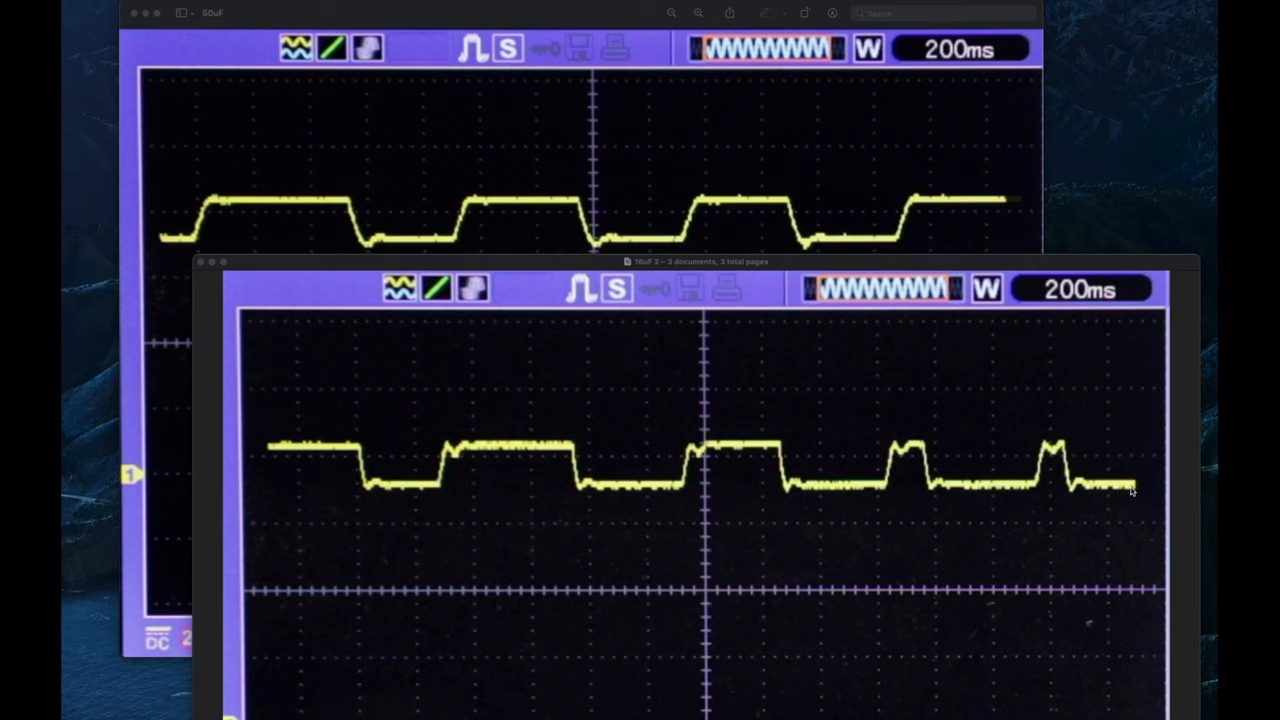
mouse_move(1072, 464)
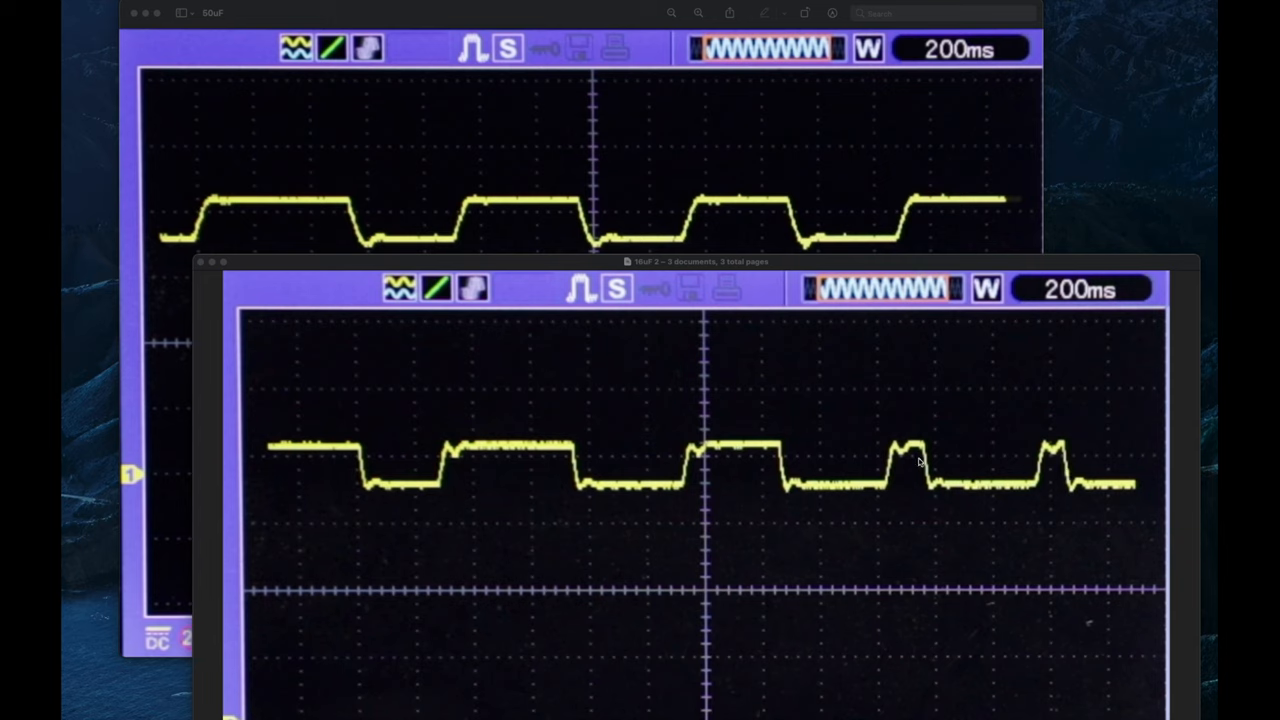
mouse_move(1172, 506)
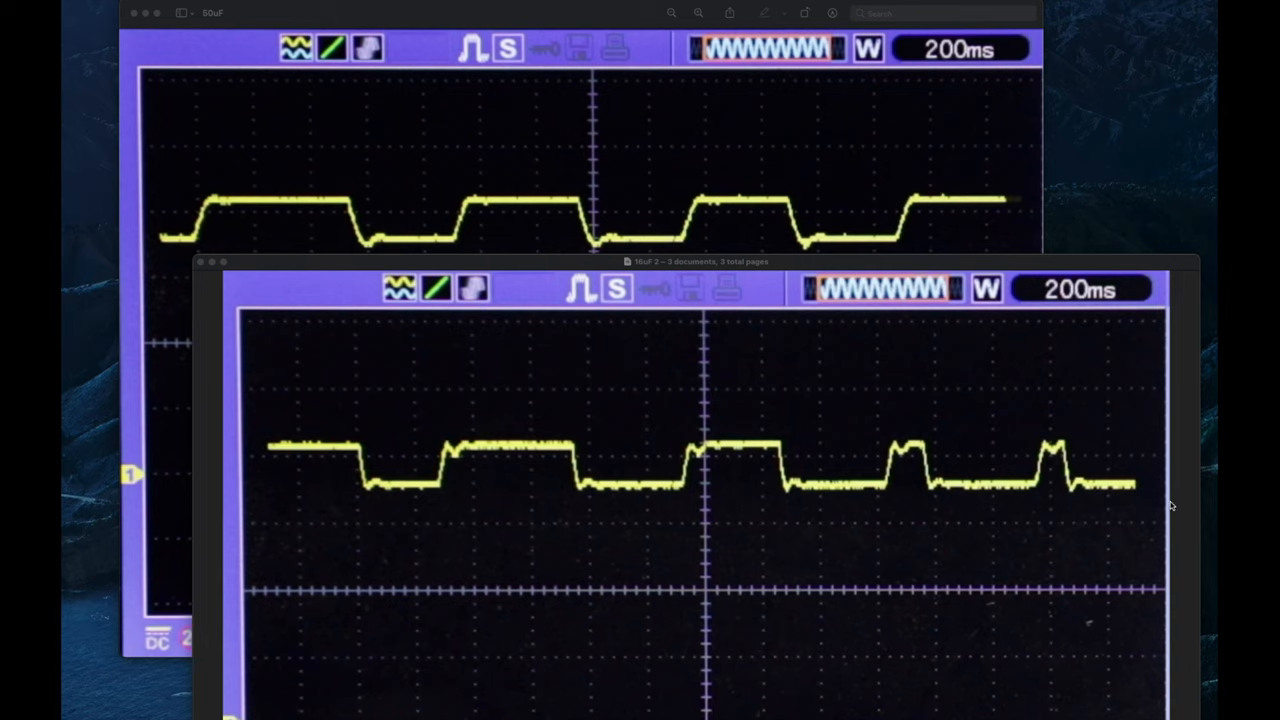